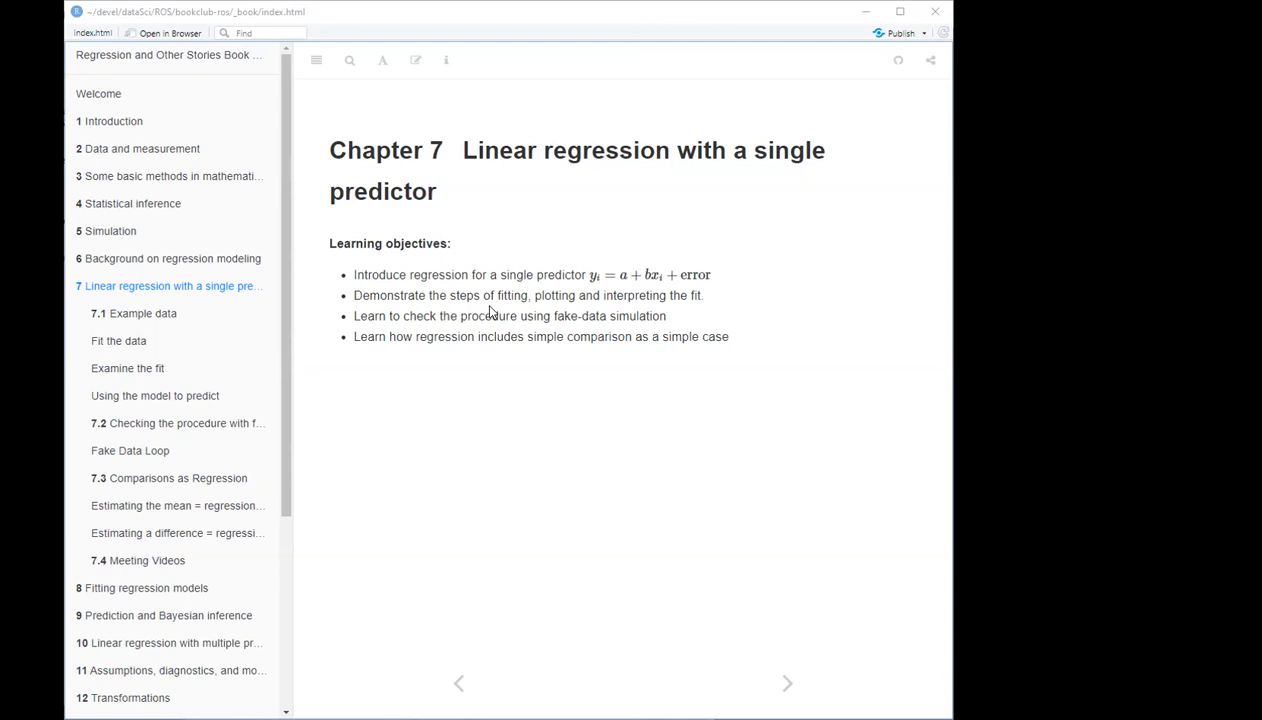
mouse_move(511, 316)
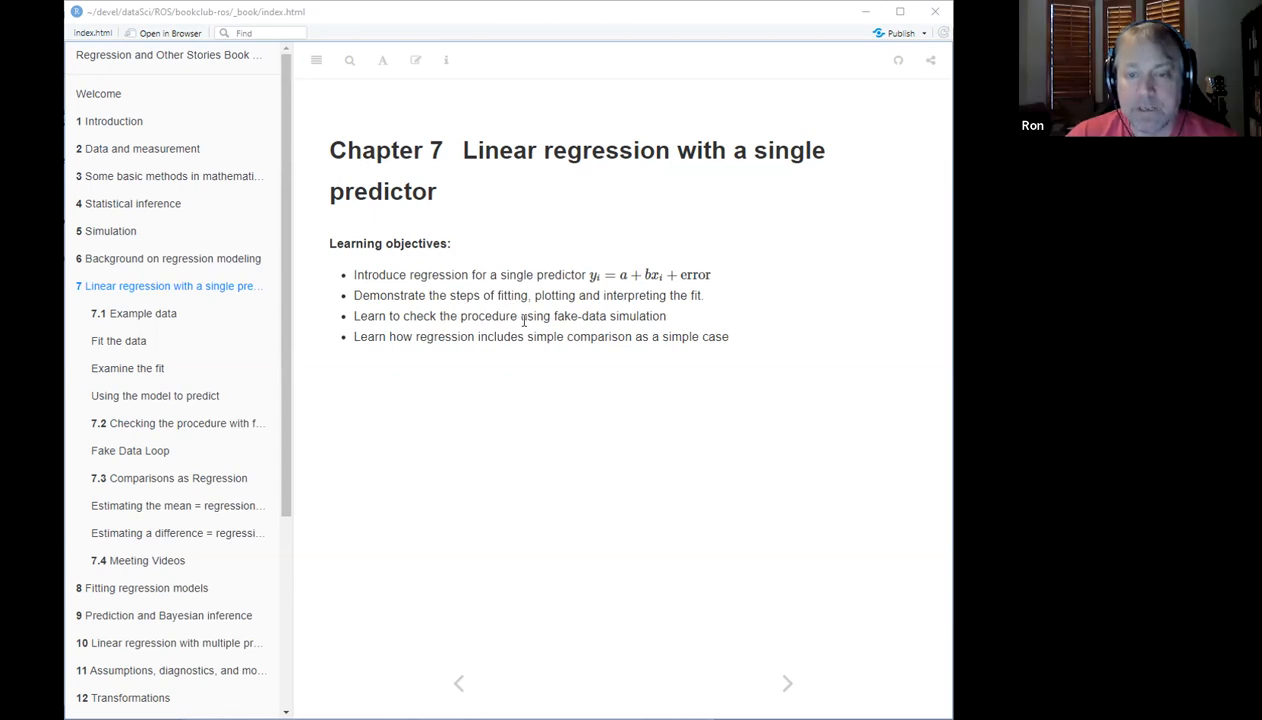
Step: Jump to section 7.1 Example data with the library calls and exercise tibble
double_click(594, 316)
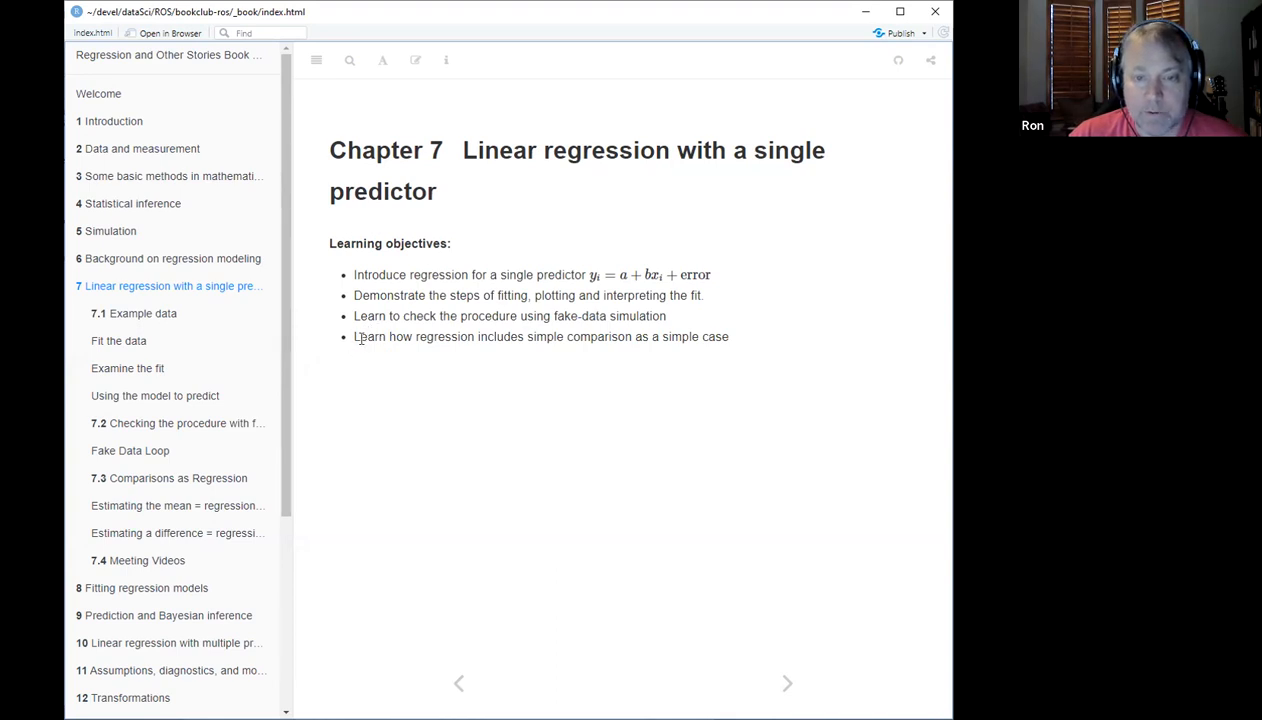
mouse_move(474, 328)
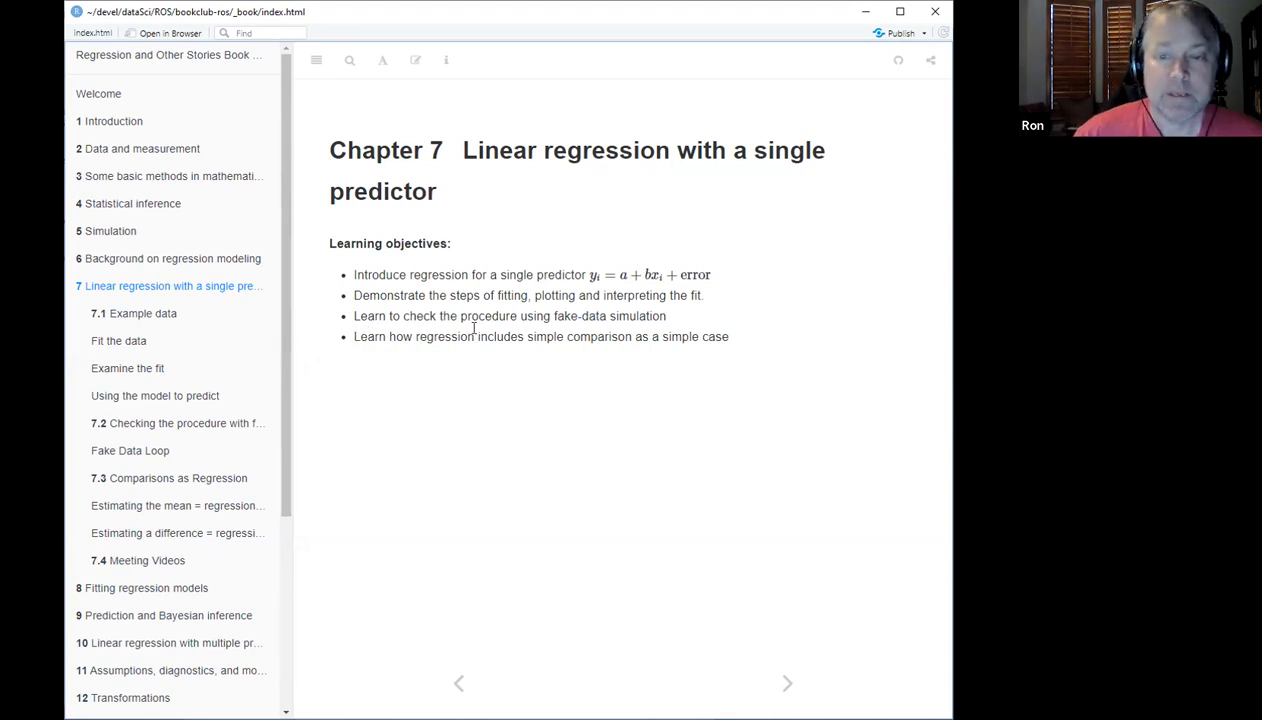
mouse_move(536, 341)
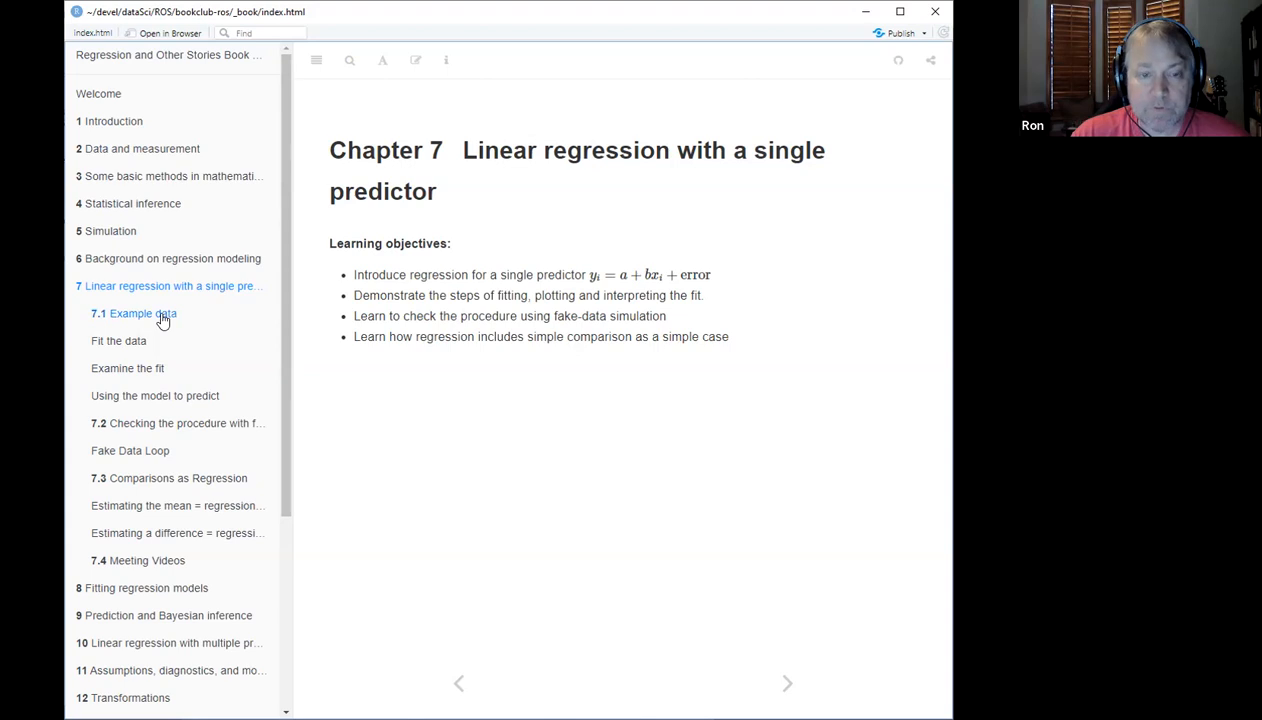
left_click(141, 313)
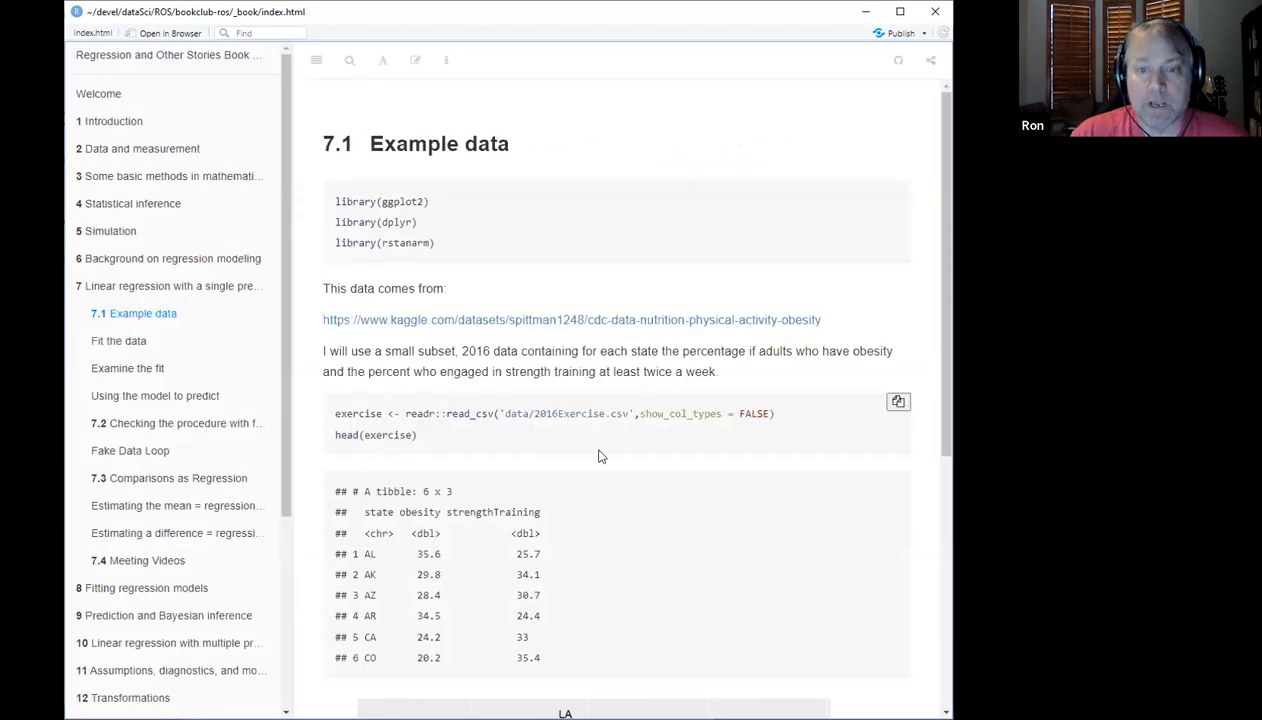
mouse_move(651, 450)
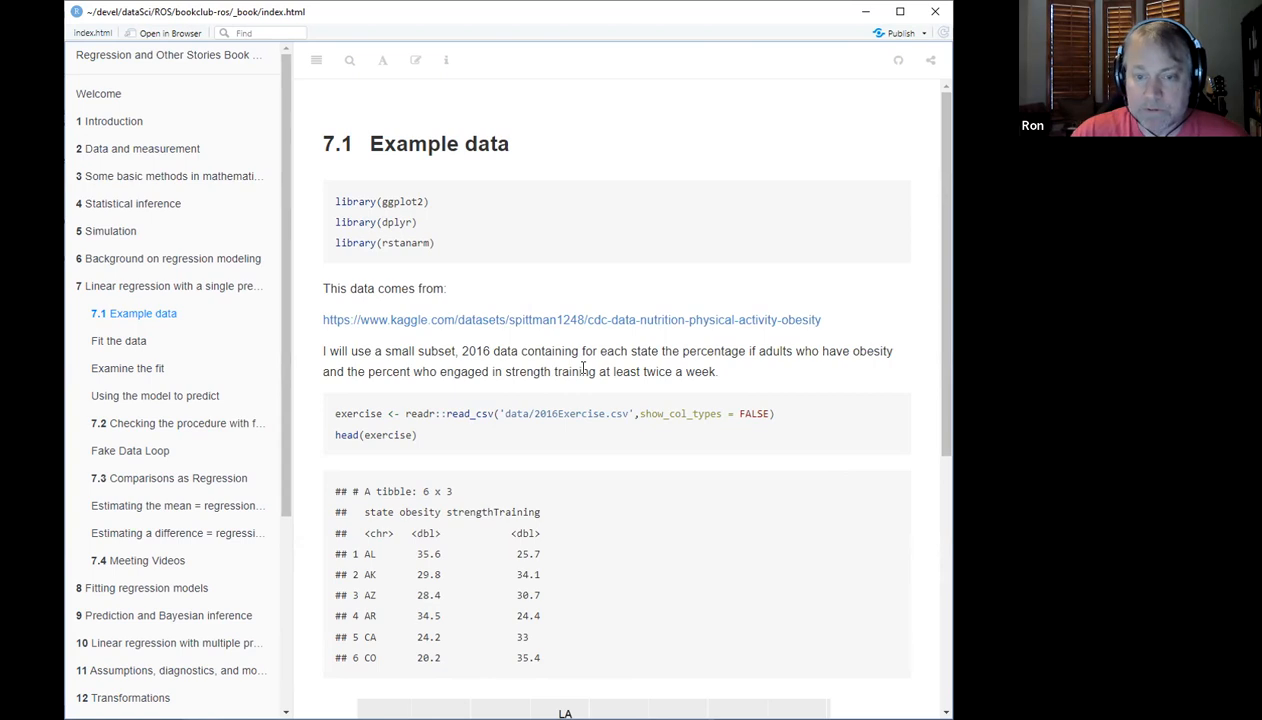
Step: Scroll past the read_csv code to the head() output and state obesity scatterplot
scroll("down", 3)
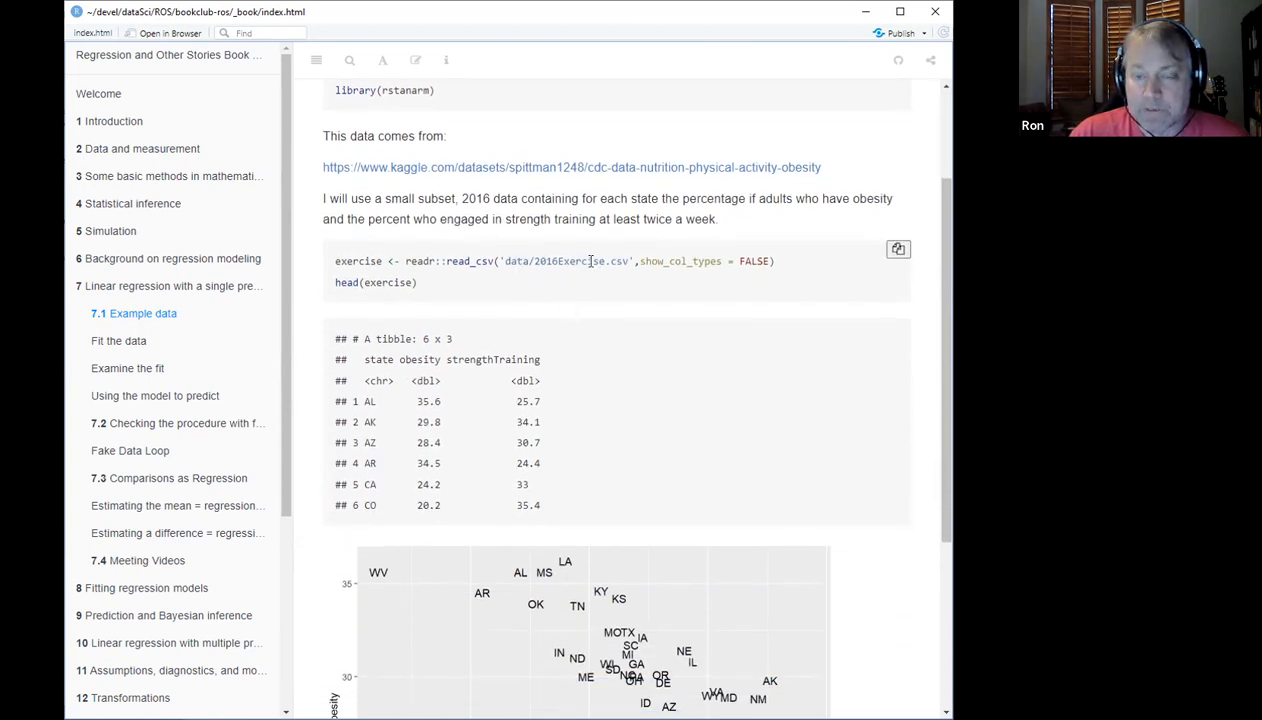
mouse_move(554, 252)
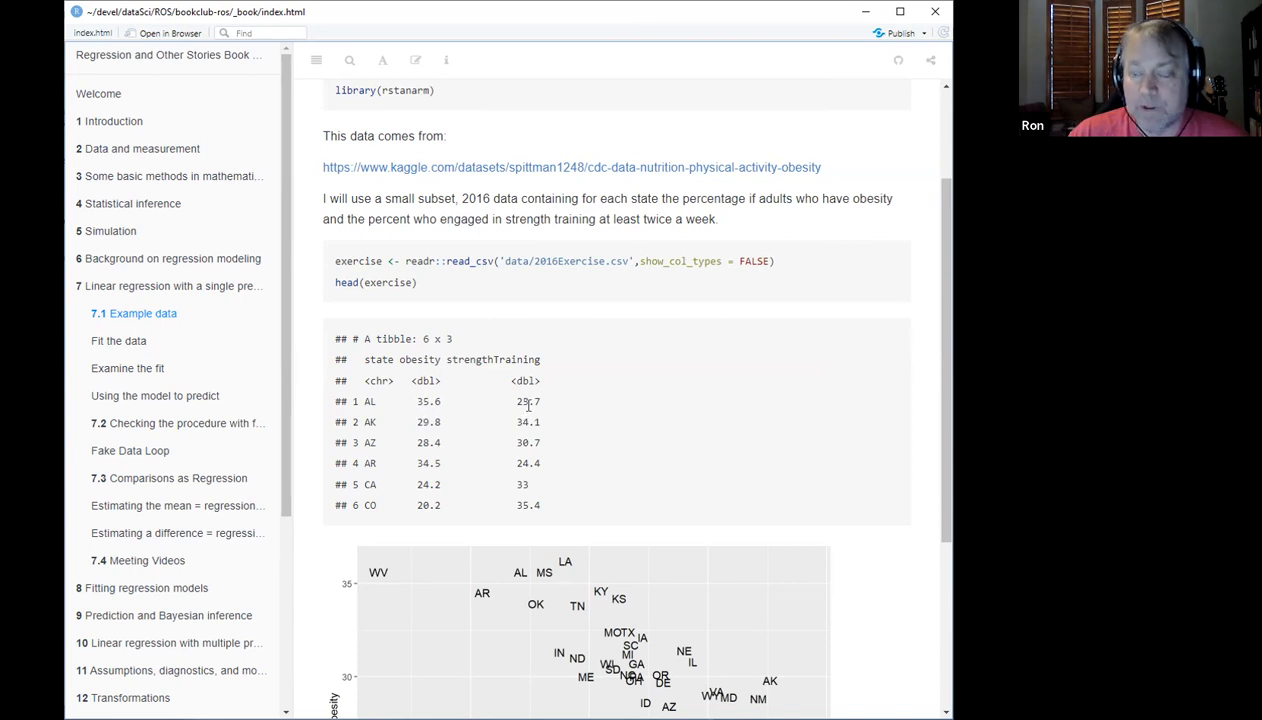
mouse_move(515, 398)
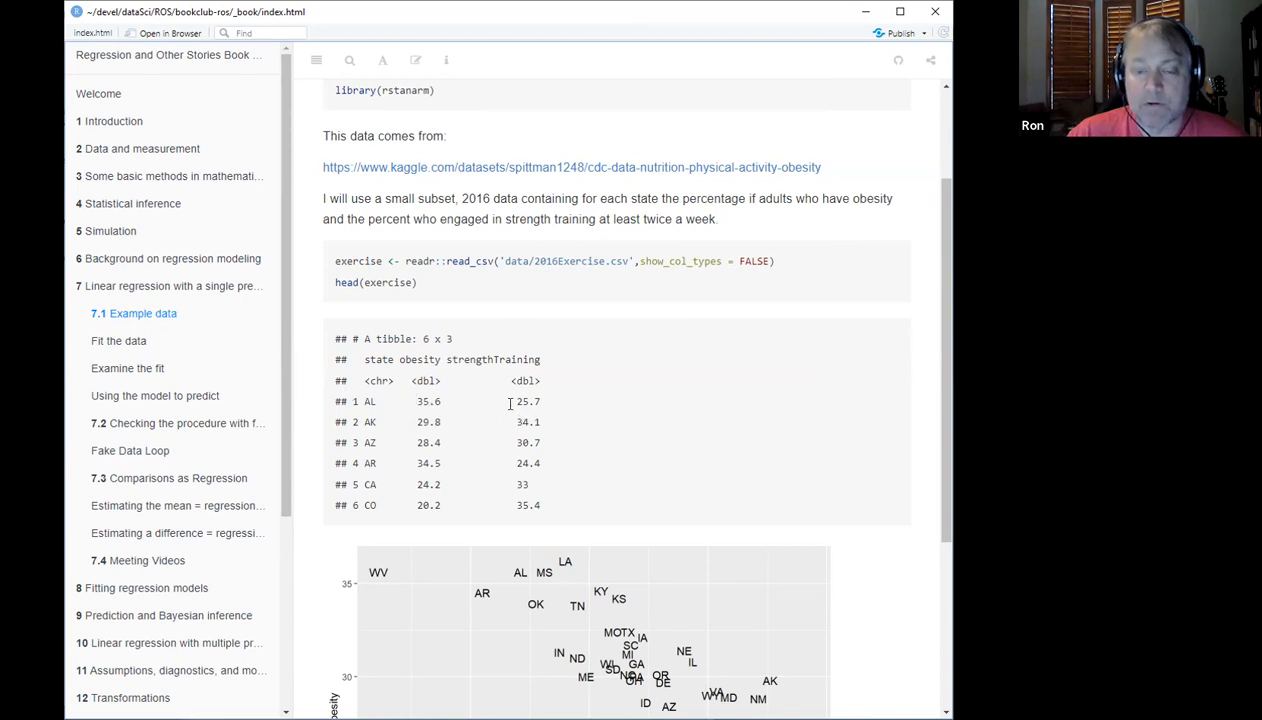
mouse_move(558, 408)
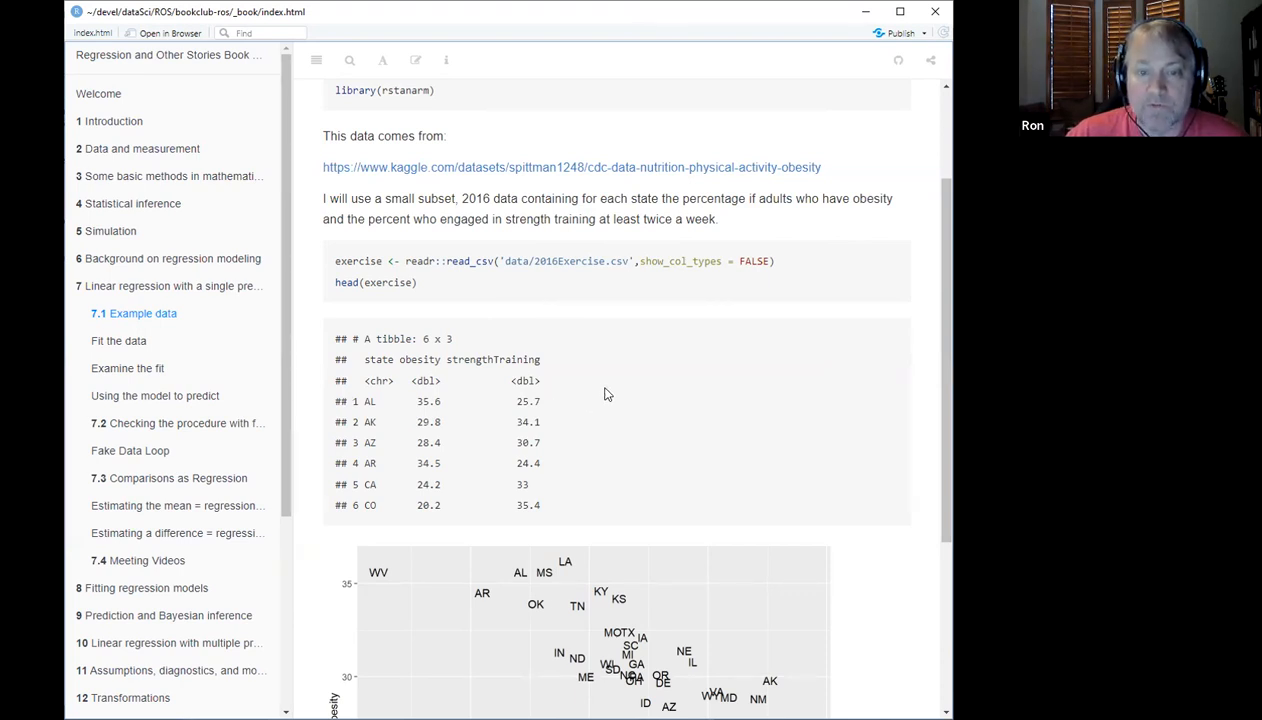
scroll("down", 3)
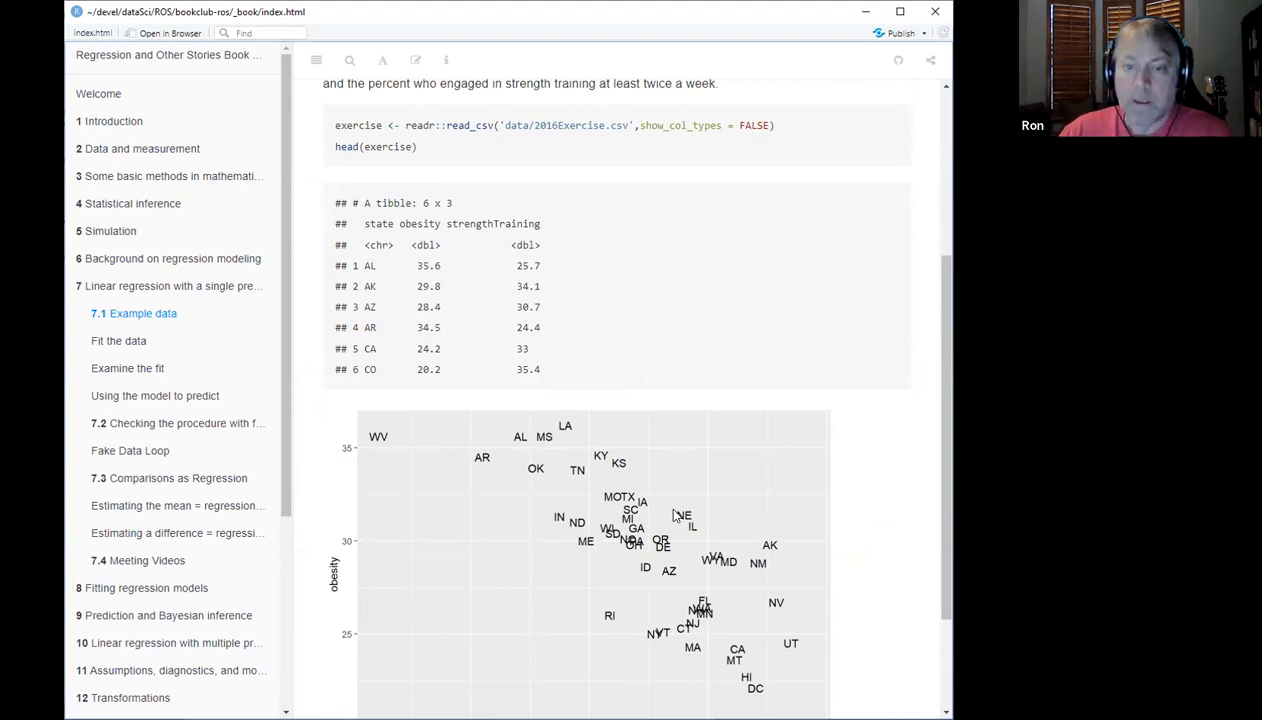
Step: Scroll until the full obesity versus strengthTraining scatterplot and its x-axis are visible
scroll("down", 3)
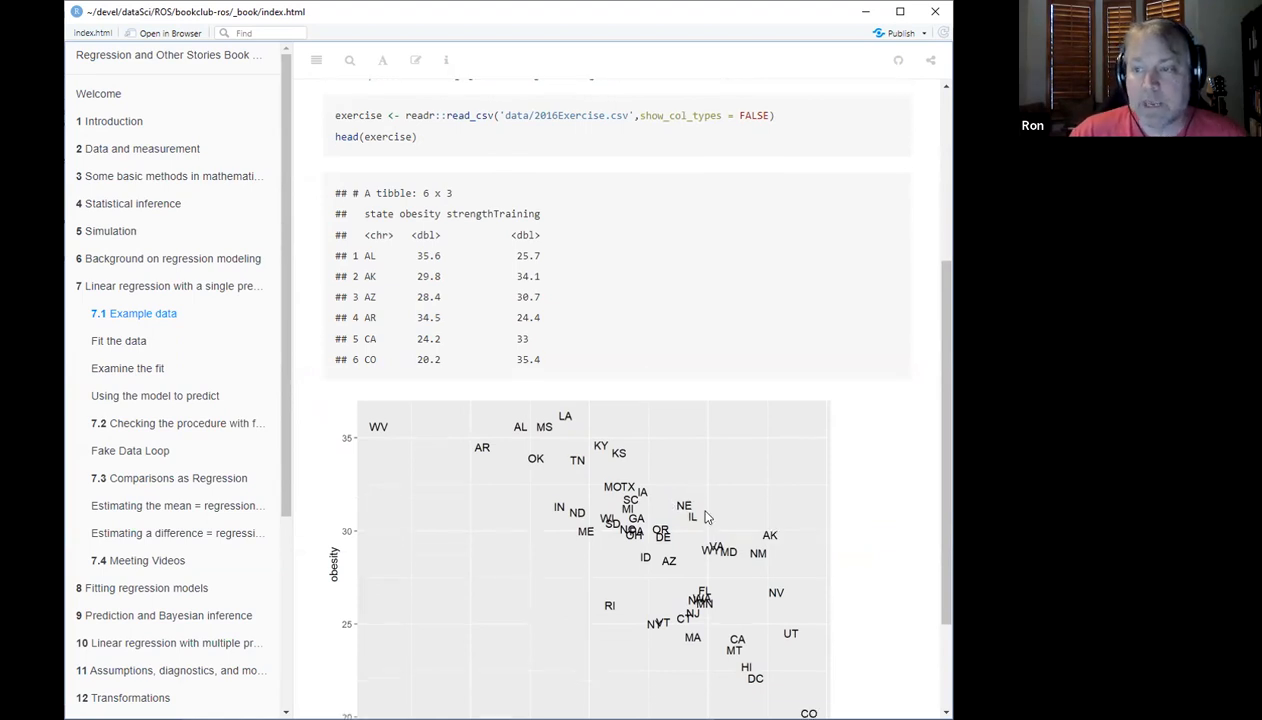
scroll("down", 3)
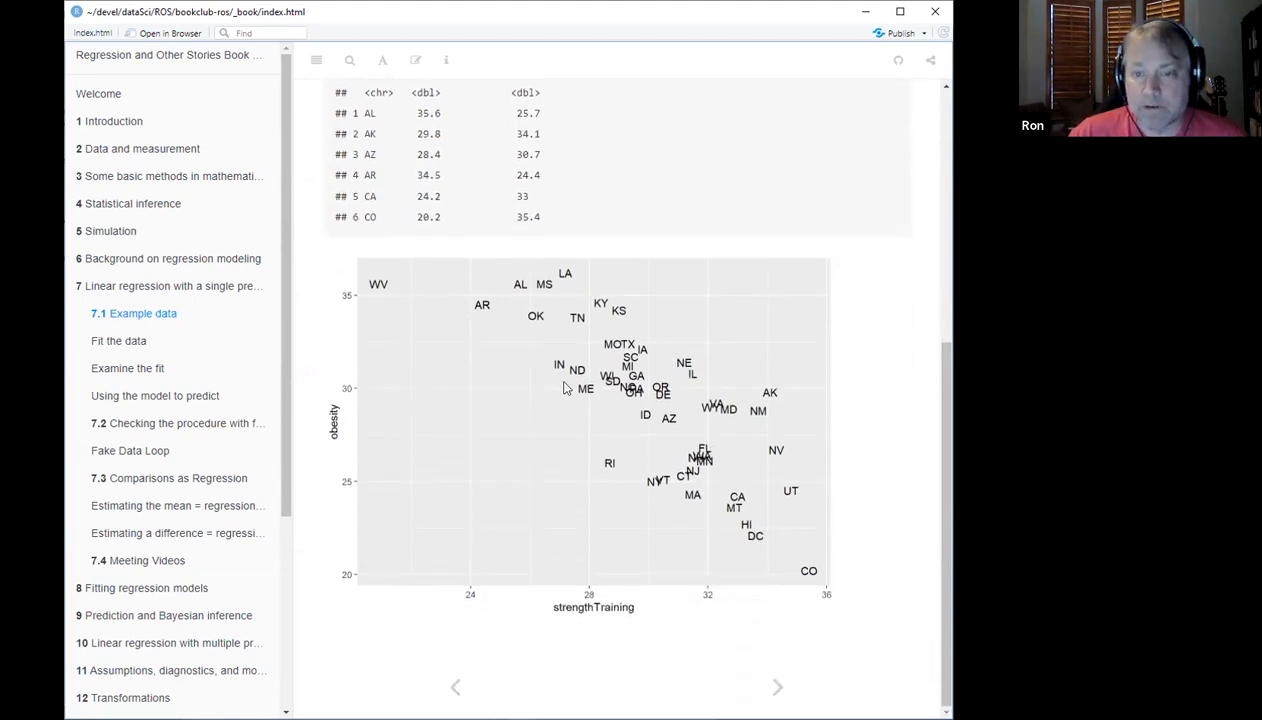
mouse_move(497, 280)
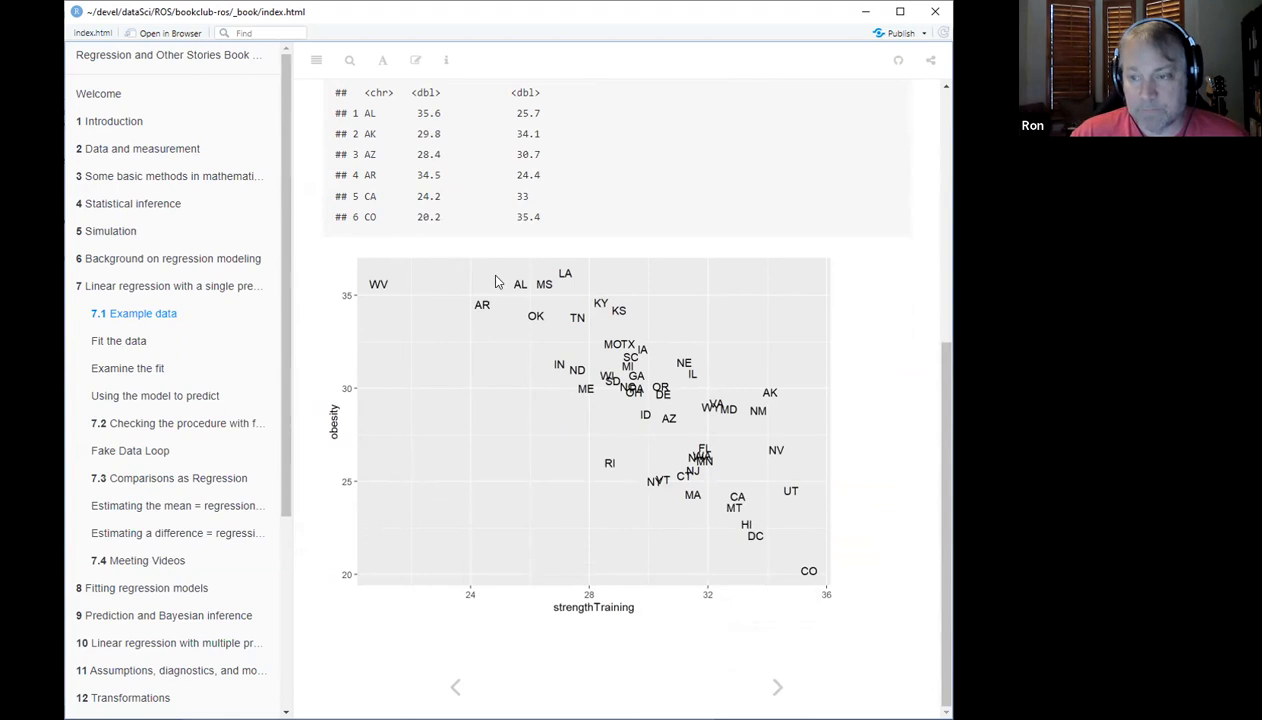
mouse_move(527, 328)
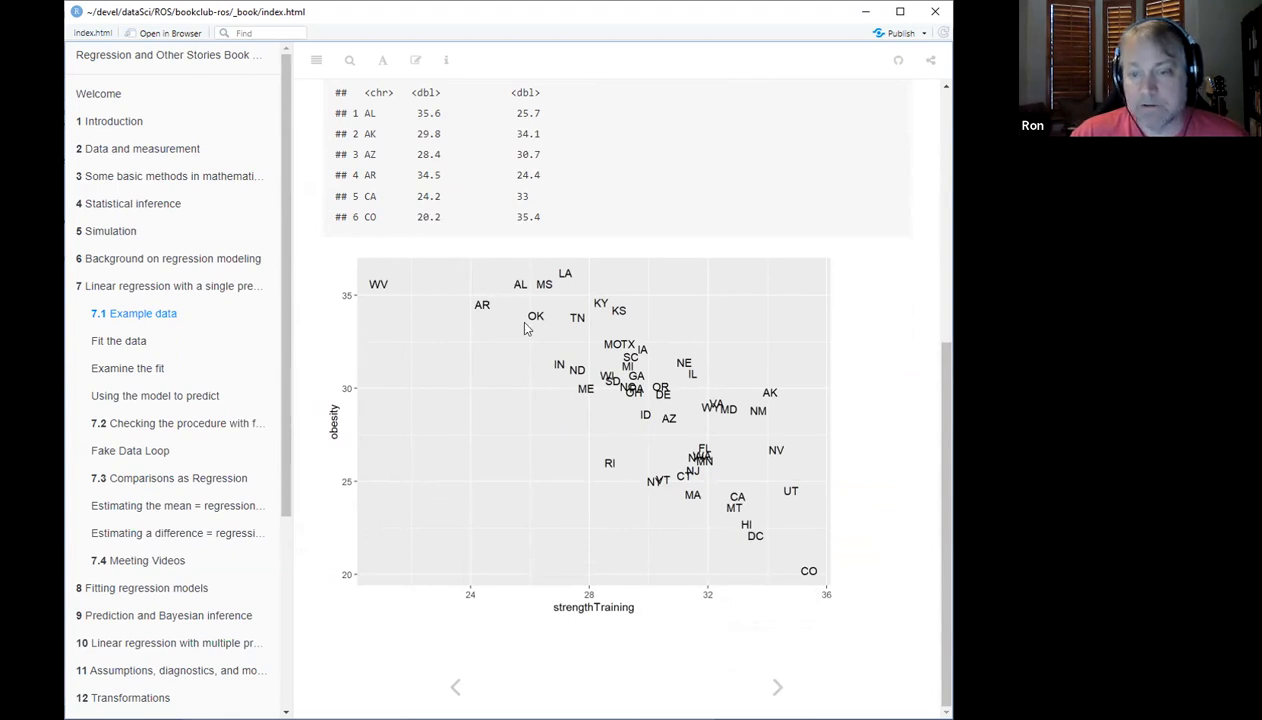
mouse_move(465, 287)
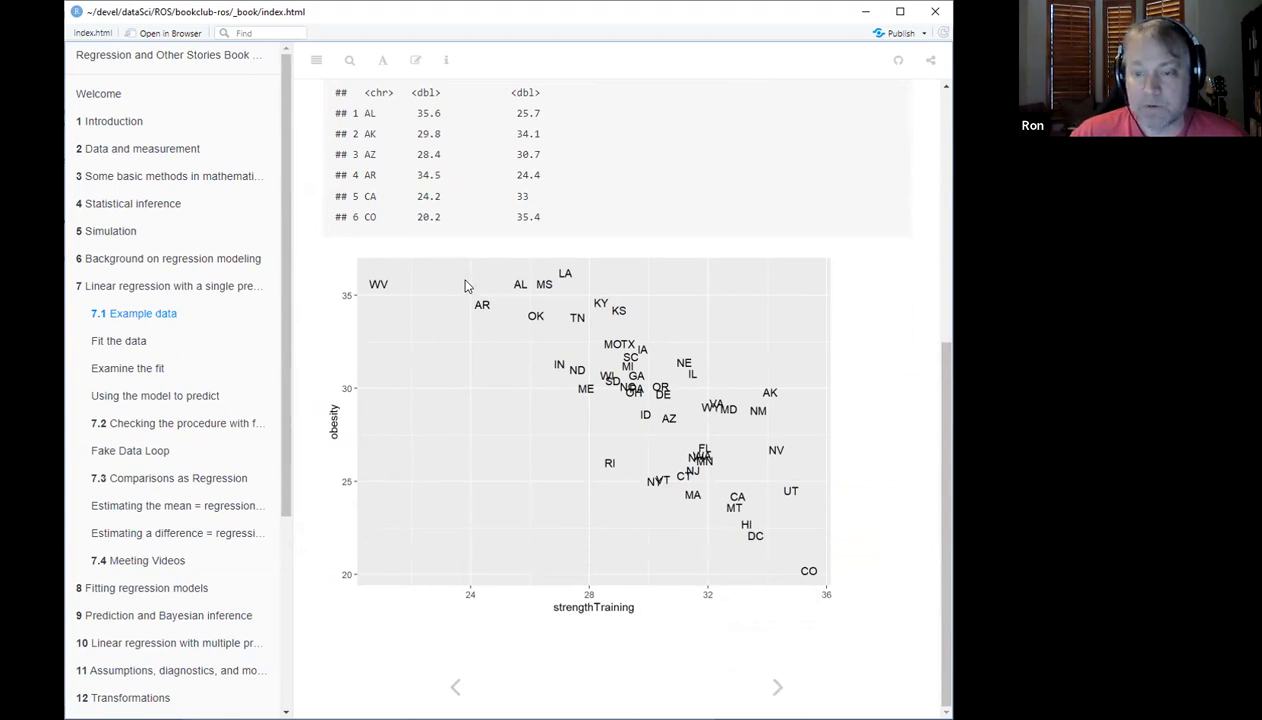
mouse_move(818, 587)
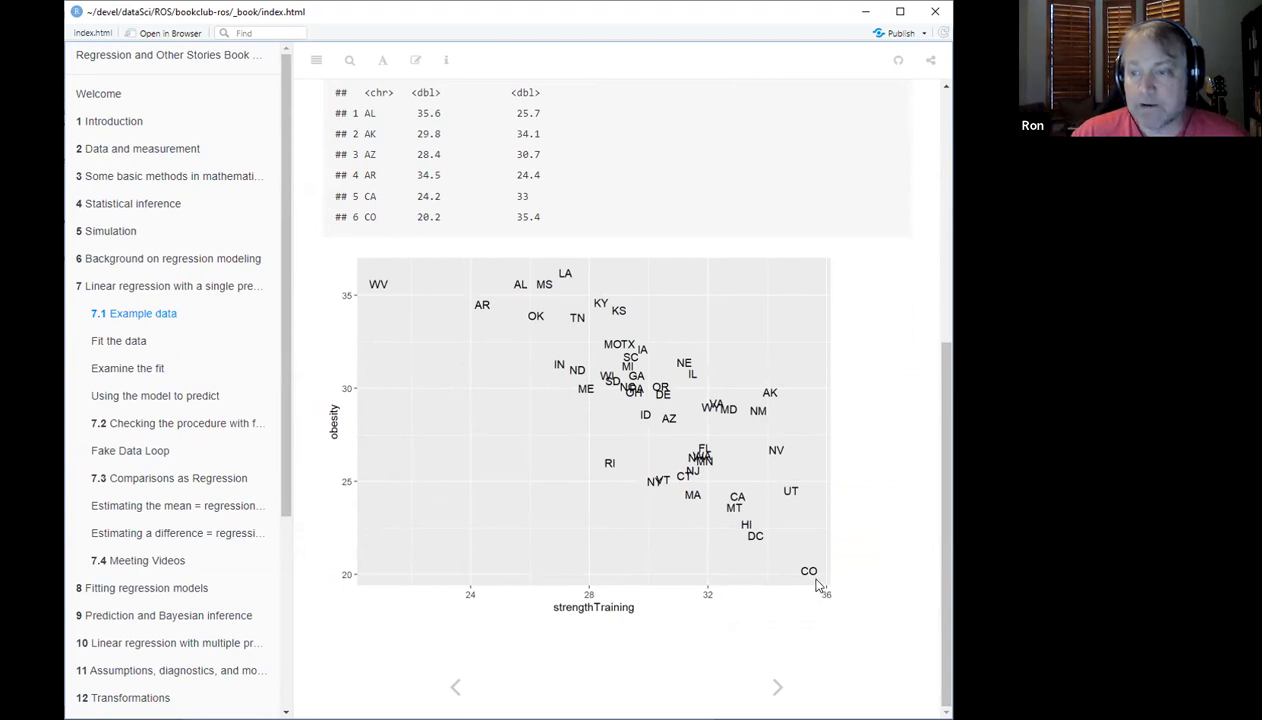
mouse_move(375, 518)
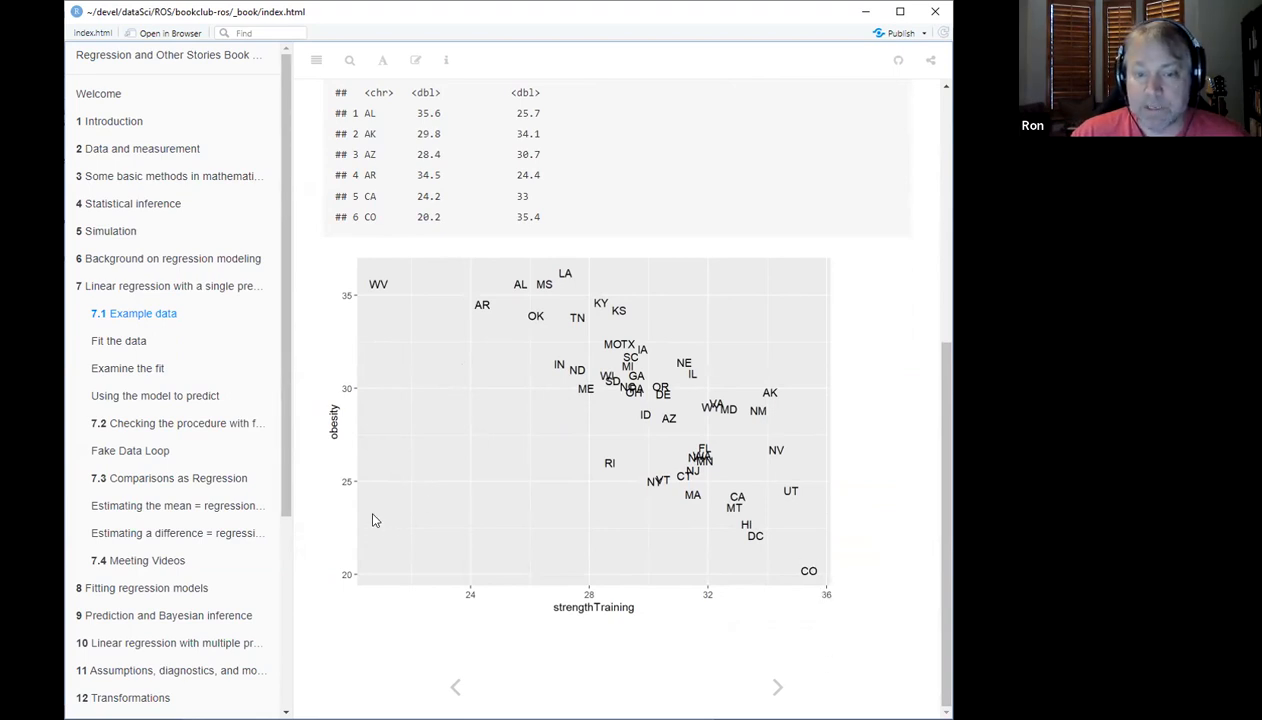
mouse_move(587, 510)
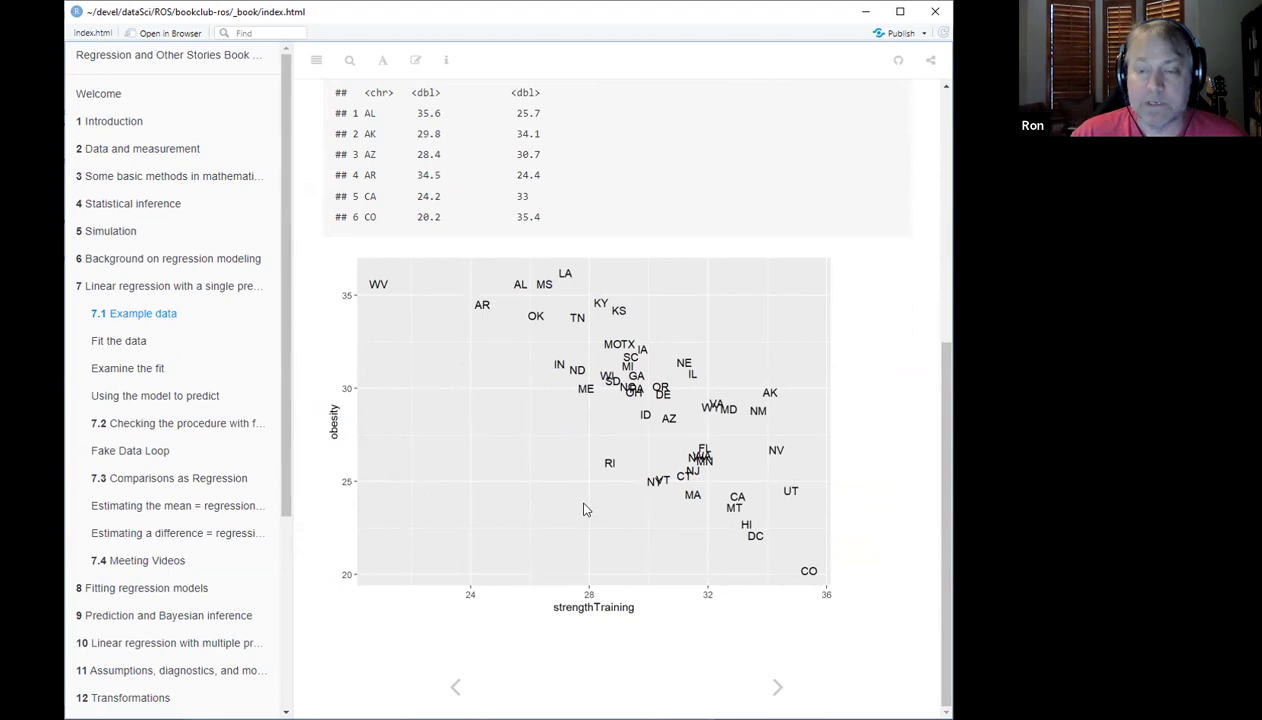
mouse_move(661, 513)
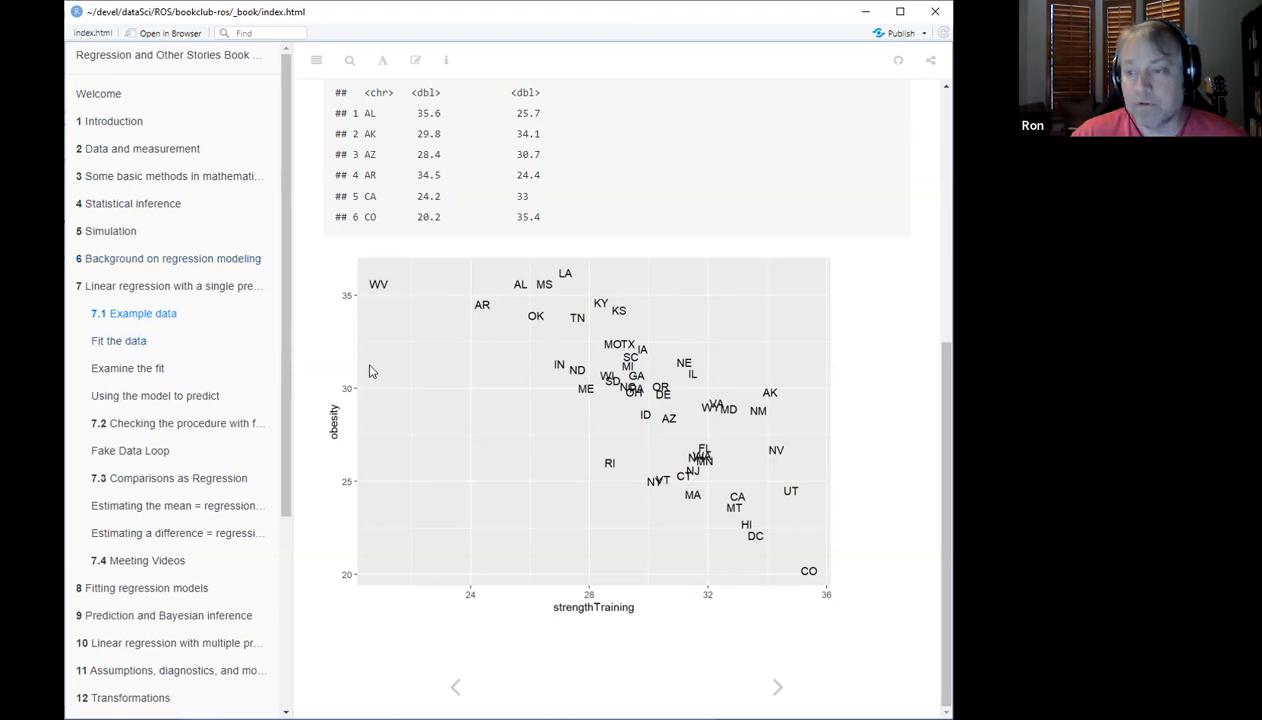
mouse_move(301, 359)
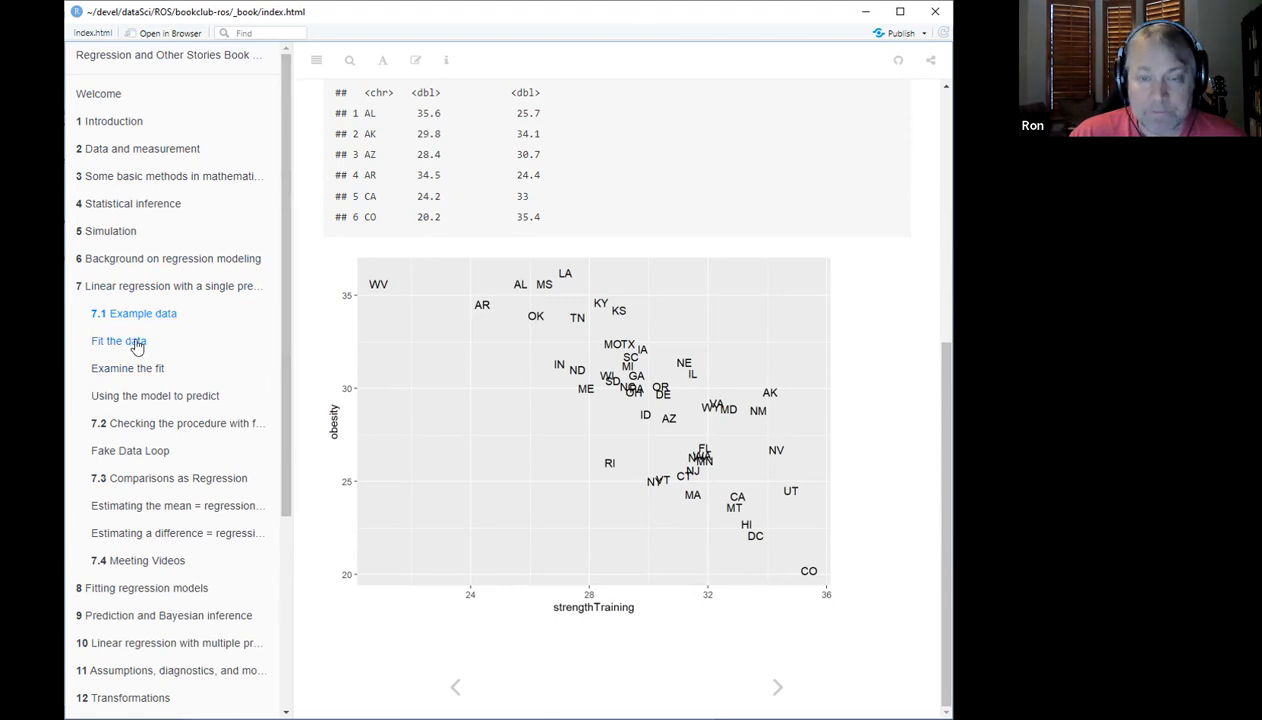
Step: Open Fit the data and highlight the obesity ~ strengthTraining formula and refresh = 0
left_click(118, 341)
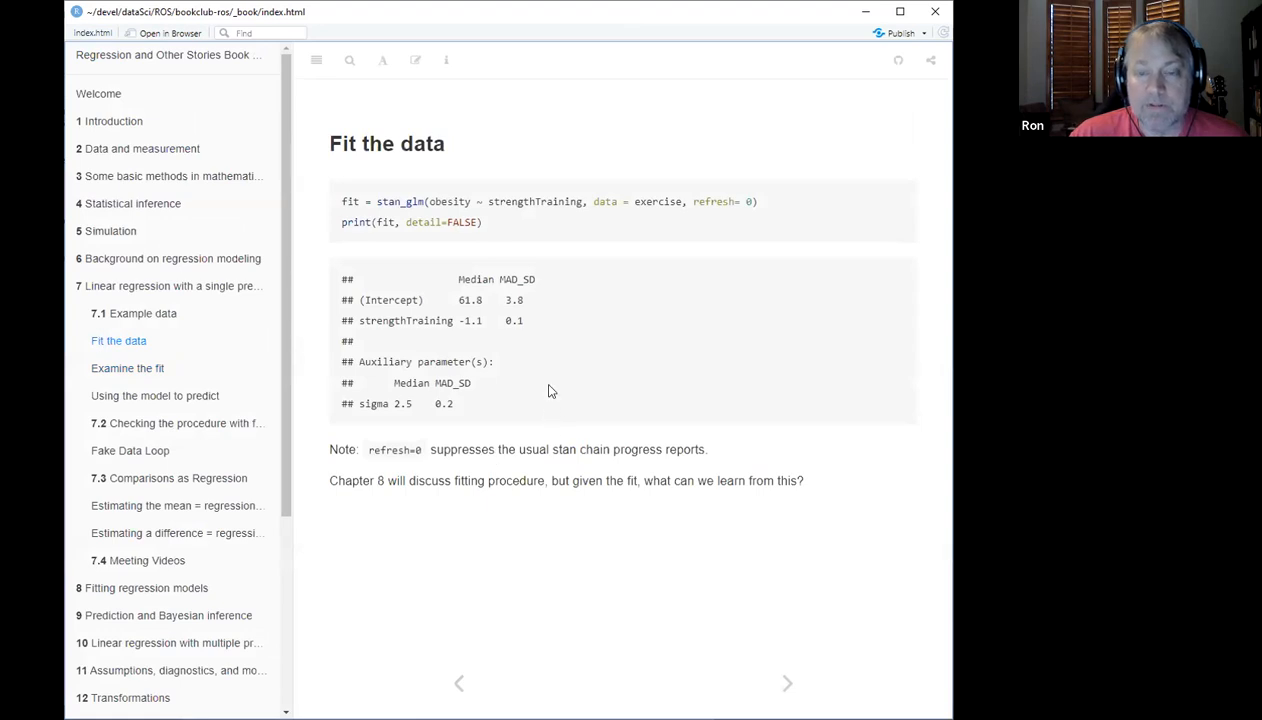
mouse_move(408, 201)
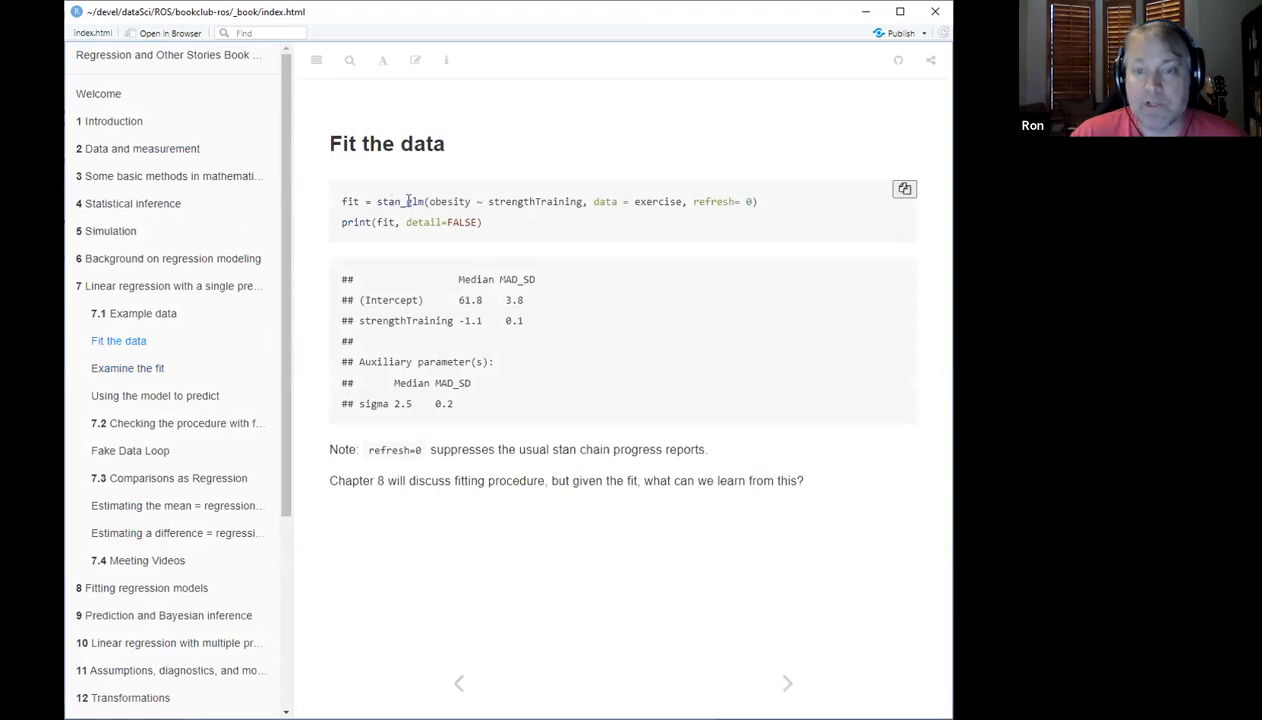
mouse_move(467, 201)
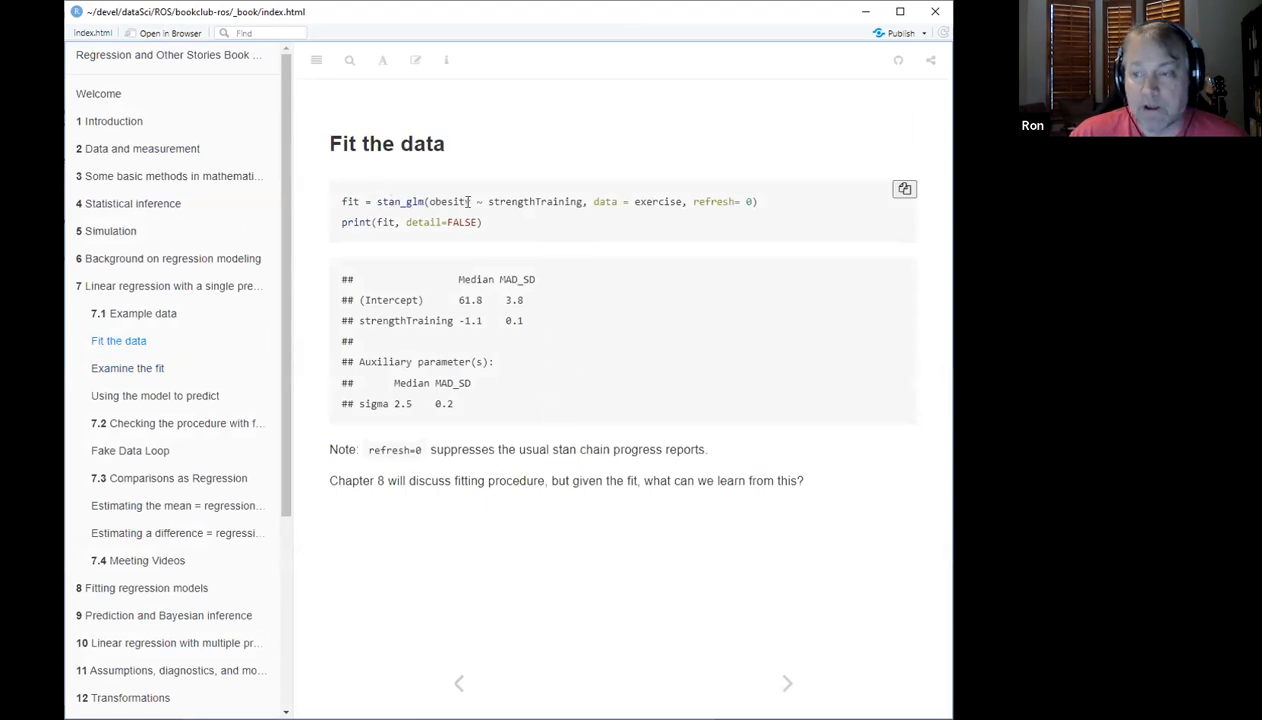
left_click_drag(429, 201, 495, 201)
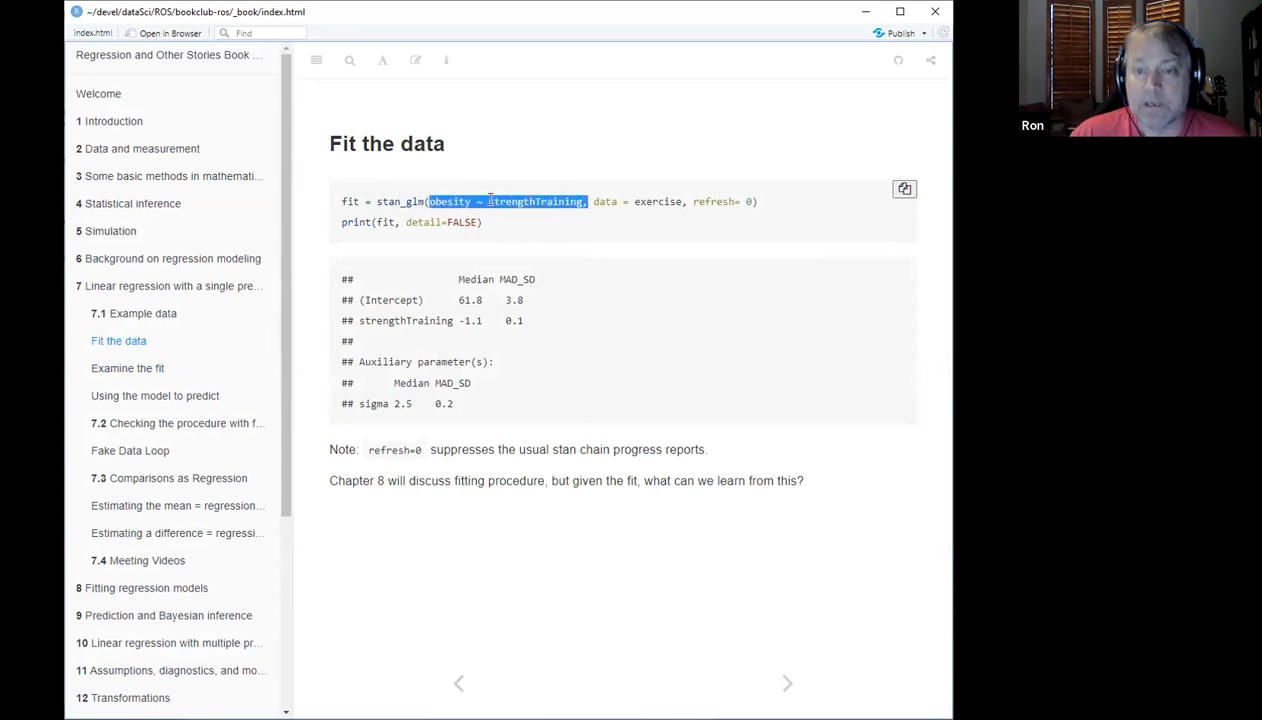
left_click(553, 201)
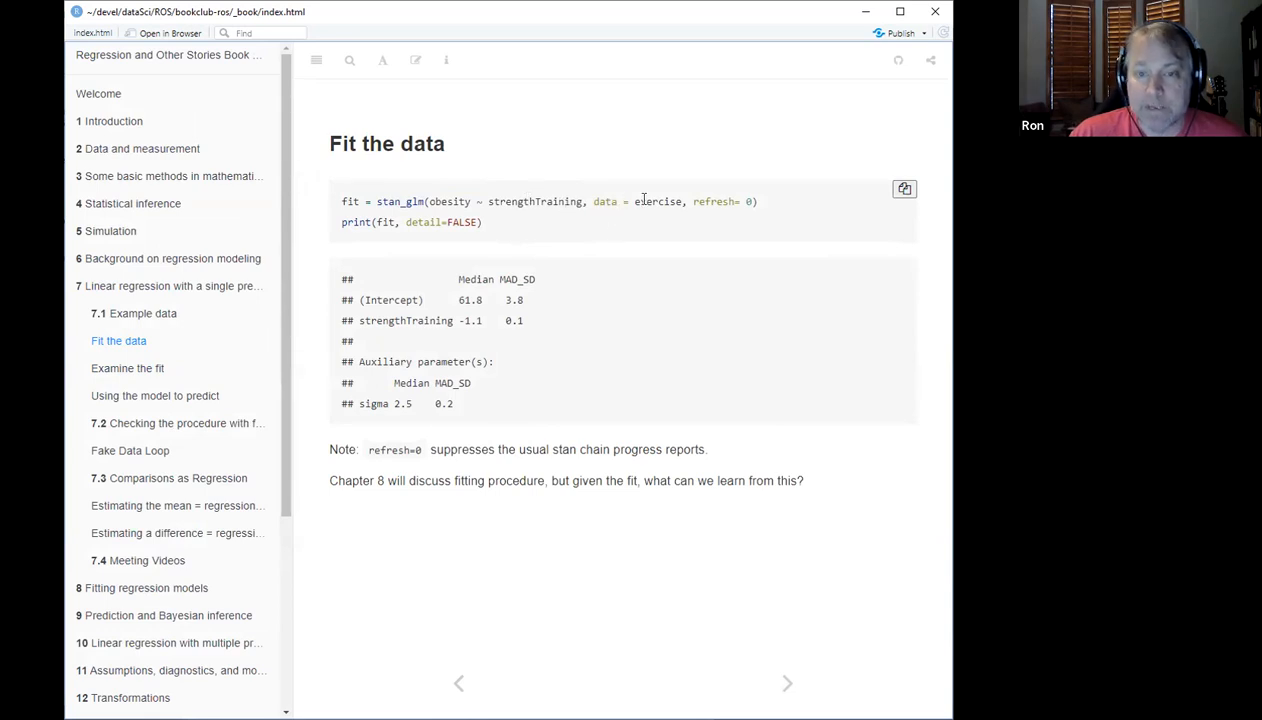
mouse_move(704, 201)
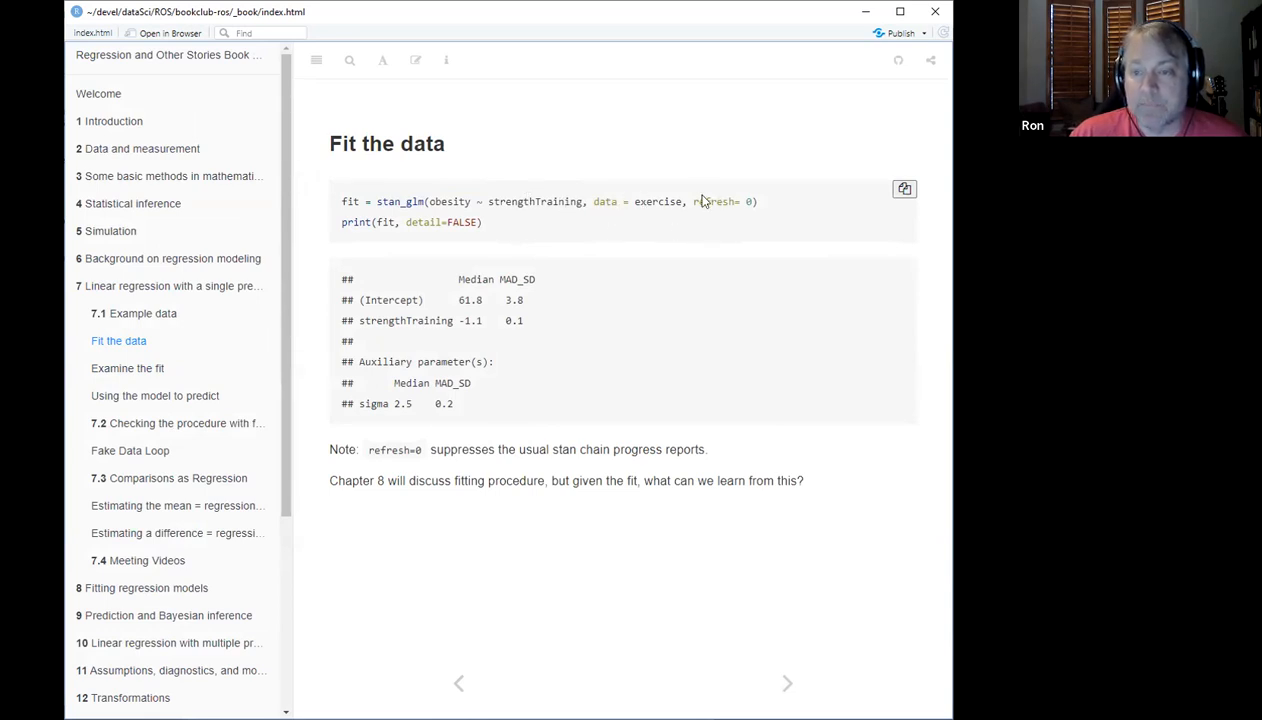
double_click(720, 201)
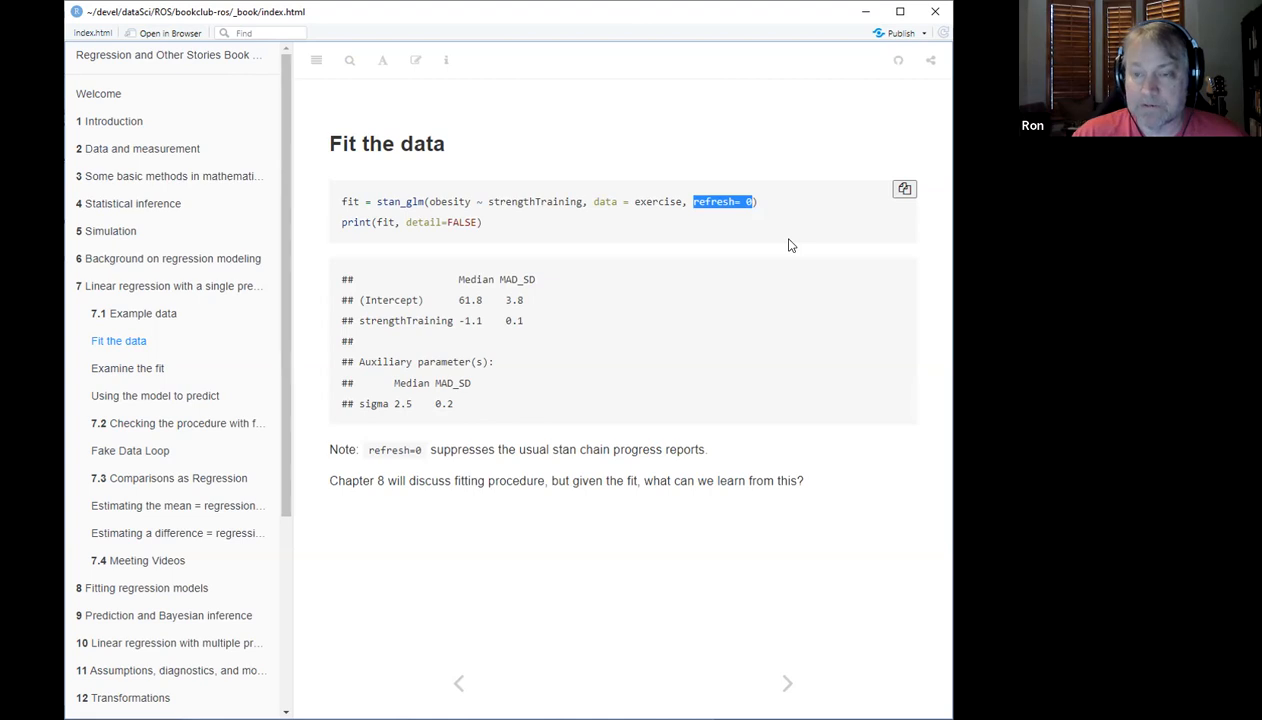
mouse_move(709, 219)
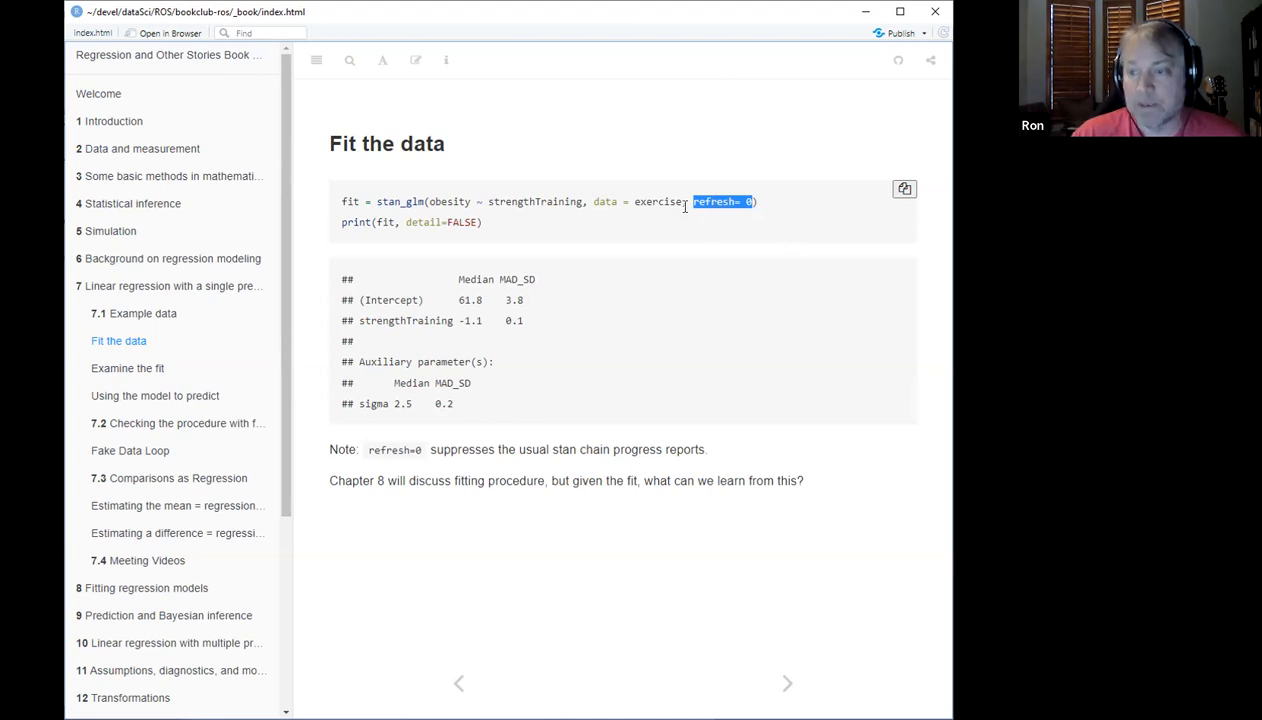
mouse_move(622, 212)
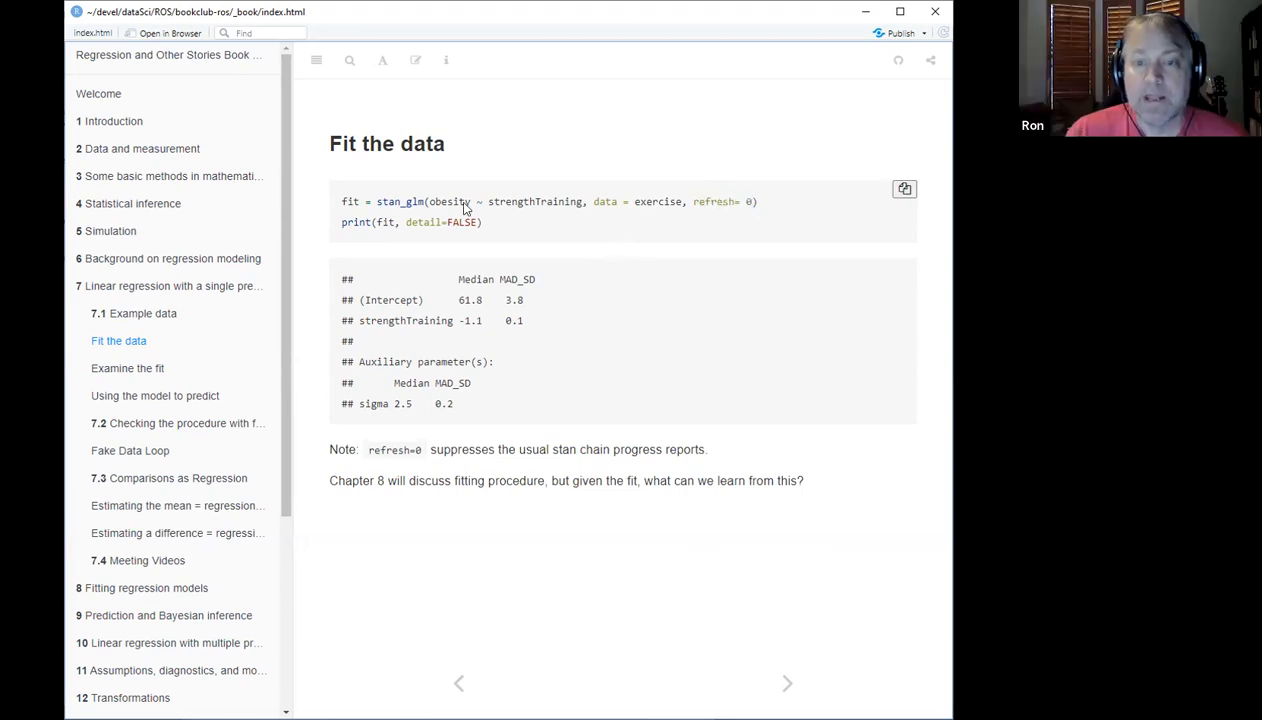
double_click(351, 222)
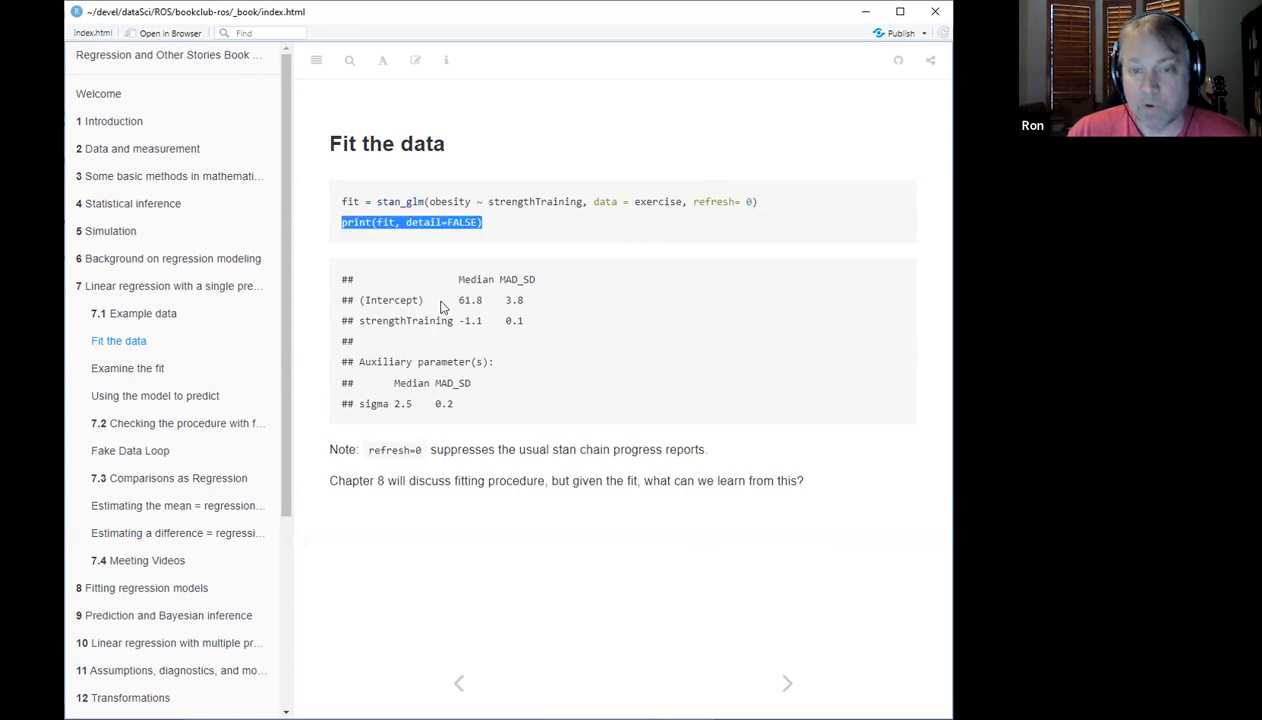
mouse_move(487, 302)
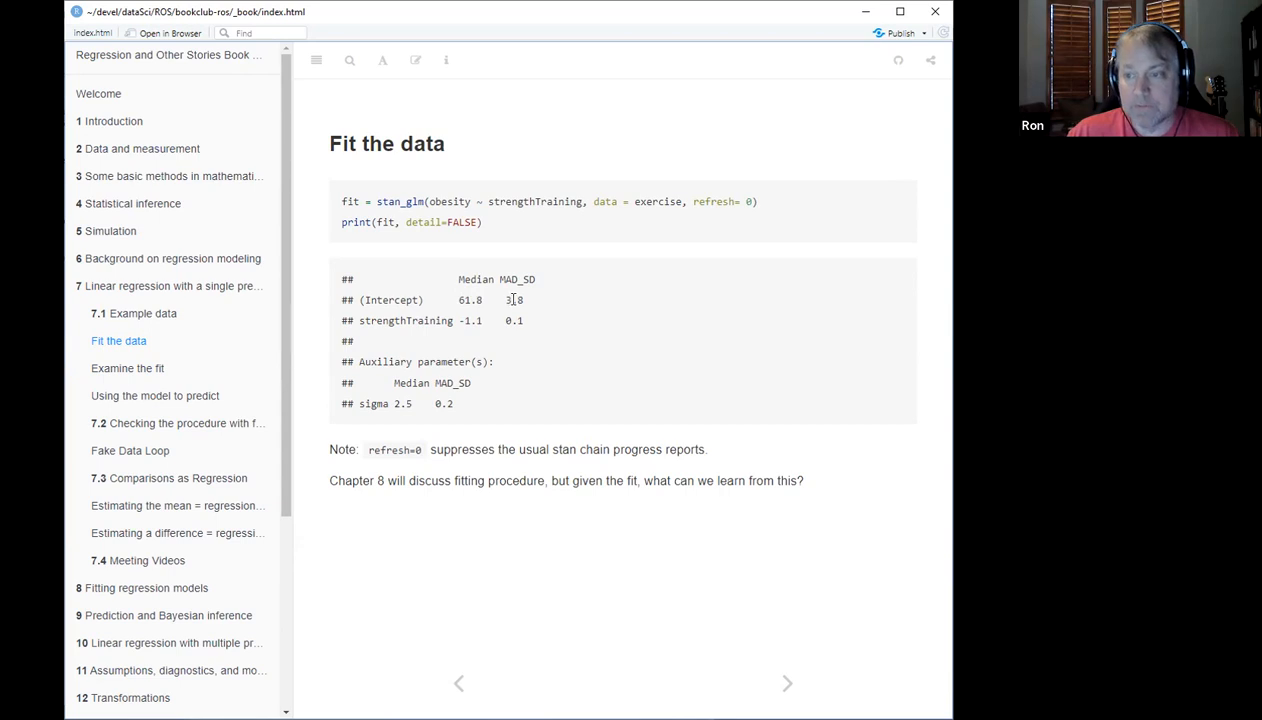
mouse_move(508, 285)
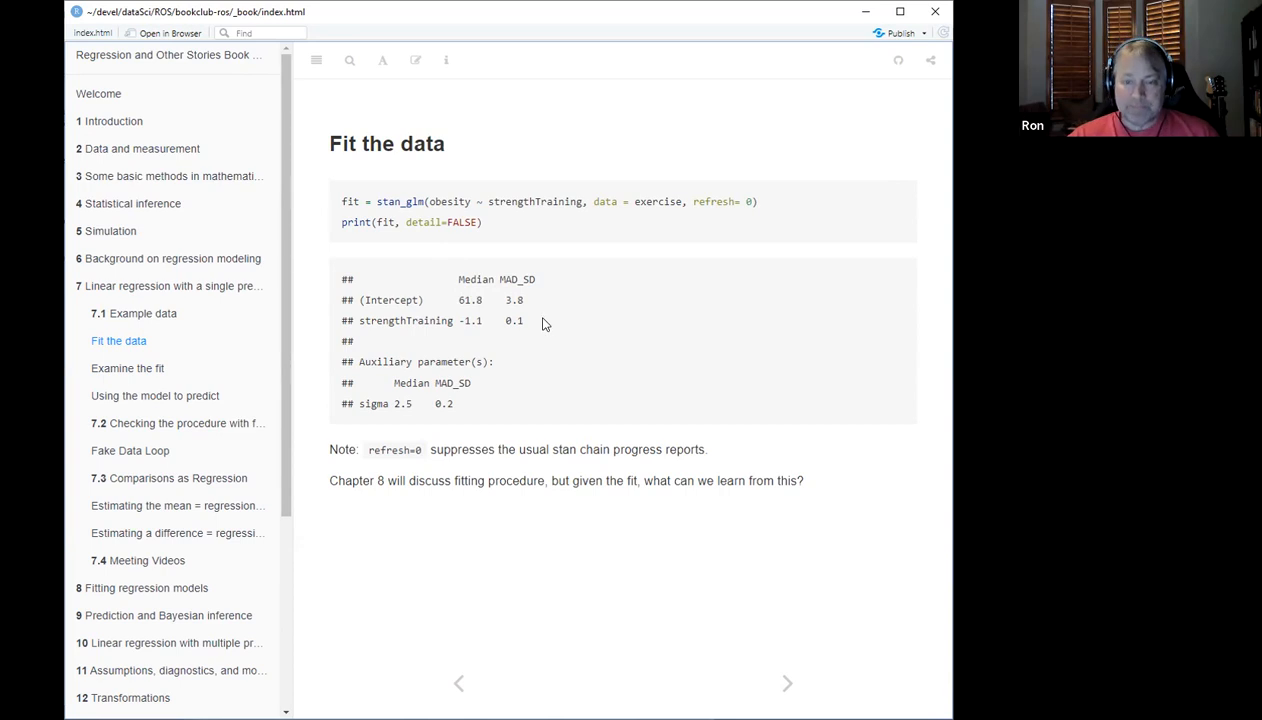
mouse_move(465, 322)
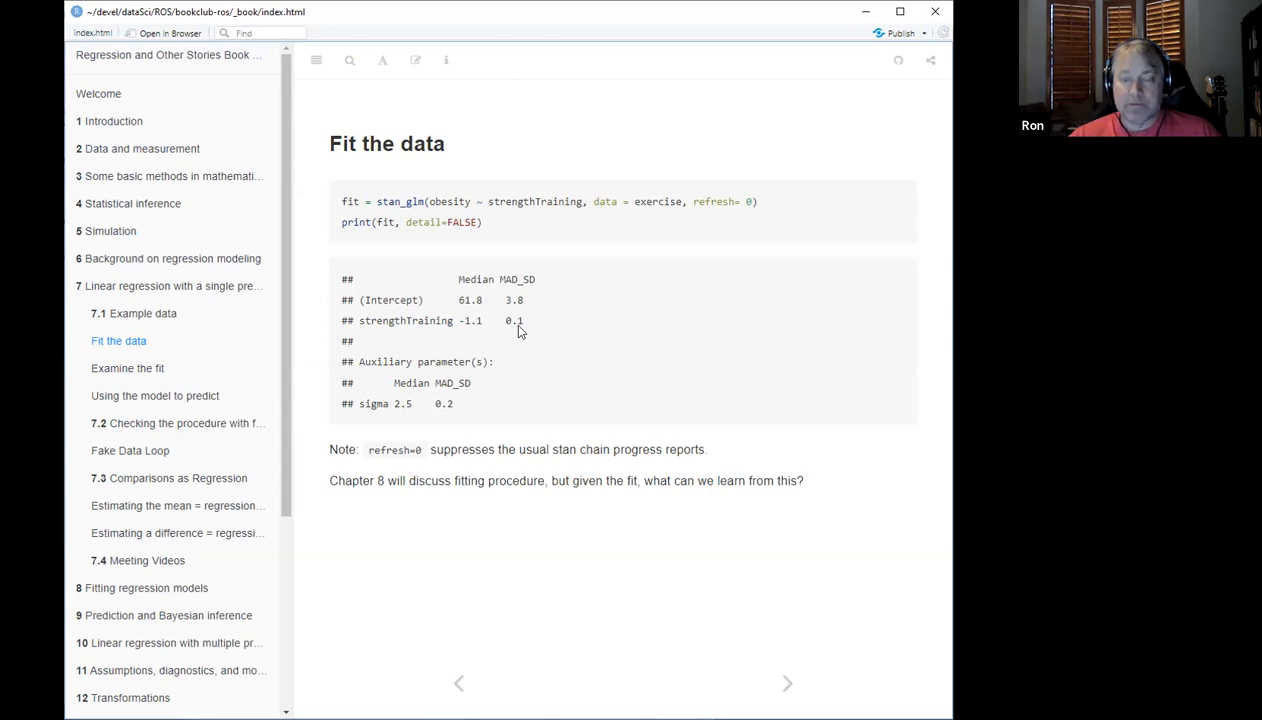
mouse_move(506, 321)
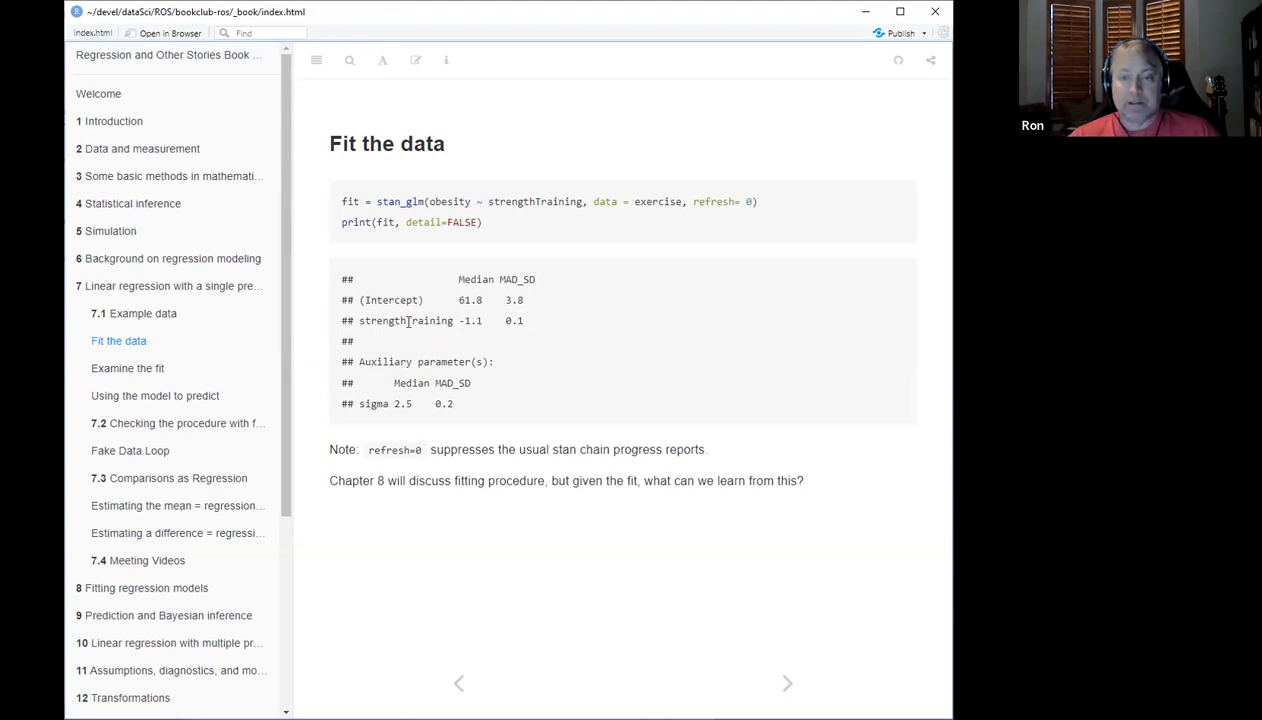
mouse_move(470, 320)
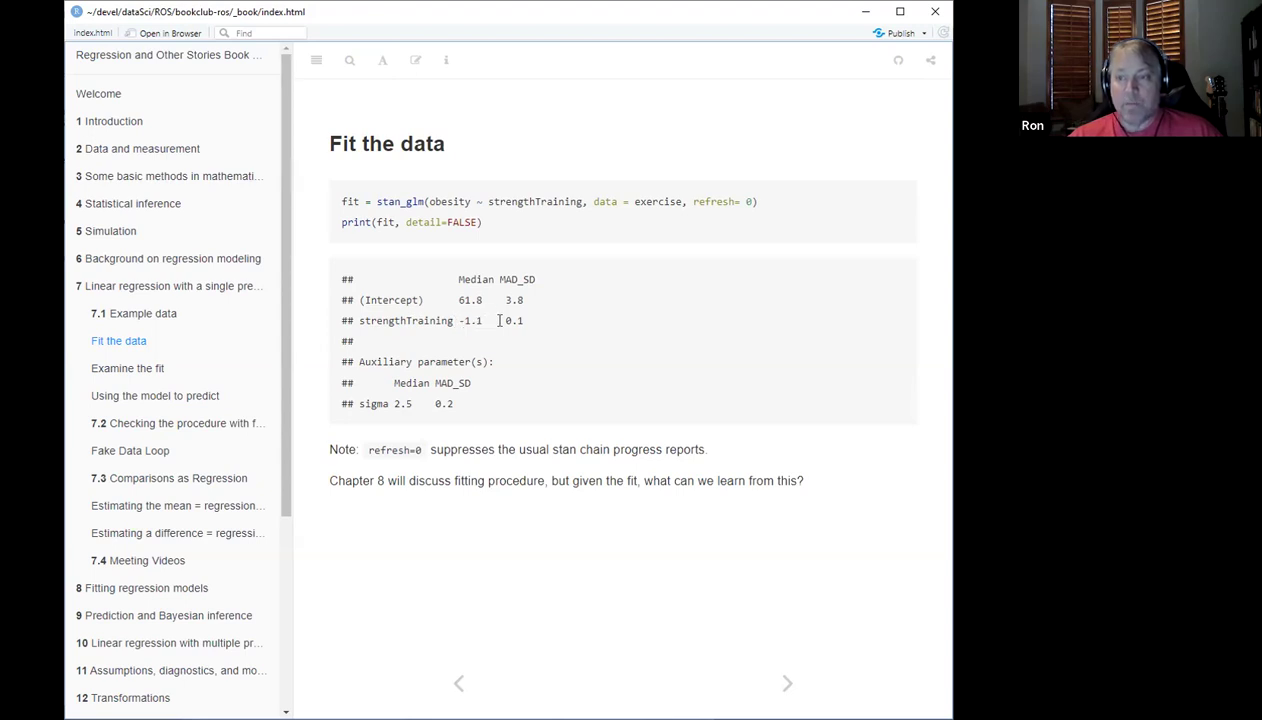
mouse_move(500, 331)
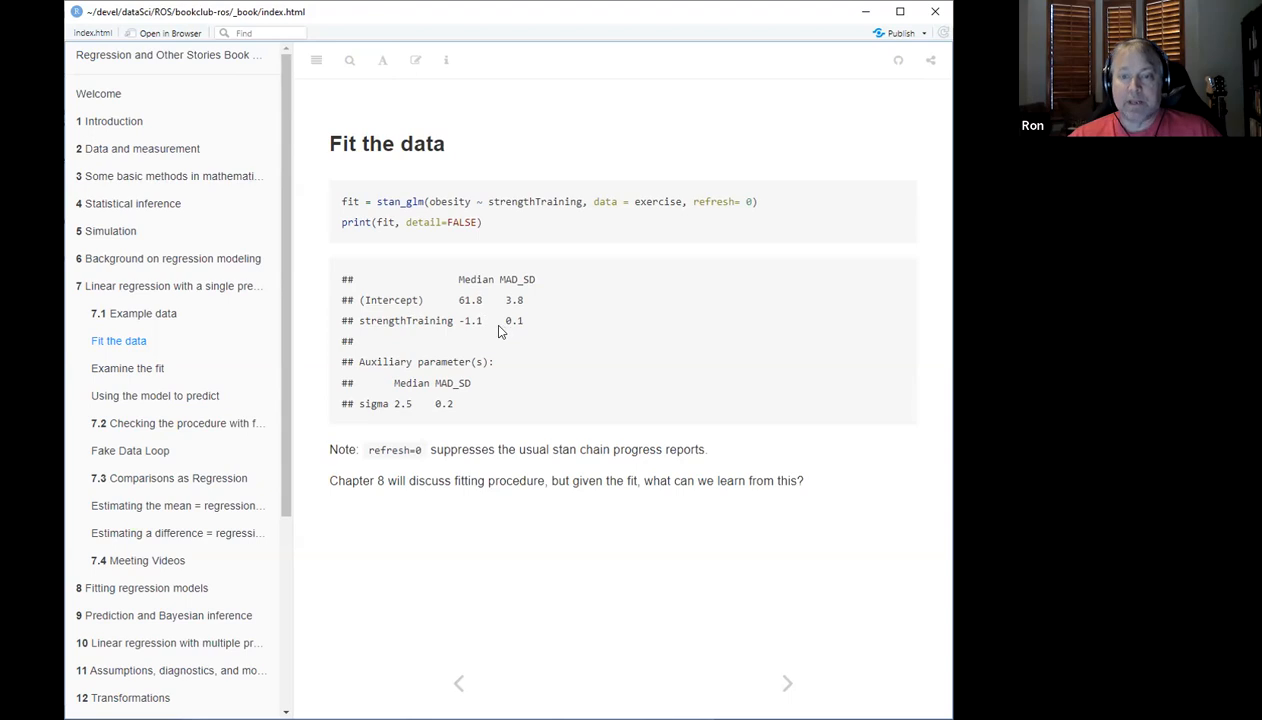
mouse_move(544, 330)
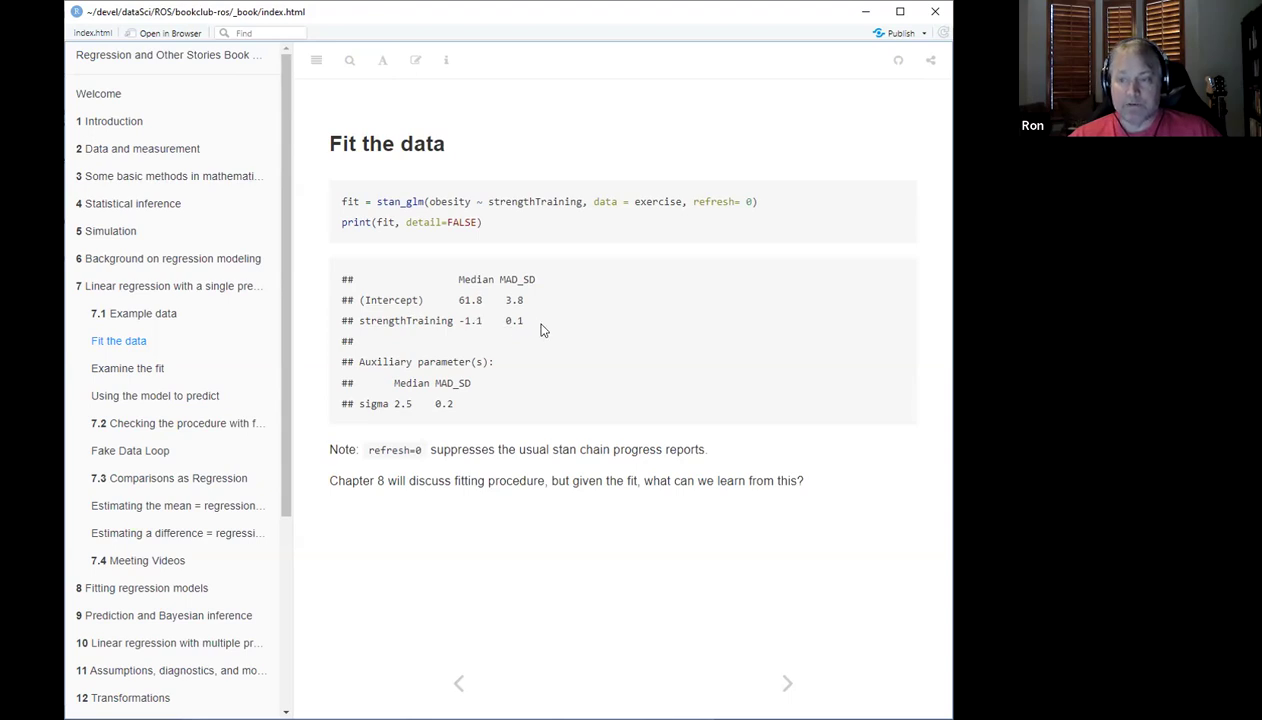
mouse_move(516, 336)
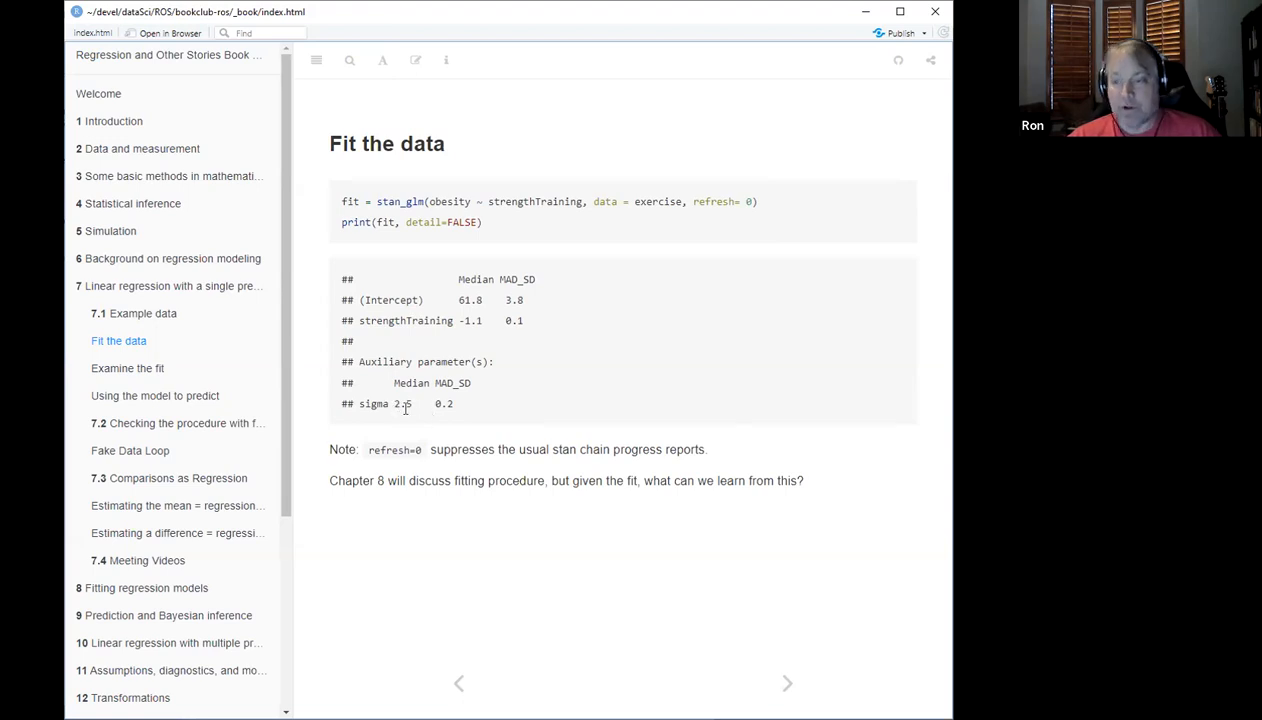
mouse_move(445, 415)
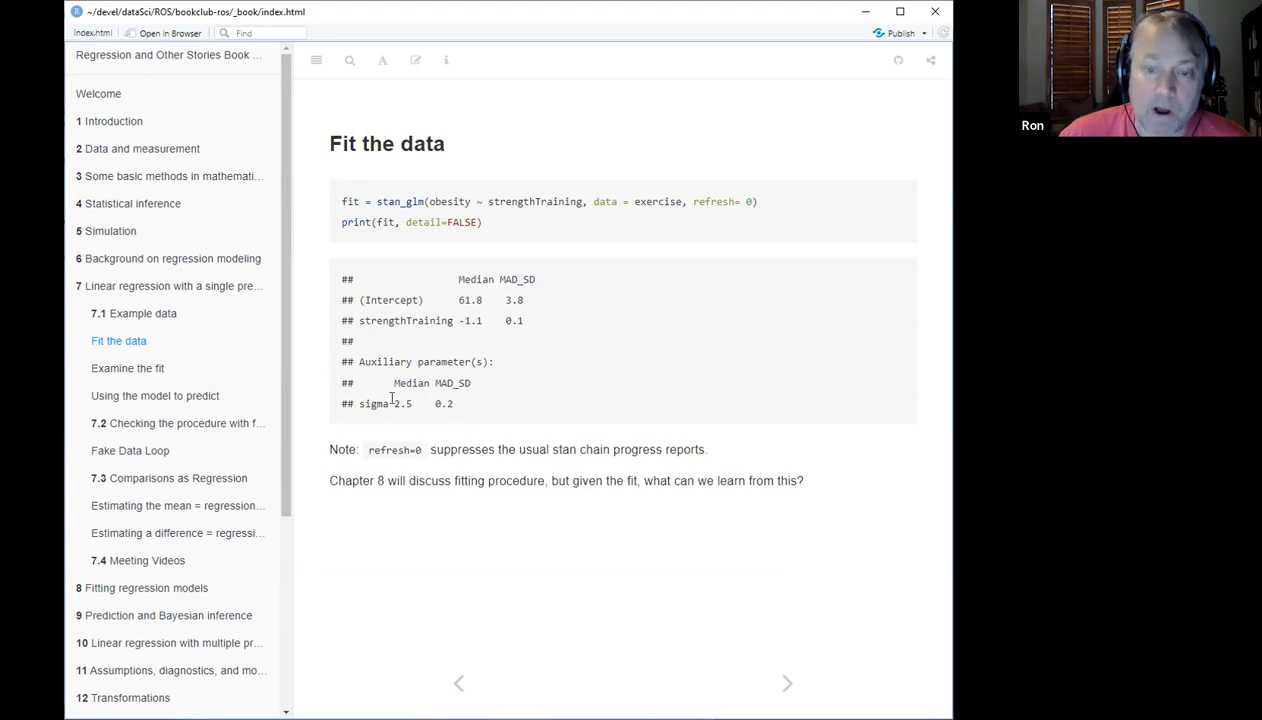
double_click(399, 404)
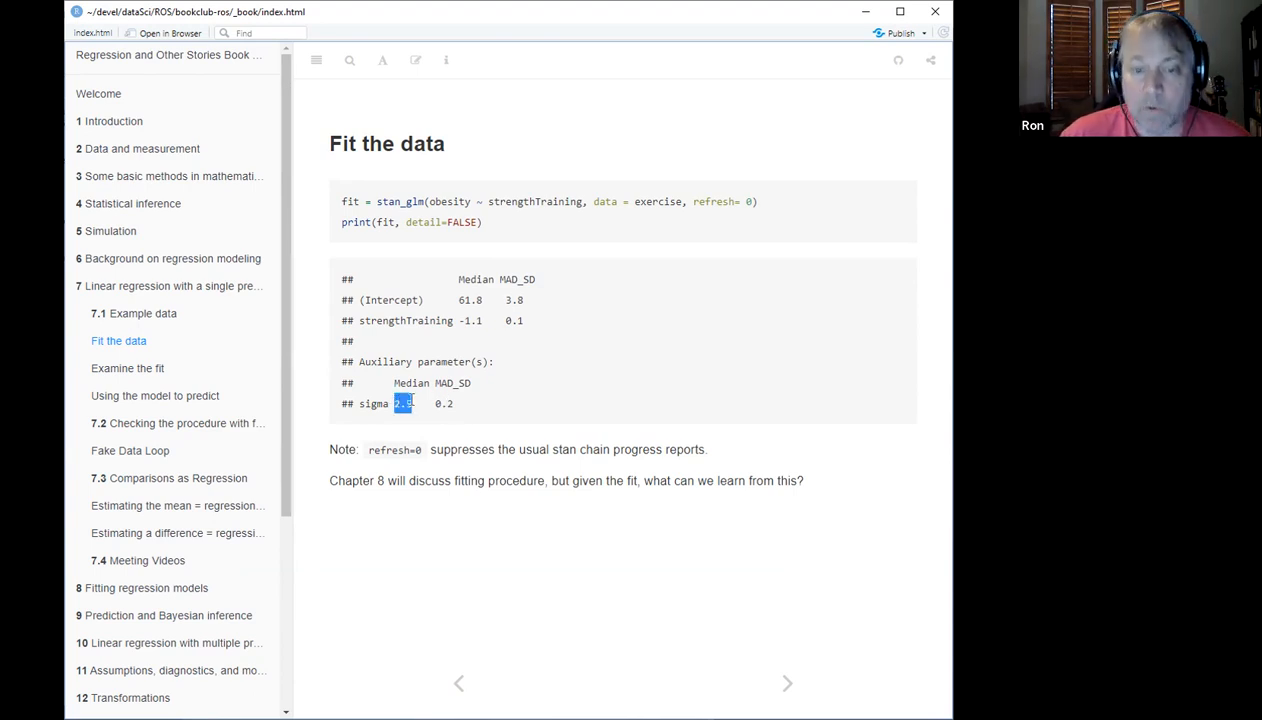
mouse_move(528, 427)
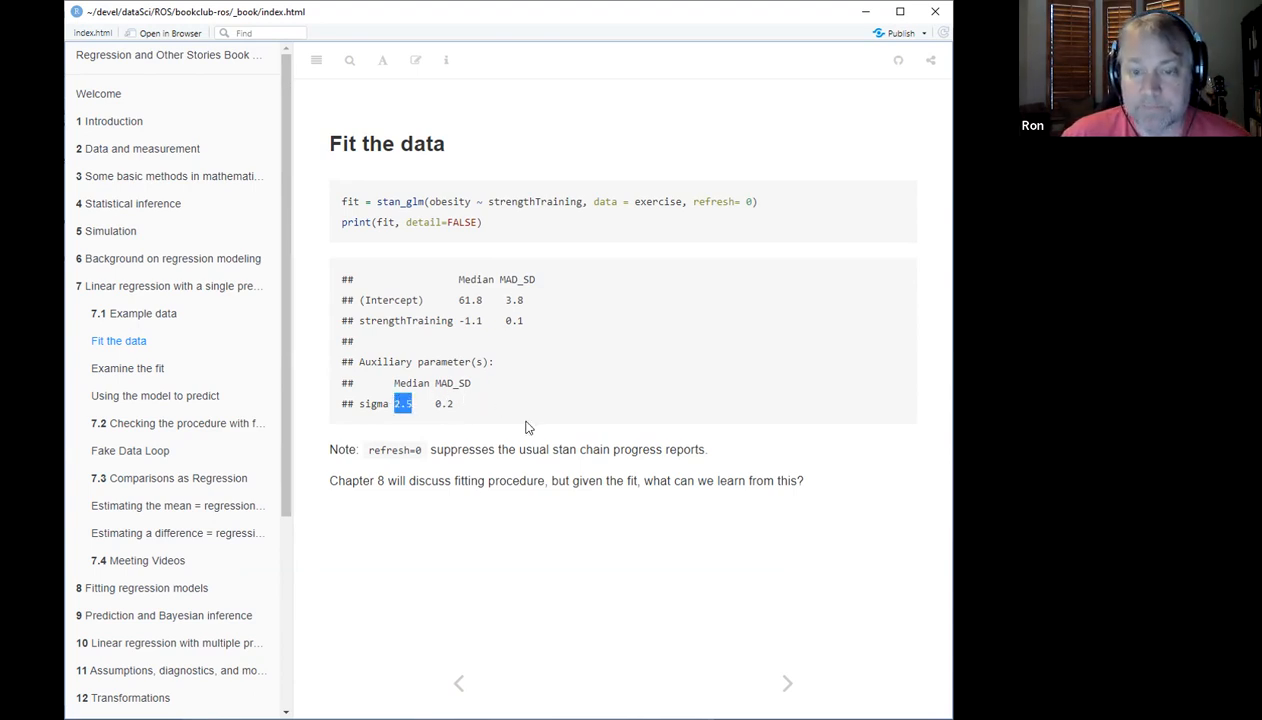
mouse_move(512, 419)
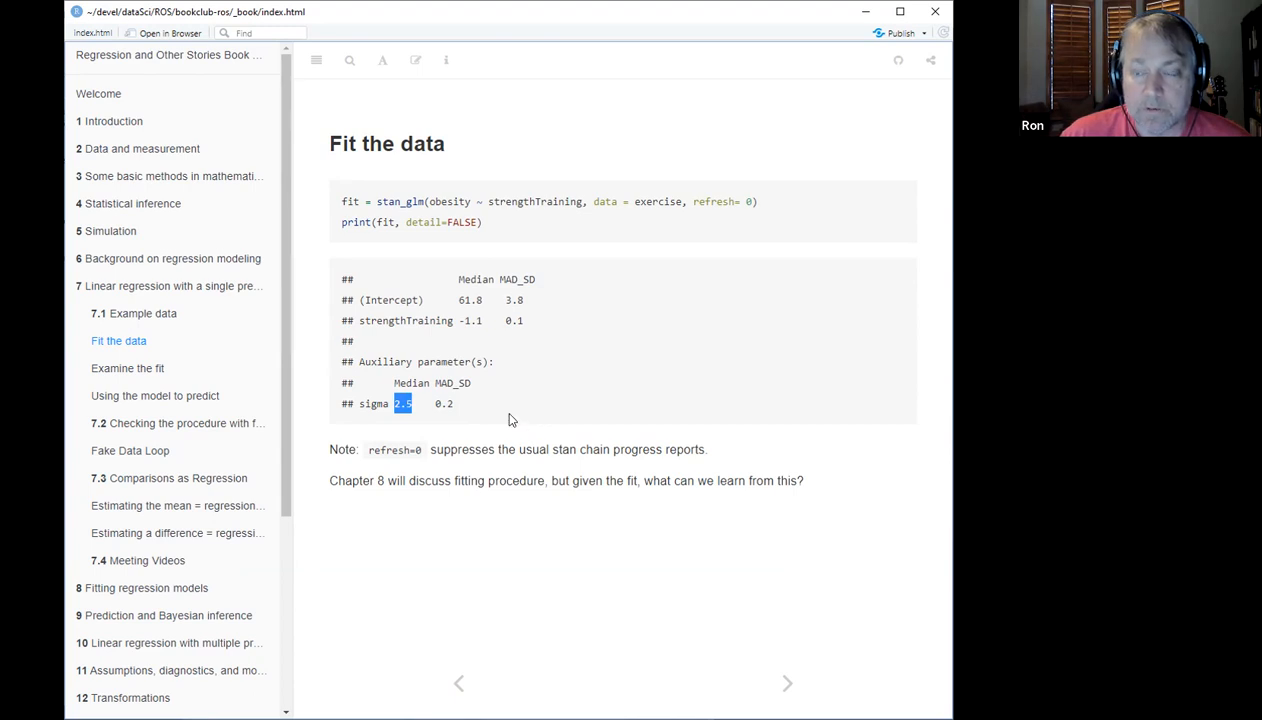
mouse_move(481, 467)
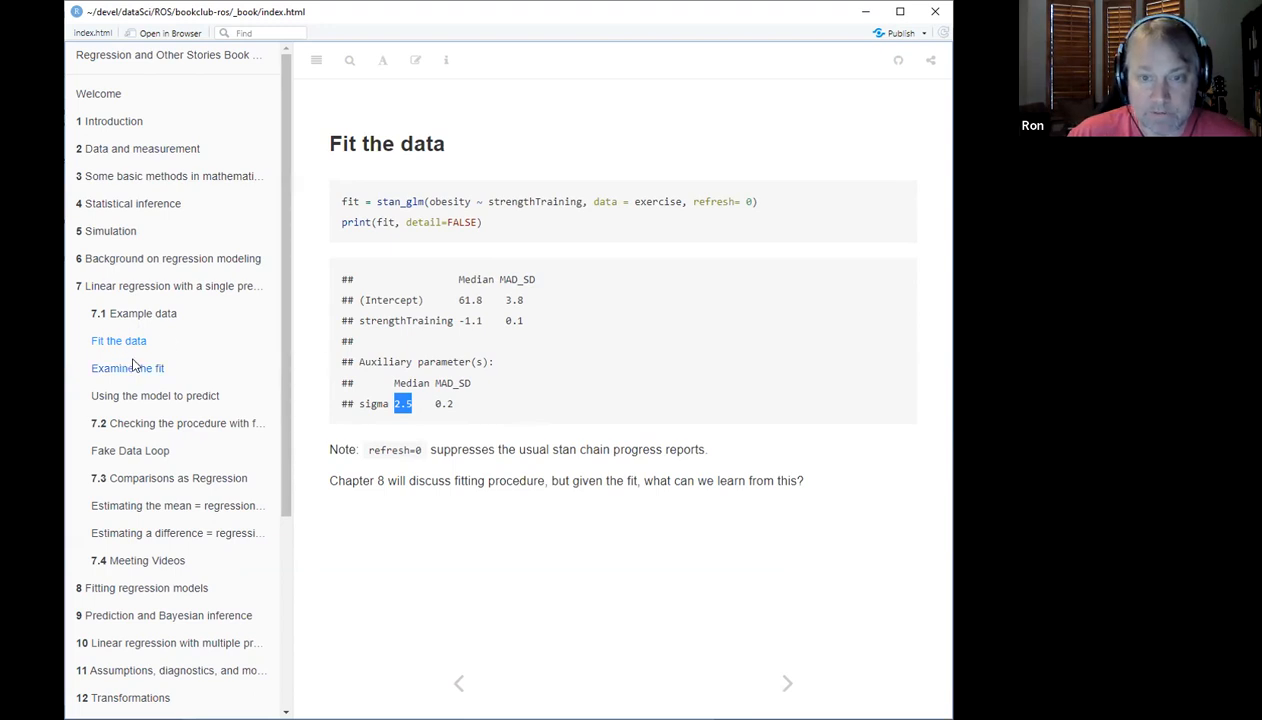
Step: Open Examine the fit showing the regression line over the state scatterplot
left_click(127, 368)
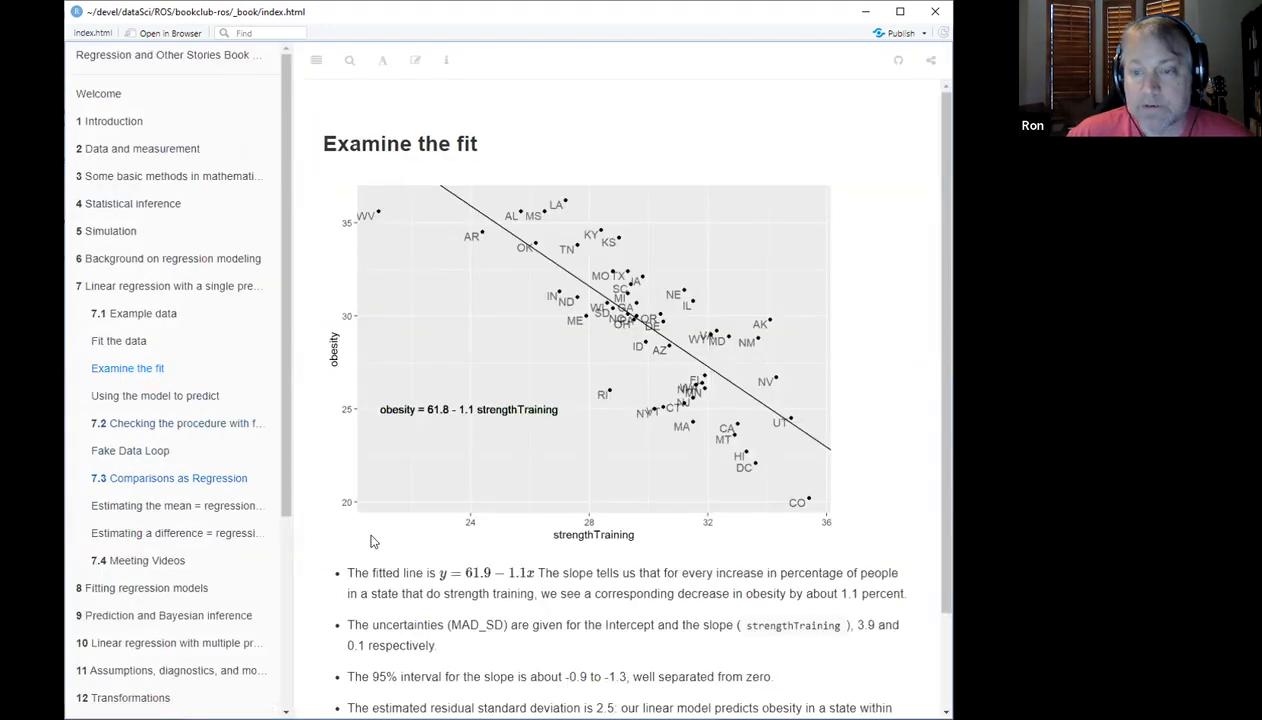
mouse_move(800, 450)
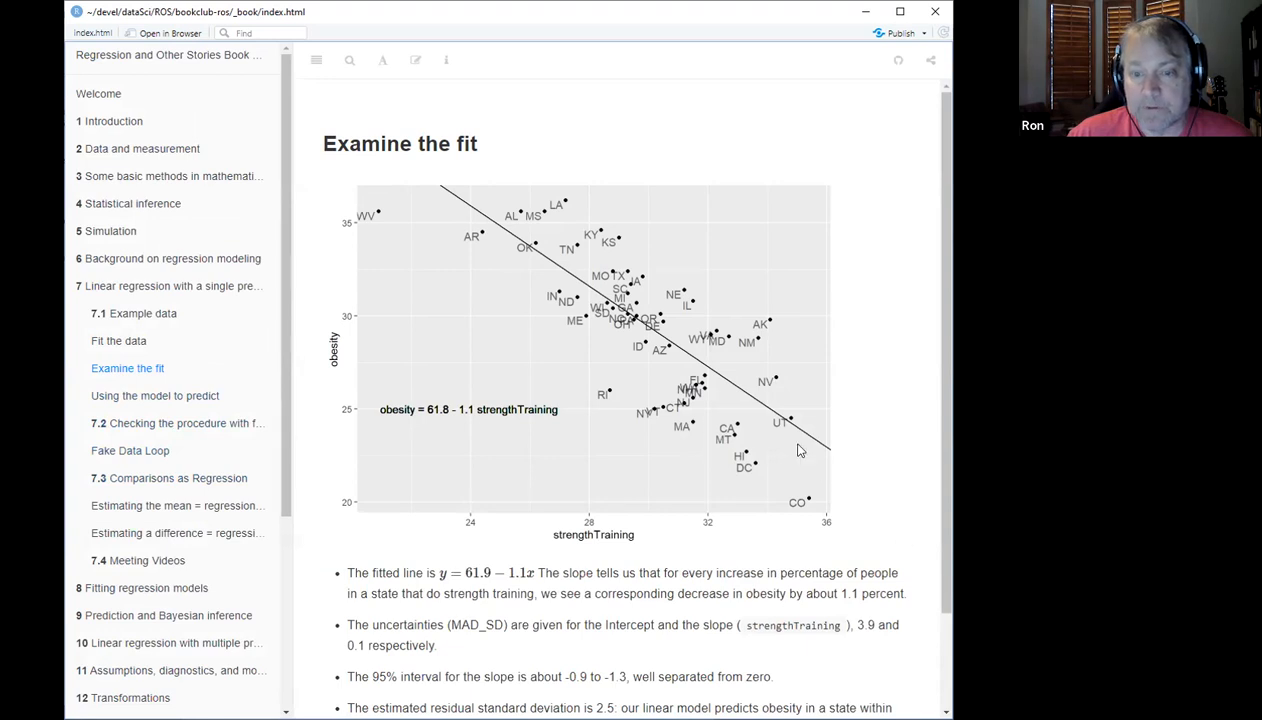
mouse_move(467, 417)
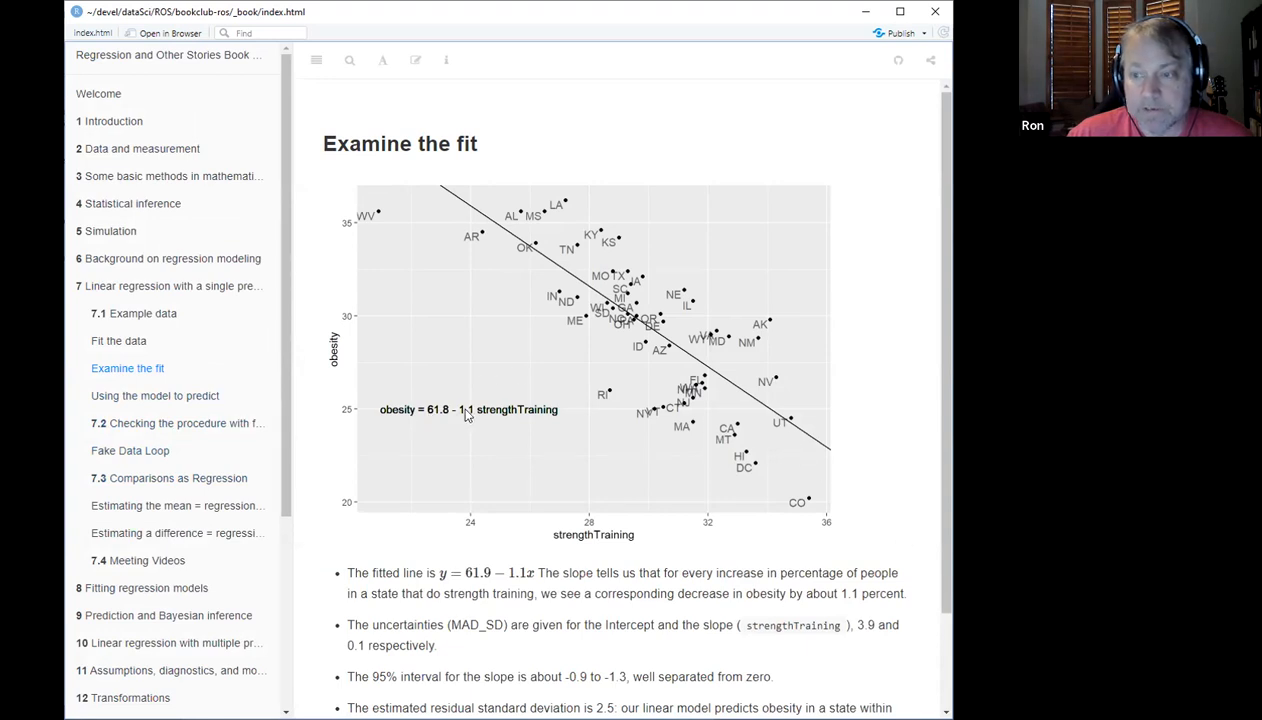
mouse_move(455, 212)
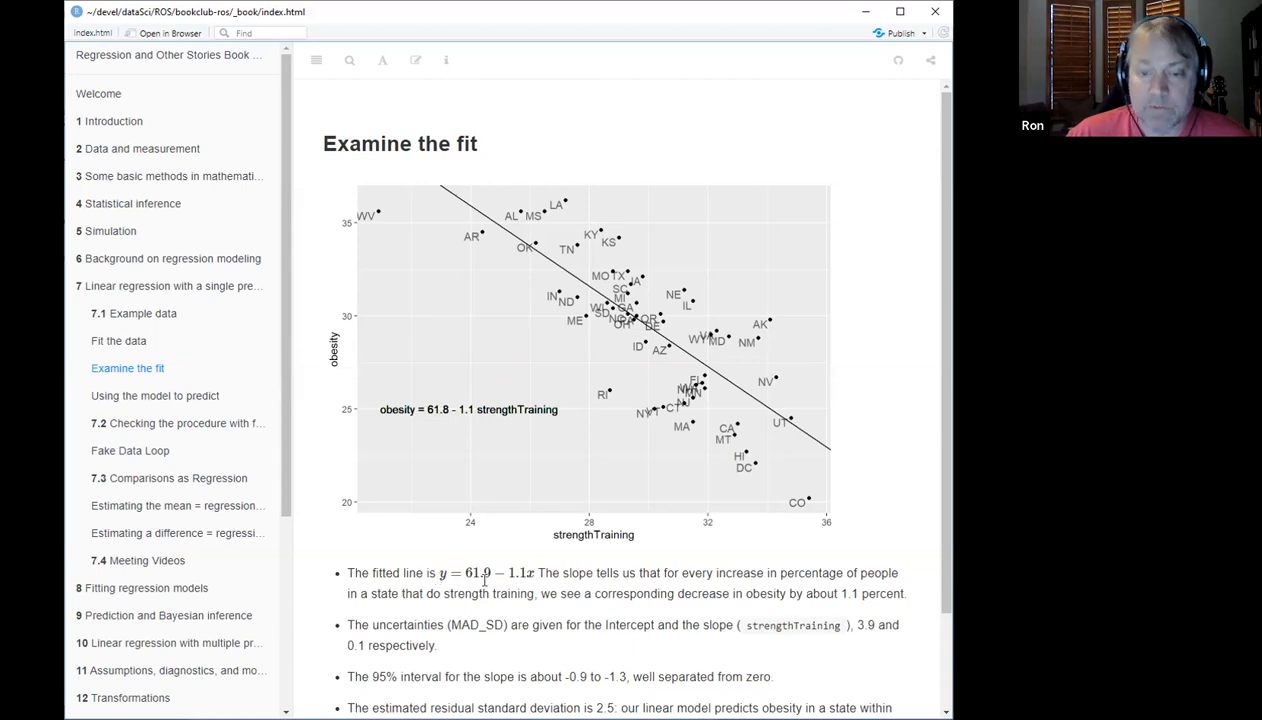
mouse_move(664, 517)
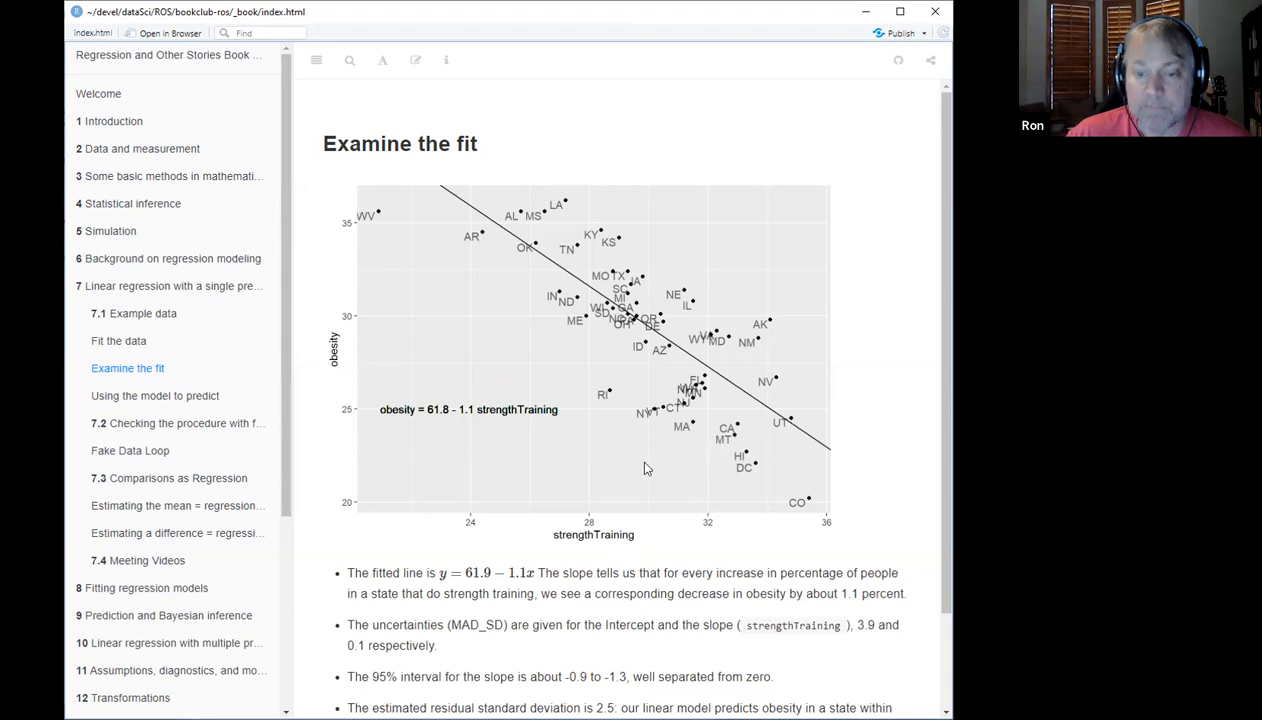
mouse_move(539, 269)
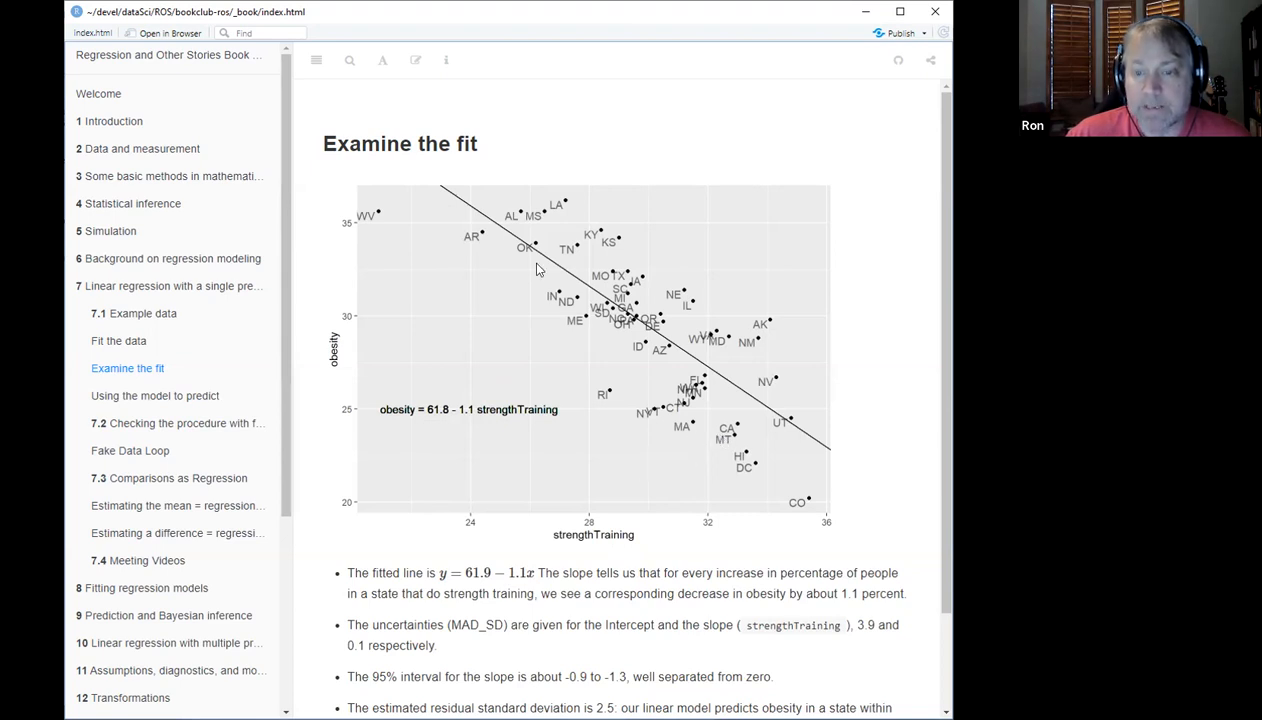
mouse_move(490, 234)
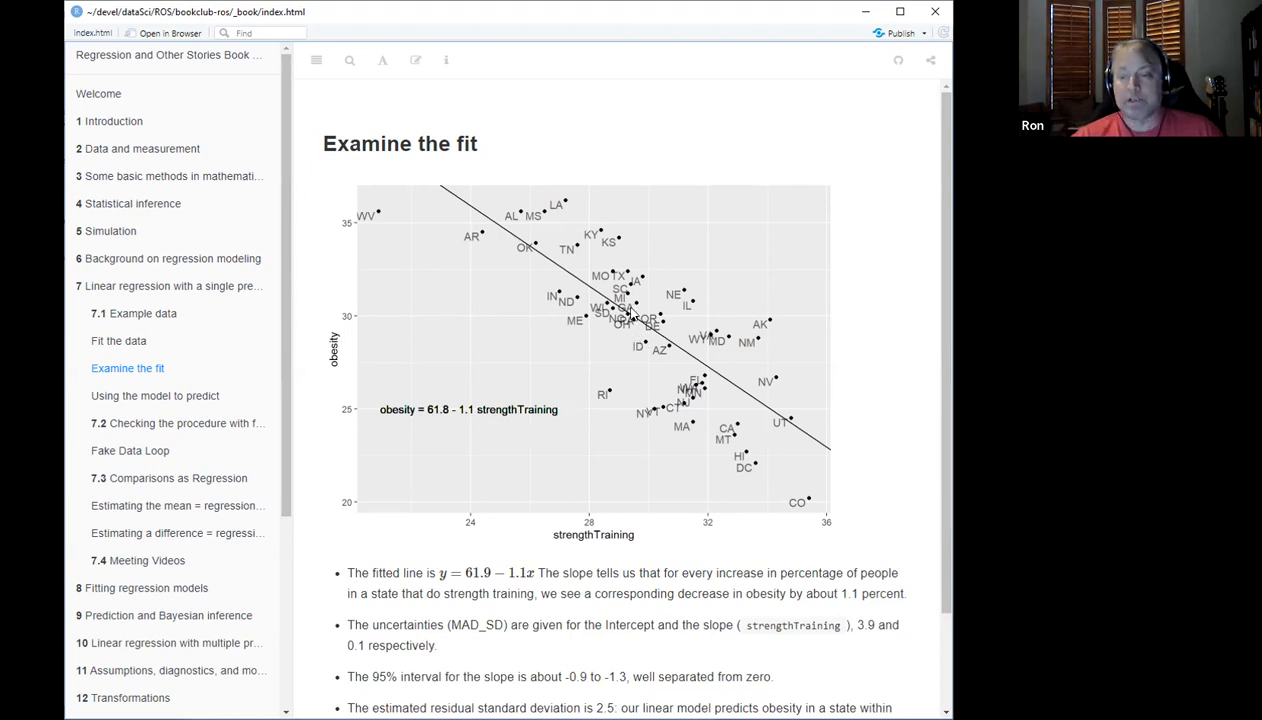
mouse_move(534, 397)
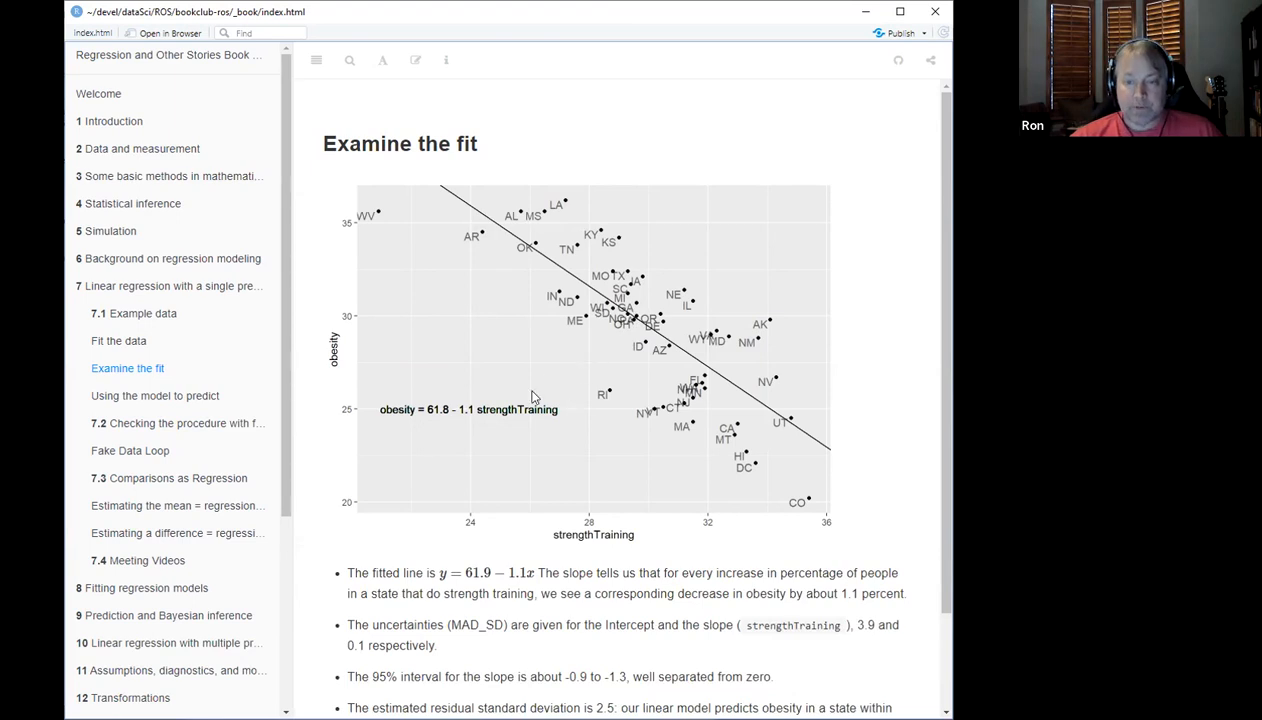
scroll("down", 3)
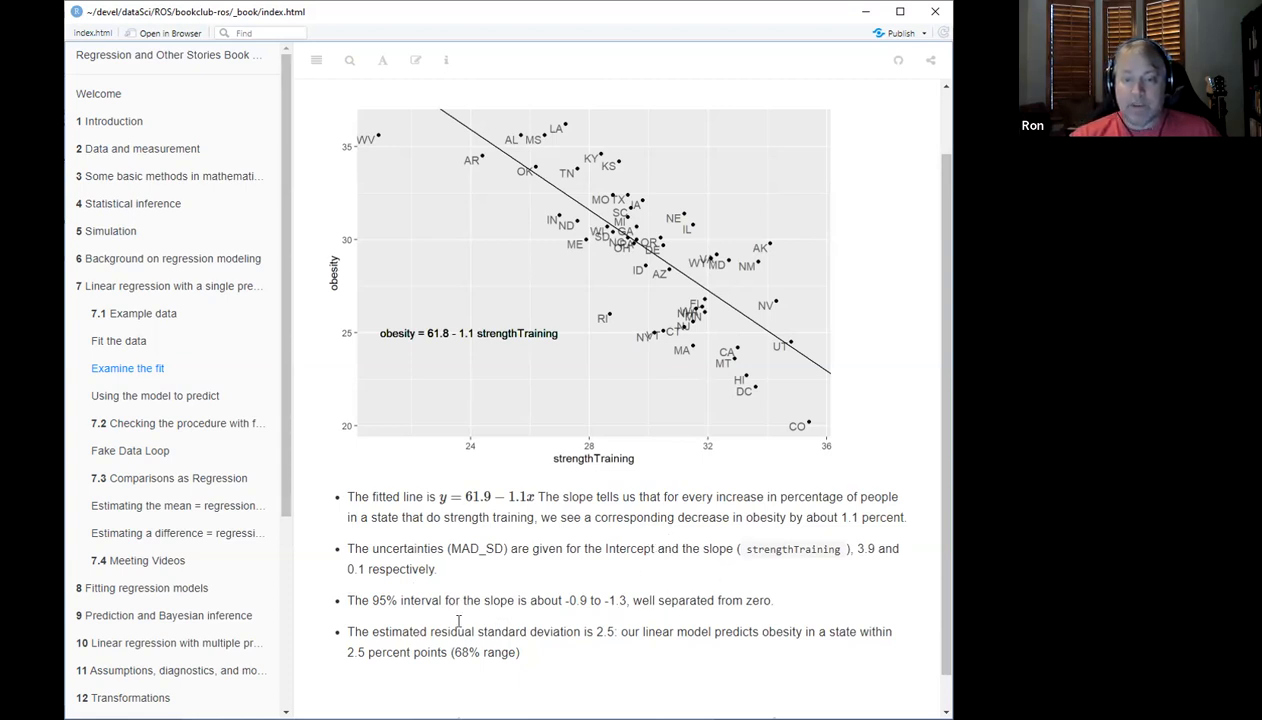
mouse_move(533, 601)
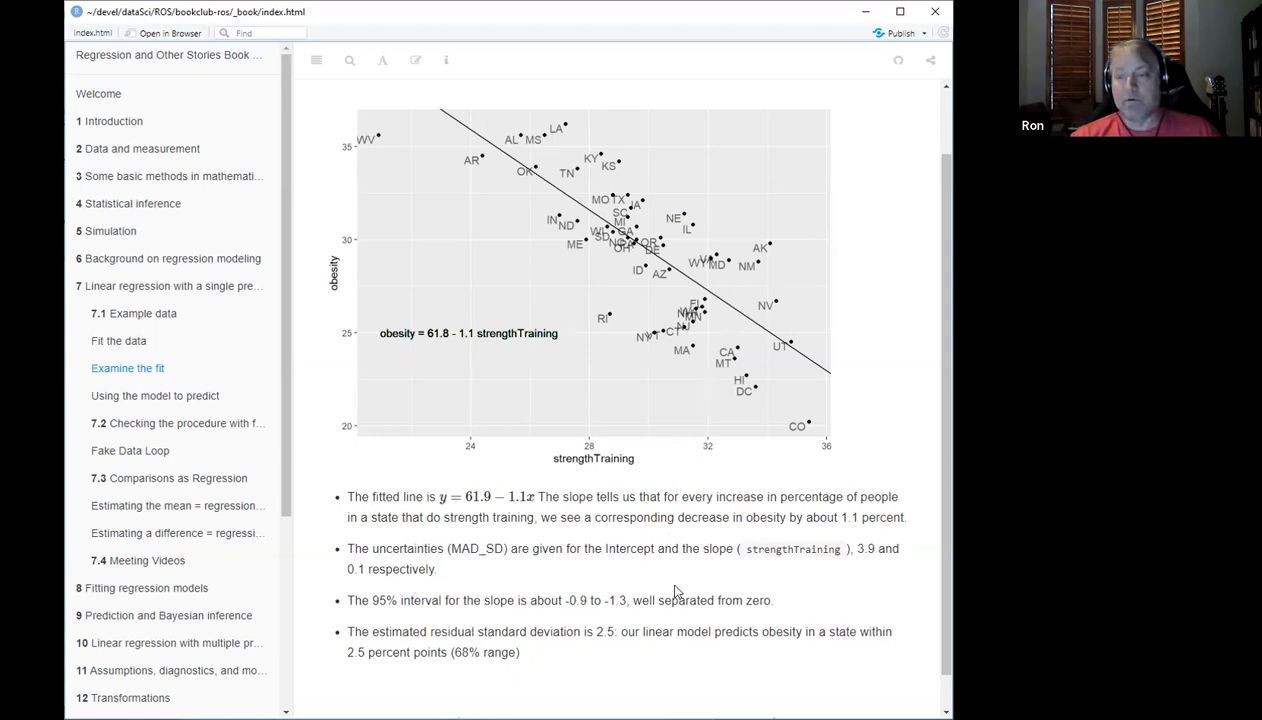
mouse_move(652, 387)
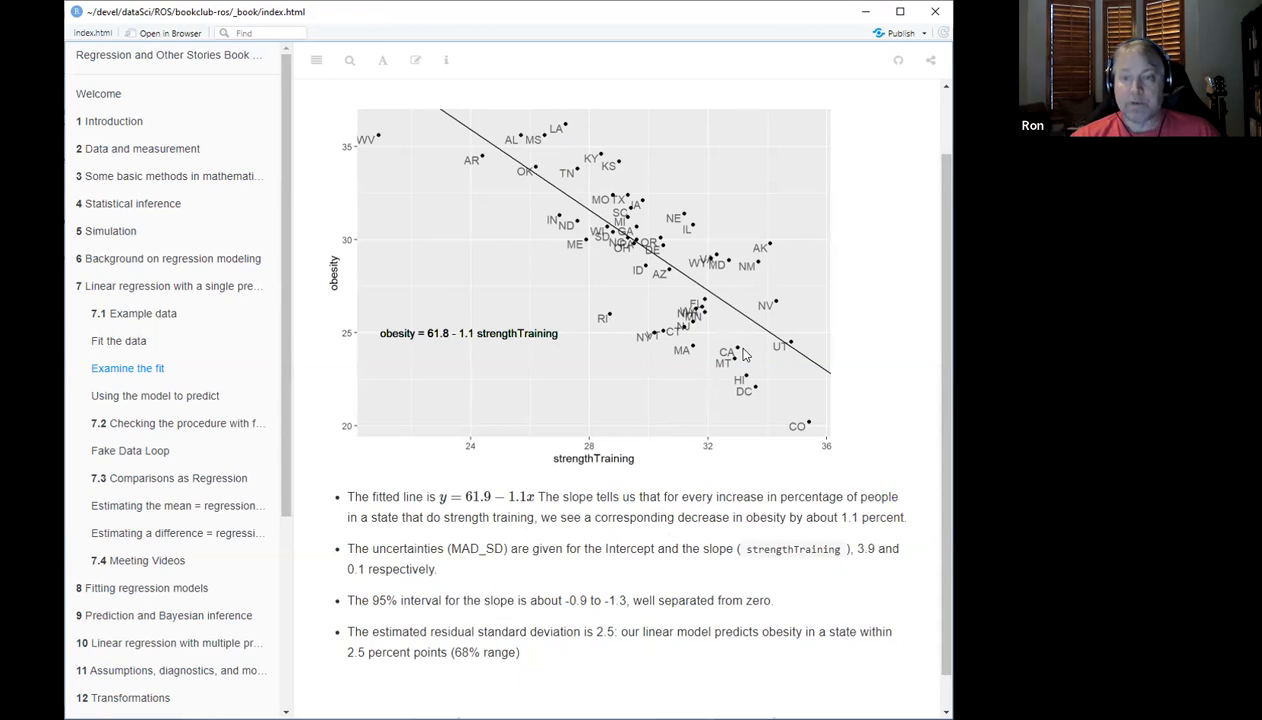
scroll("down", 3)
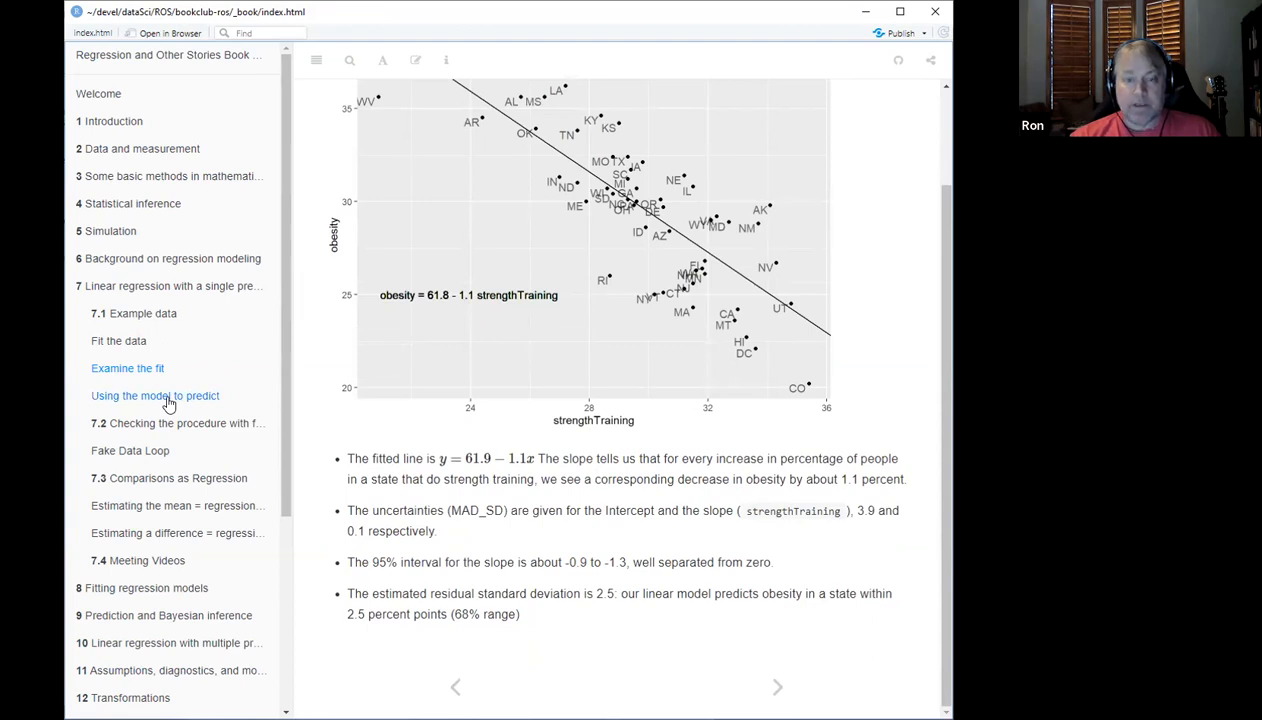
left_click(155, 396)
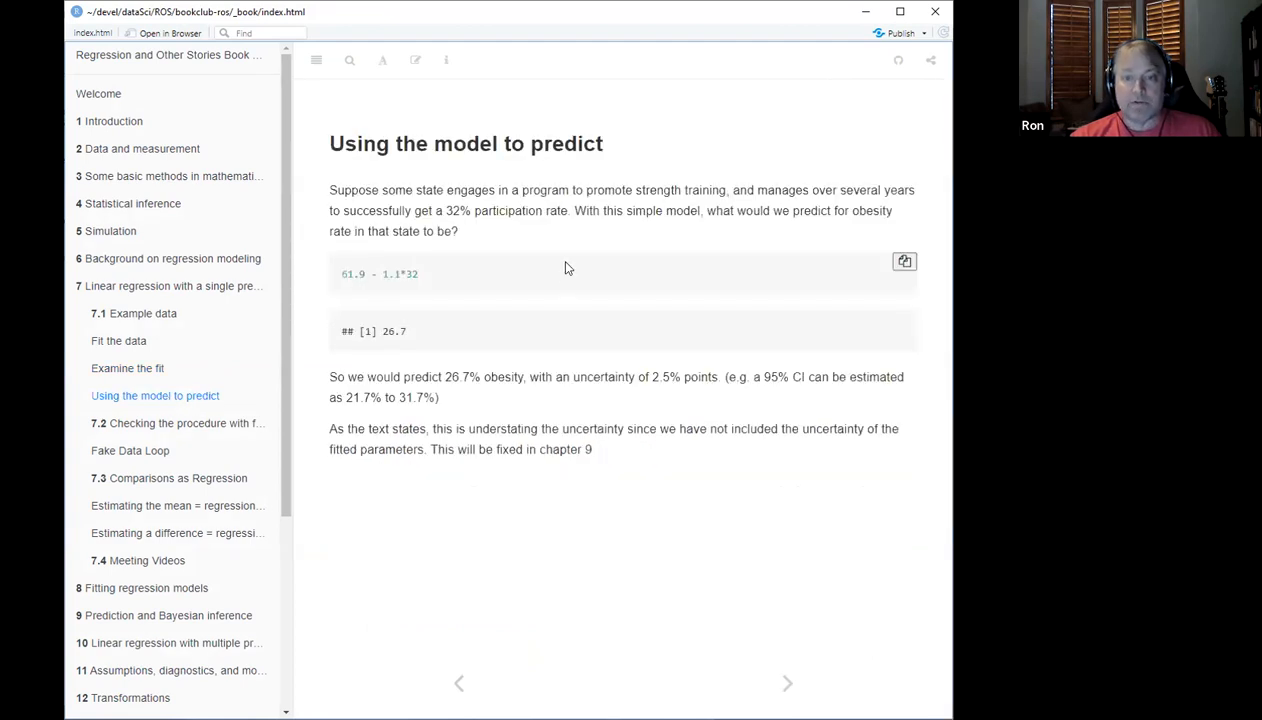
mouse_move(553, 259)
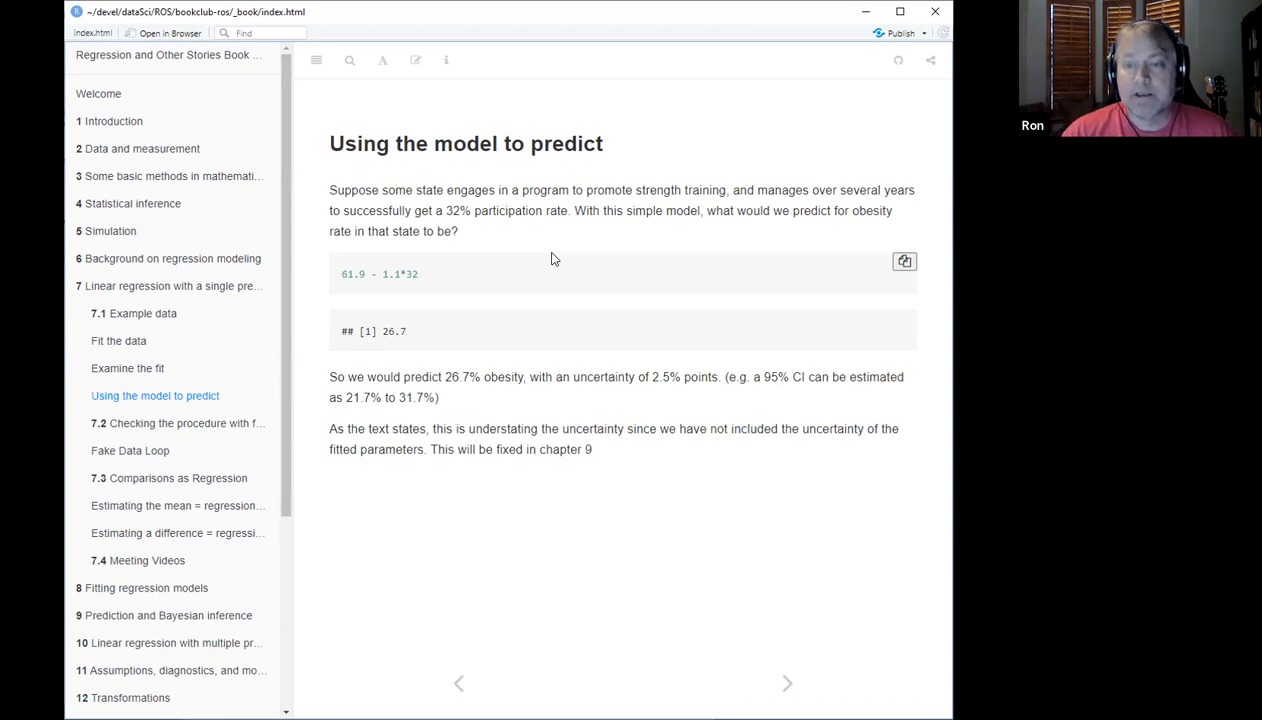
mouse_move(665, 240)
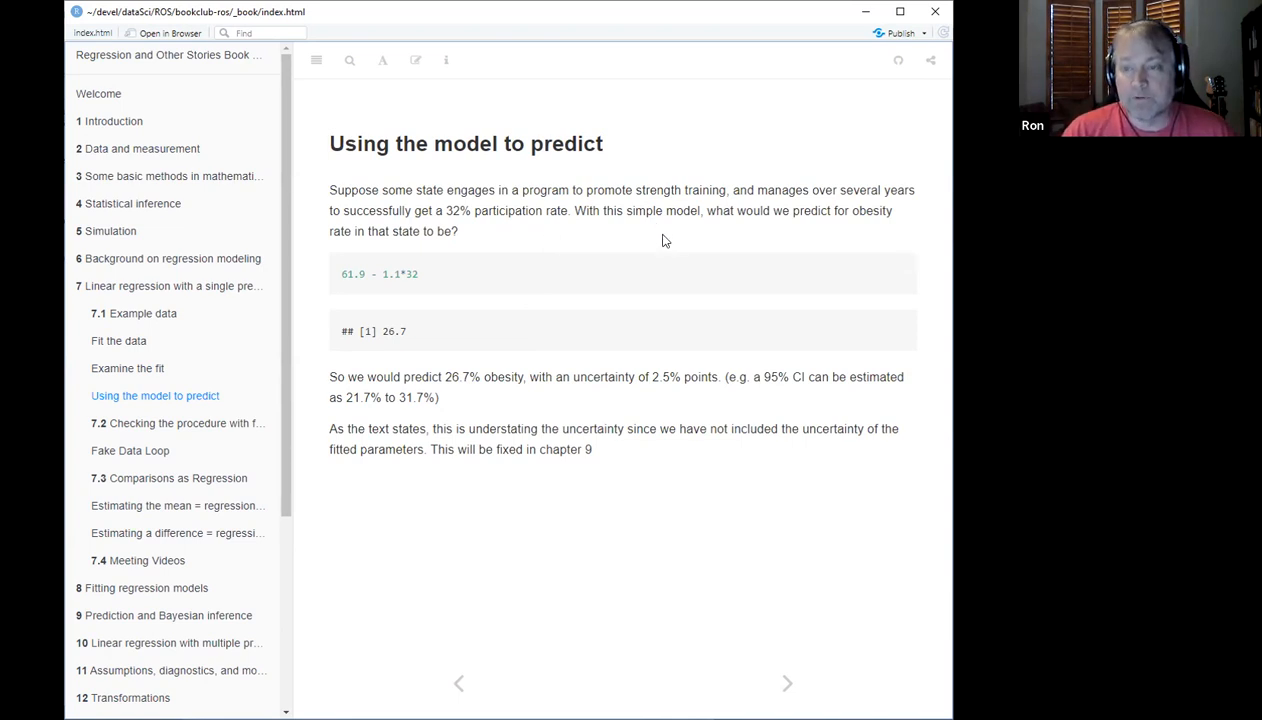
mouse_move(425, 231)
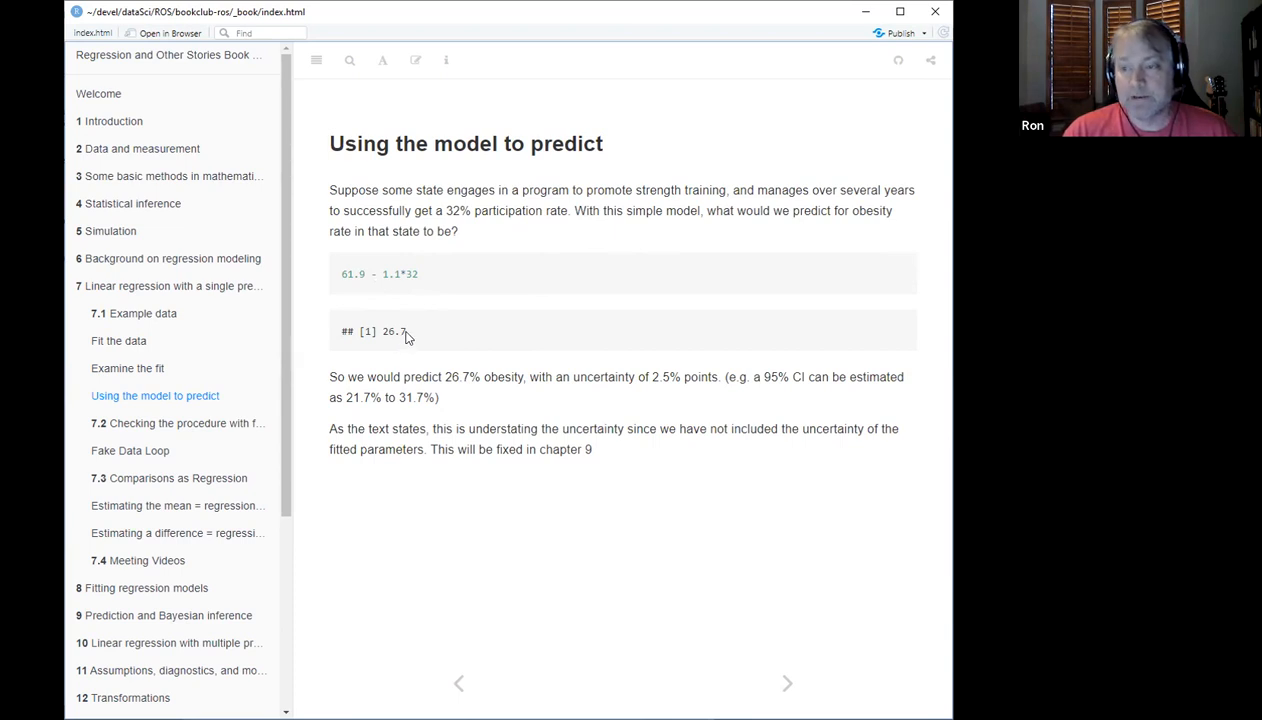
mouse_move(415, 334)
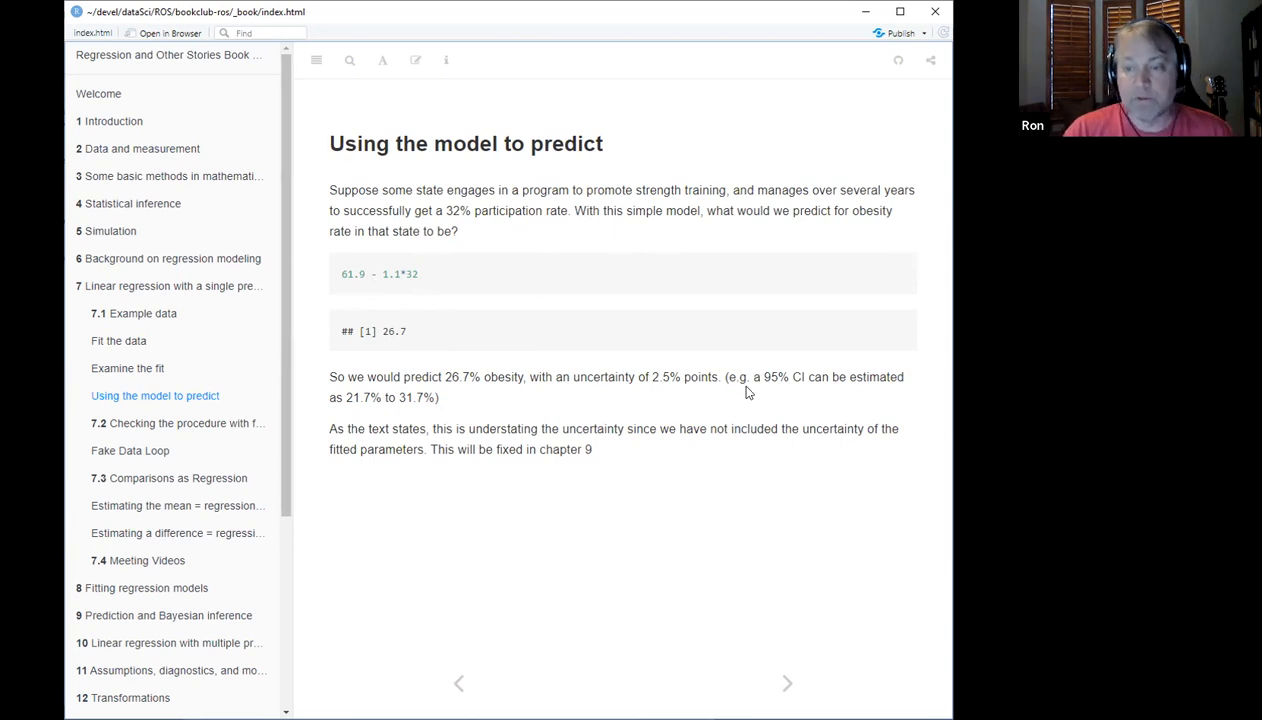
mouse_move(368, 387)
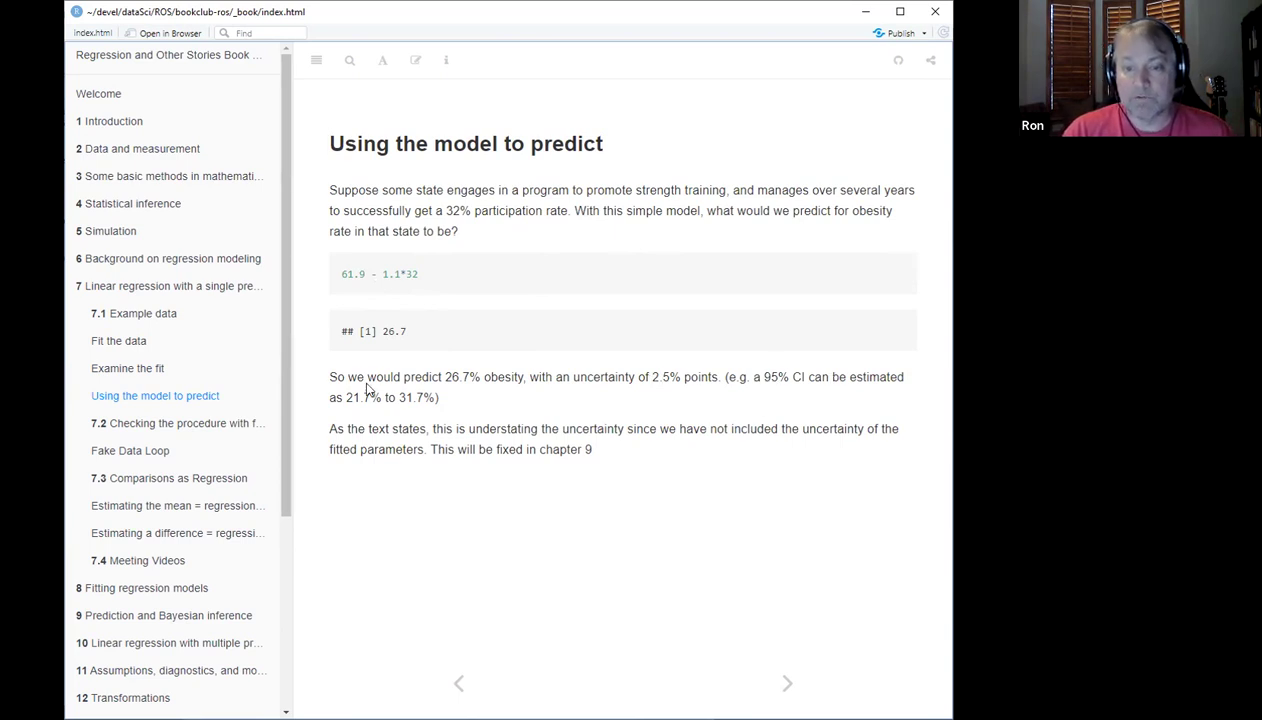
mouse_move(478, 404)
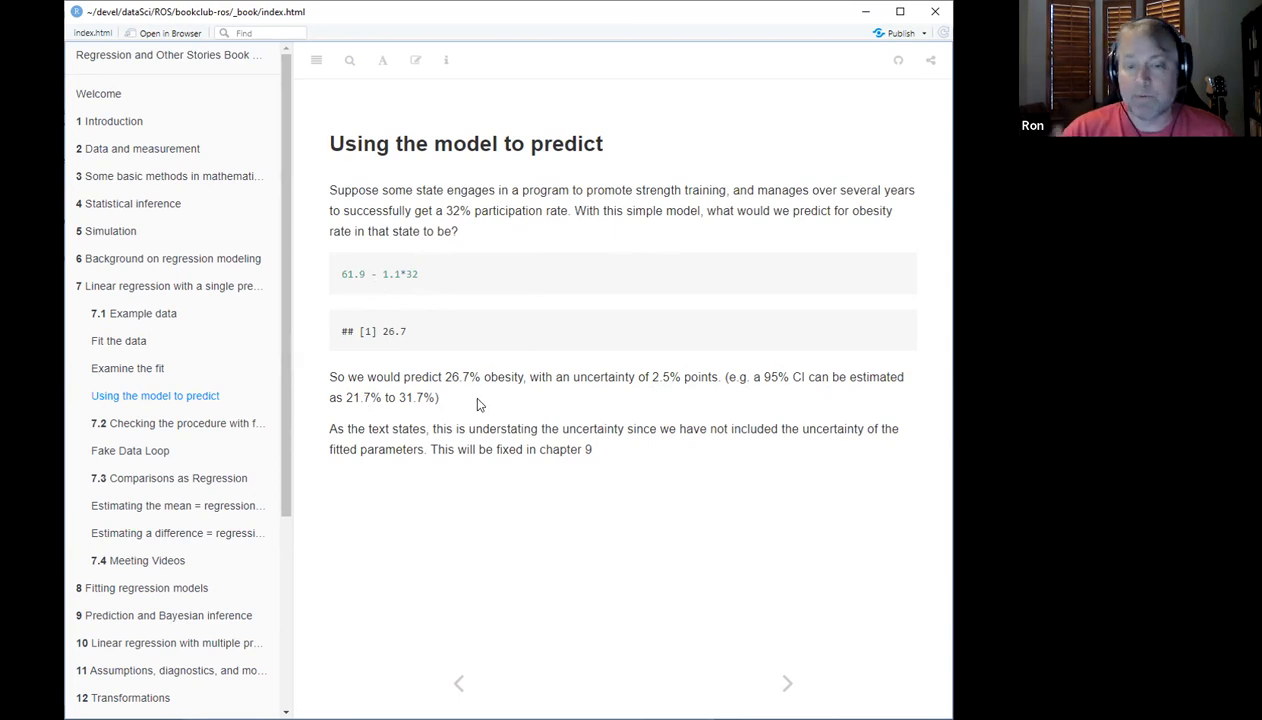
mouse_move(536, 391)
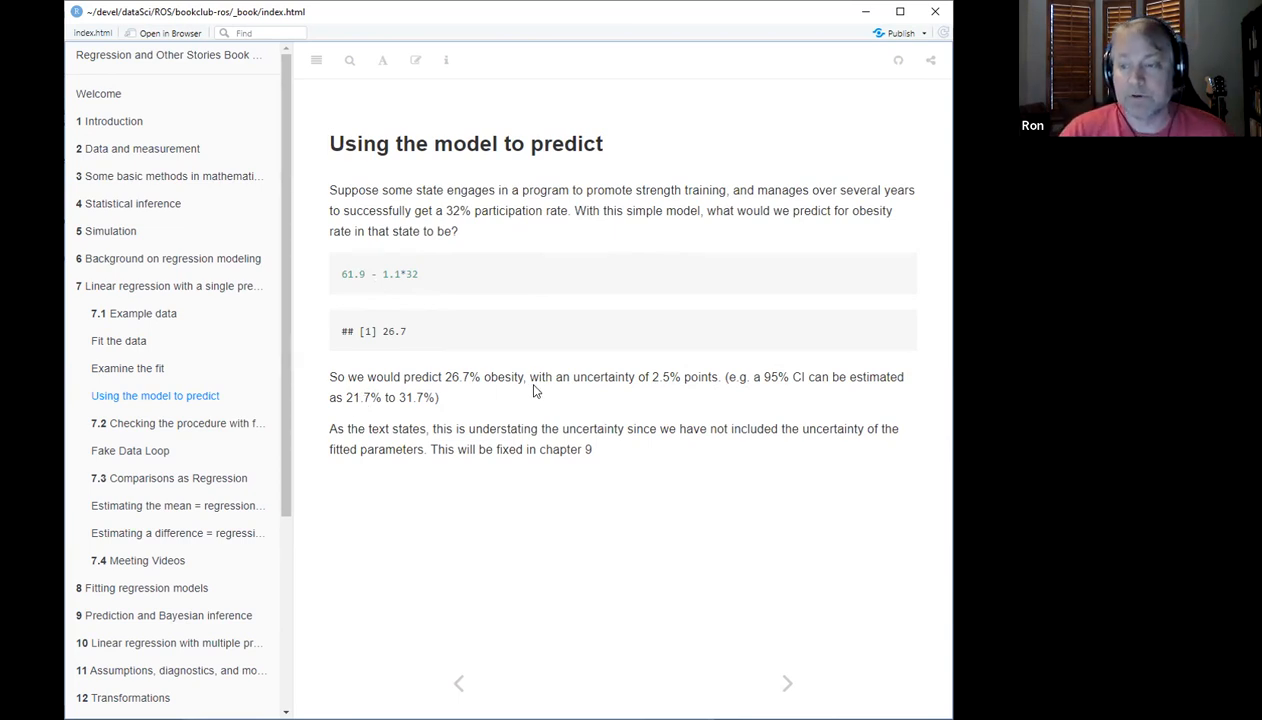
mouse_move(592, 420)
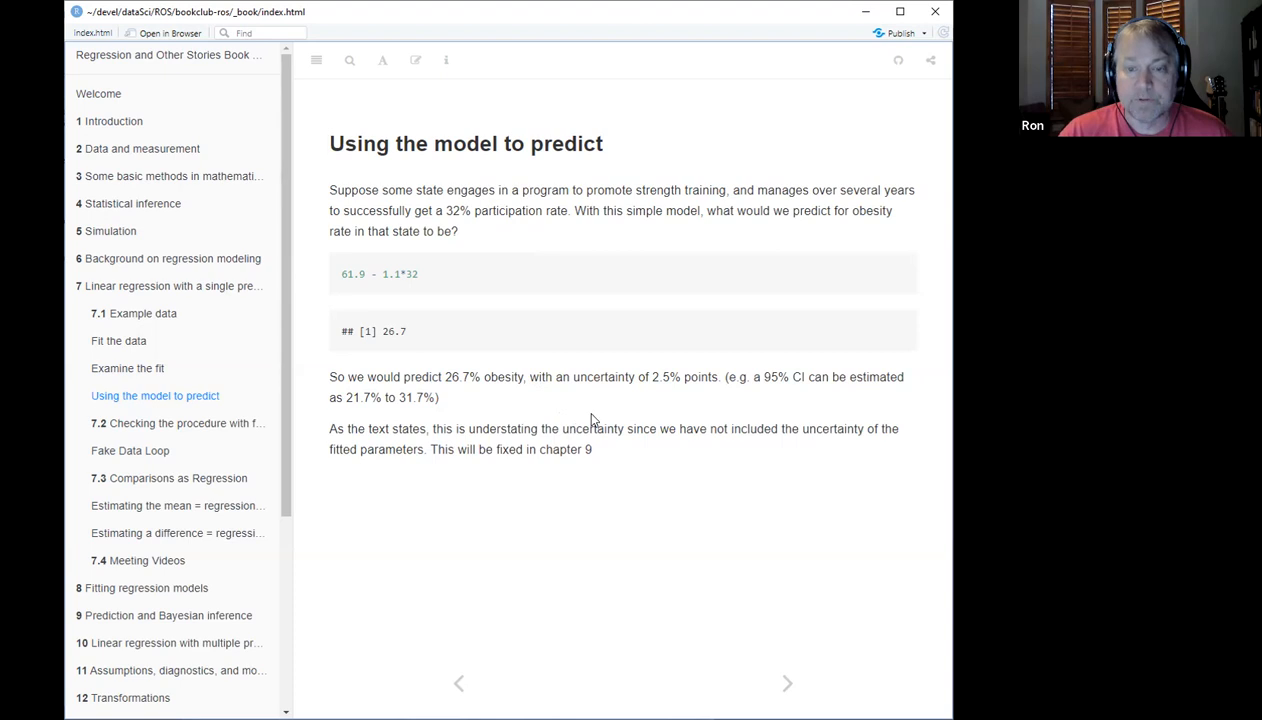
mouse_move(550, 390)
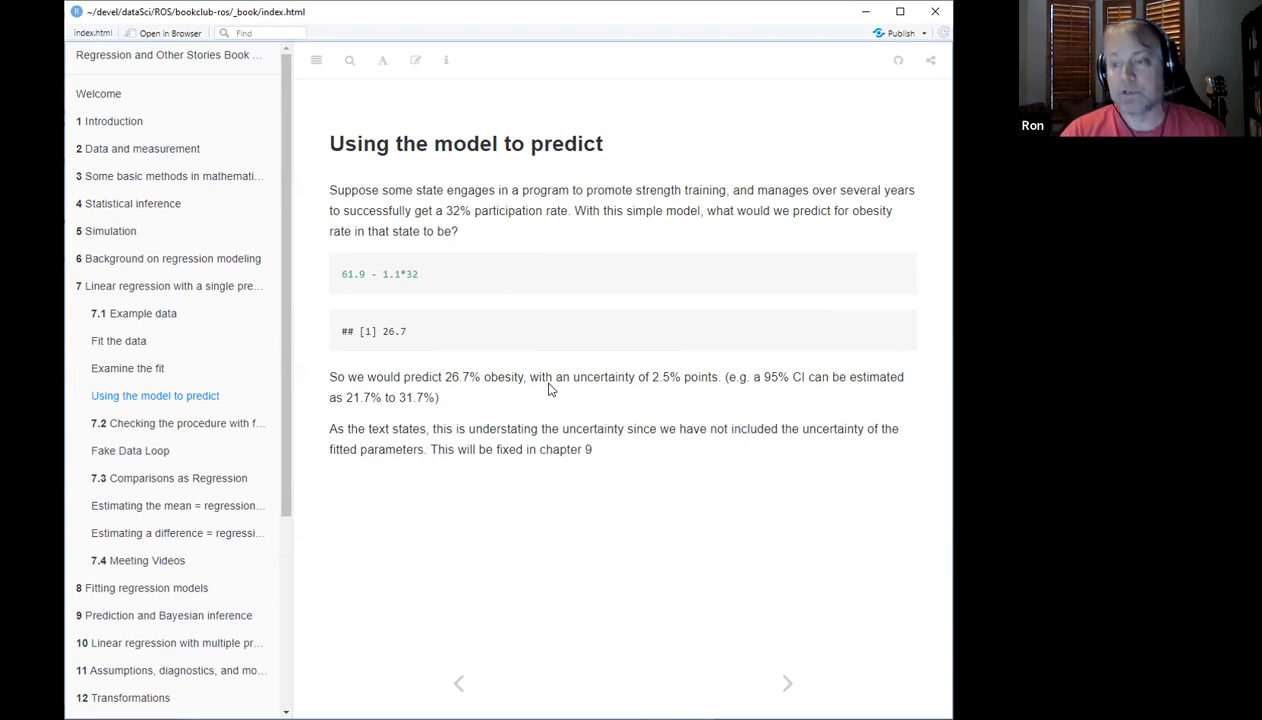
mouse_move(514, 300)
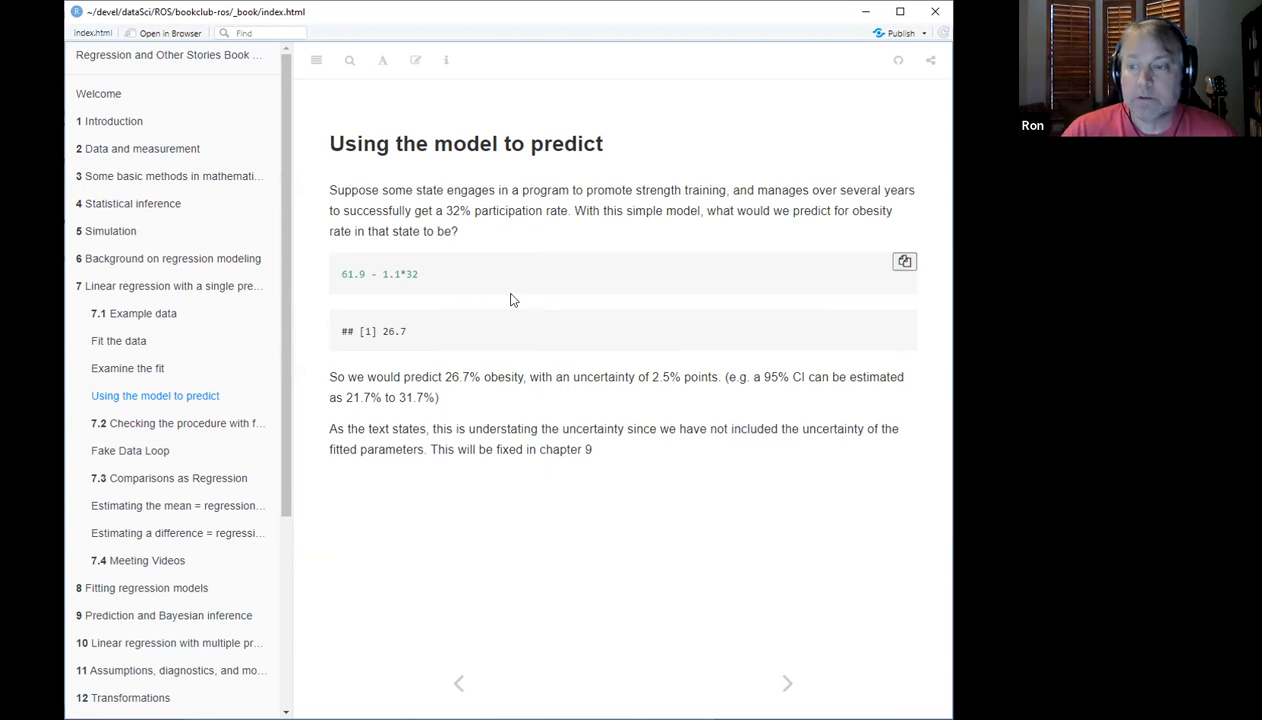
mouse_move(238, 368)
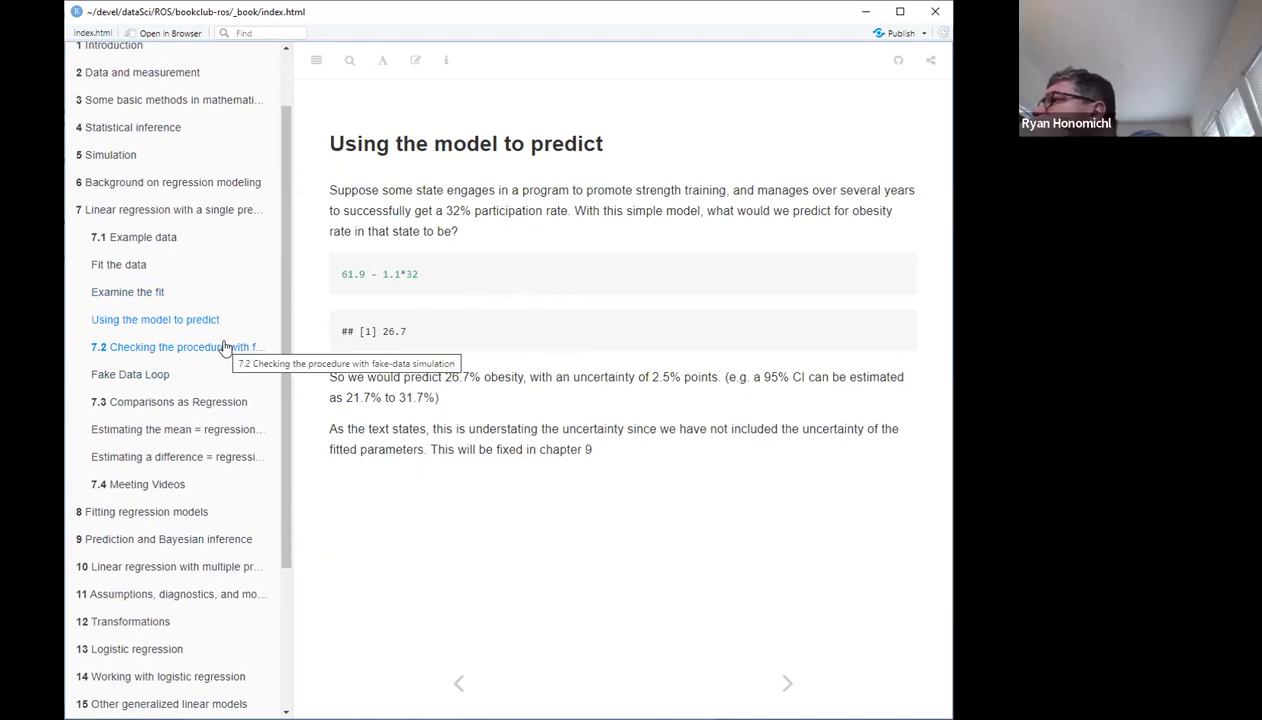
Step: Open section 7.2 on fake-data simulation and highlight the assumed error spread 2.5
left_click(180, 347)
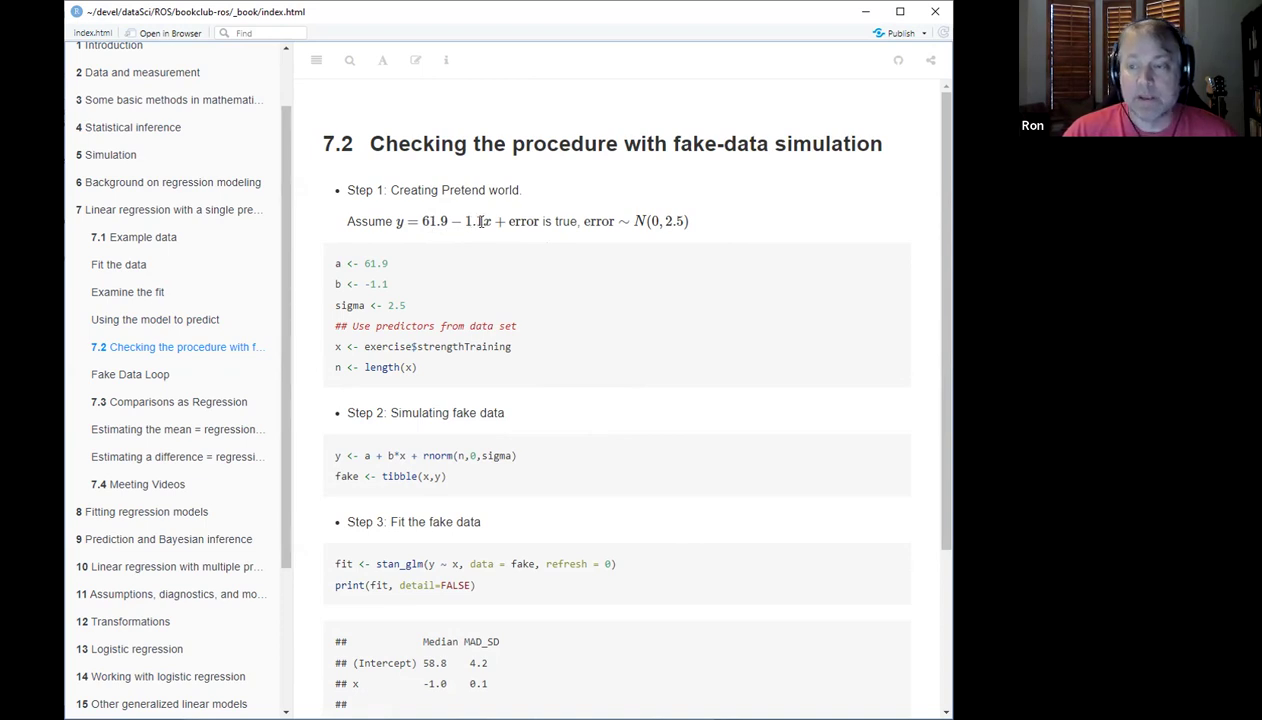
mouse_move(580, 218)
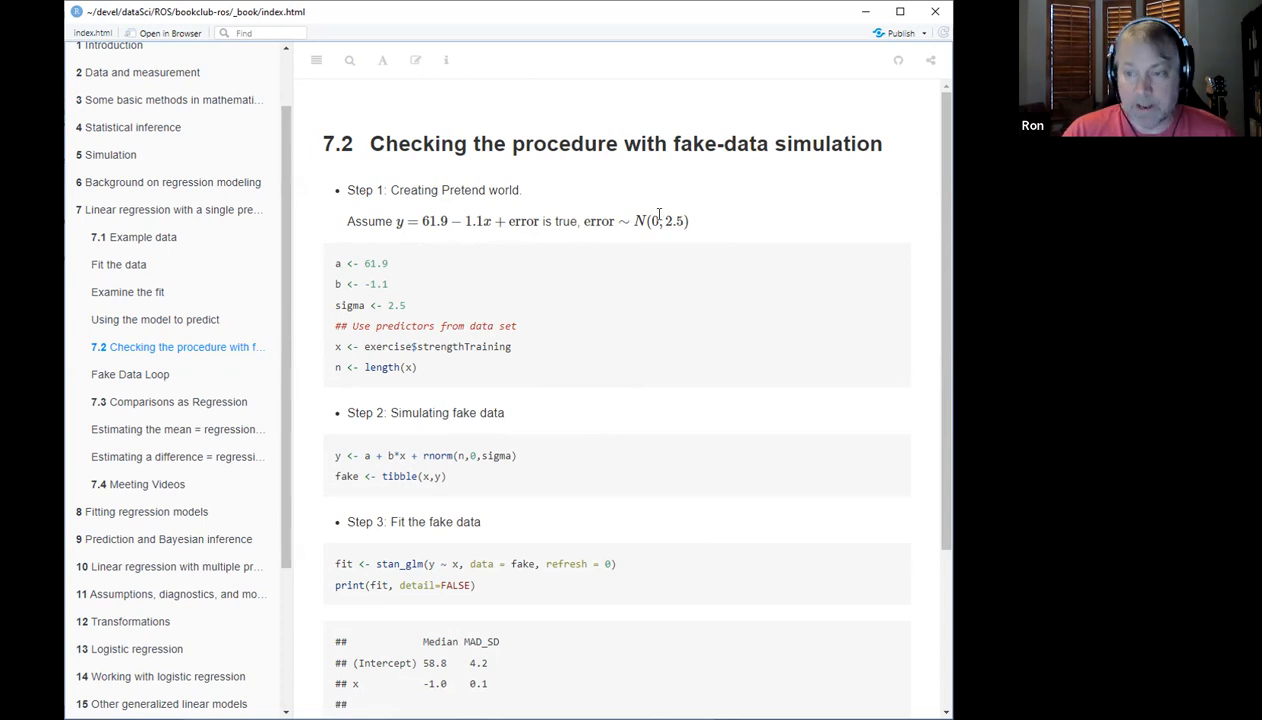
double_click(675, 221)
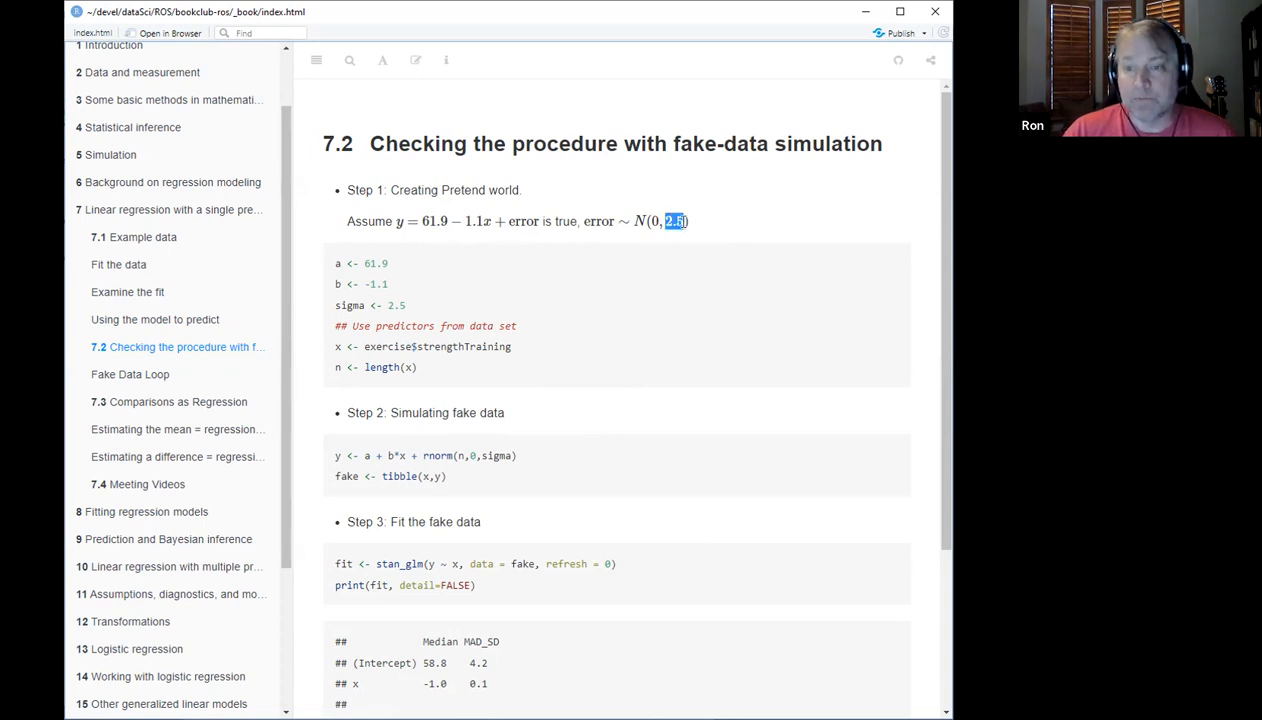
mouse_move(694, 224)
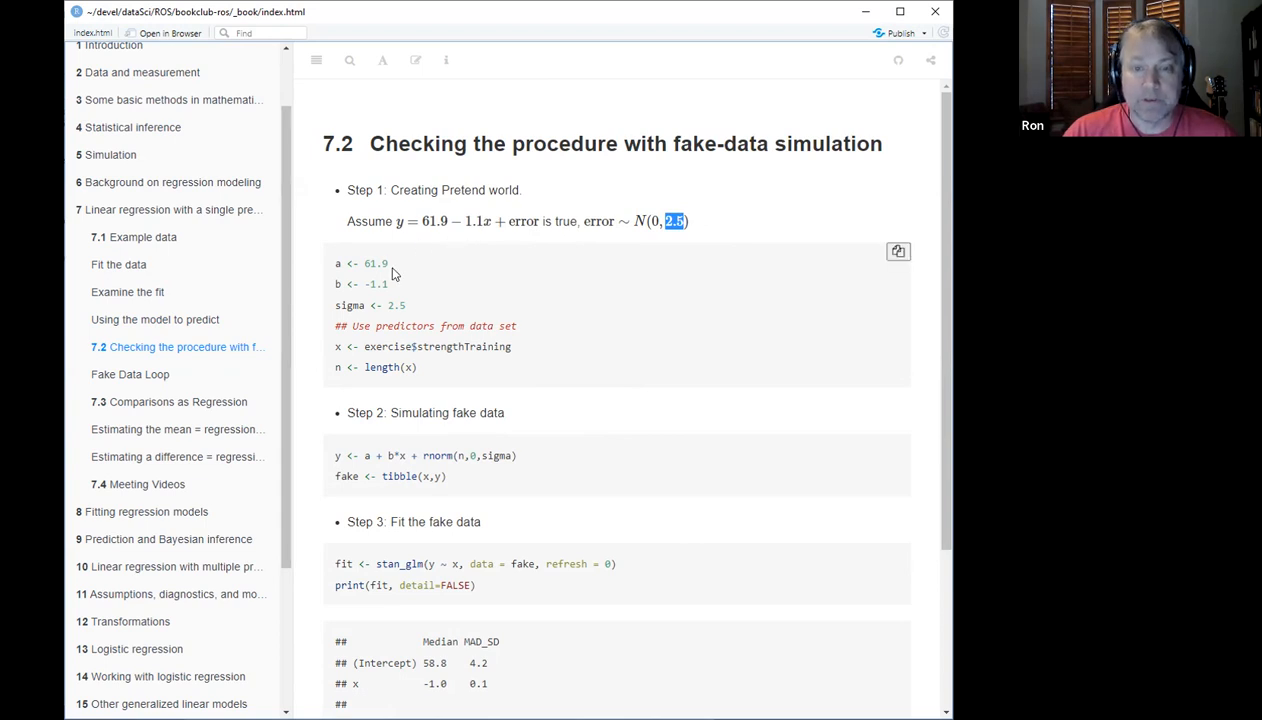
mouse_move(363, 263)
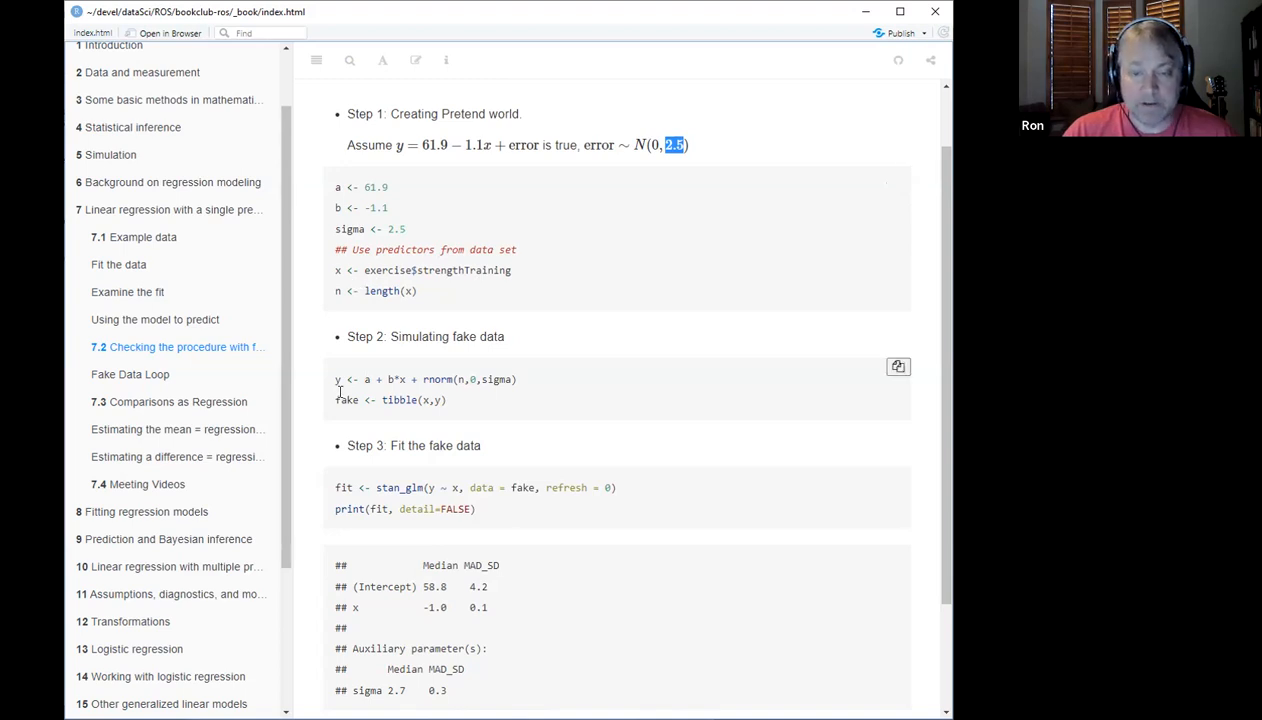
mouse_move(352, 397)
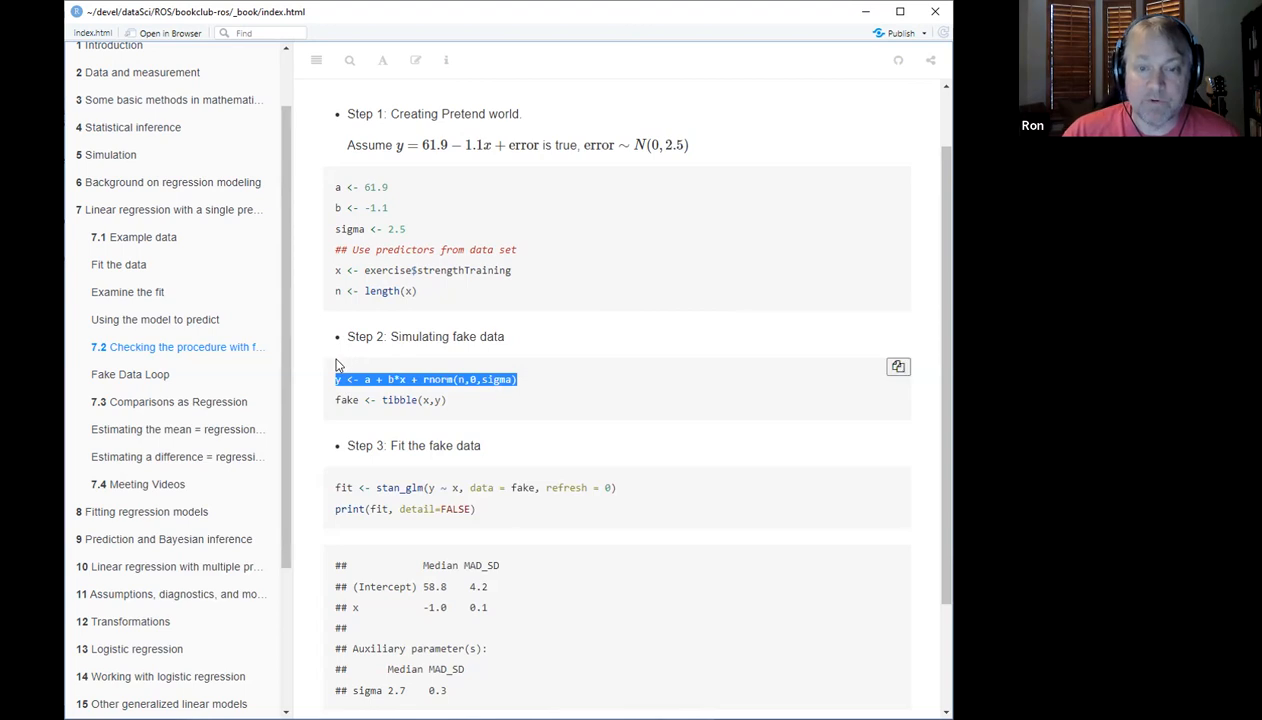
Step: Scroll to the fake-data fit output, highlighting the assumed slope 1.1 along the way
left_click(473, 400)
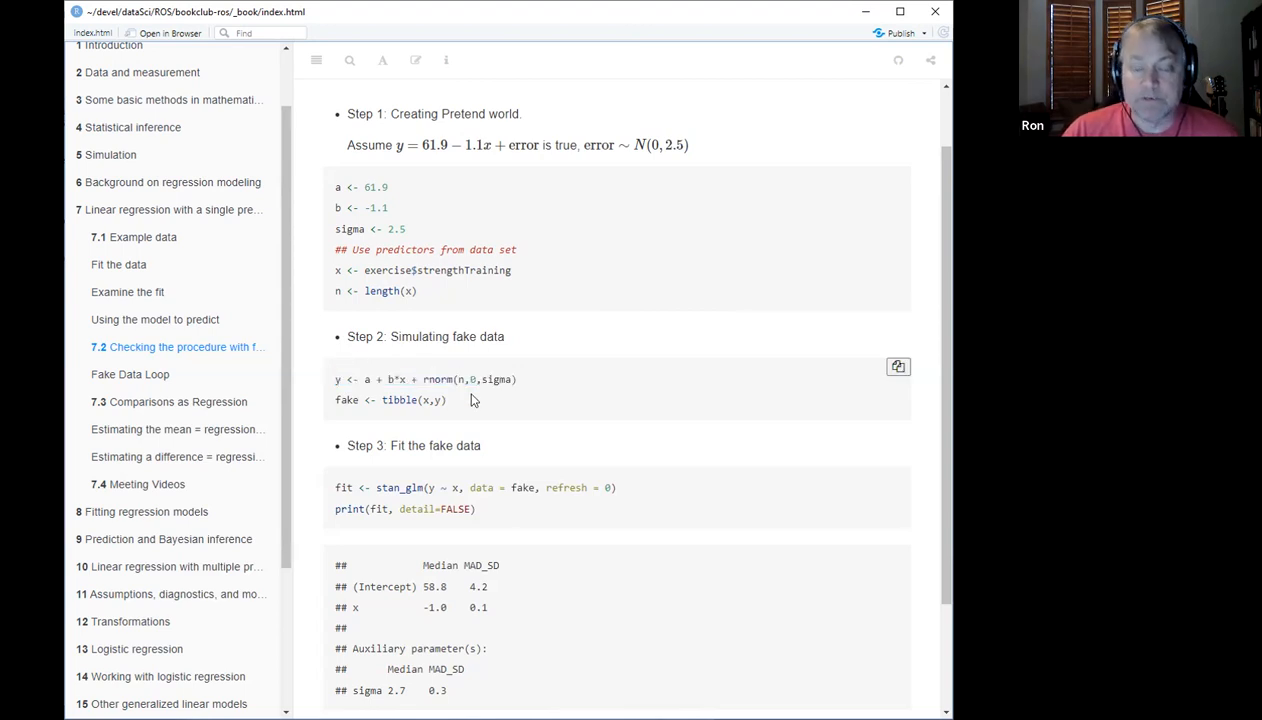
mouse_move(504, 421)
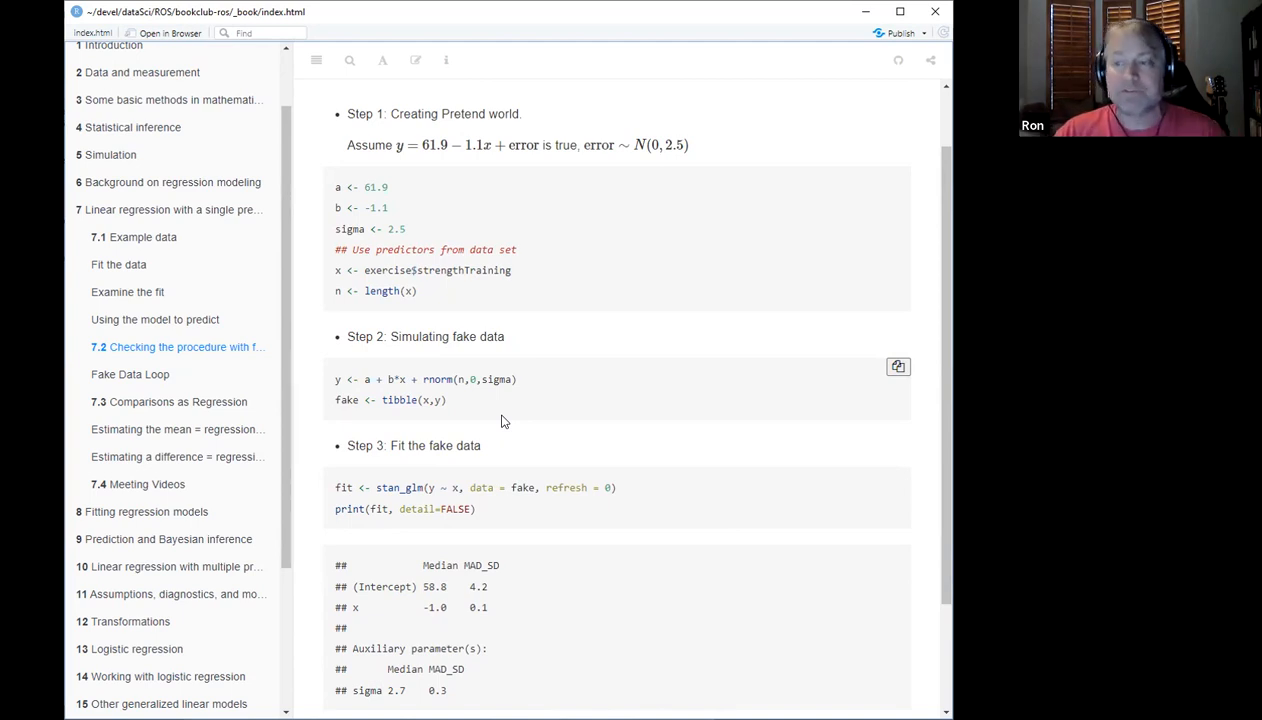
mouse_move(555, 453)
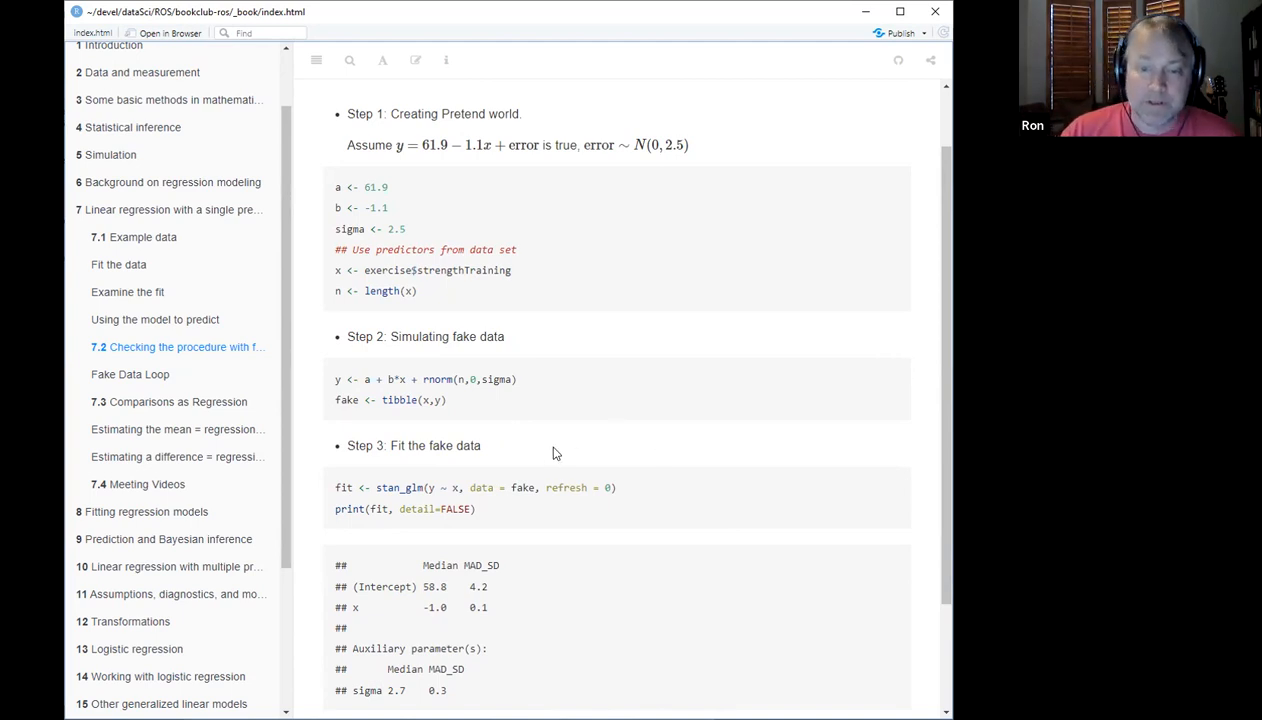
scroll("down", 3)
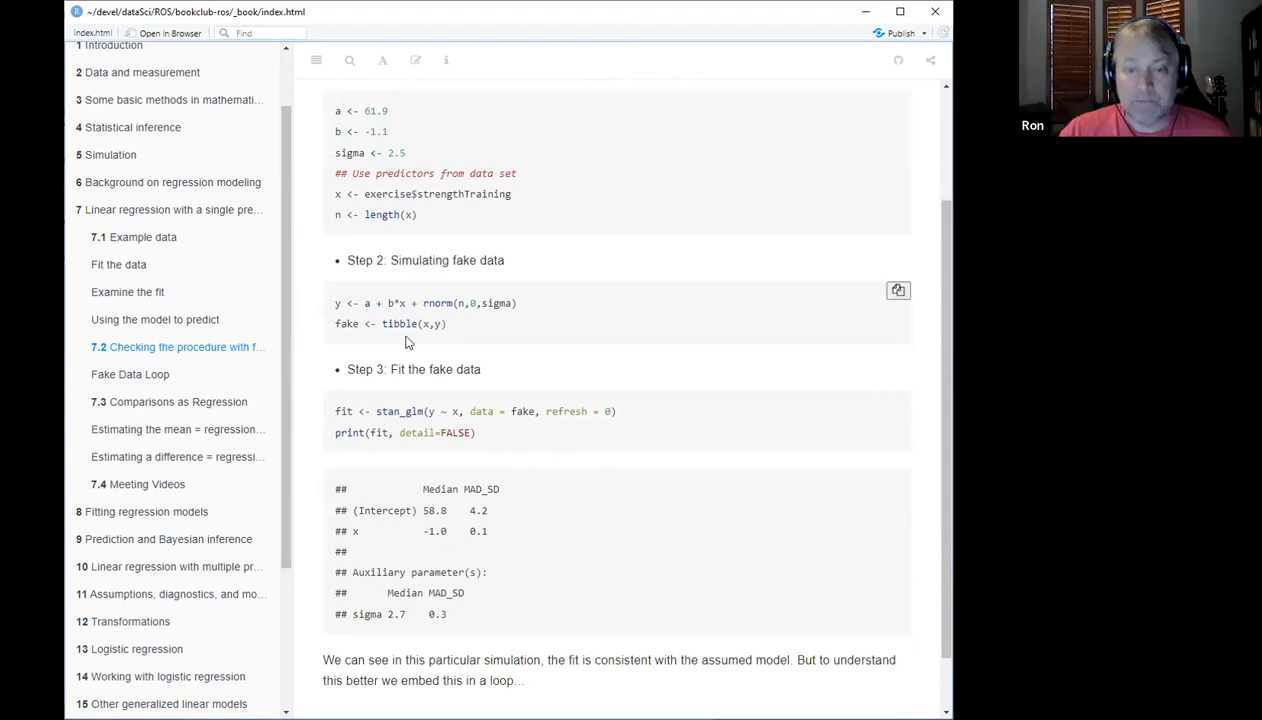
mouse_move(543, 429)
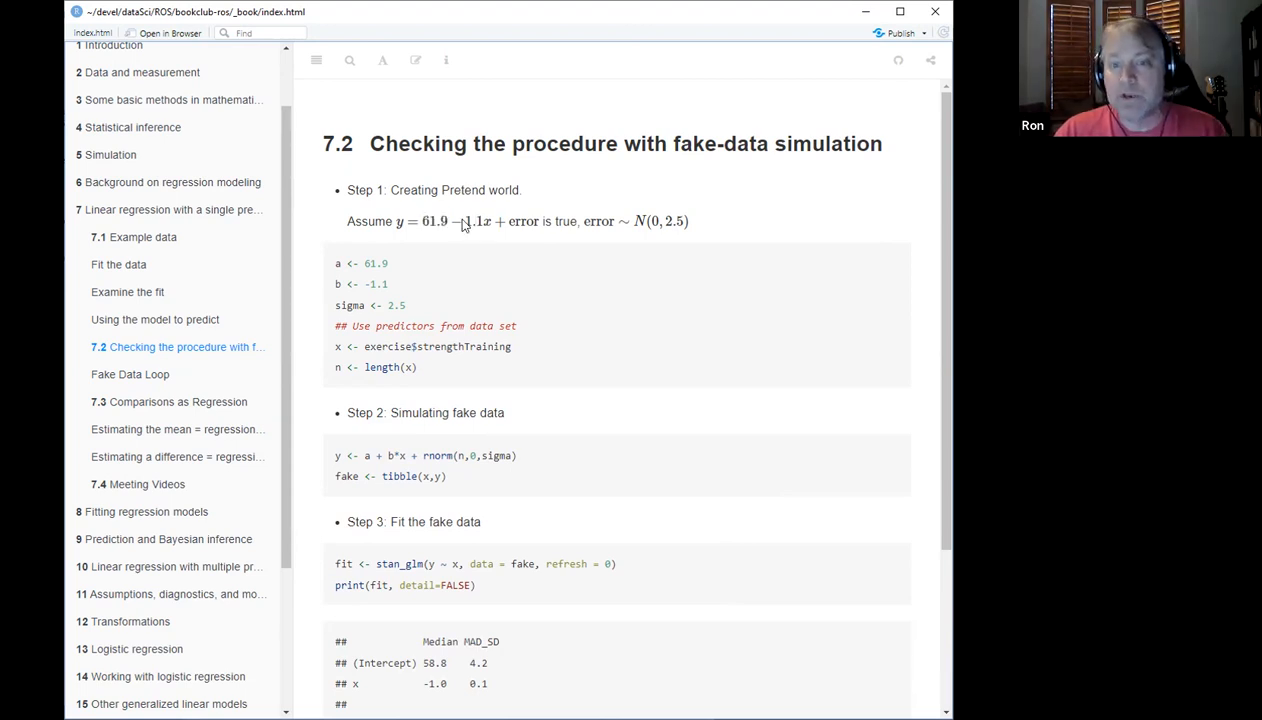
double_click(475, 221)
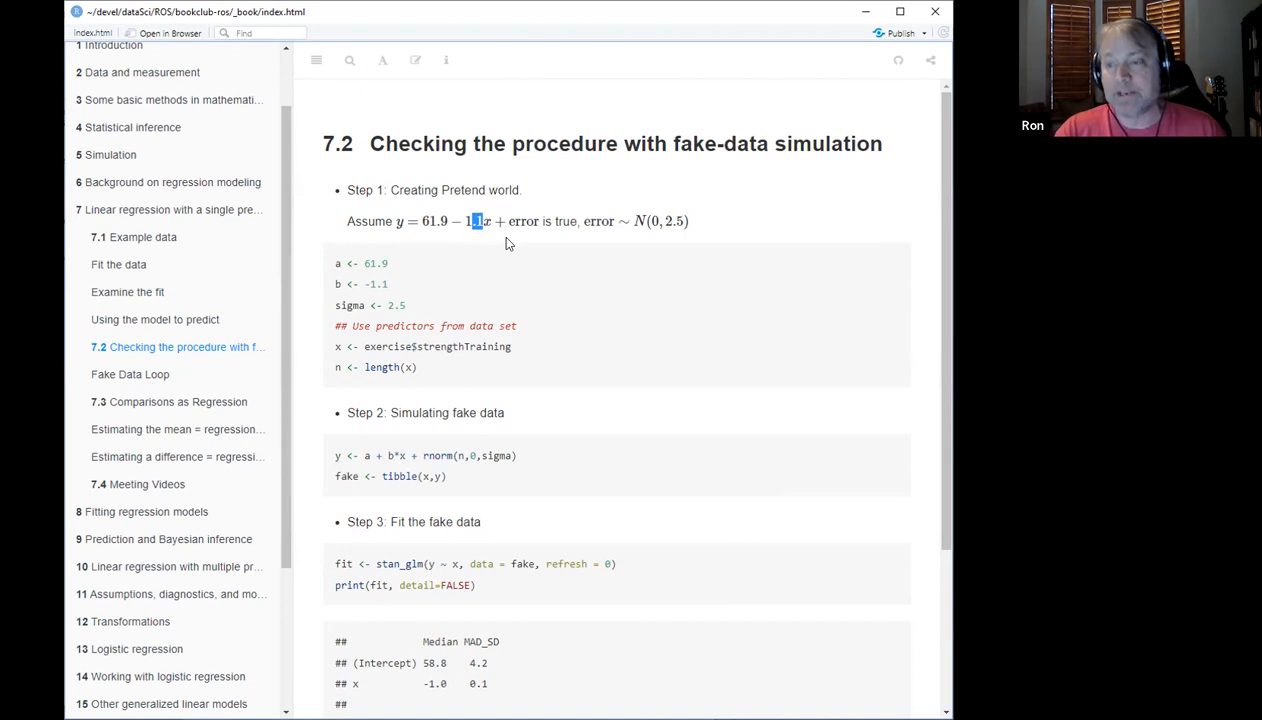
scroll("down", 3)
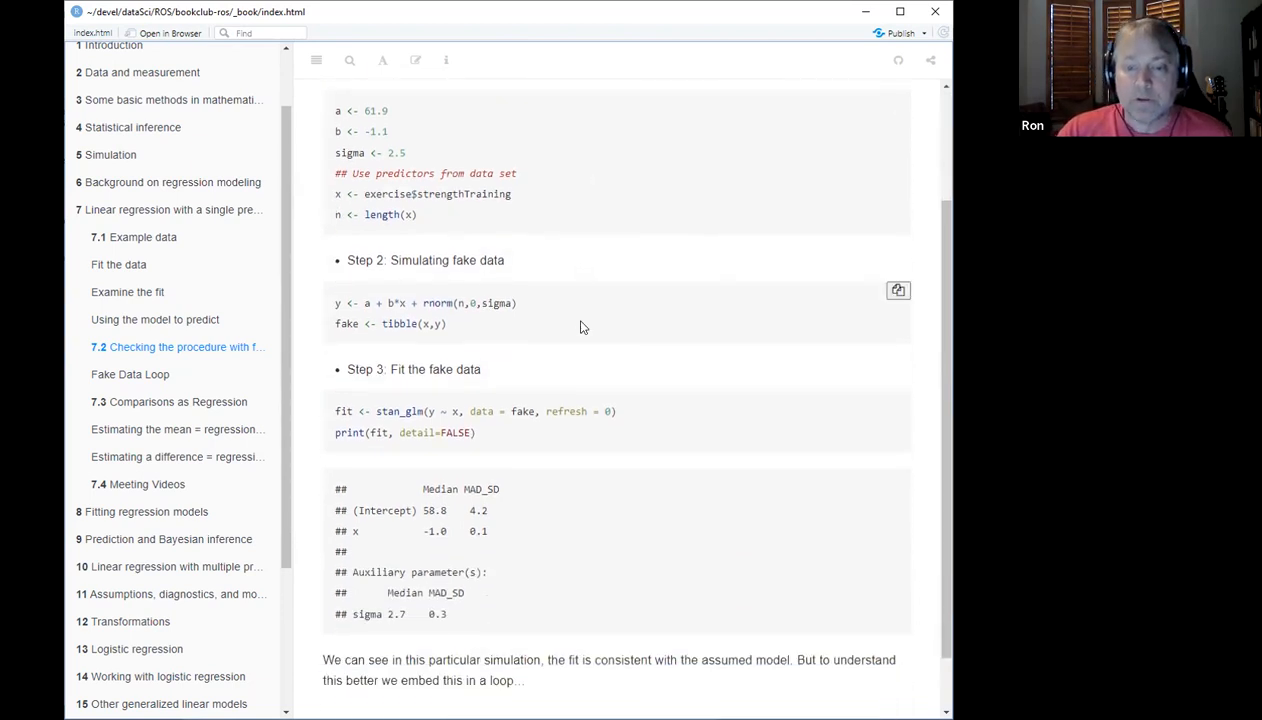
Step: Highlight the estimated slope -1.0, then move on to the Fake Data Loop section
scroll("down", 3)
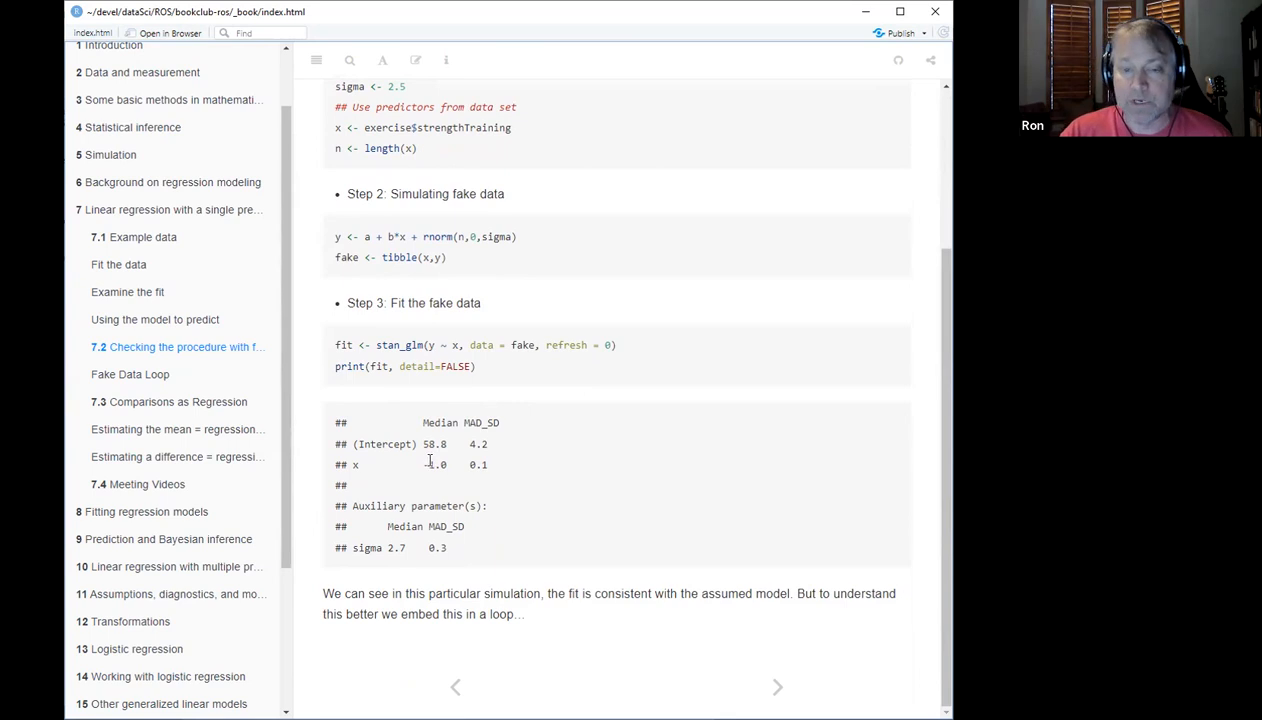
mouse_move(432, 457)
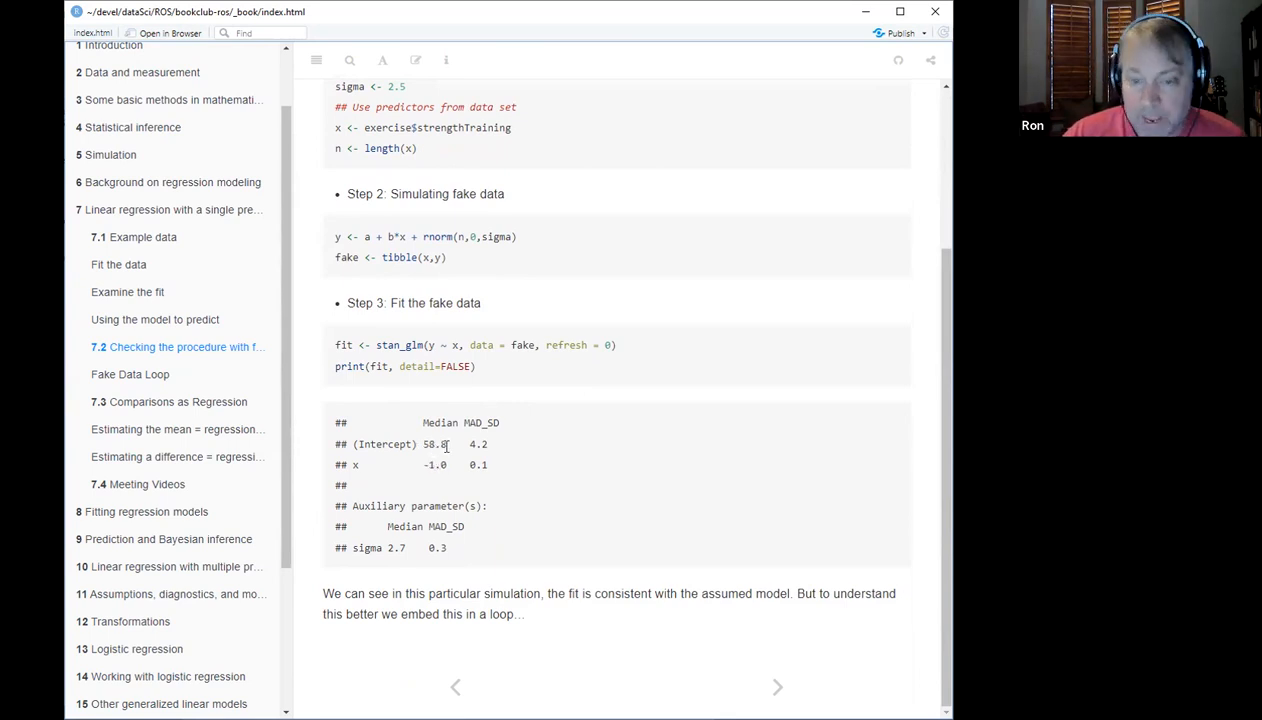
double_click(474, 444)
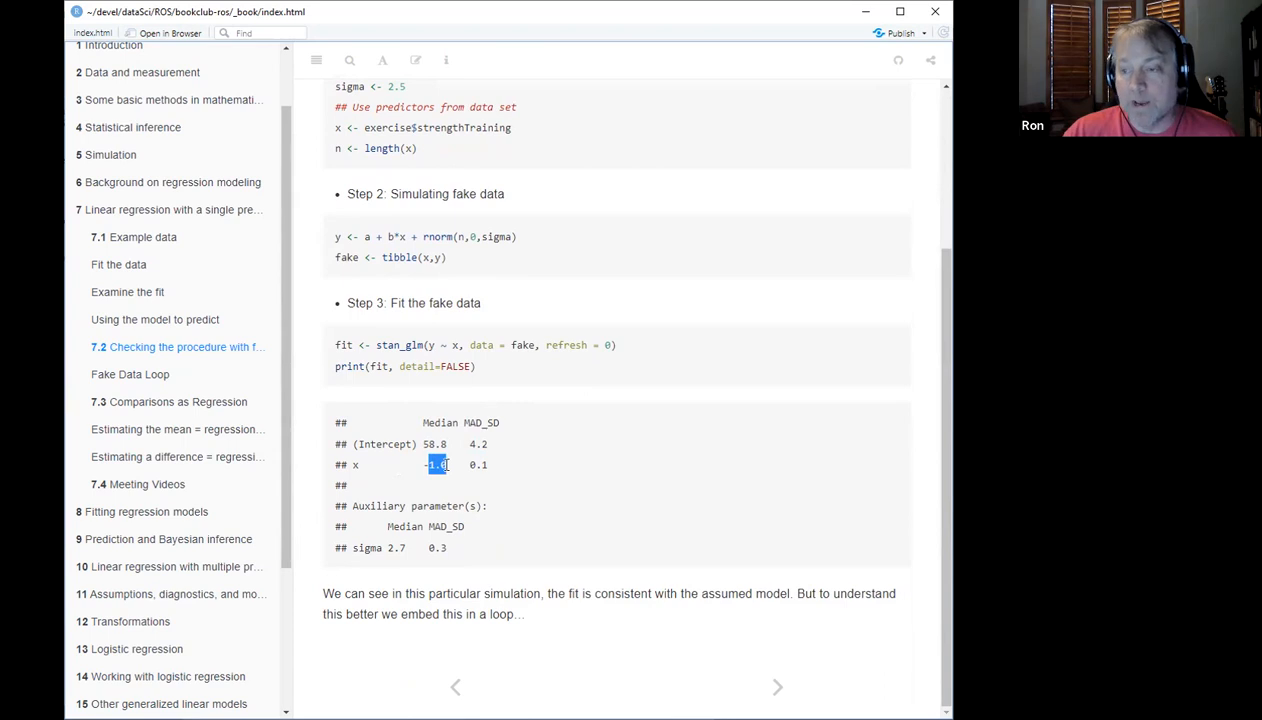
mouse_move(471, 466)
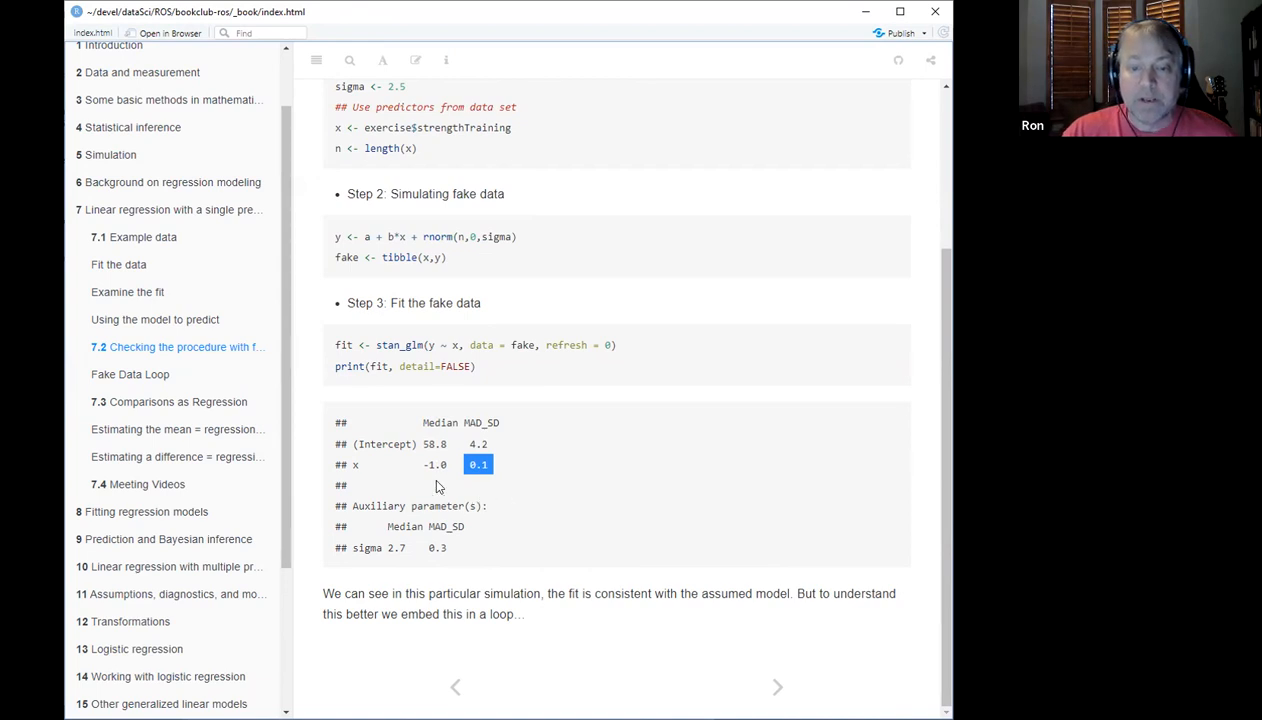
left_click(130, 374)
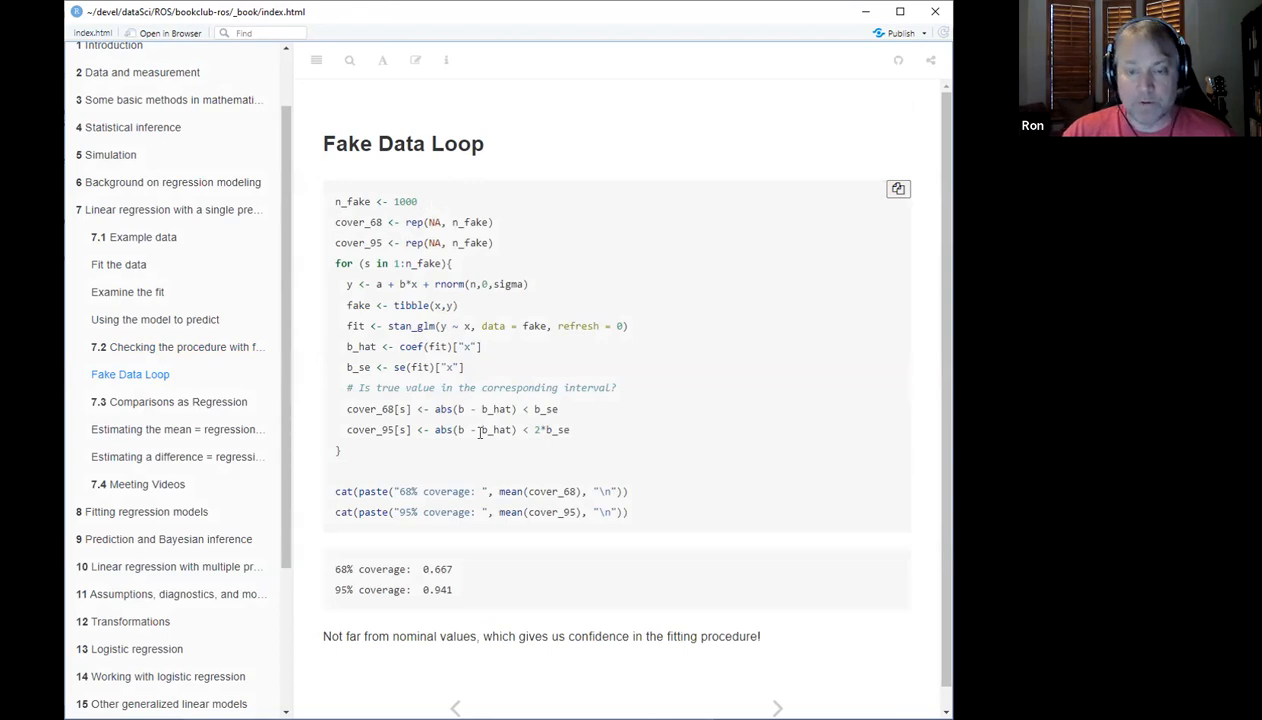
mouse_move(497, 326)
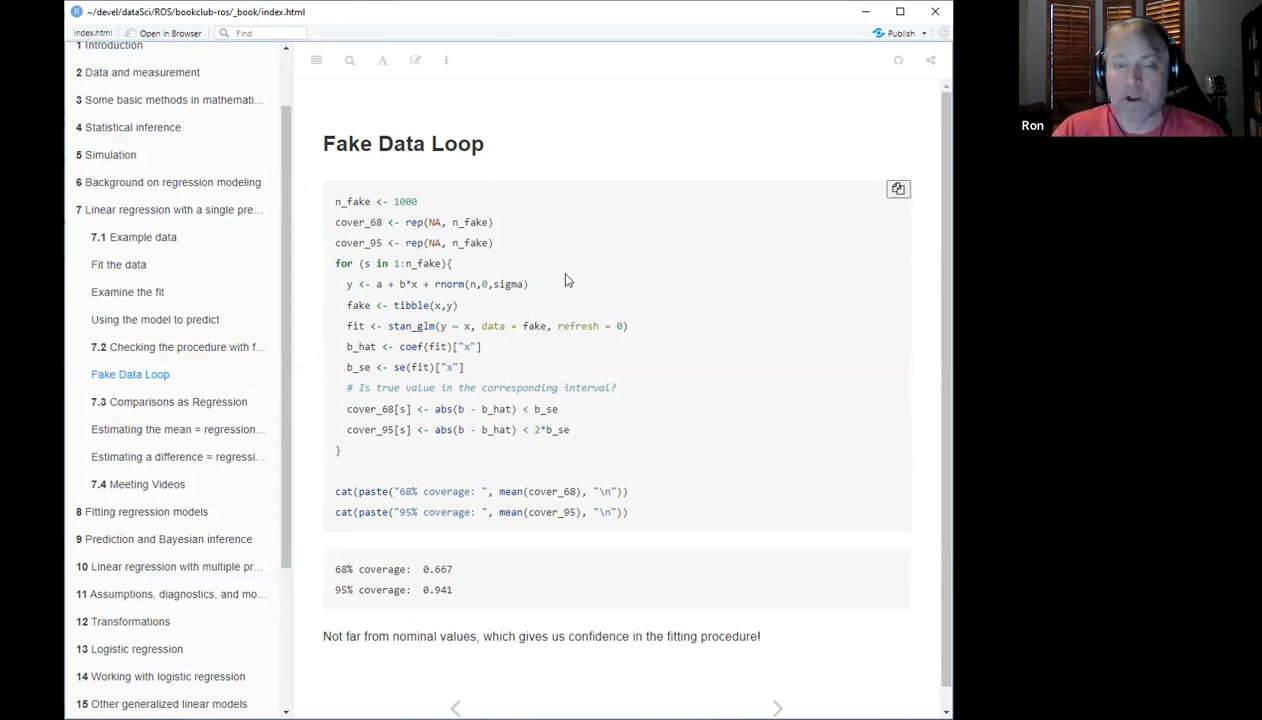
mouse_move(534, 291)
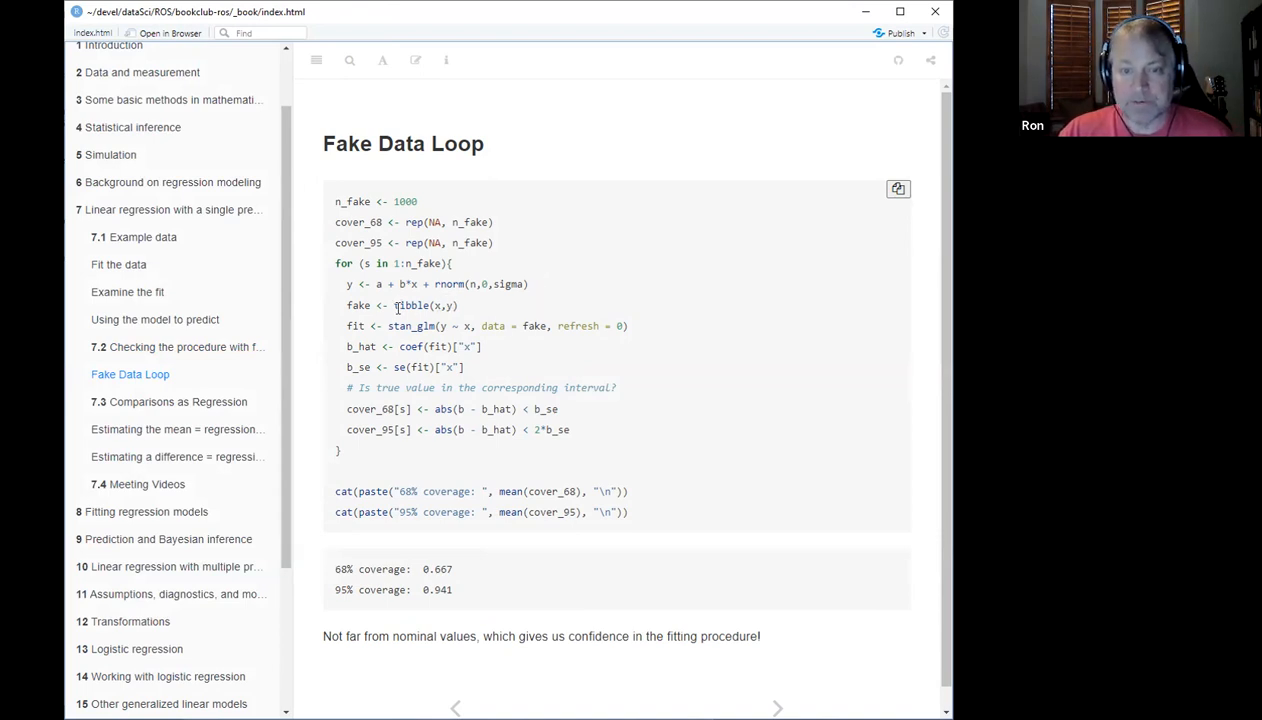
mouse_move(482, 432)
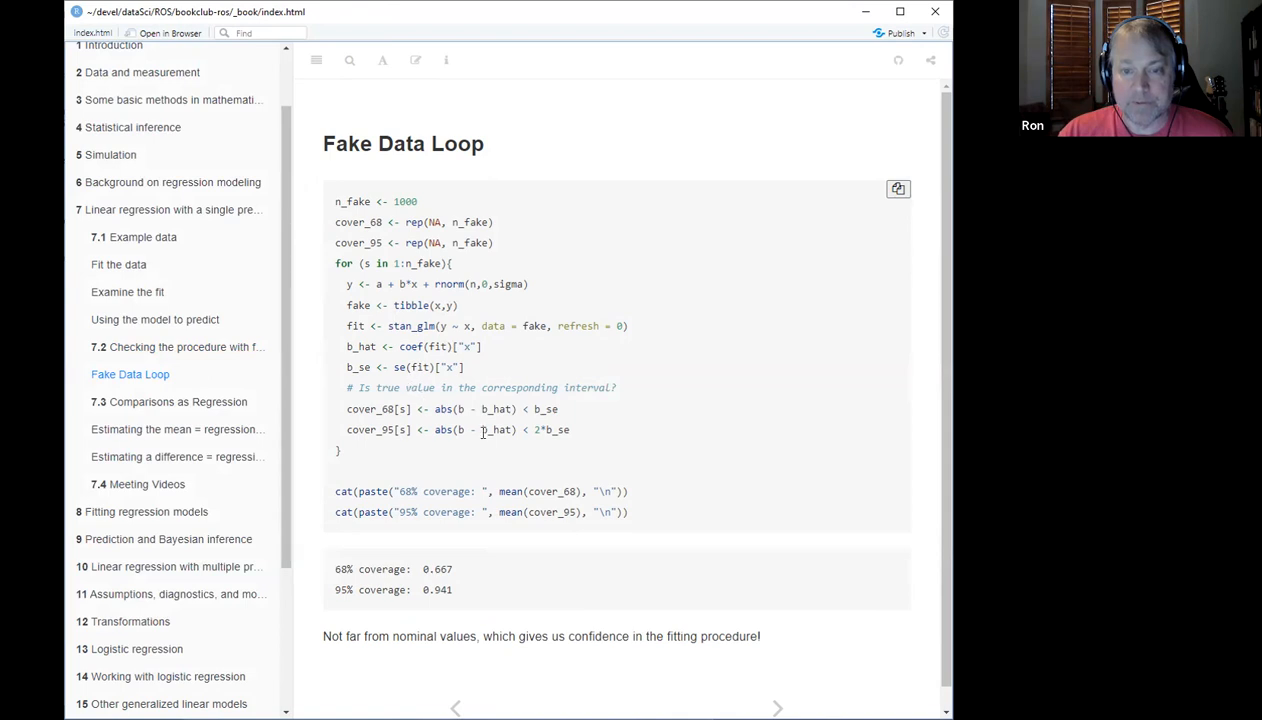
mouse_move(597, 404)
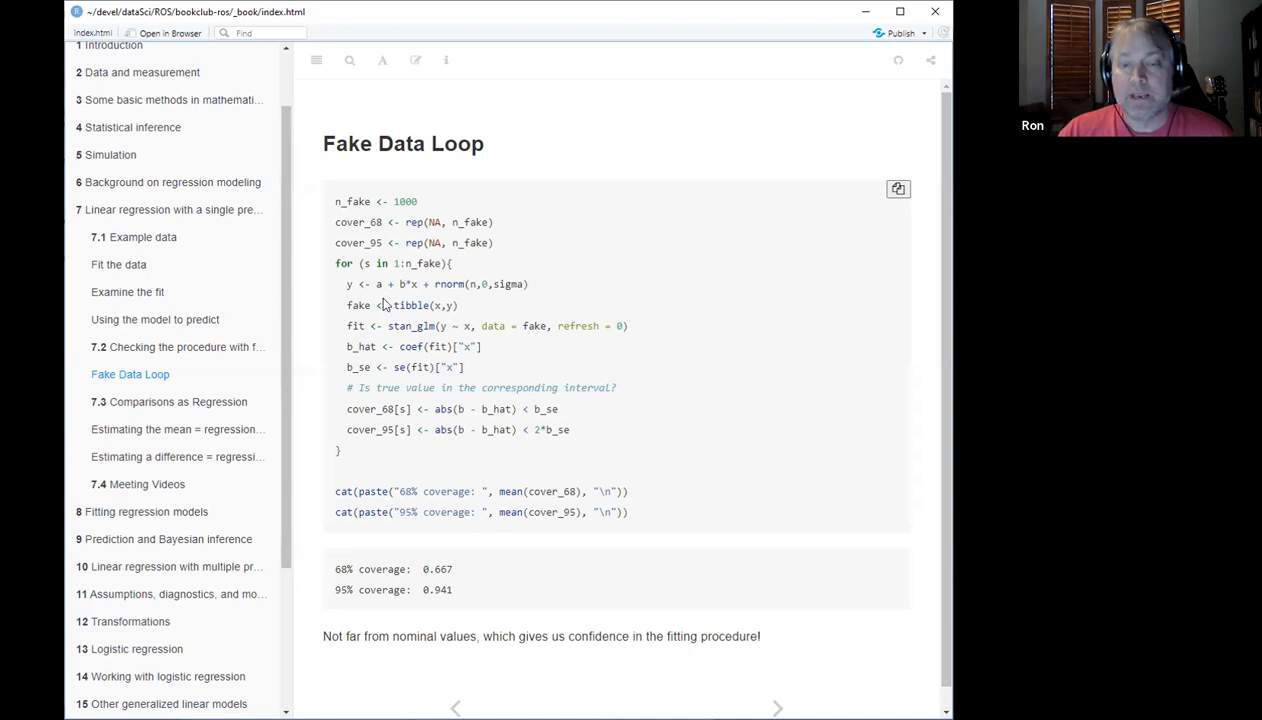
mouse_move(412, 358)
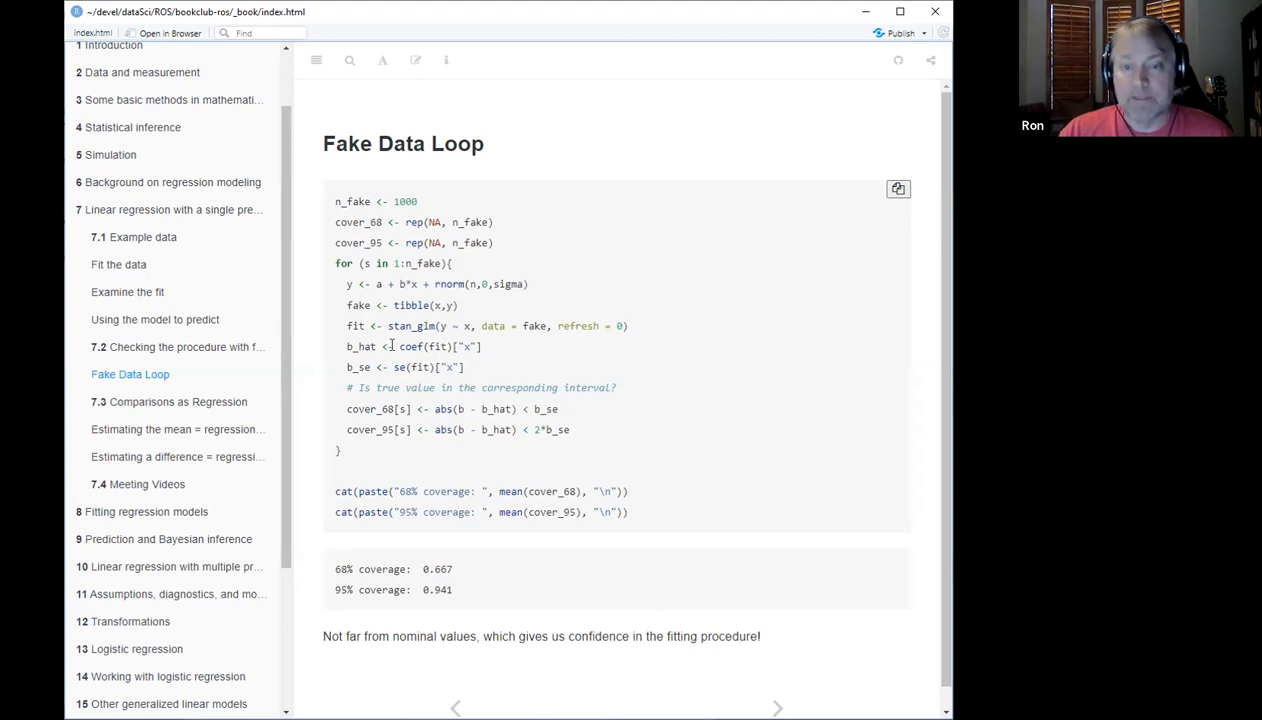
mouse_move(364, 354)
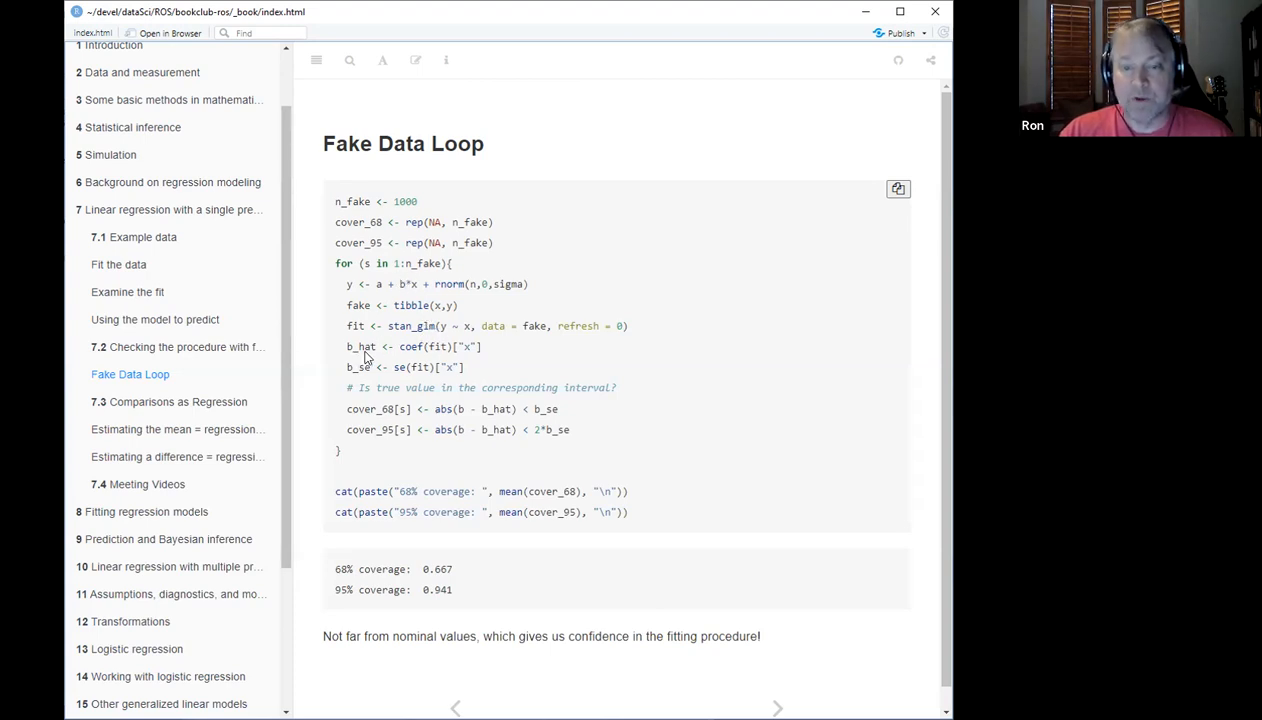
mouse_move(378, 342)
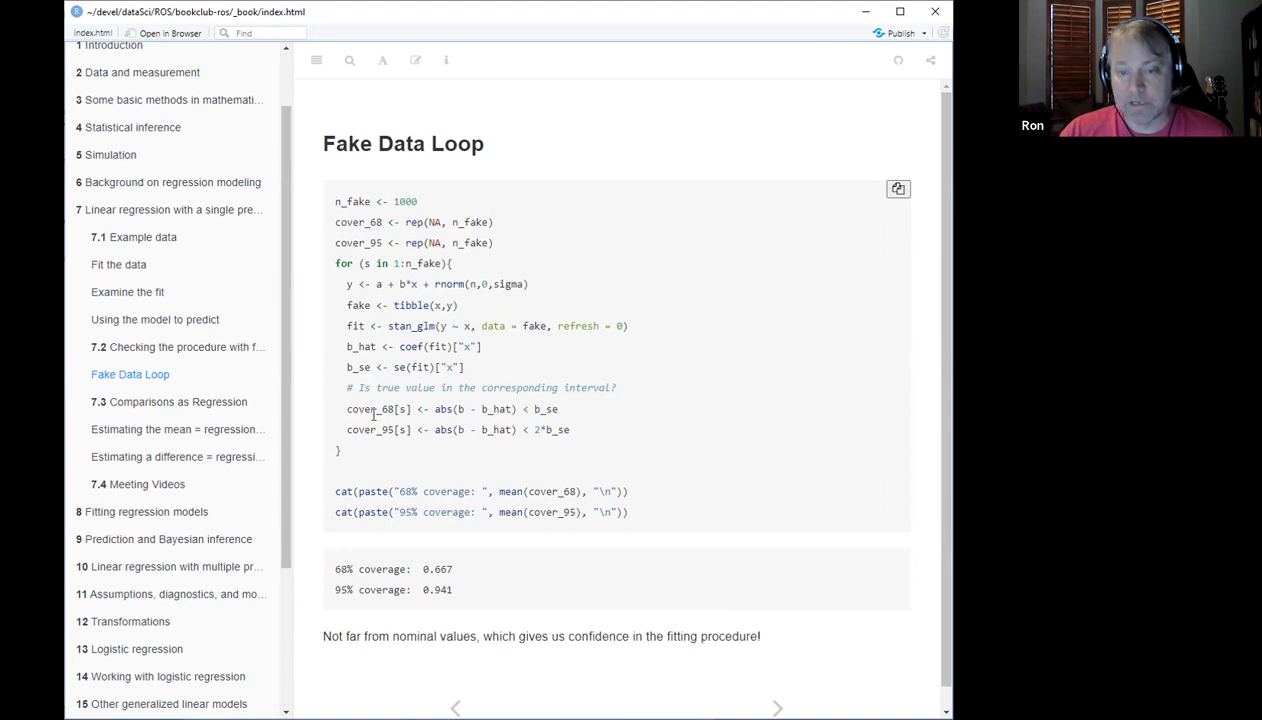
mouse_move(467, 410)
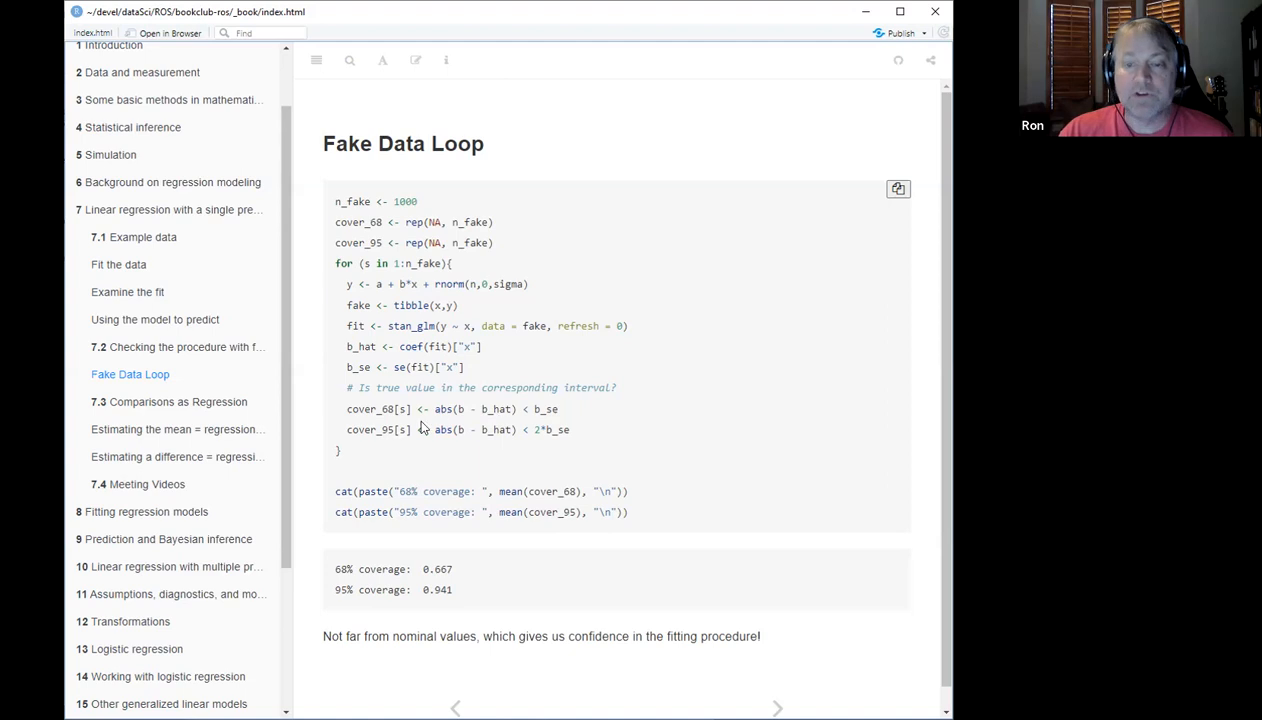
mouse_move(482, 430)
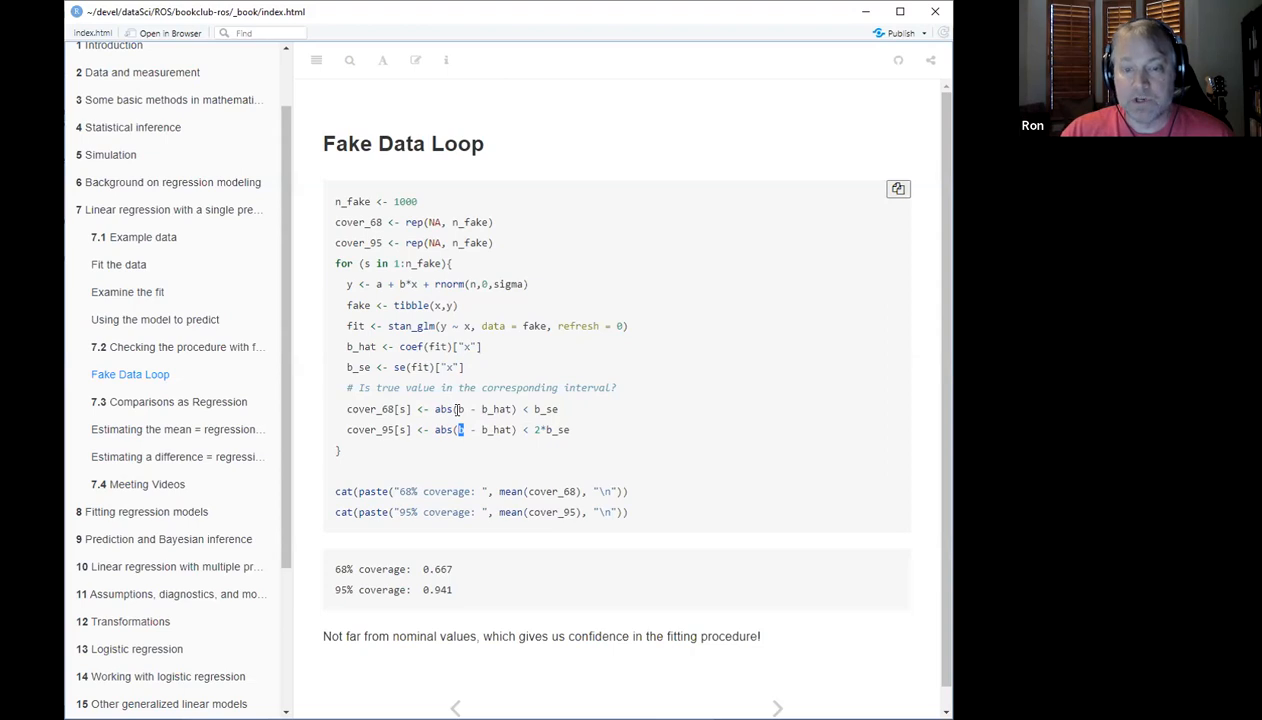
Step: Highlight b and b_se in the Fake Data Loop's 68% coverage check
double_click(489, 409)
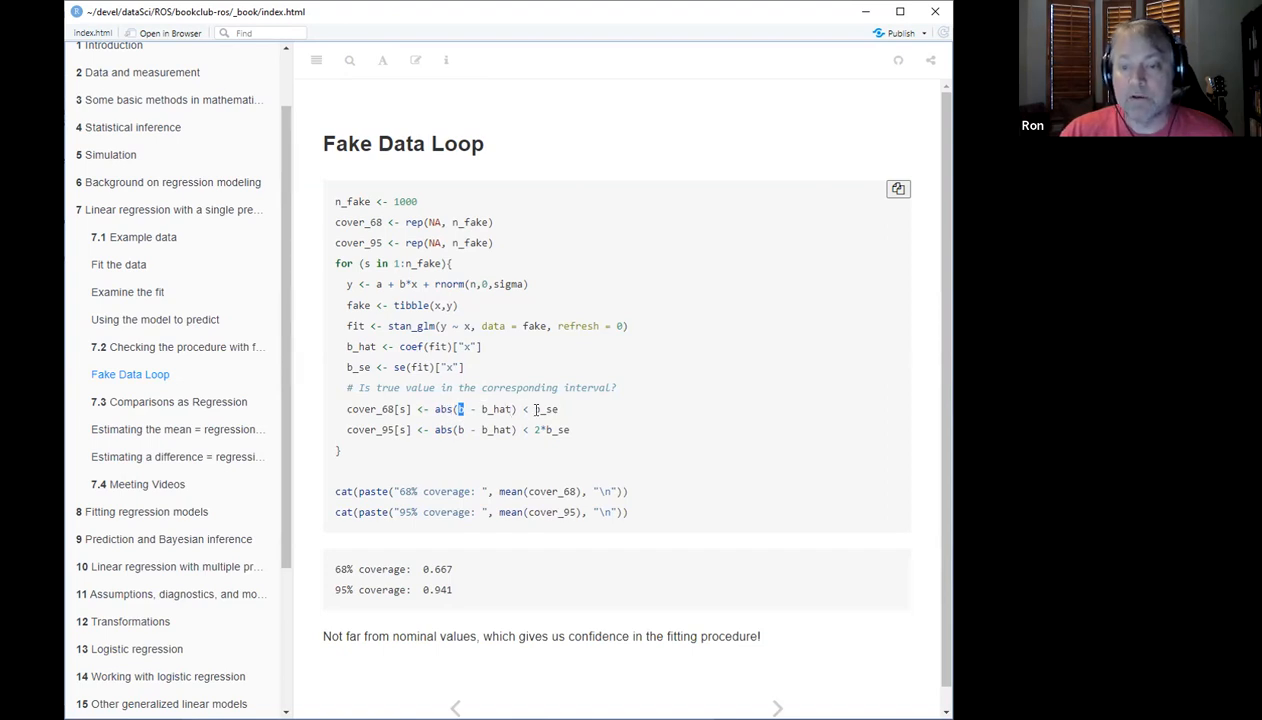
double_click(544, 409)
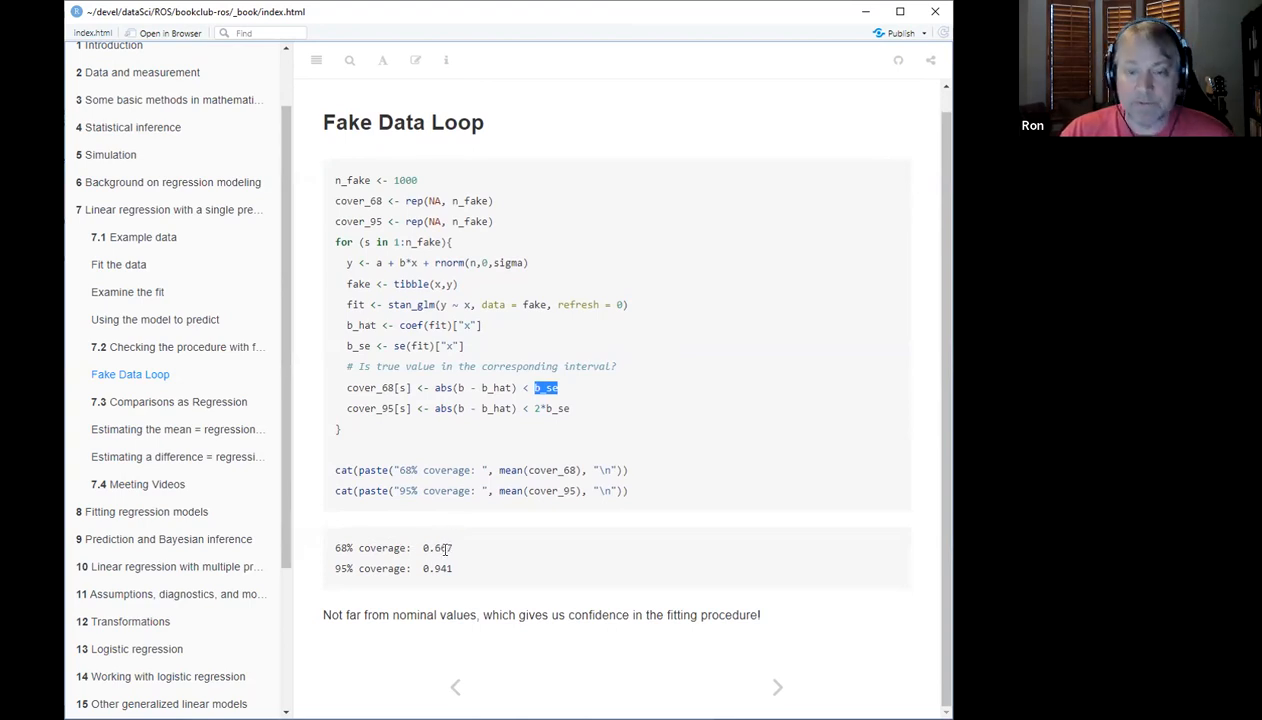
mouse_move(389, 580)
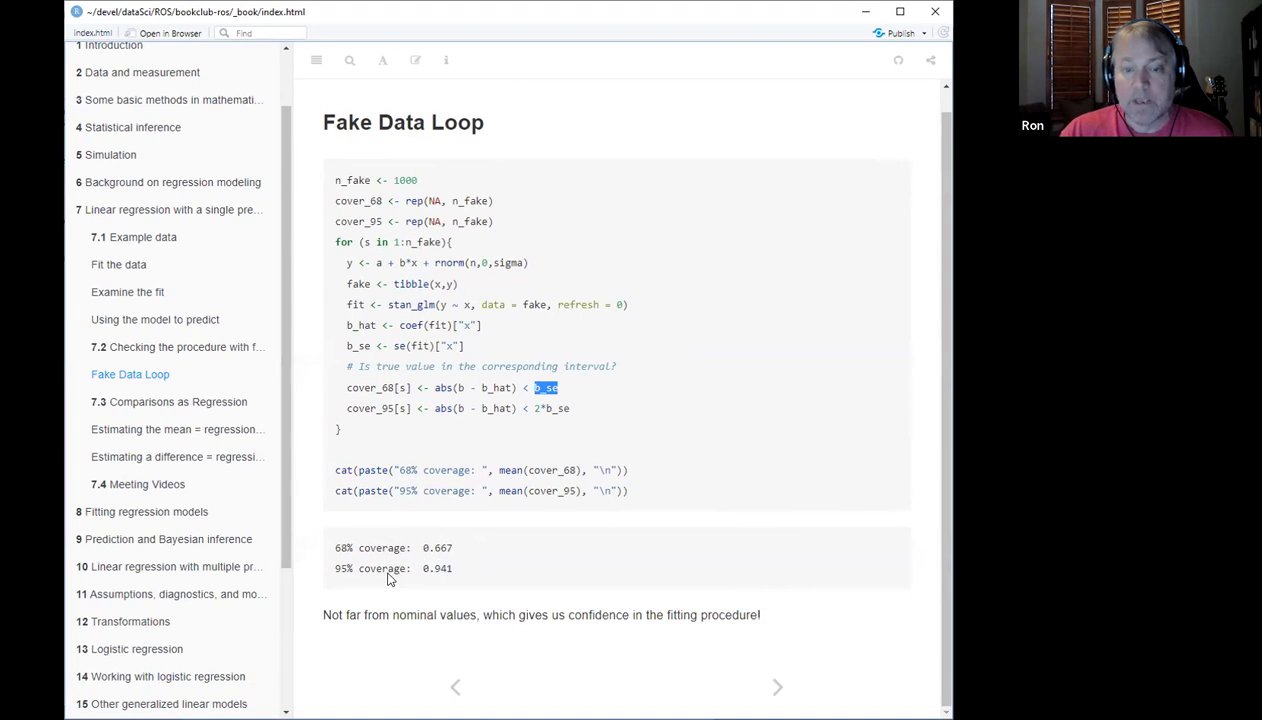
mouse_move(433, 581)
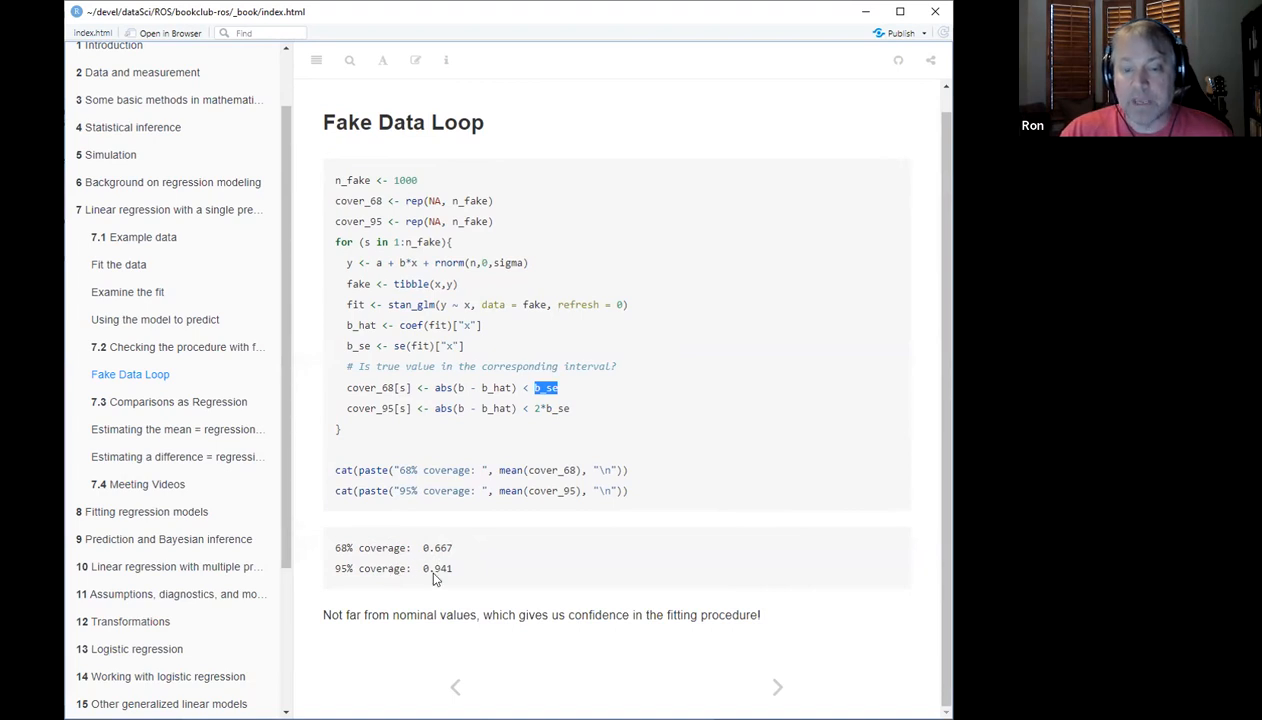
mouse_move(453, 572)
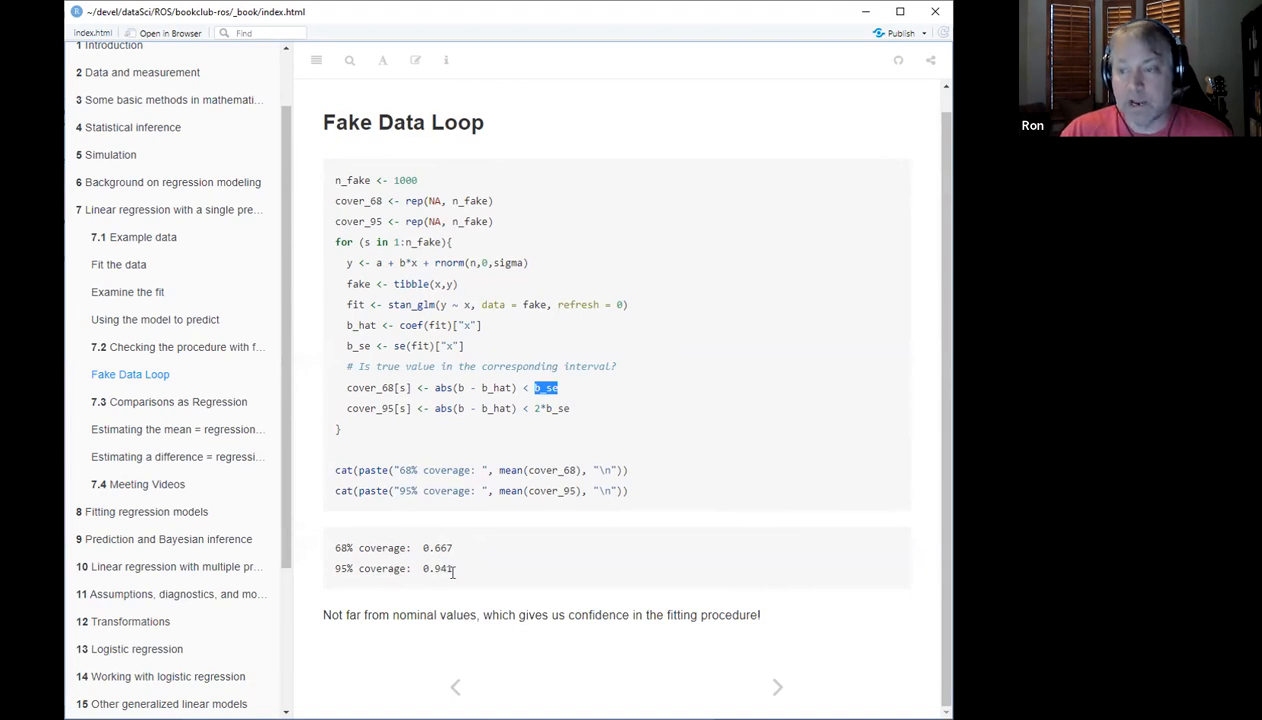
mouse_move(473, 566)
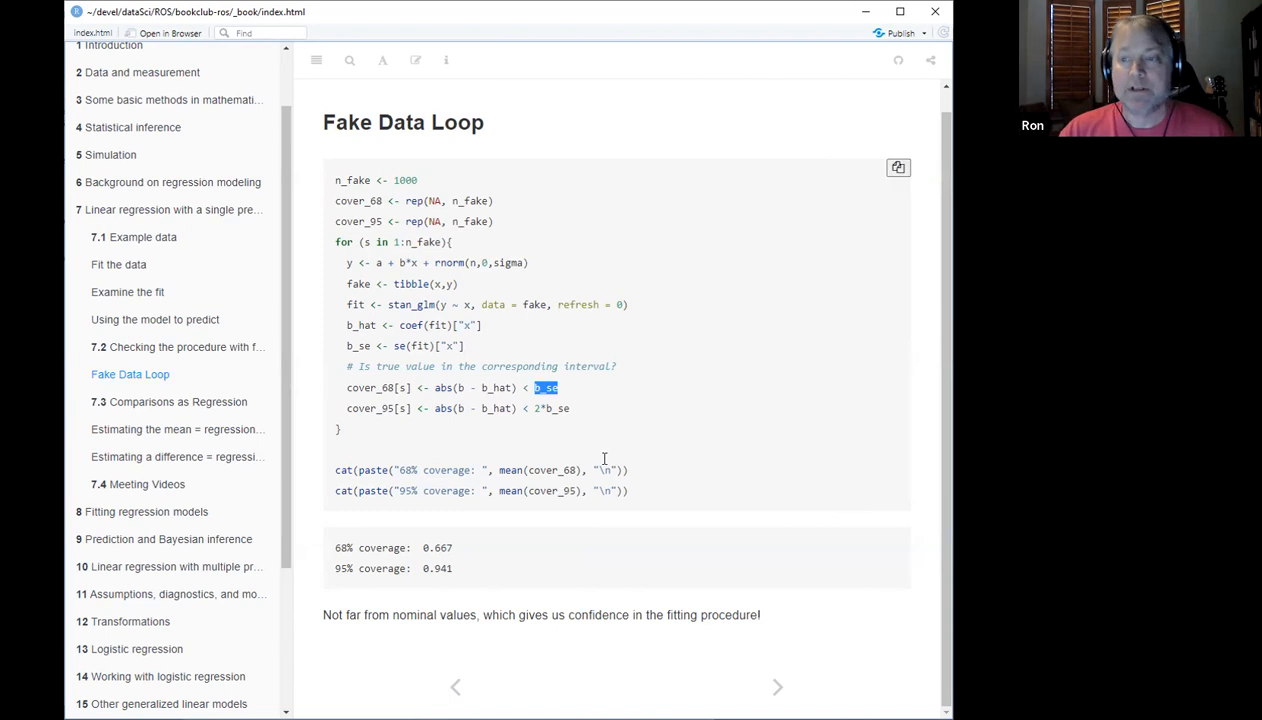
mouse_move(612, 427)
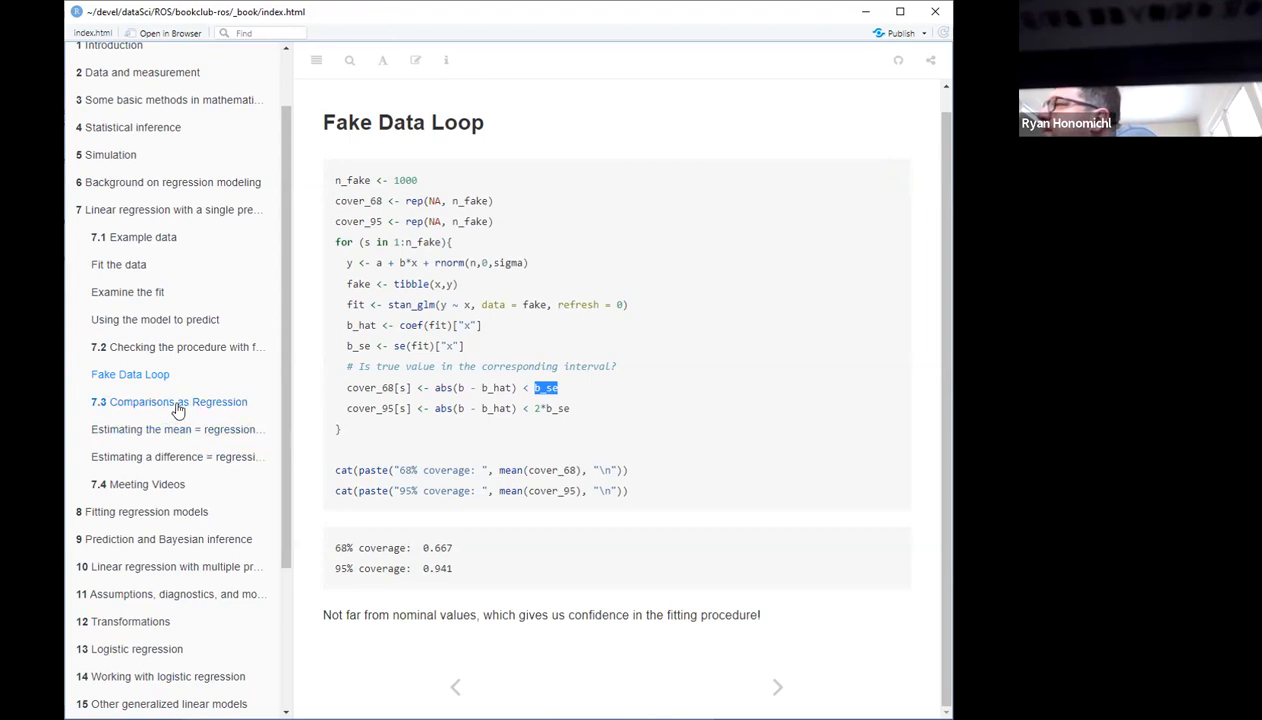
mouse_move(272, 409)
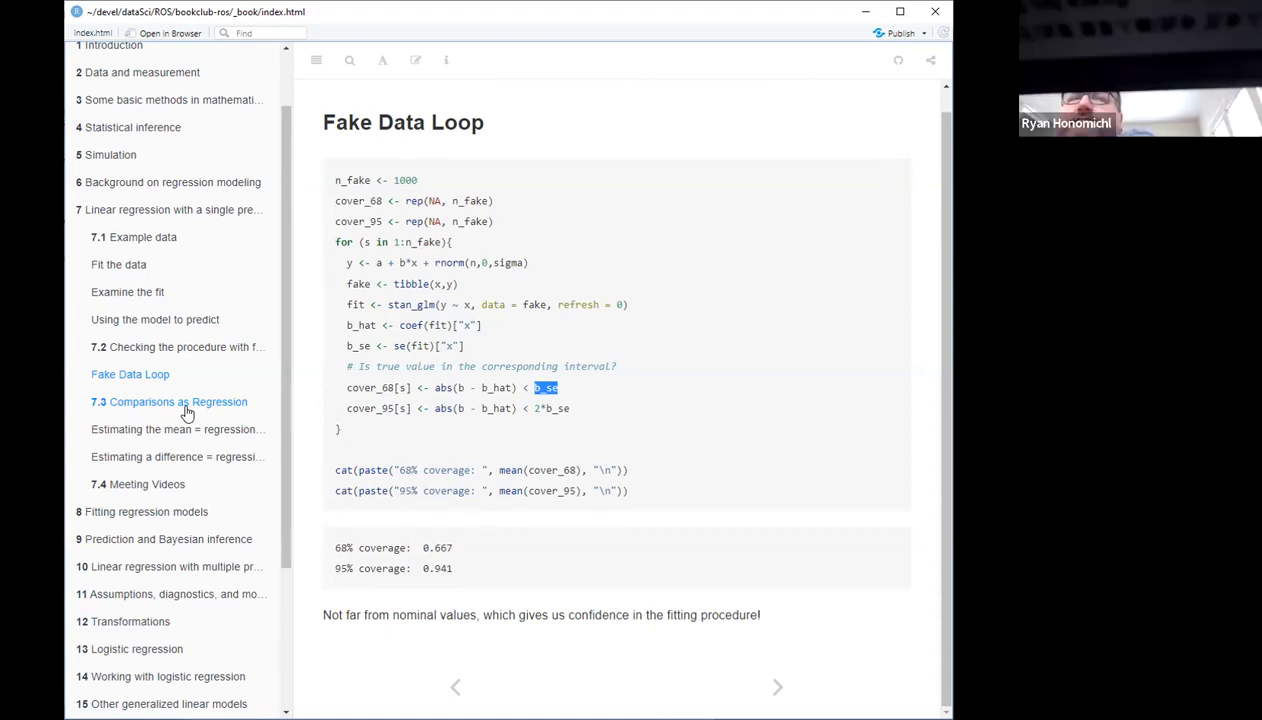
mouse_move(186, 429)
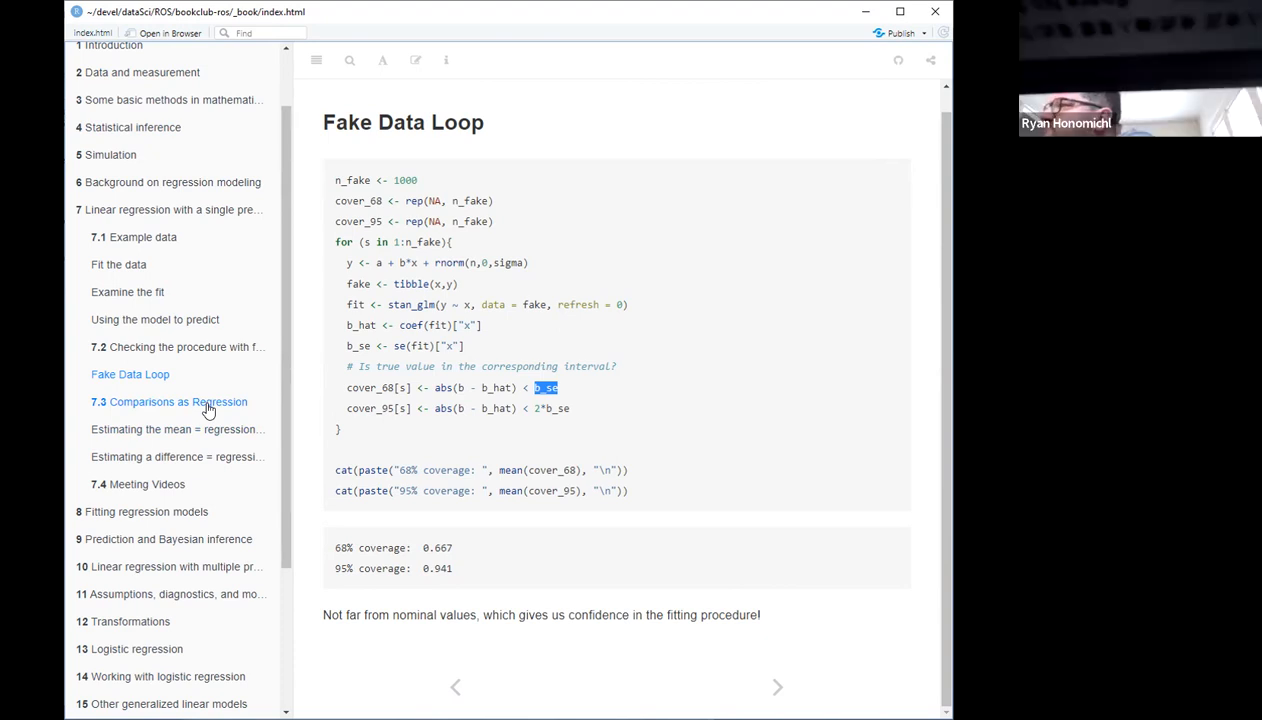
Step: Open section 7.3 Comparisons as Regression, introducing indicator-variable predictors
left_click(177, 402)
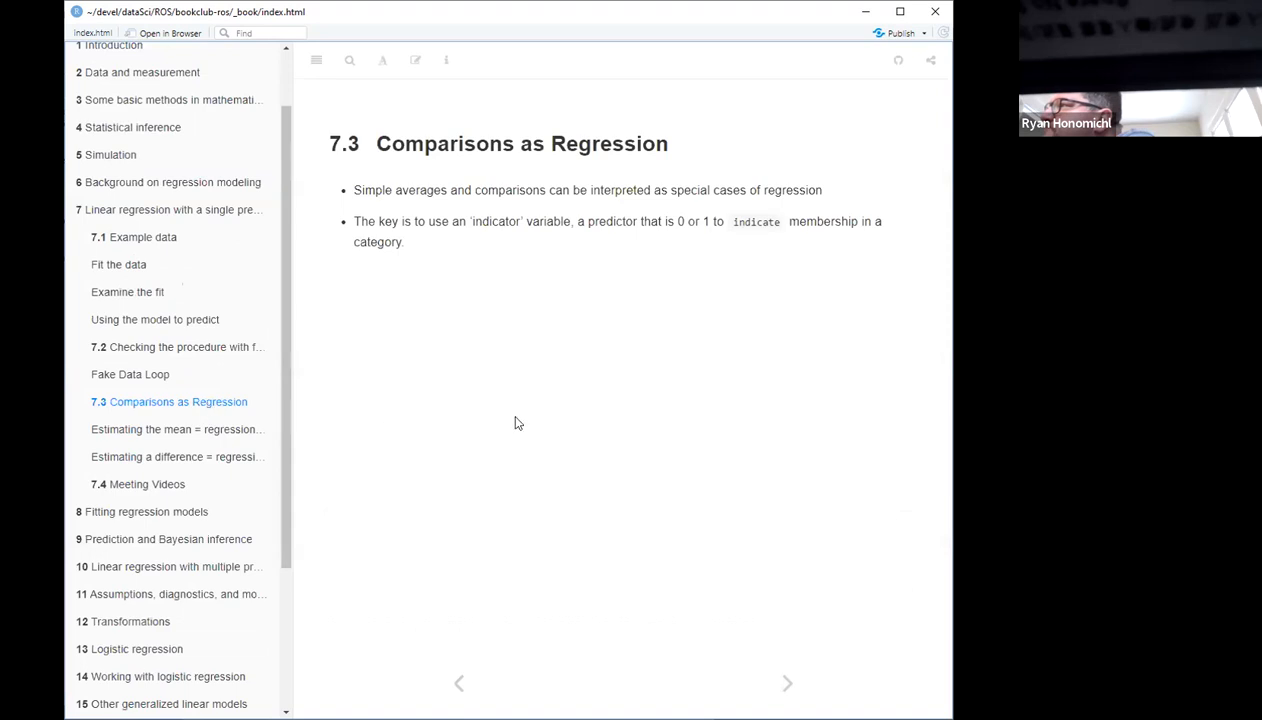
mouse_move(553, 374)
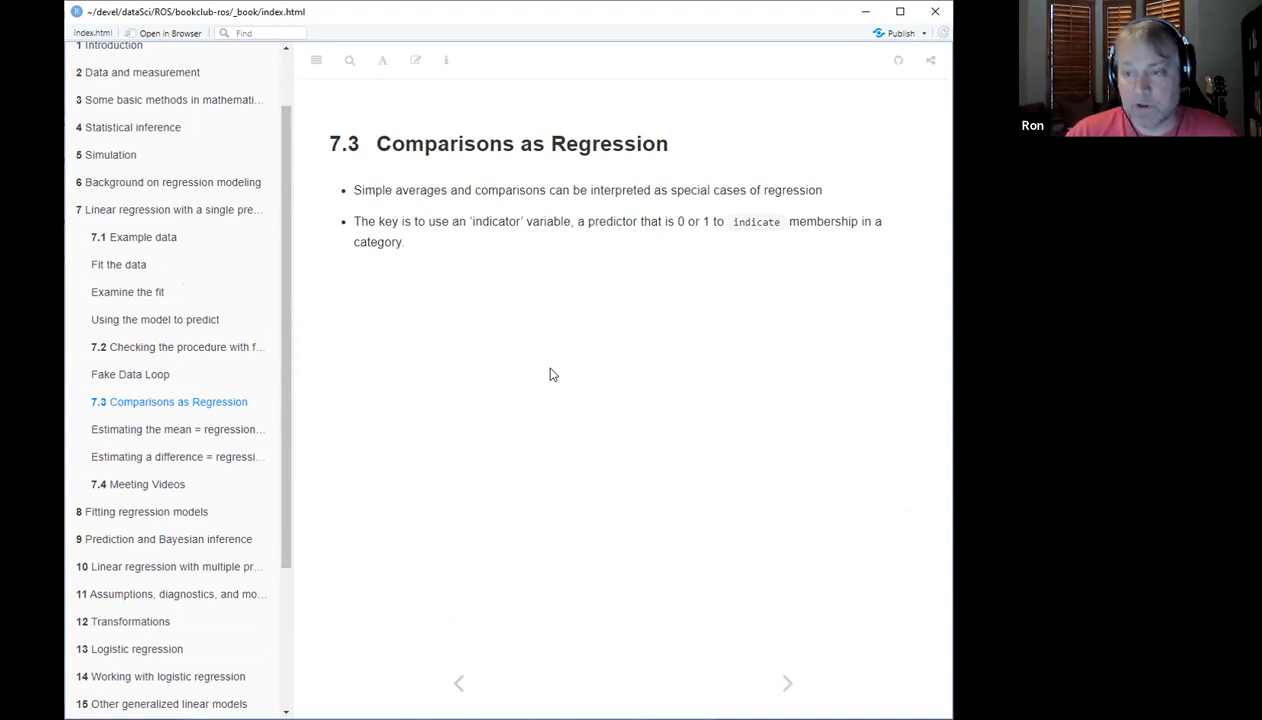
mouse_move(583, 267)
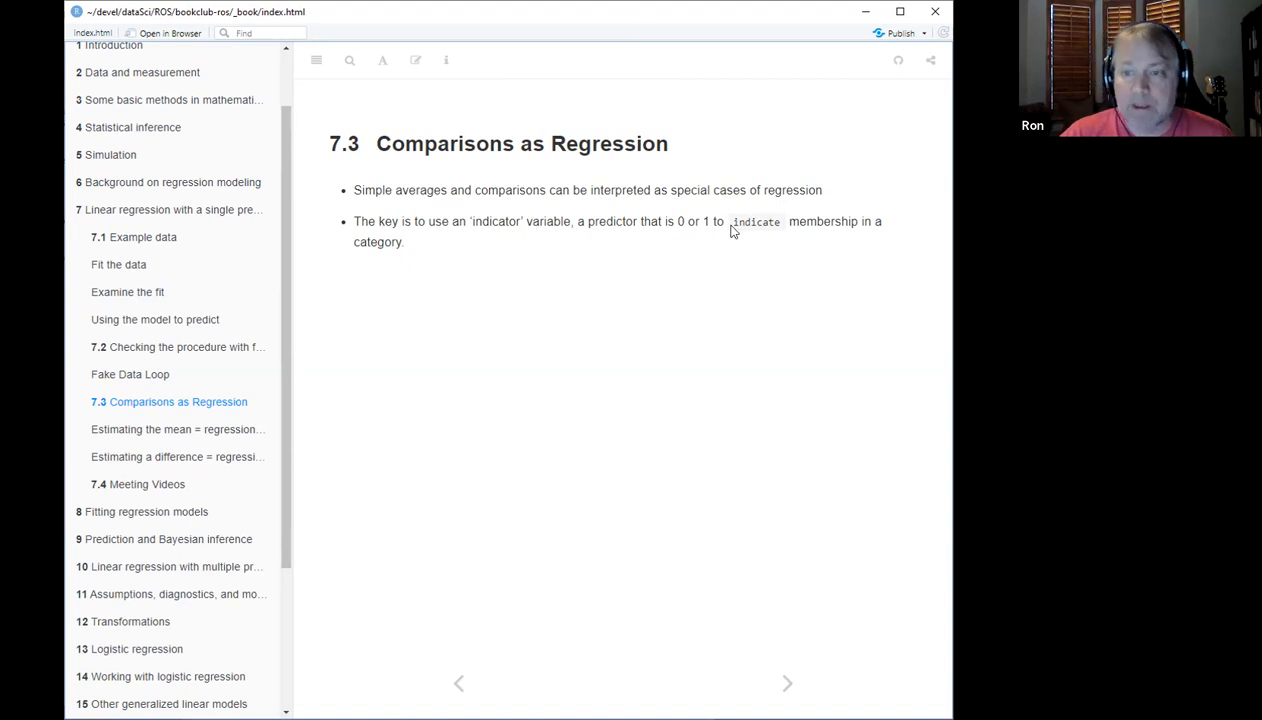
Step: Highlight 'indicate membership in a category' in the second bullet of section 7.3
left_click_drag(732, 221, 404, 242)
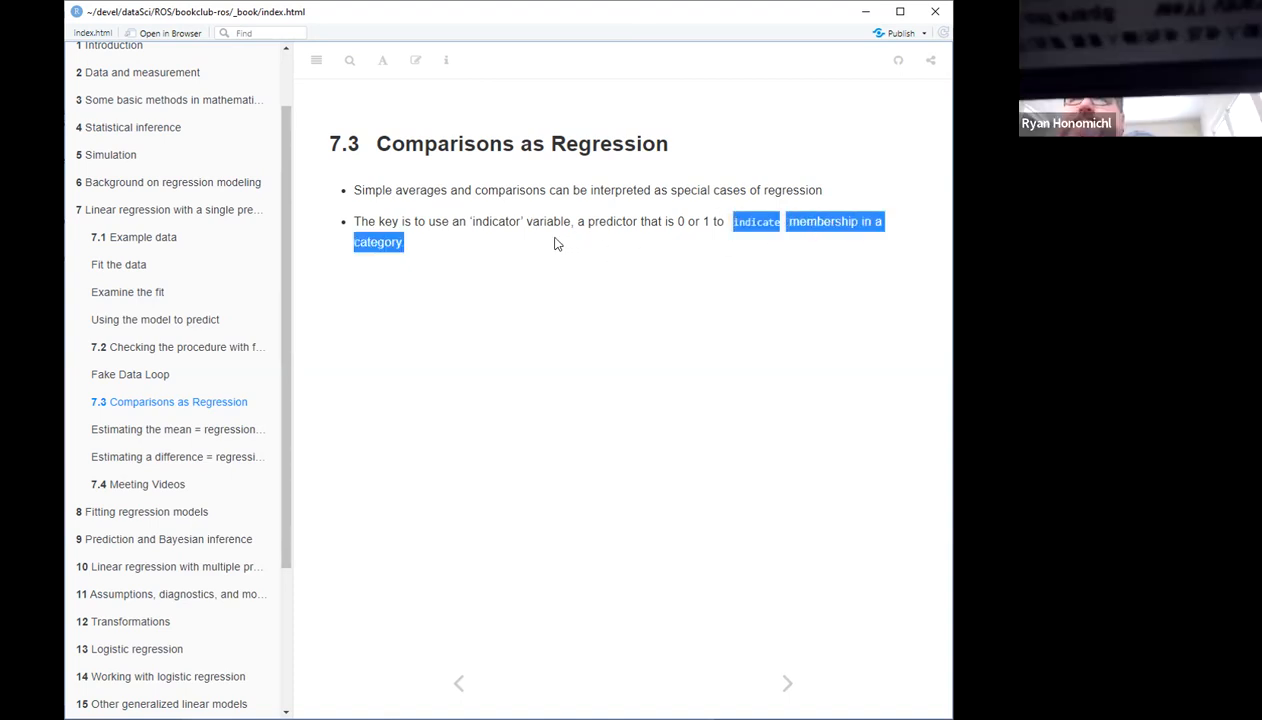
Step: Go to 'Estimating the mean = regression on constant term' and briefly highlight the 0.72 sample mean
left_click(175, 429)
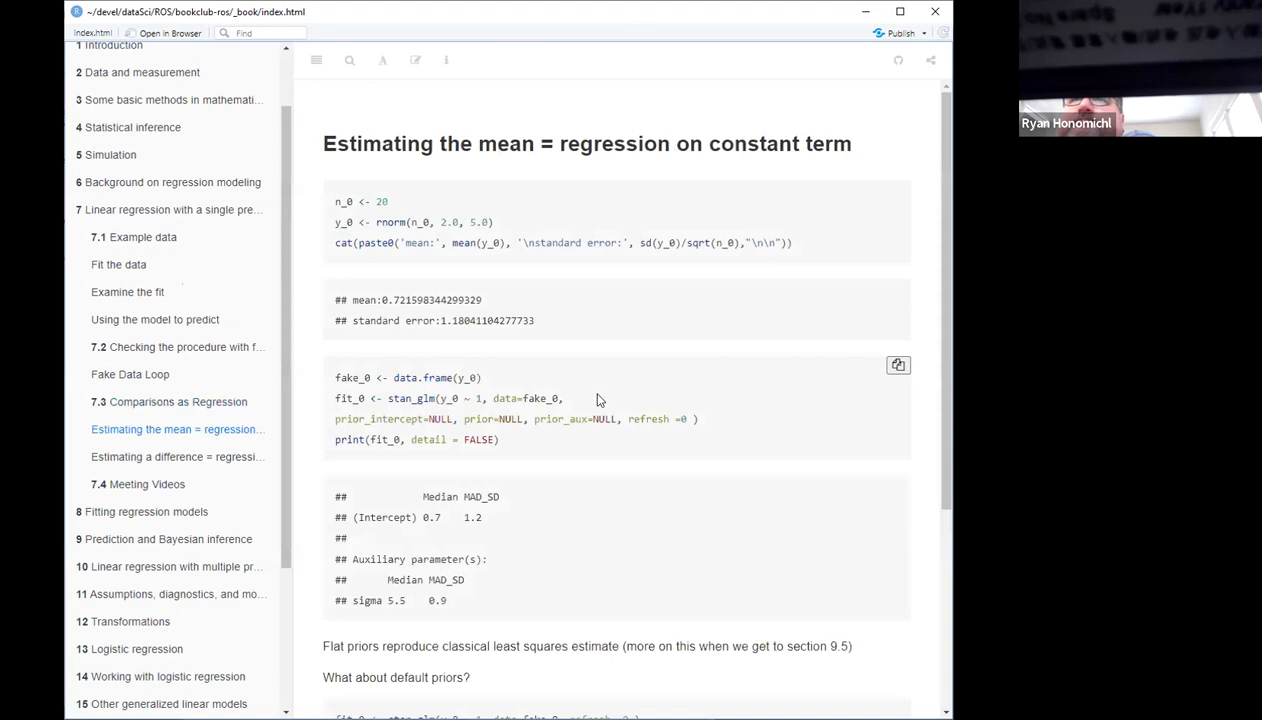
mouse_move(548, 152)
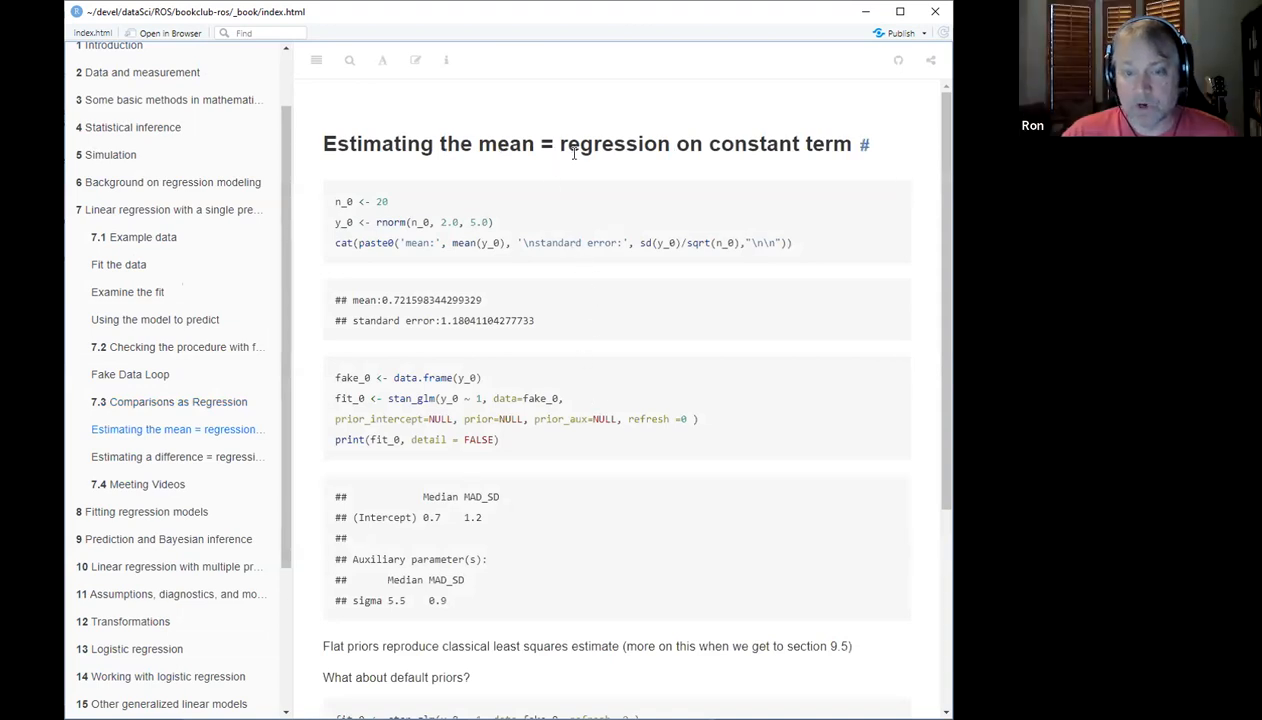
mouse_move(503, 283)
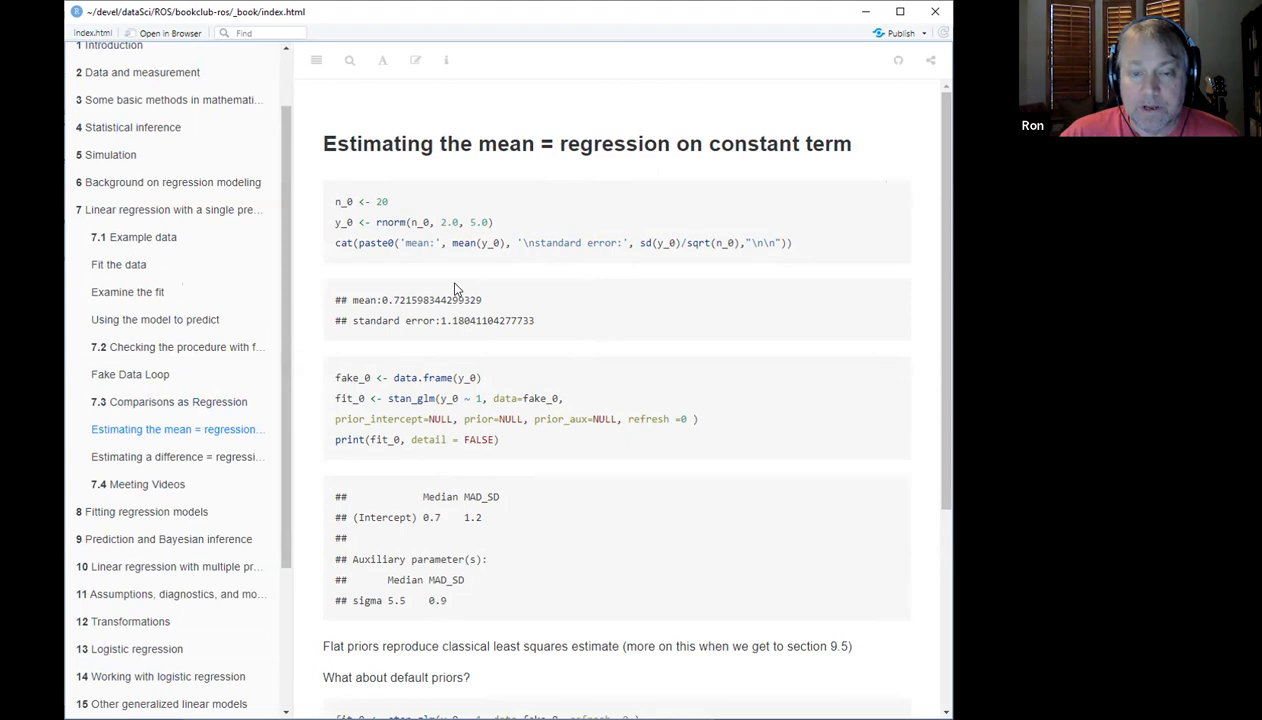
mouse_move(398, 390)
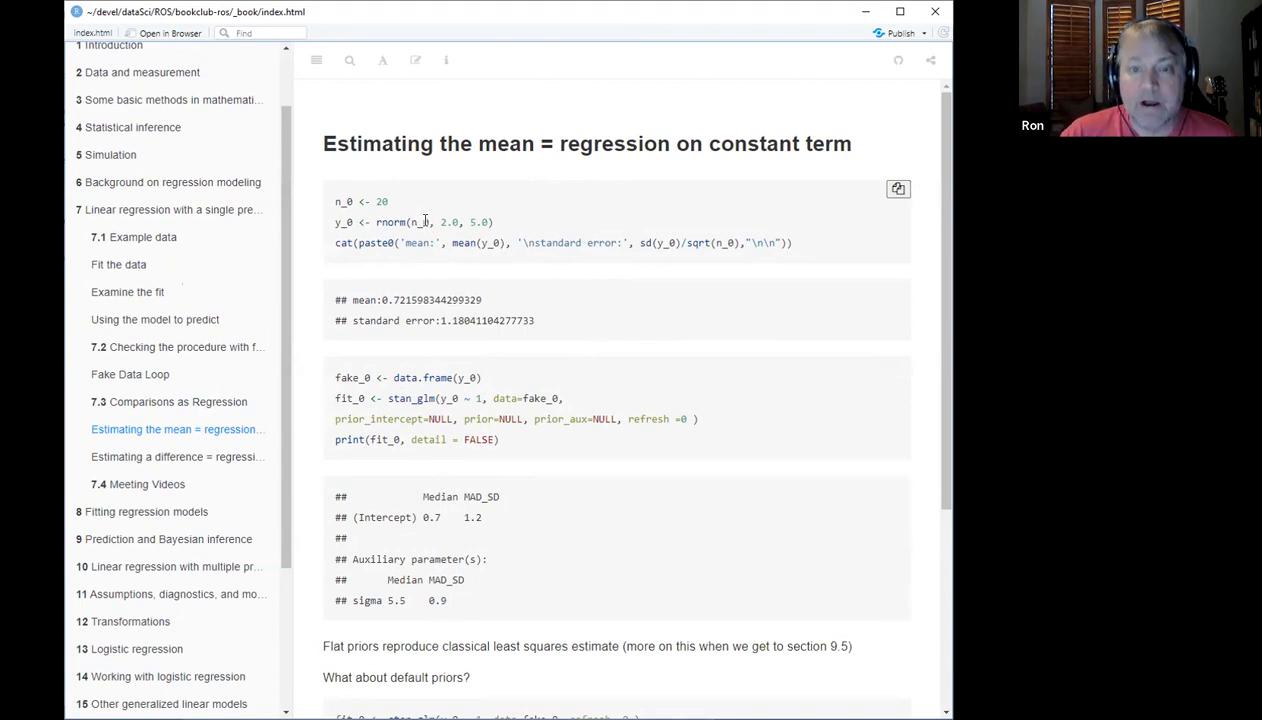
mouse_move(464, 235)
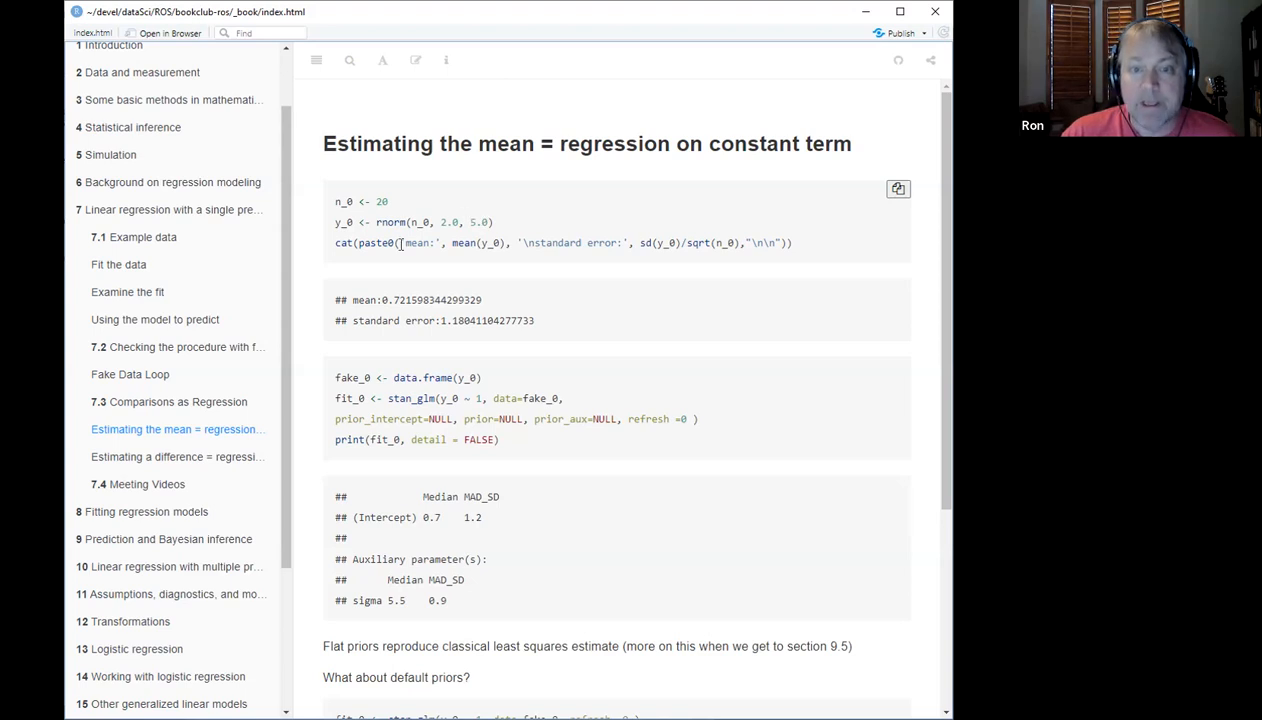
mouse_move(666, 254)
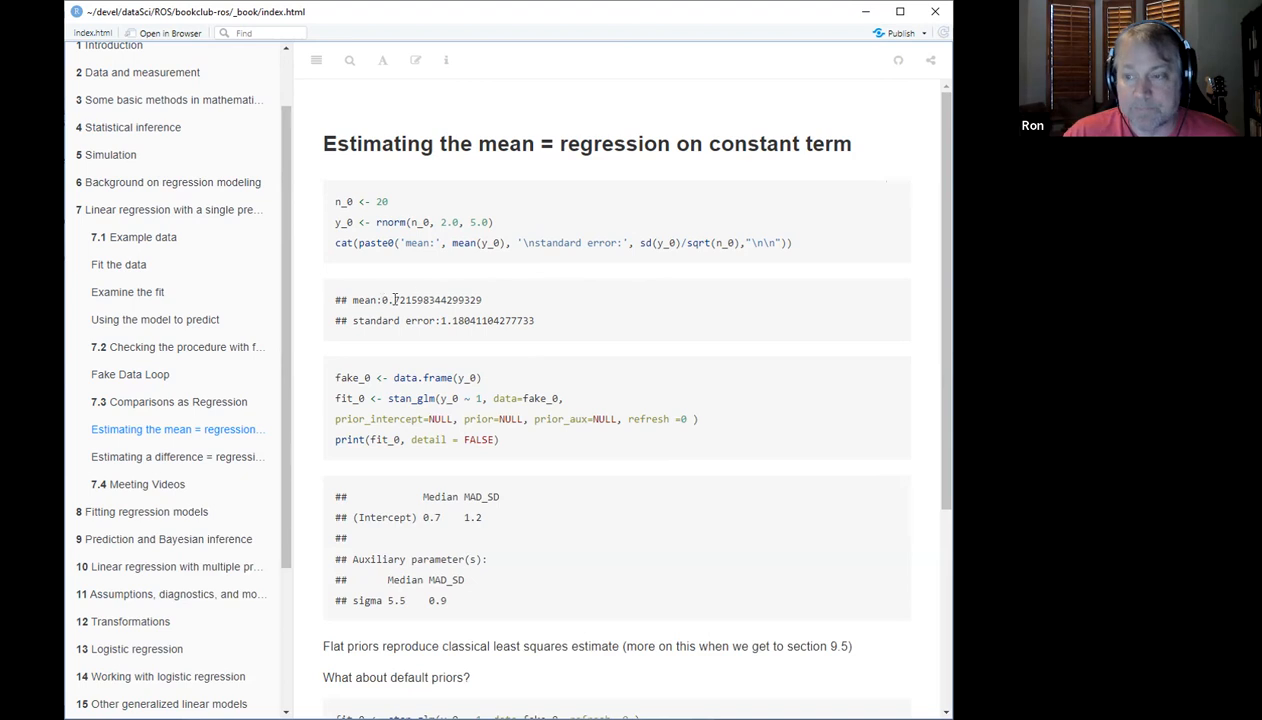
left_click_drag(373, 300, 483, 300)
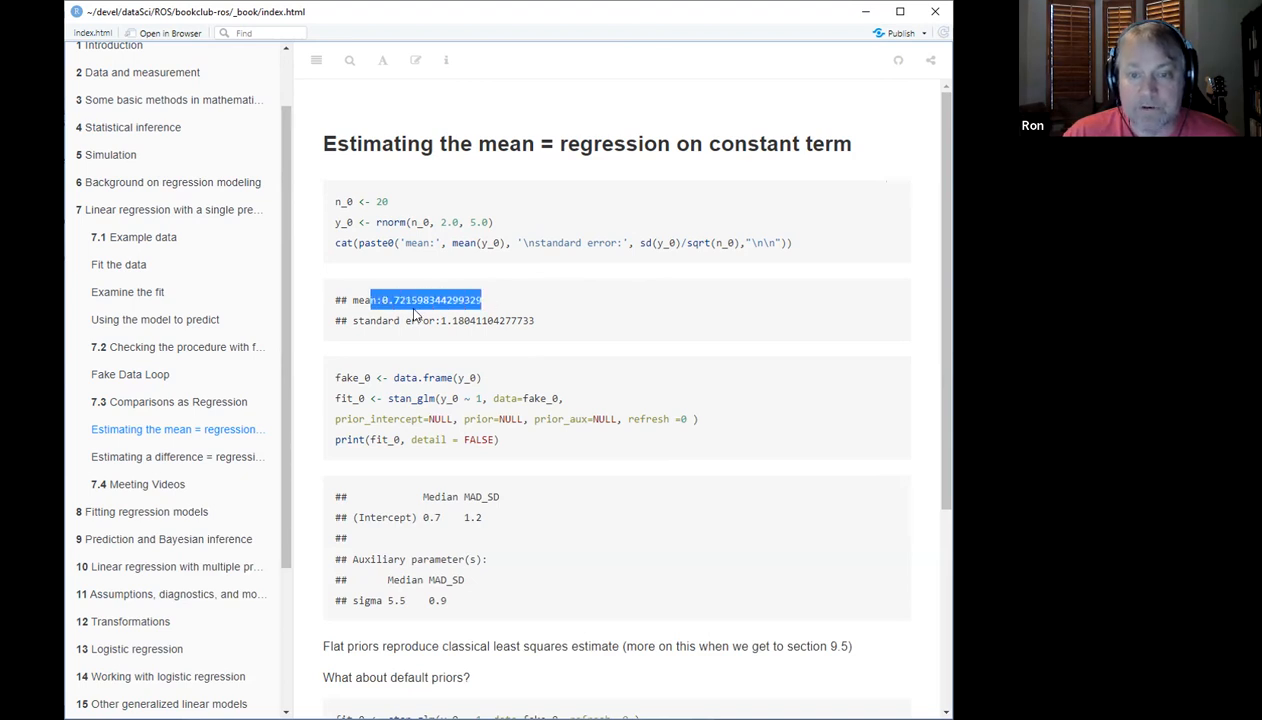
left_click(433, 291)
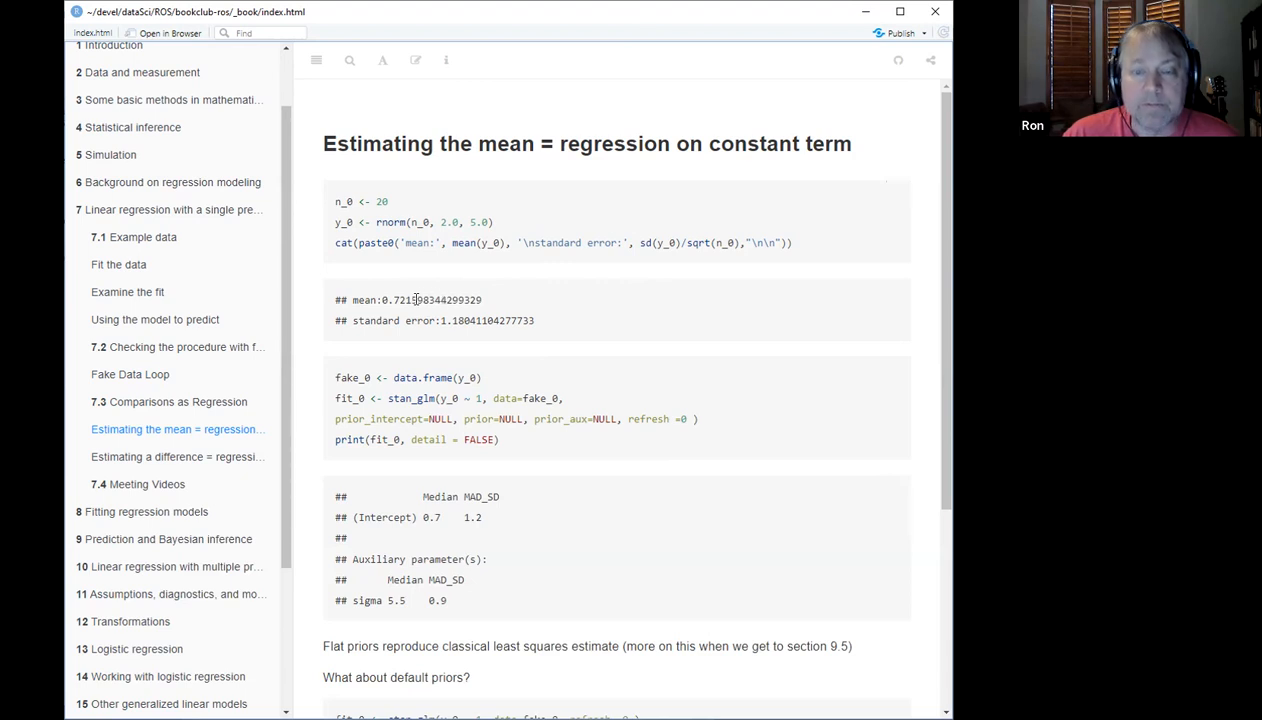
mouse_move(425, 235)
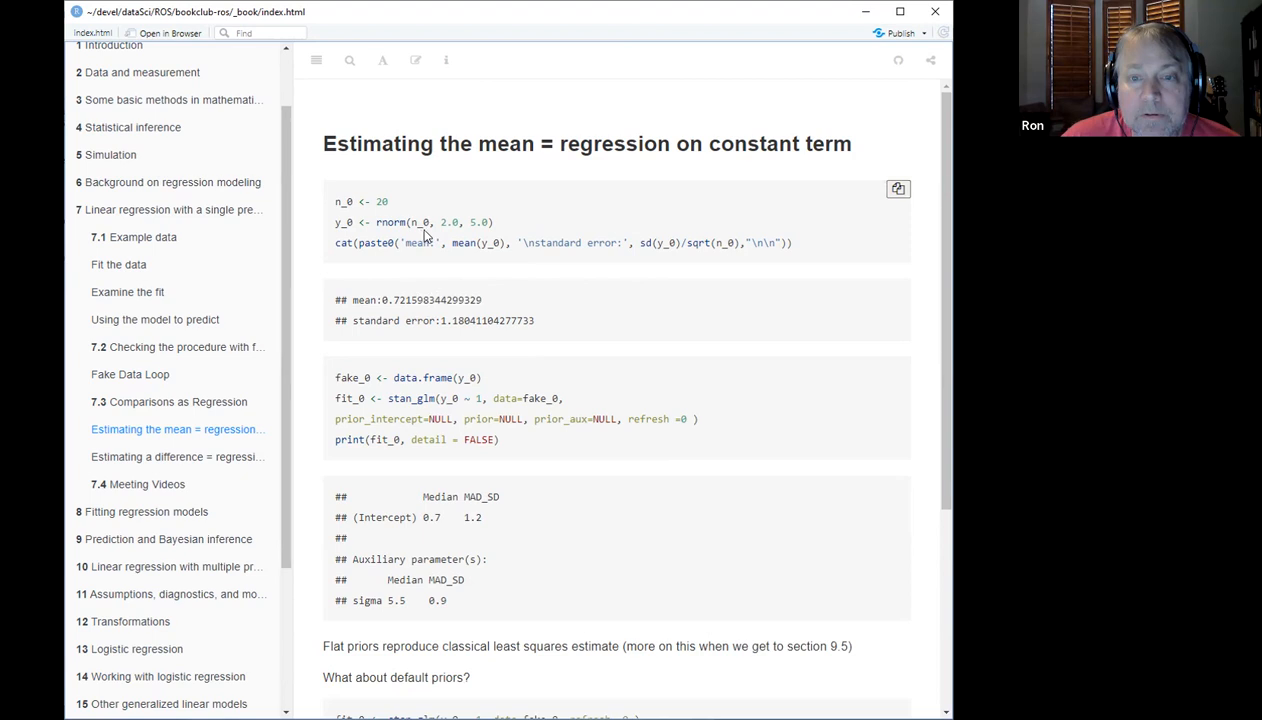
mouse_move(456, 234)
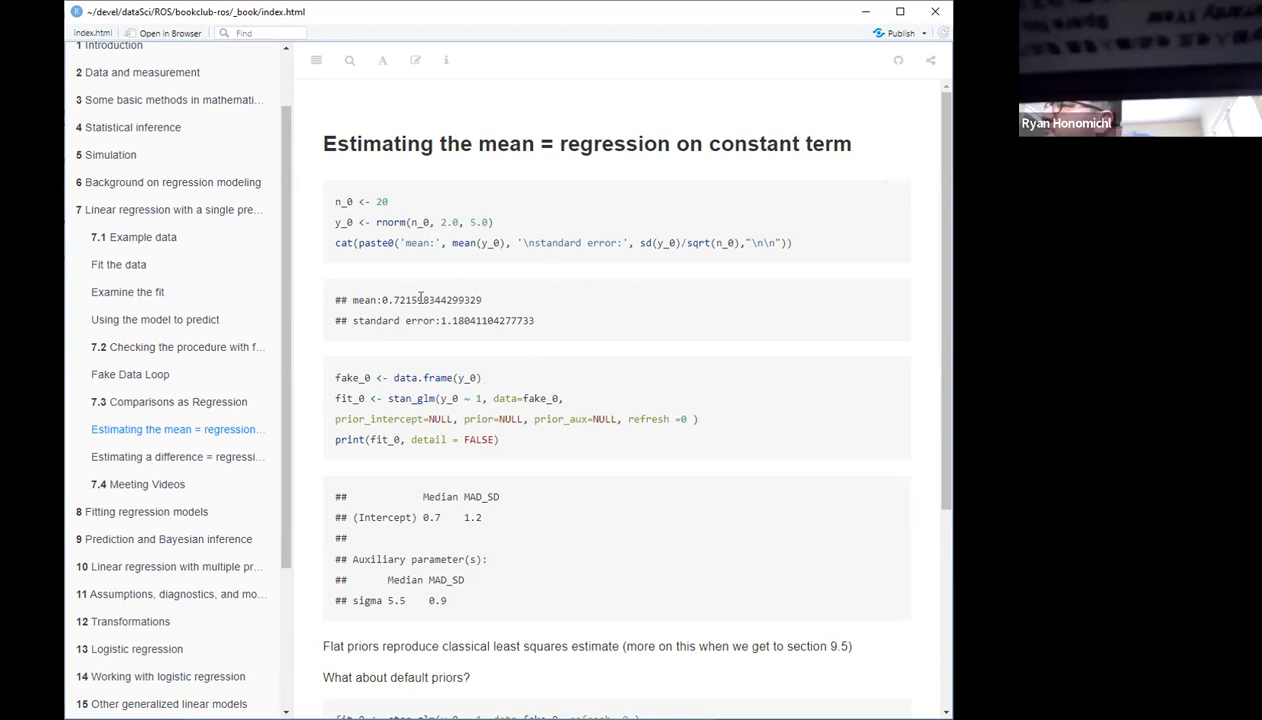
mouse_move(433, 294)
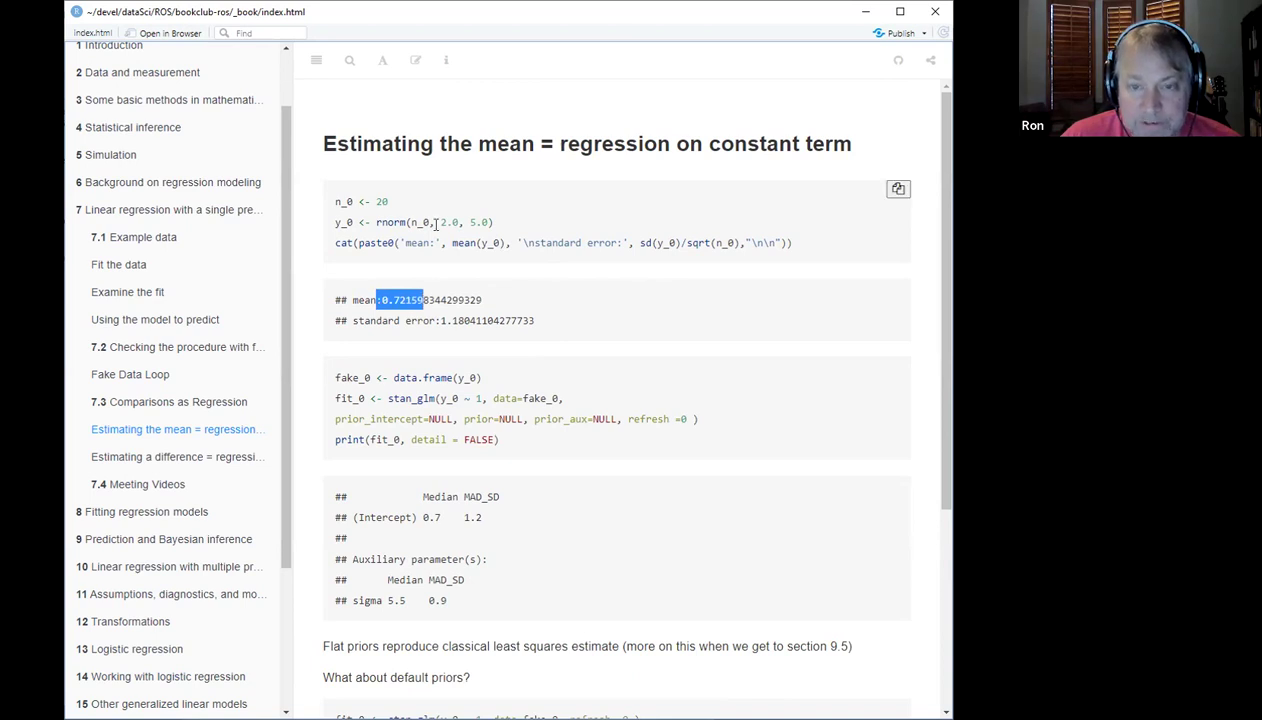
mouse_move(444, 242)
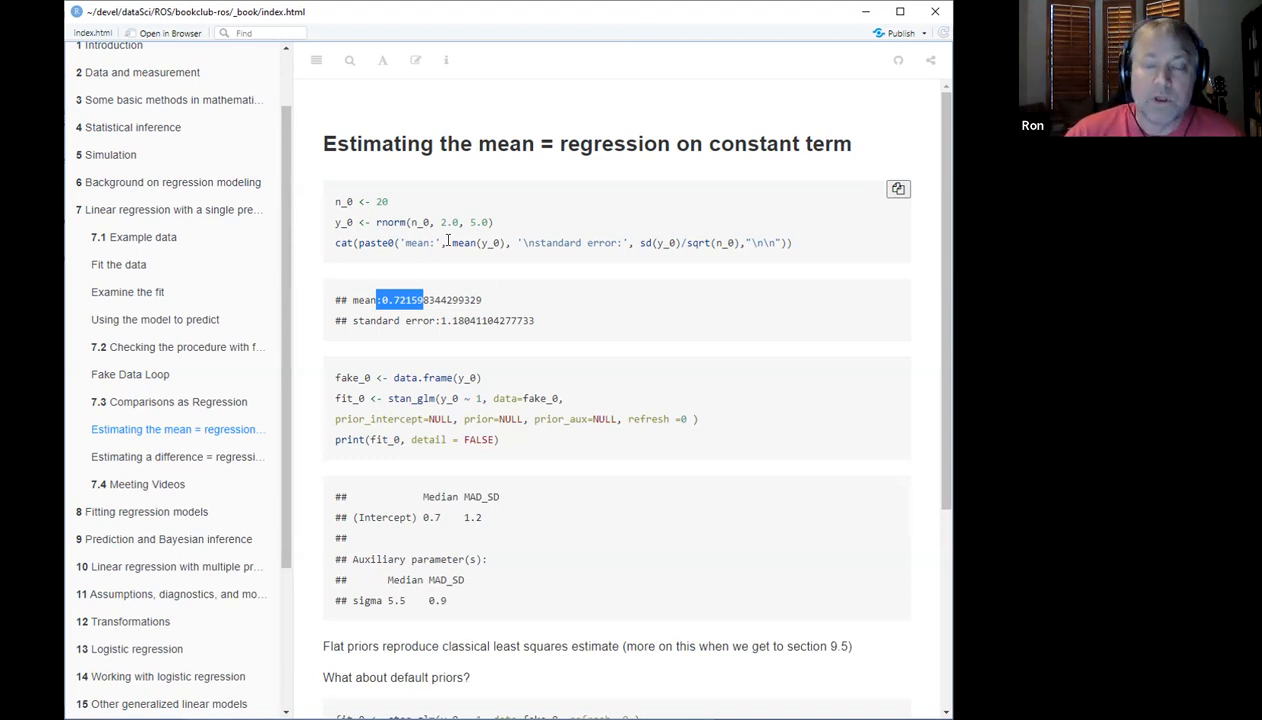
mouse_move(397, 218)
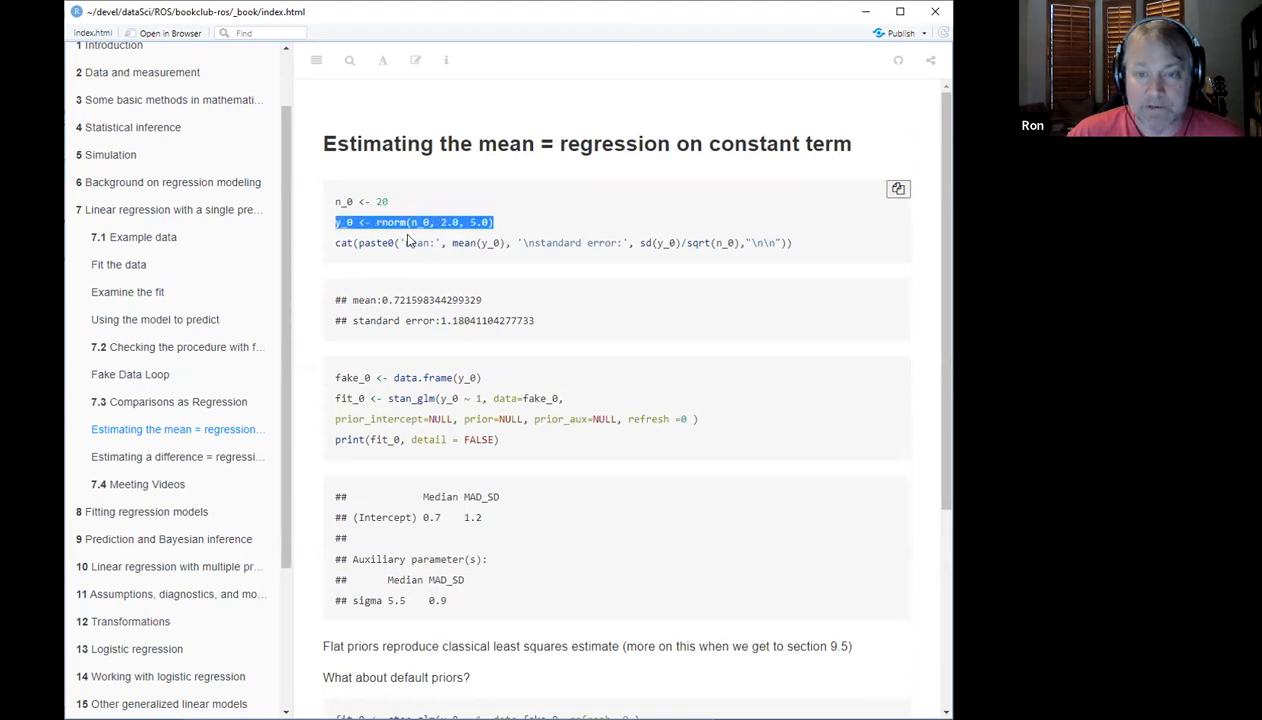
mouse_move(465, 352)
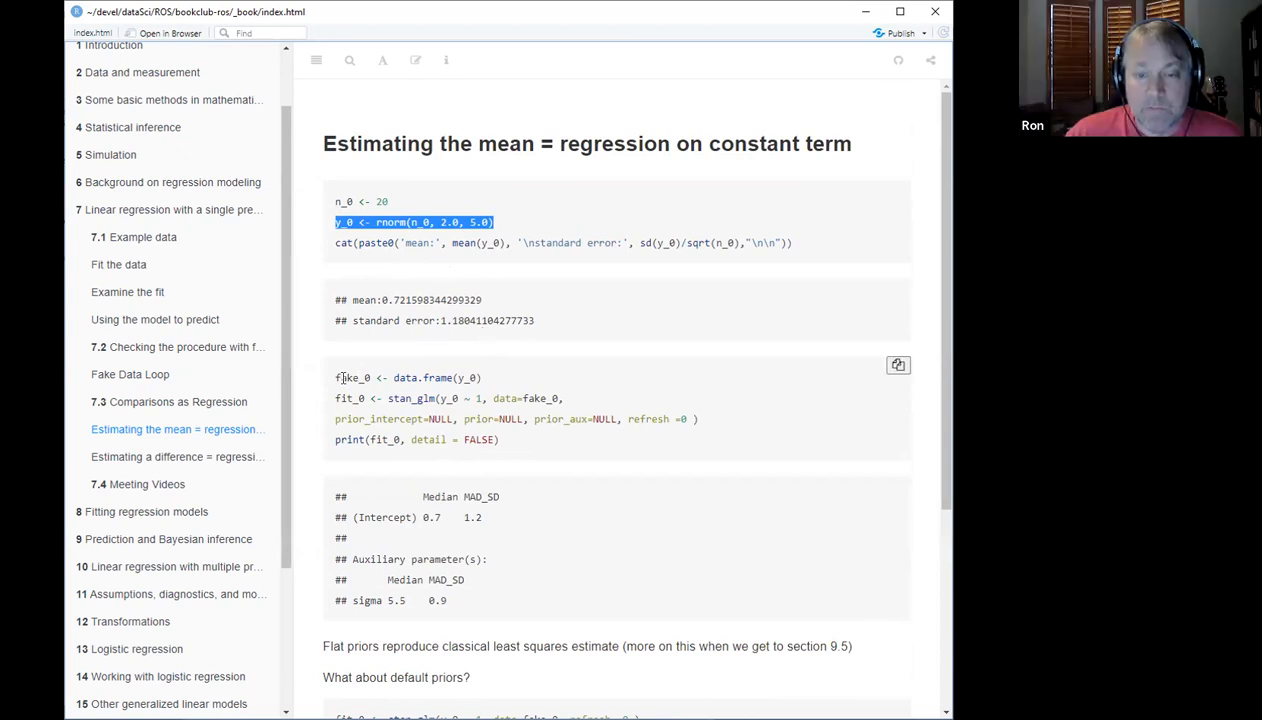
mouse_move(389, 411)
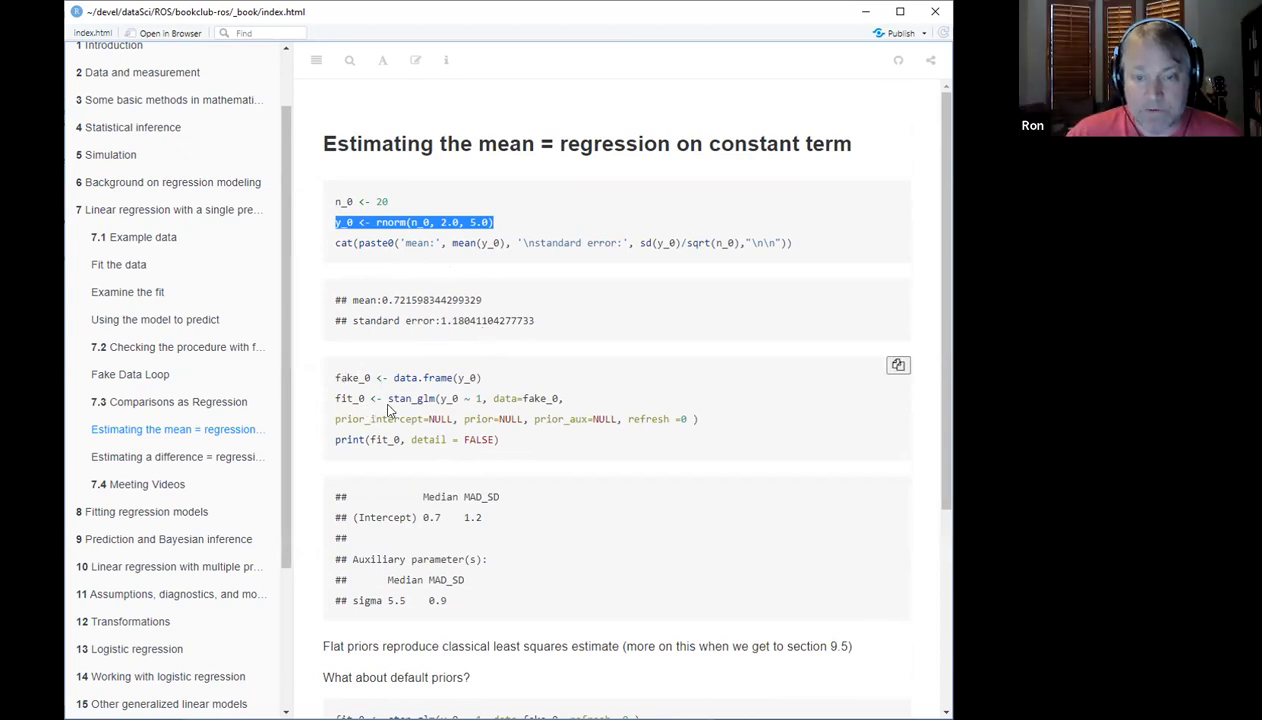
mouse_move(435, 400)
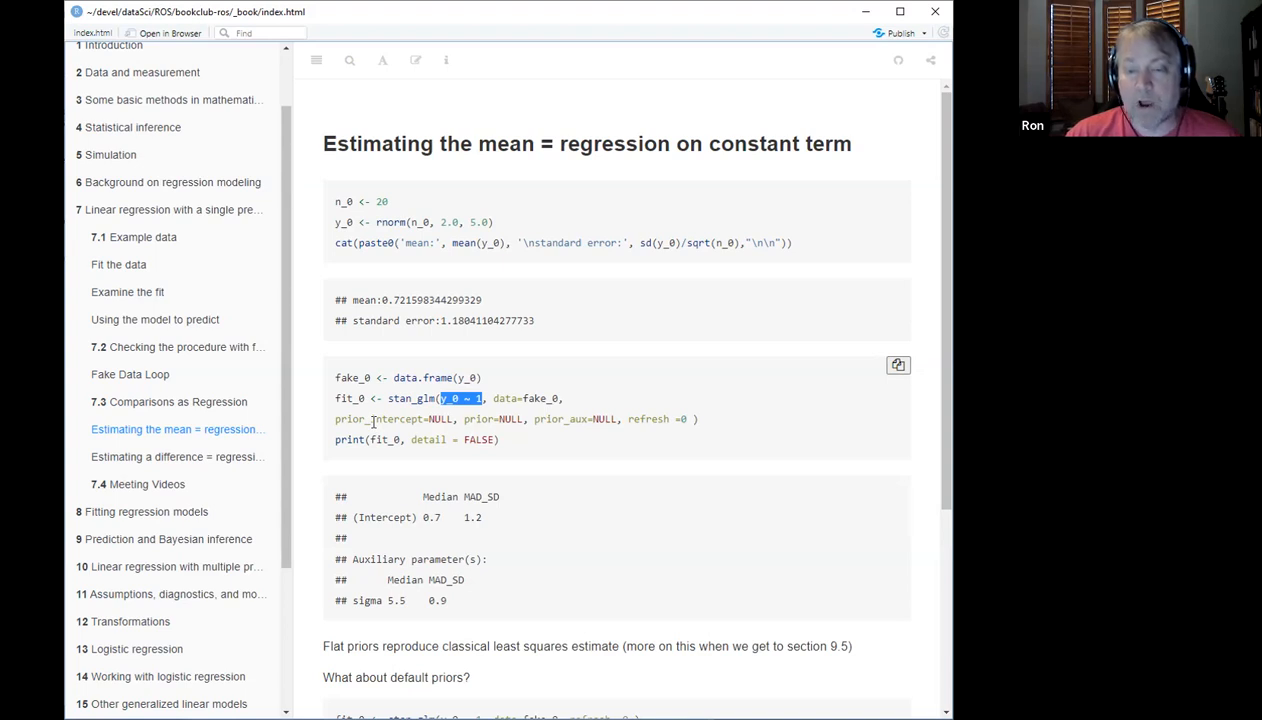
mouse_move(333, 421)
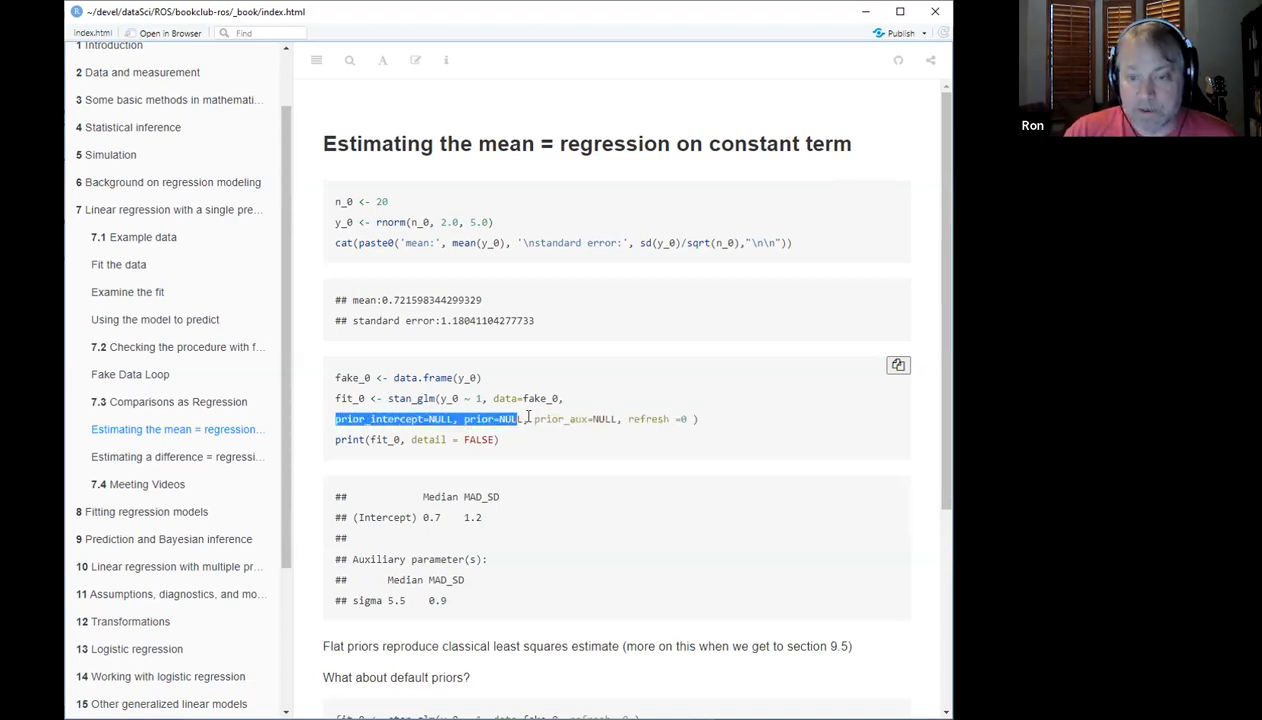
left_click_drag(520, 419, 612, 419)
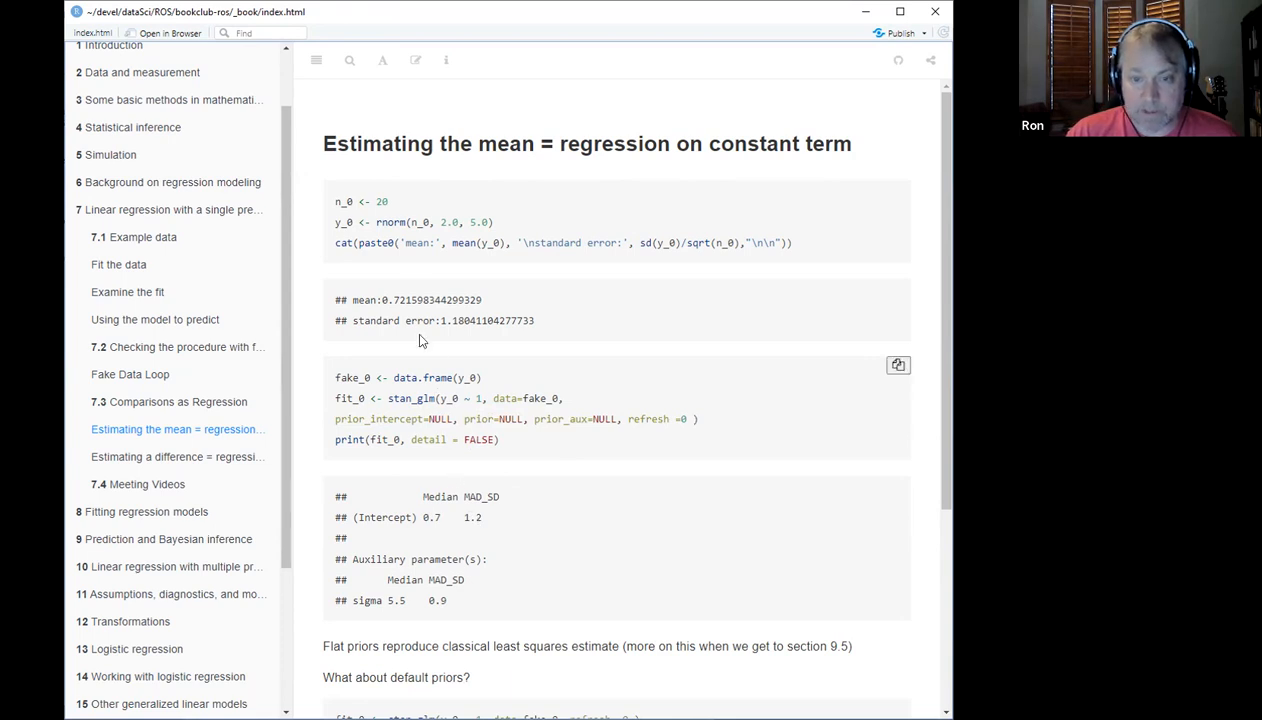
mouse_move(450, 520)
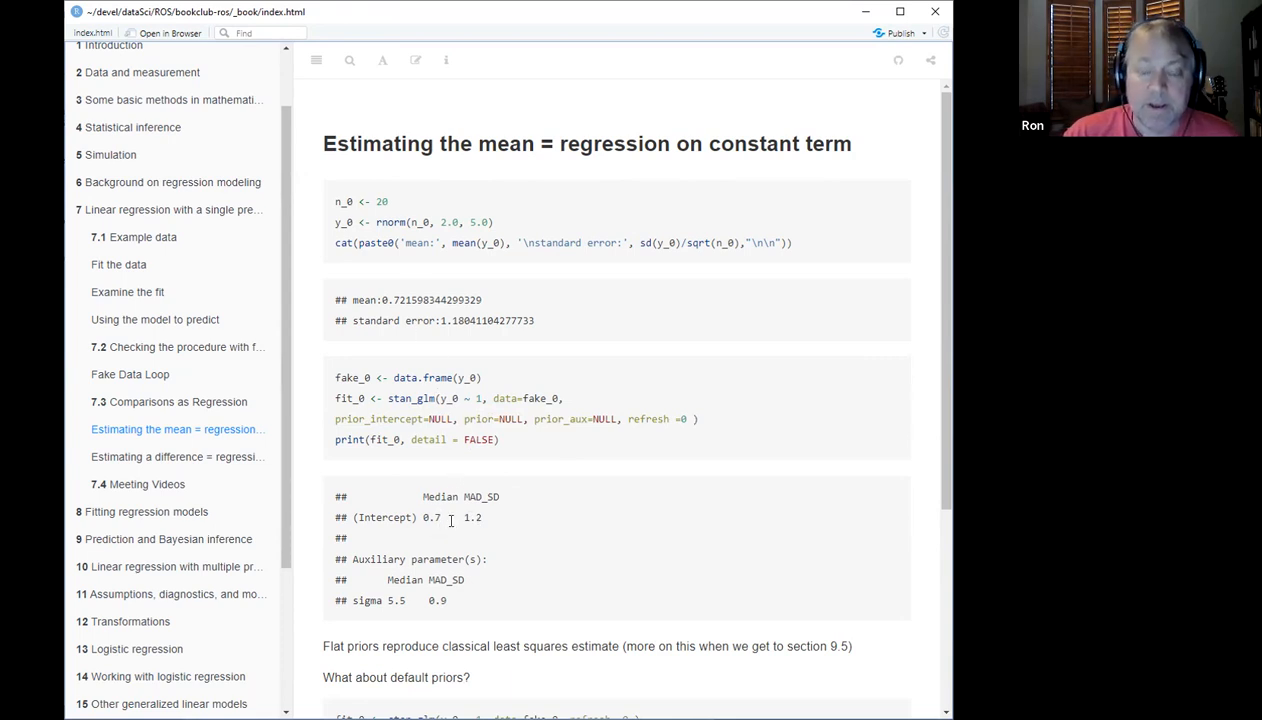
Step: Scroll to the 'What about default priors?' fit showing intercept 0.8 and sigma 5.3
scroll("down", 3)
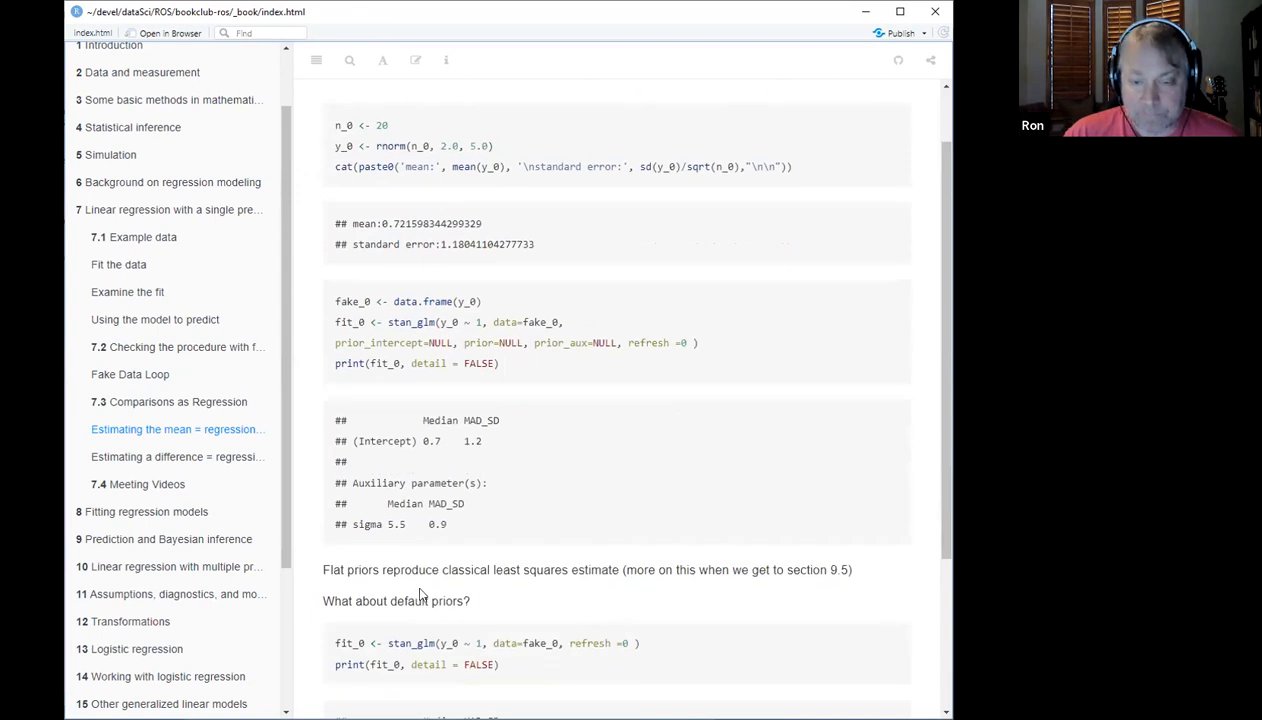
scroll("down", 3)
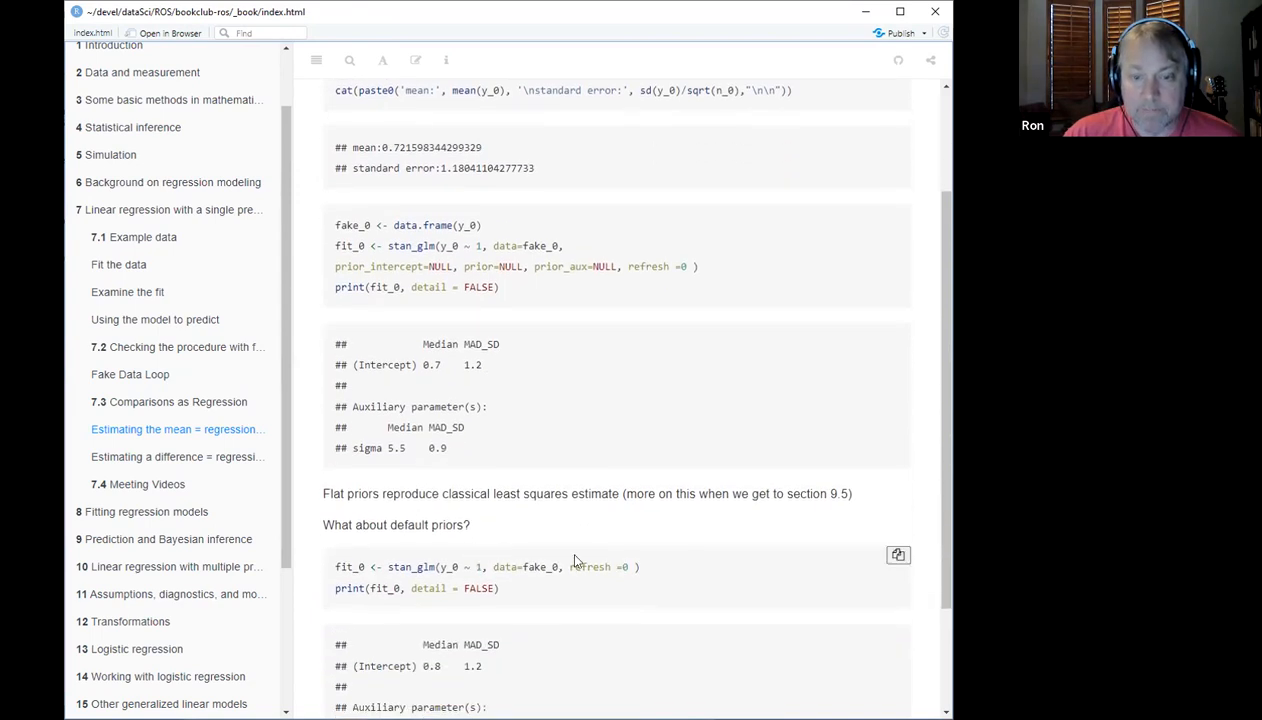
scroll("down", 3)
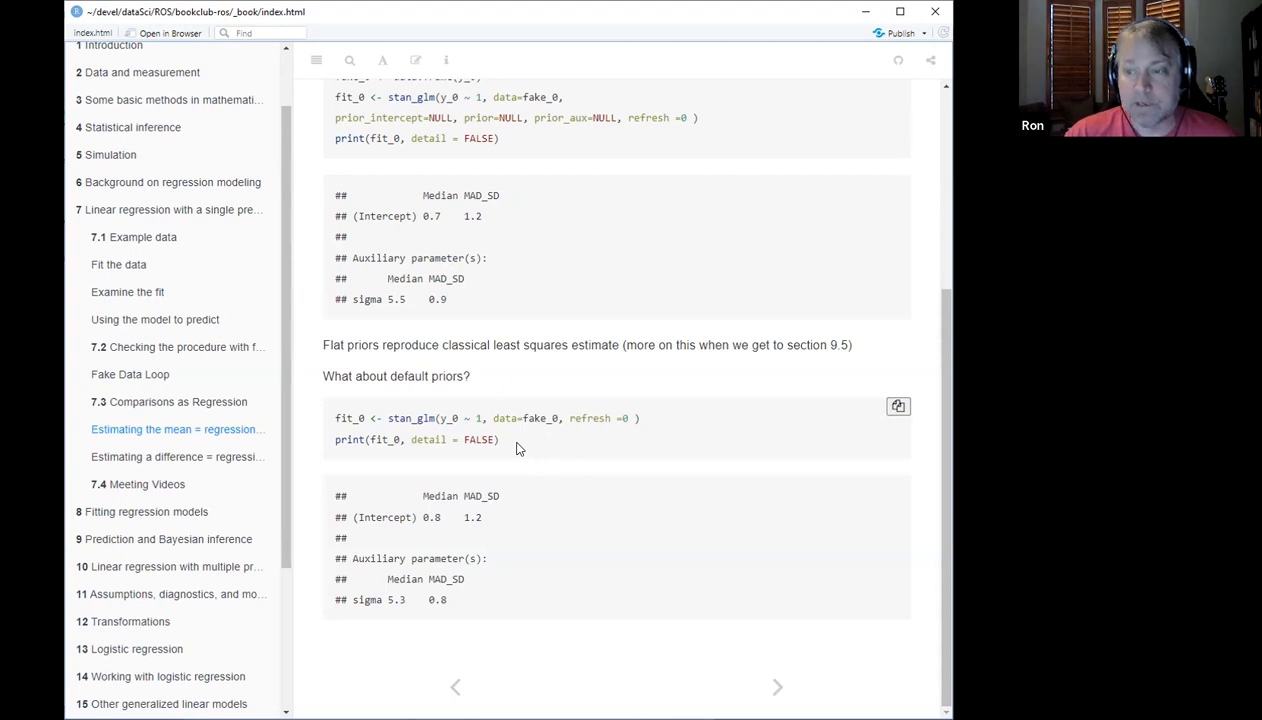
mouse_move(542, 426)
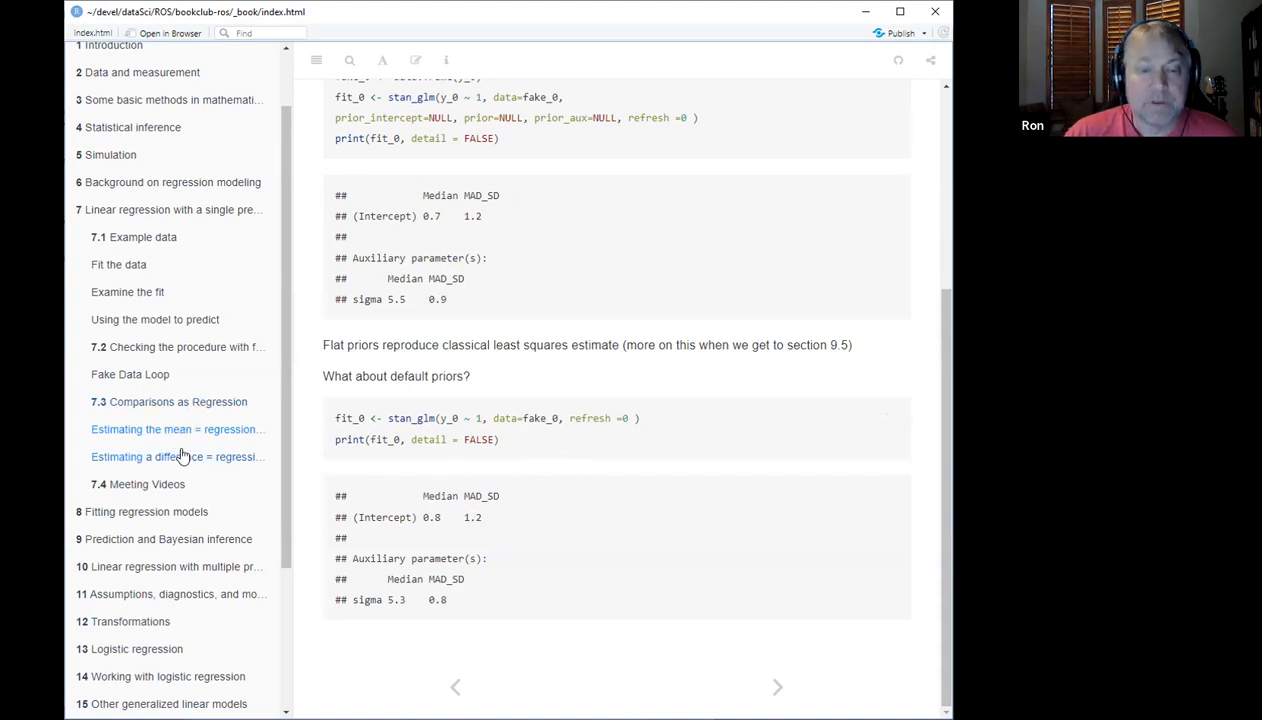
mouse_move(181, 456)
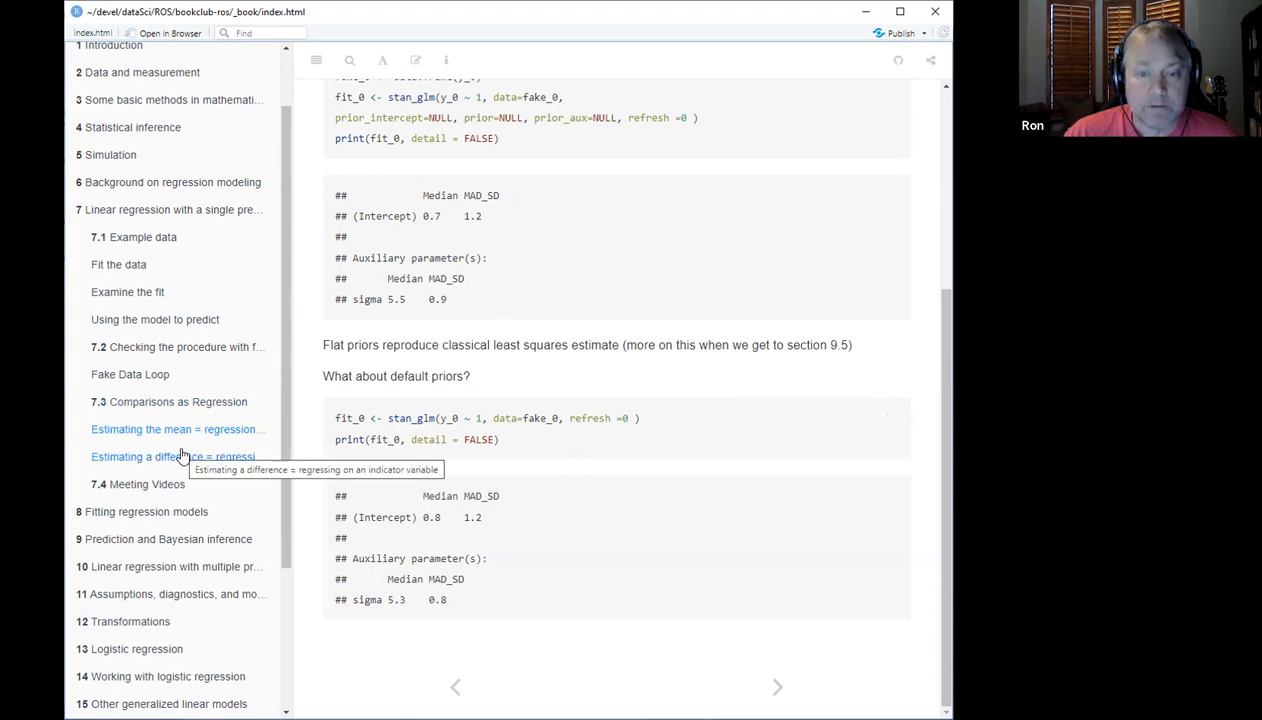
Step: Open 'Estimating a difference = regressing on an indicator variable' and mark the group-zero mean 2.0
left_click(150, 457)
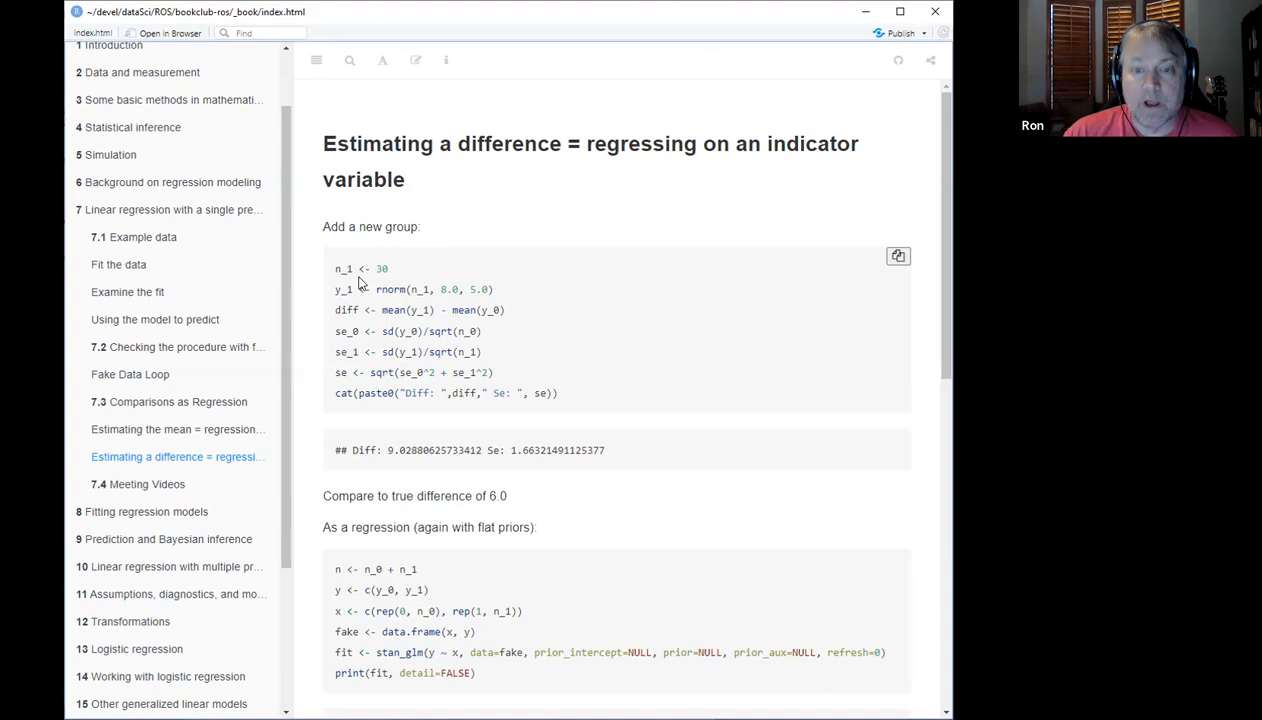
mouse_move(363, 282)
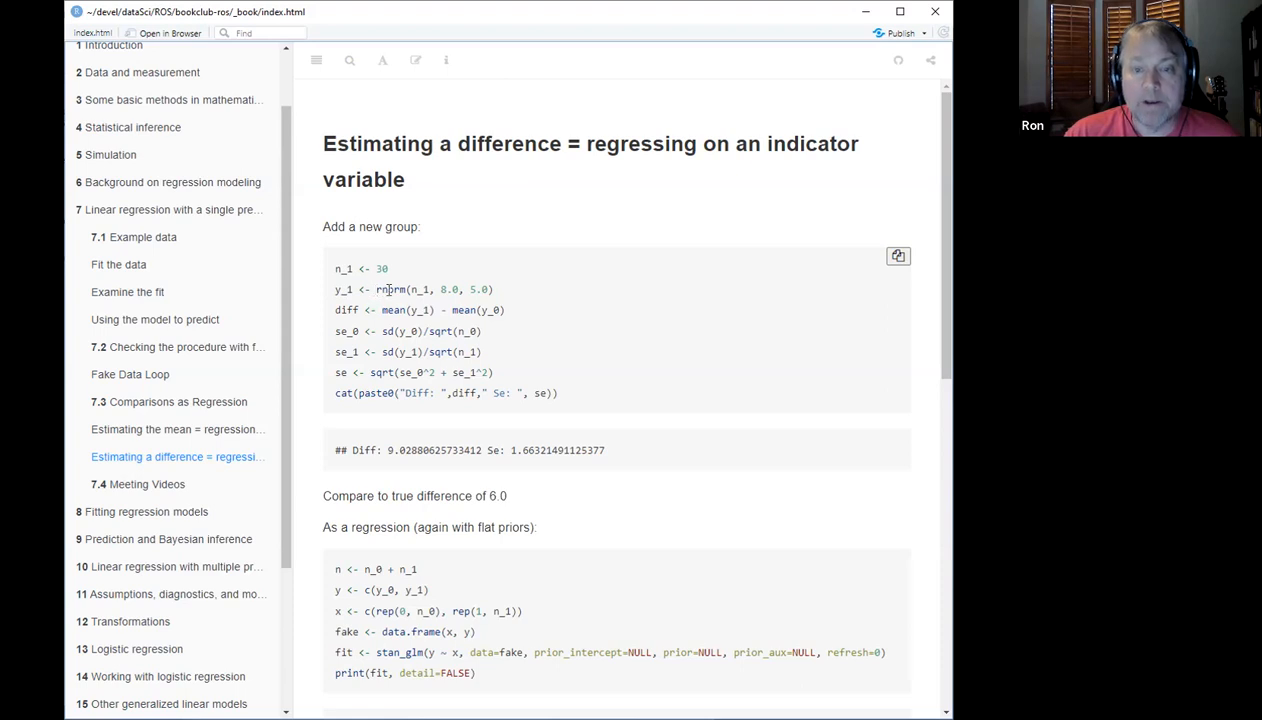
mouse_move(442, 289)
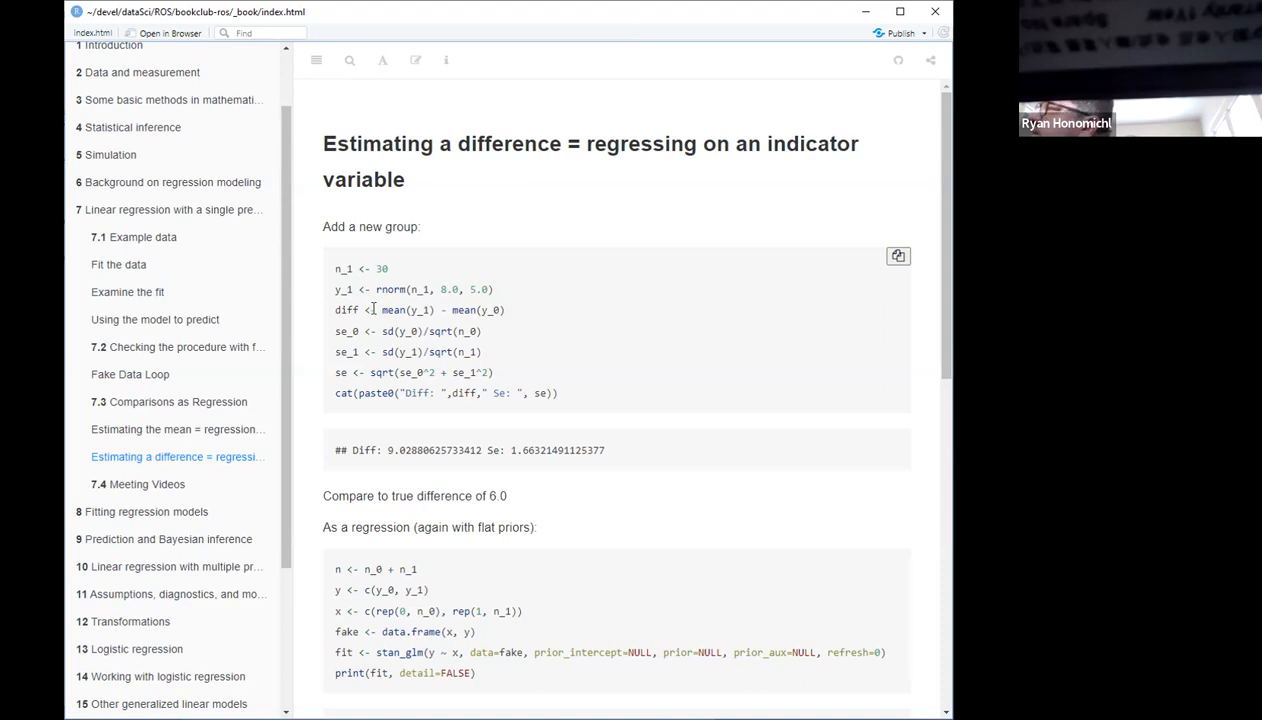
mouse_move(405, 322)
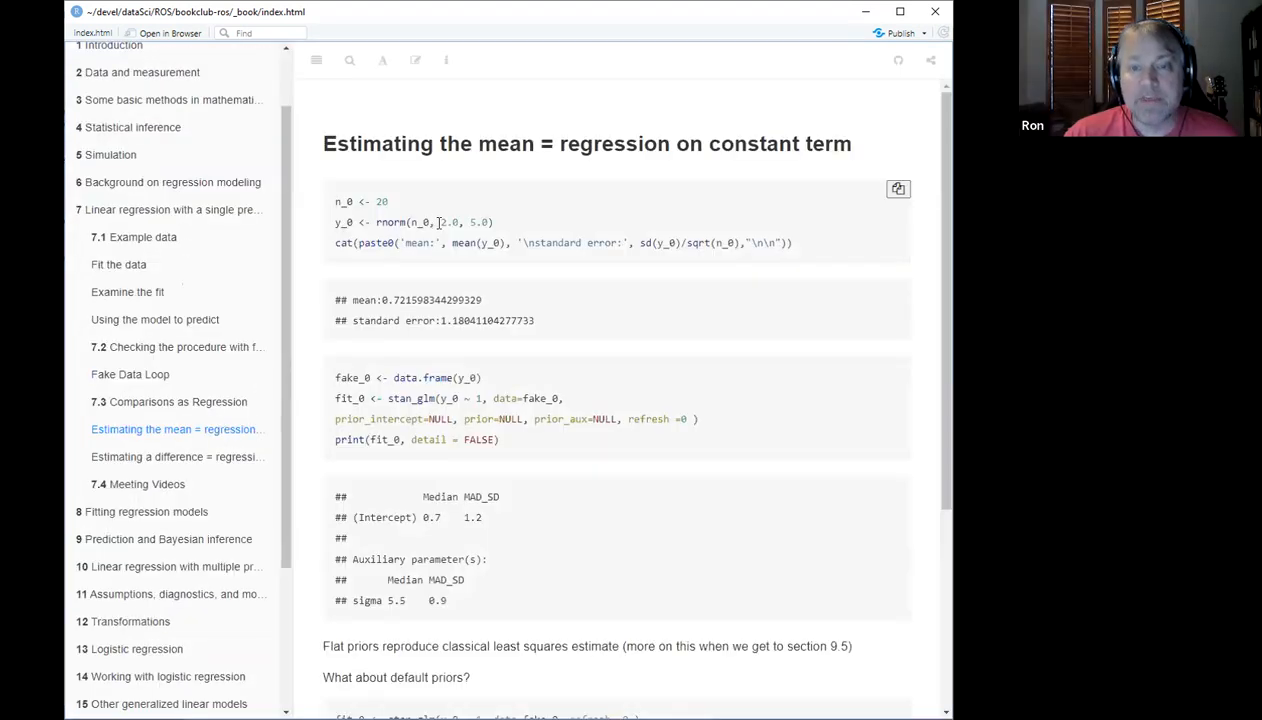
double_click(448, 222)
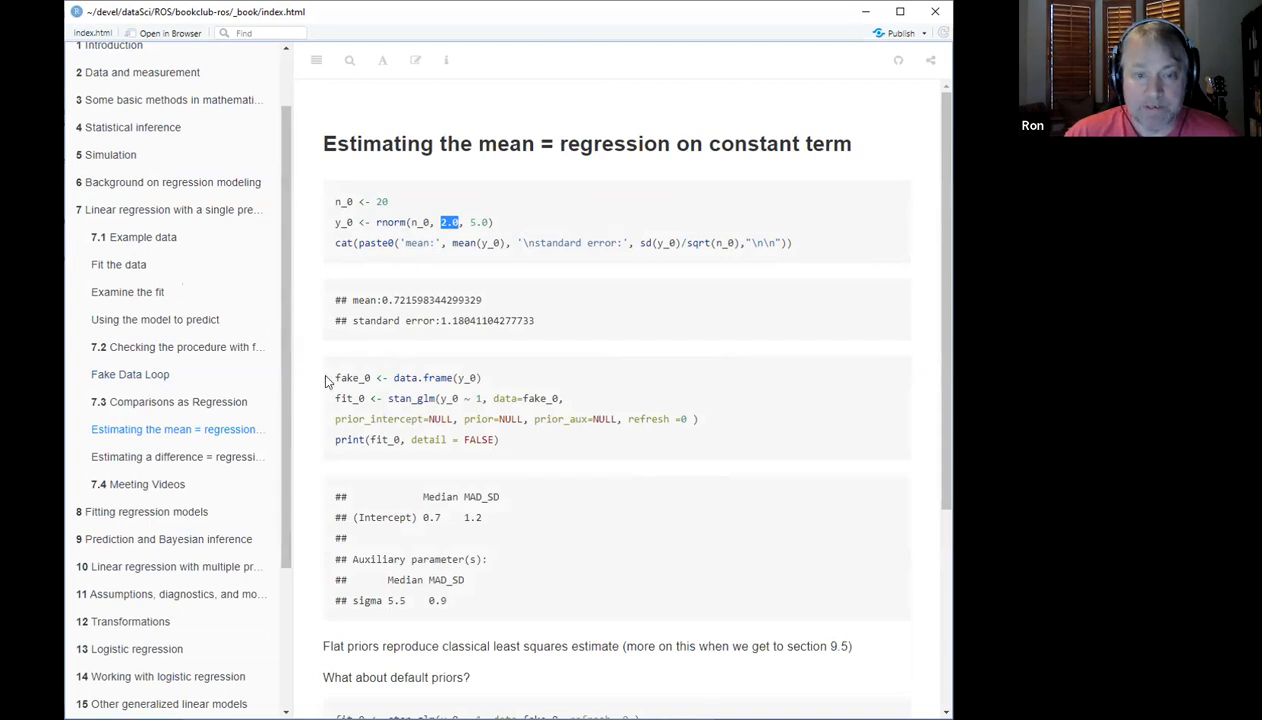
left_click(175, 457)
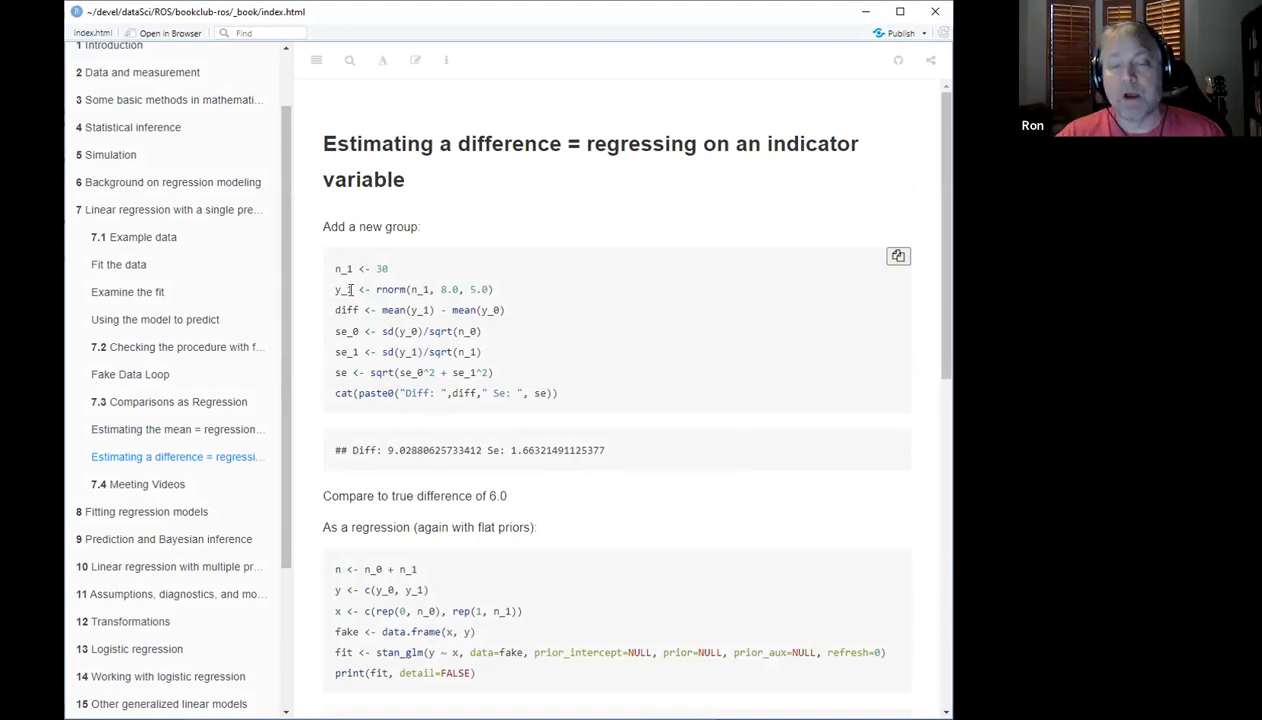
mouse_move(389, 318)
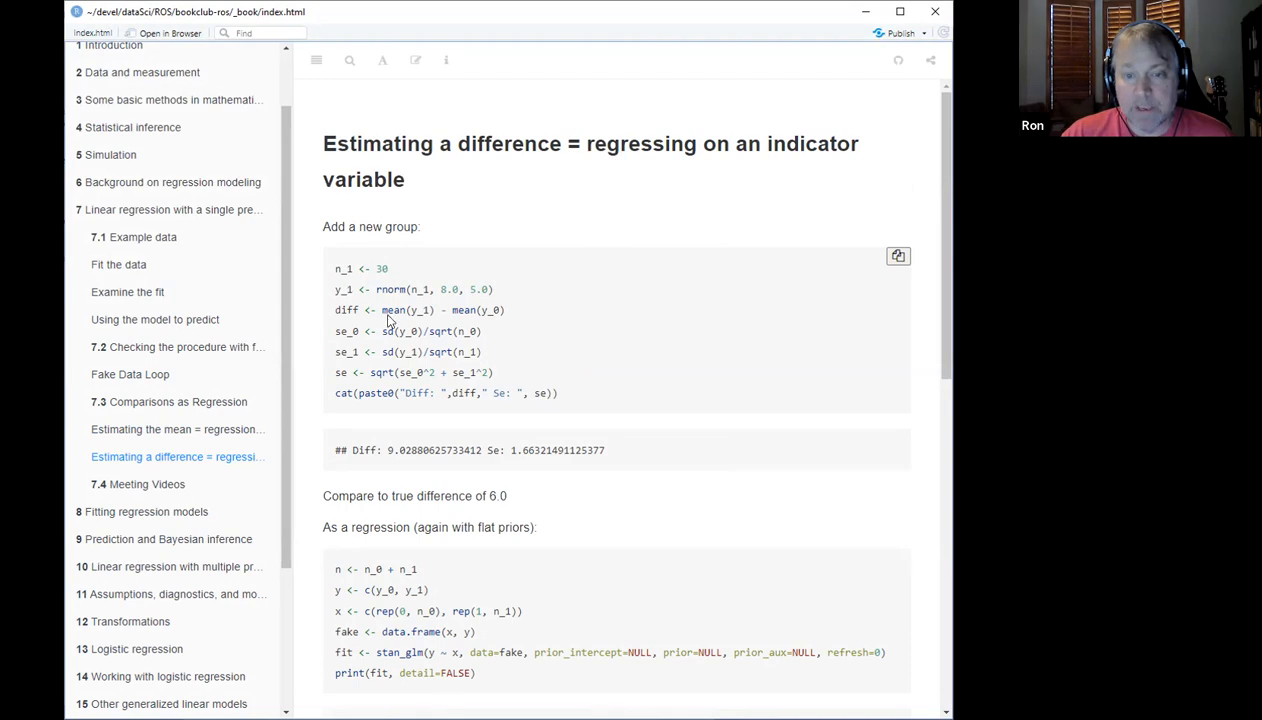
double_click(393, 310)
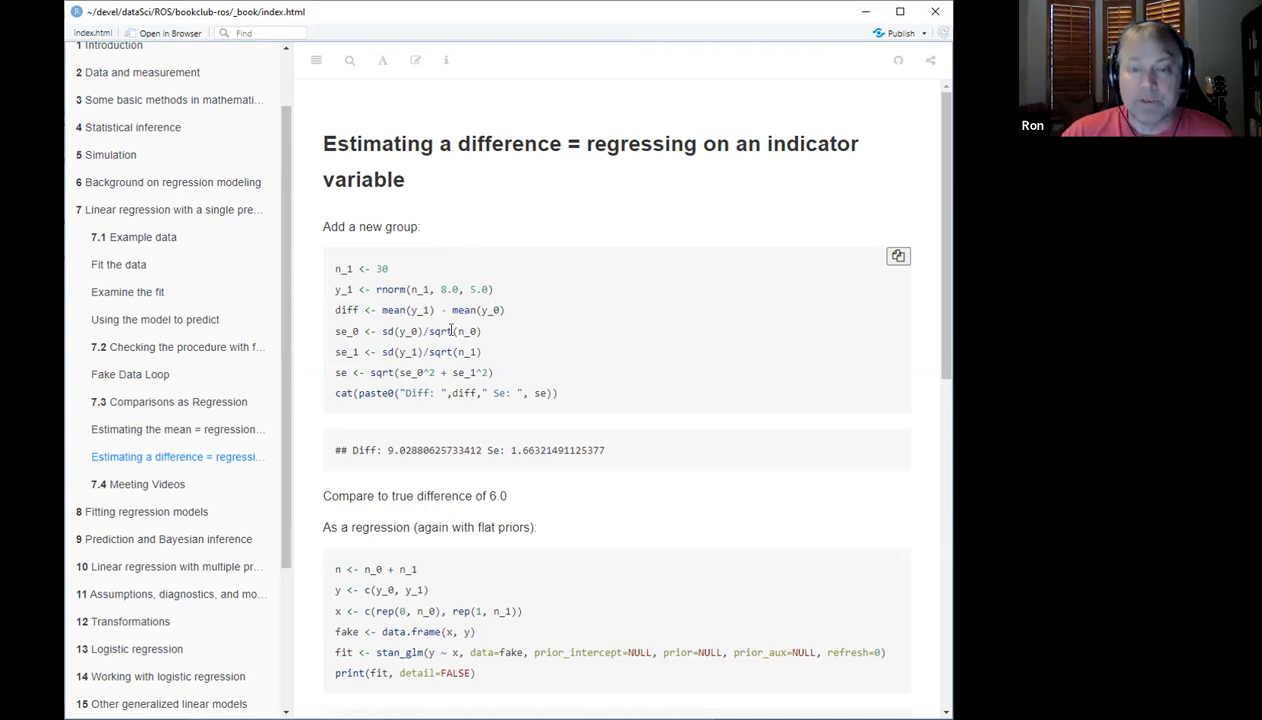
mouse_move(365, 311)
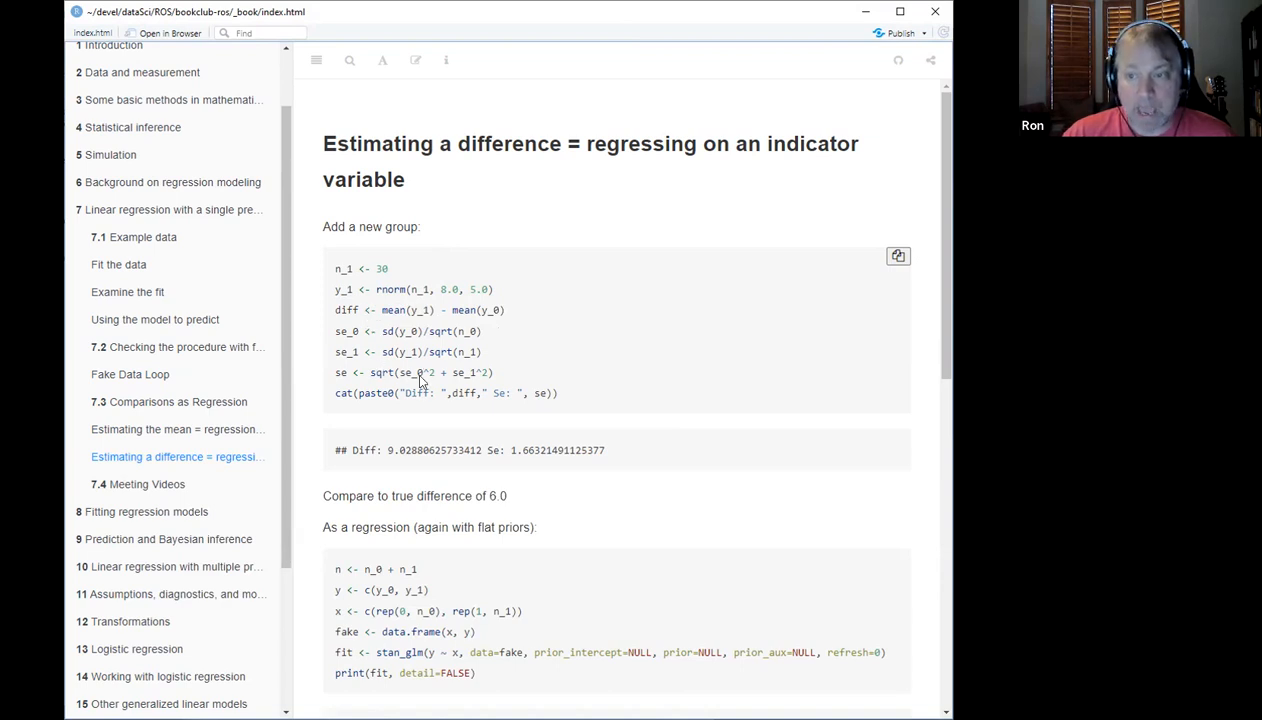
mouse_move(492, 370)
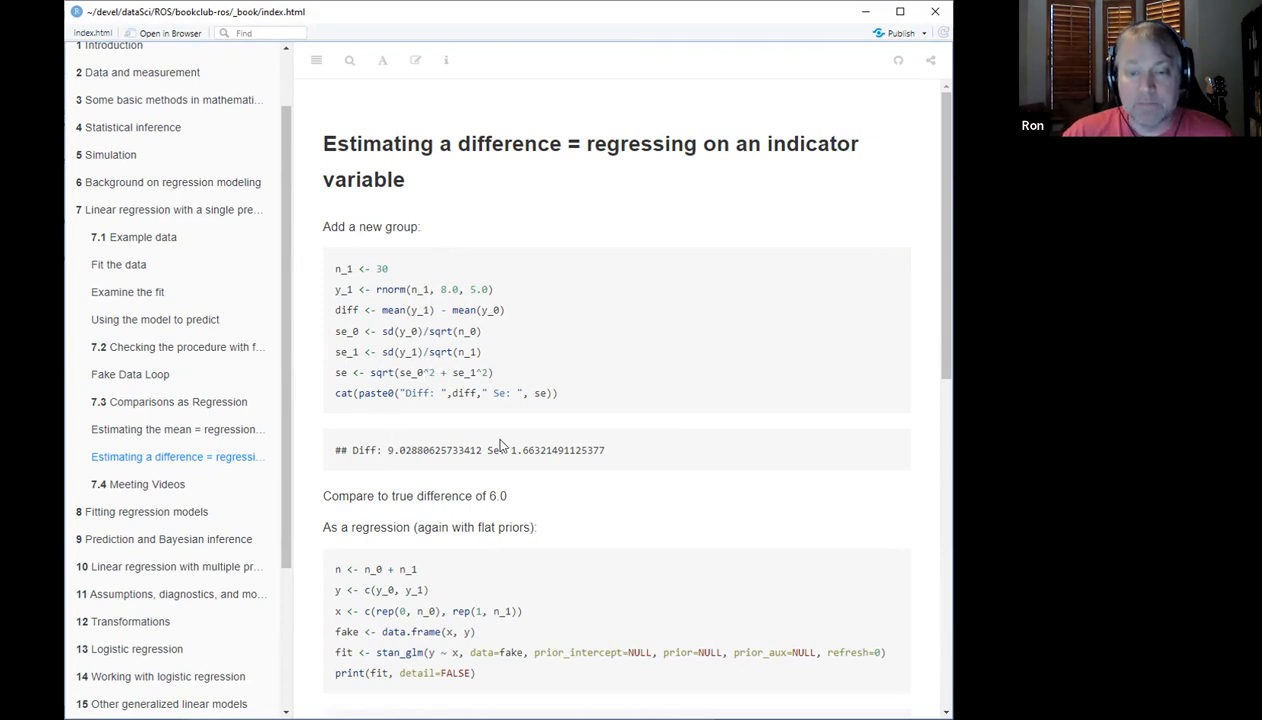
mouse_move(516, 448)
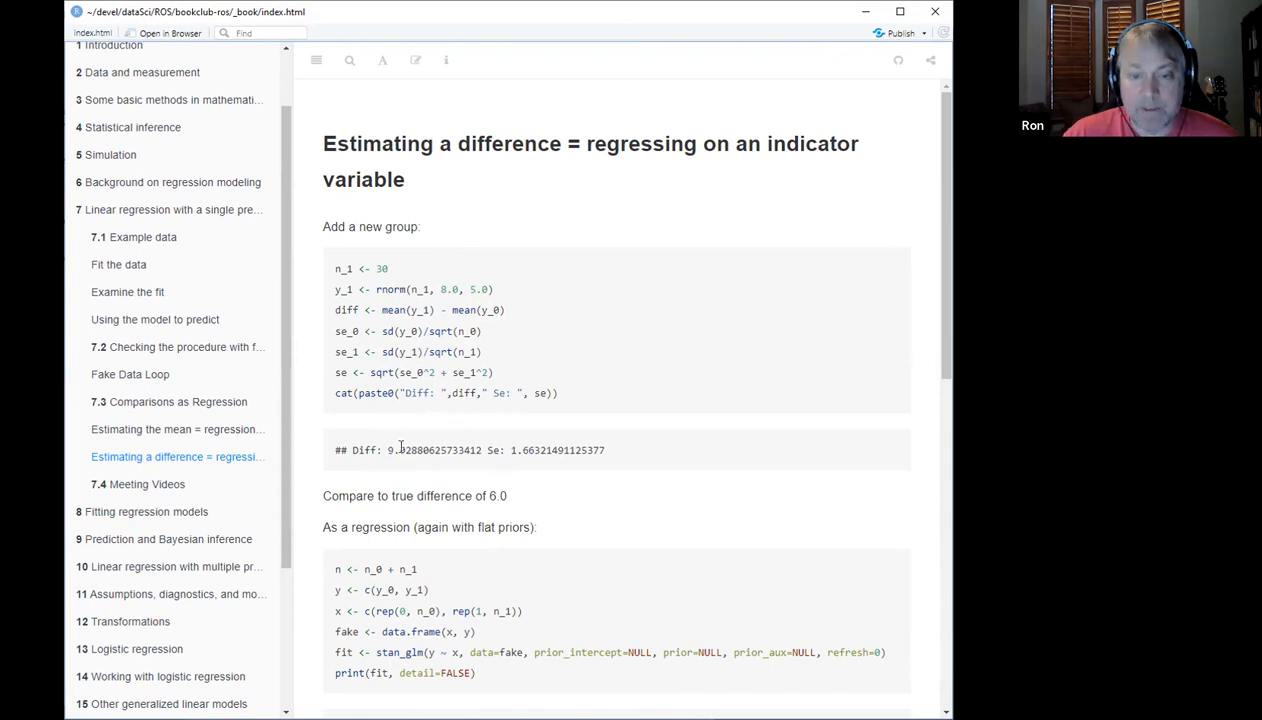
Step: Scroll to the flat-prior indicator regression output: intercept 0.7, slope 9.0, sigma 6.1
scroll("down", 3)
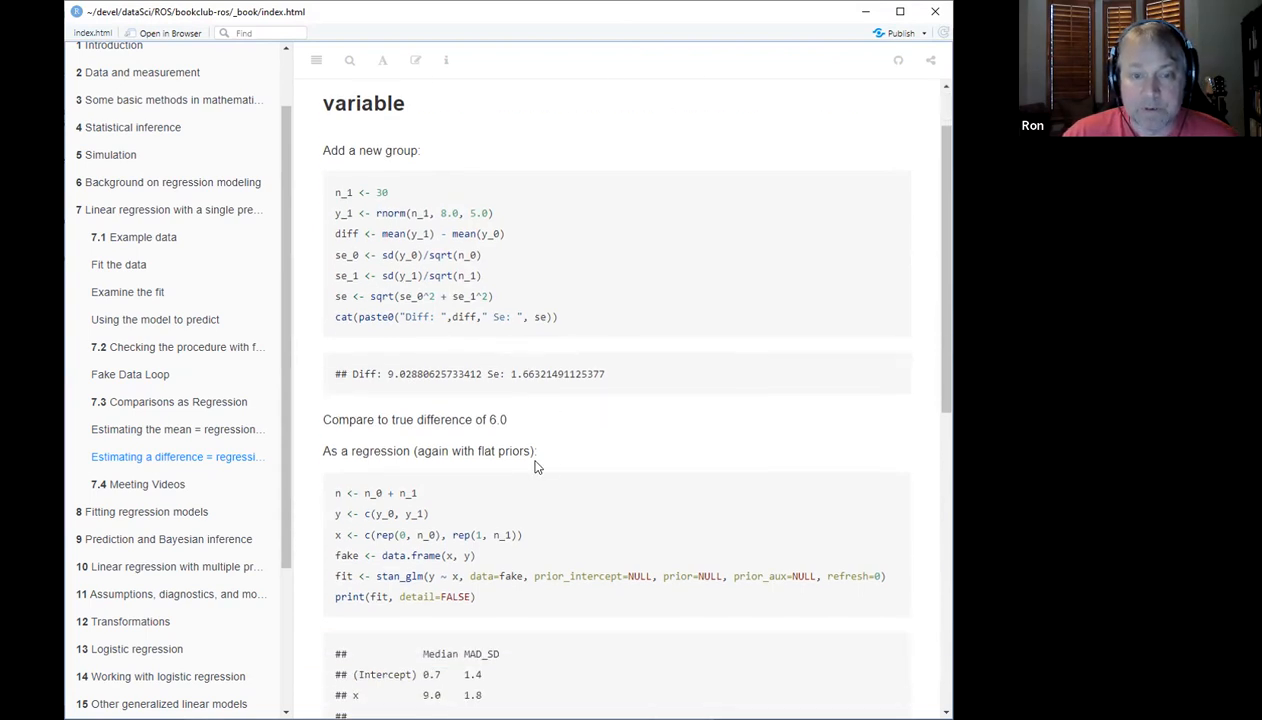
scroll("down", 3)
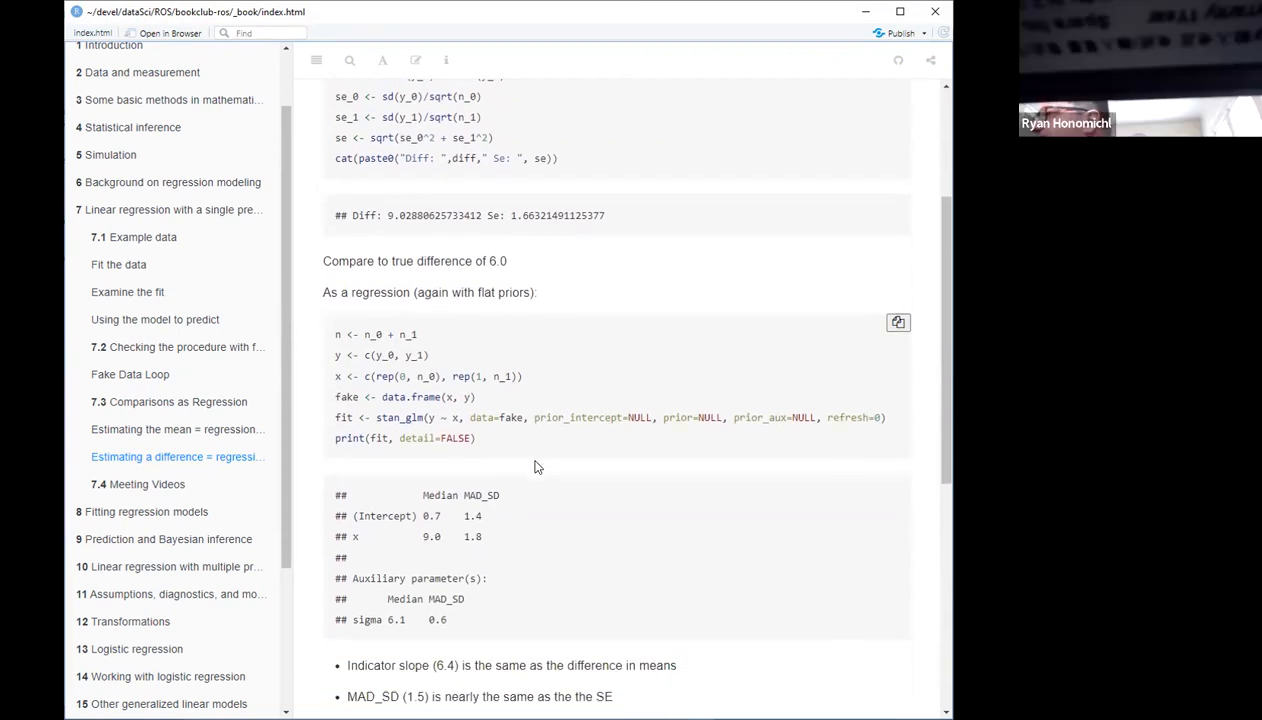
scroll("down", 3)
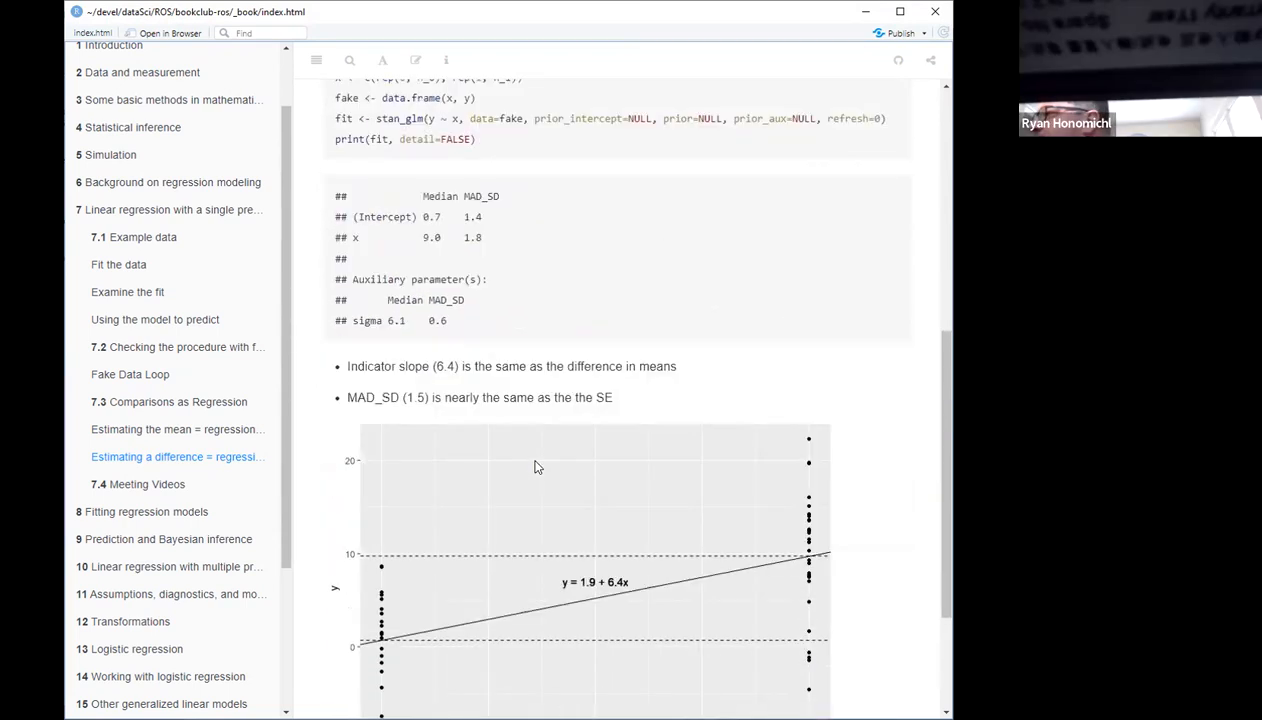
scroll("up", 3)
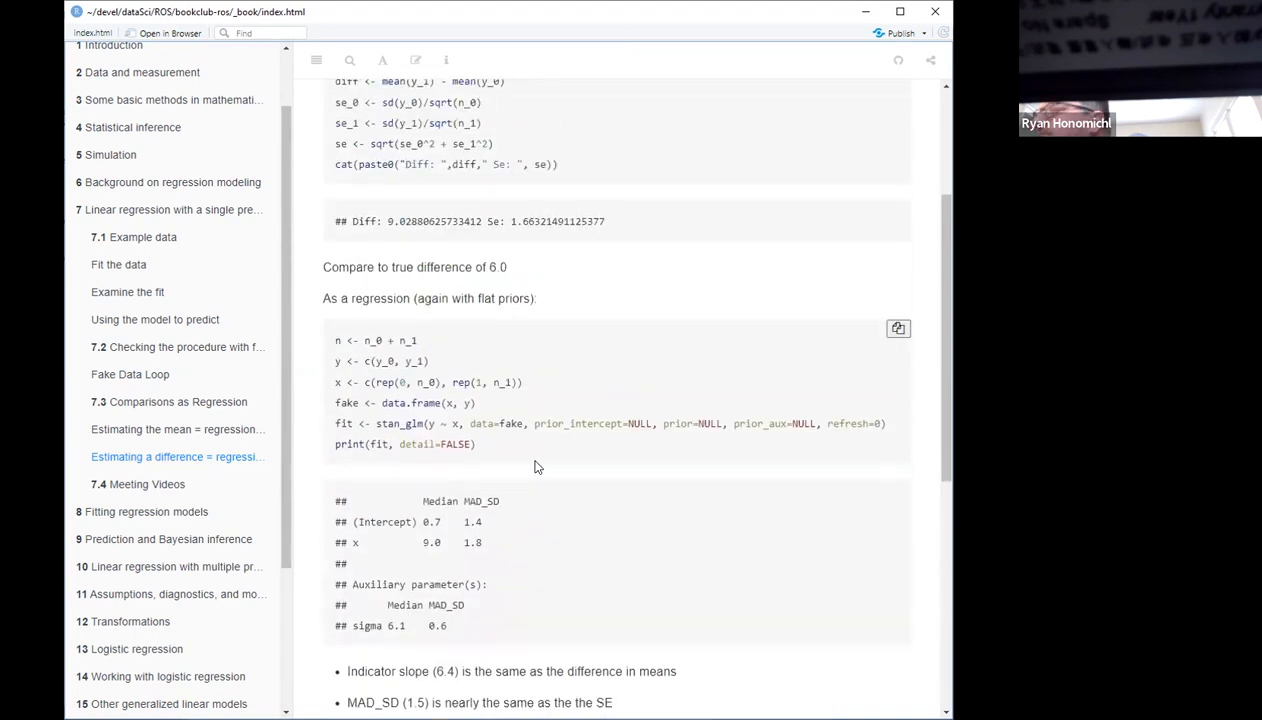
scroll("up", 3)
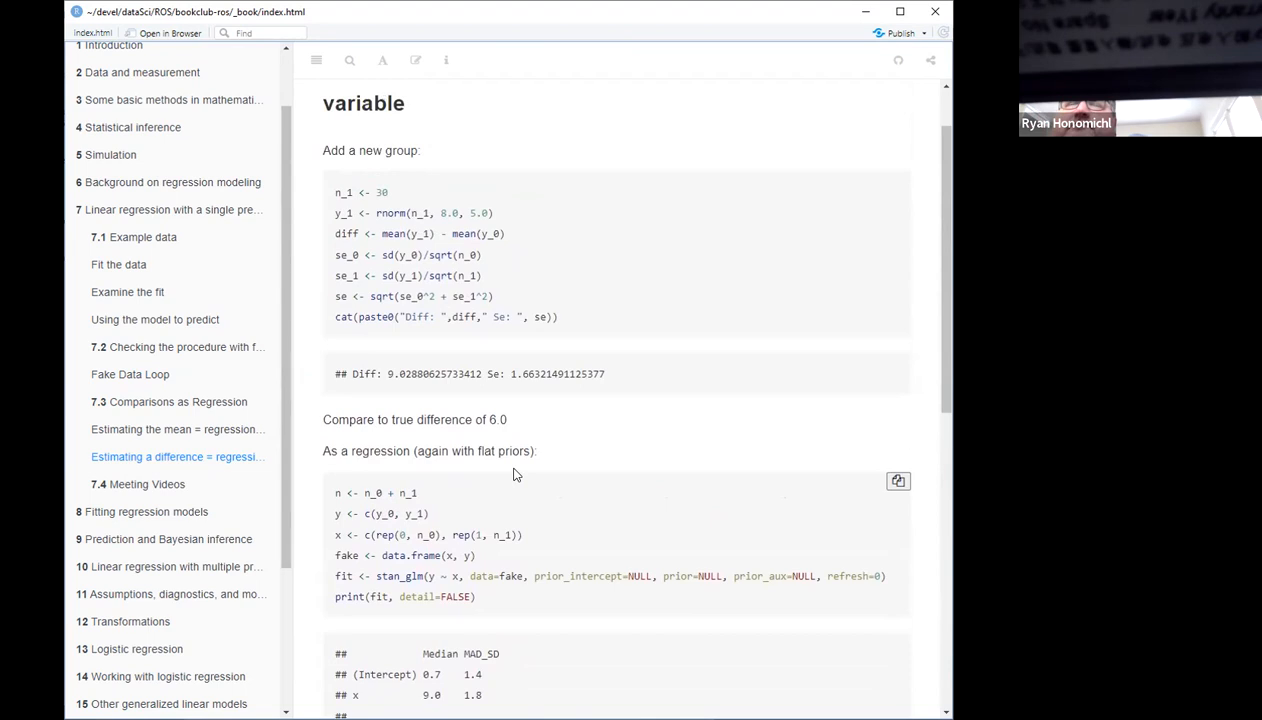
scroll("down", 3)
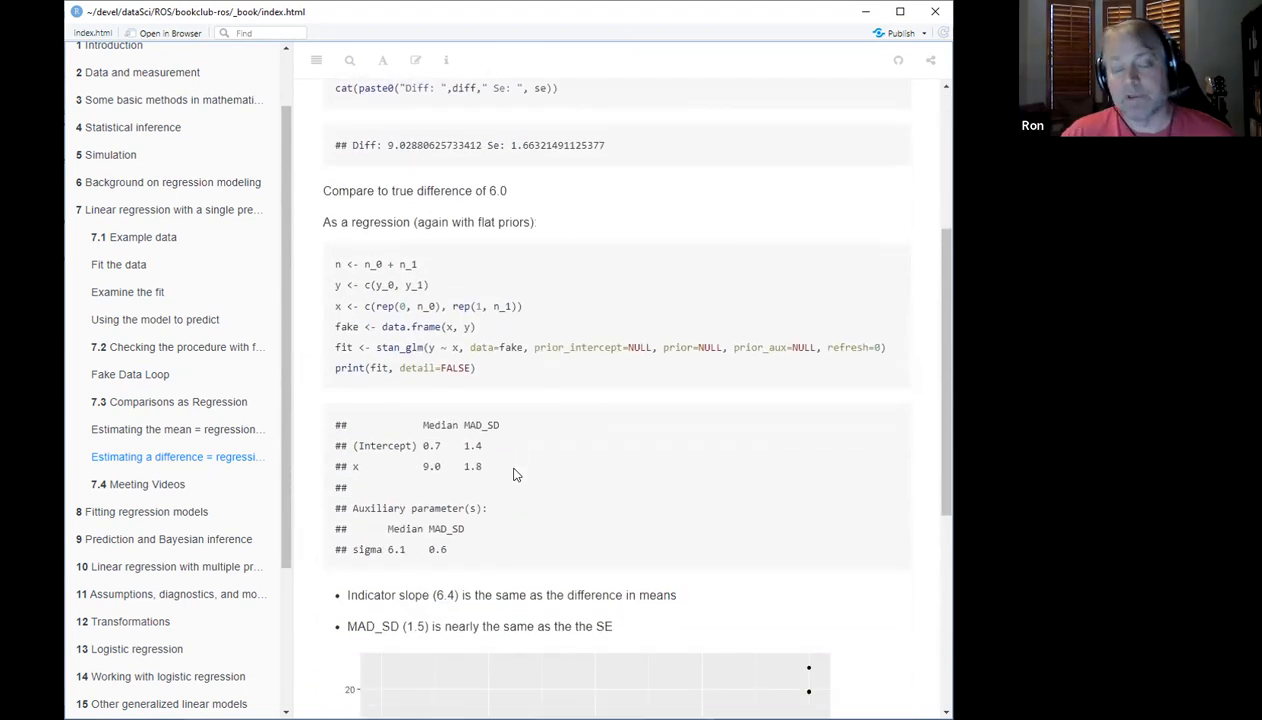
mouse_move(523, 439)
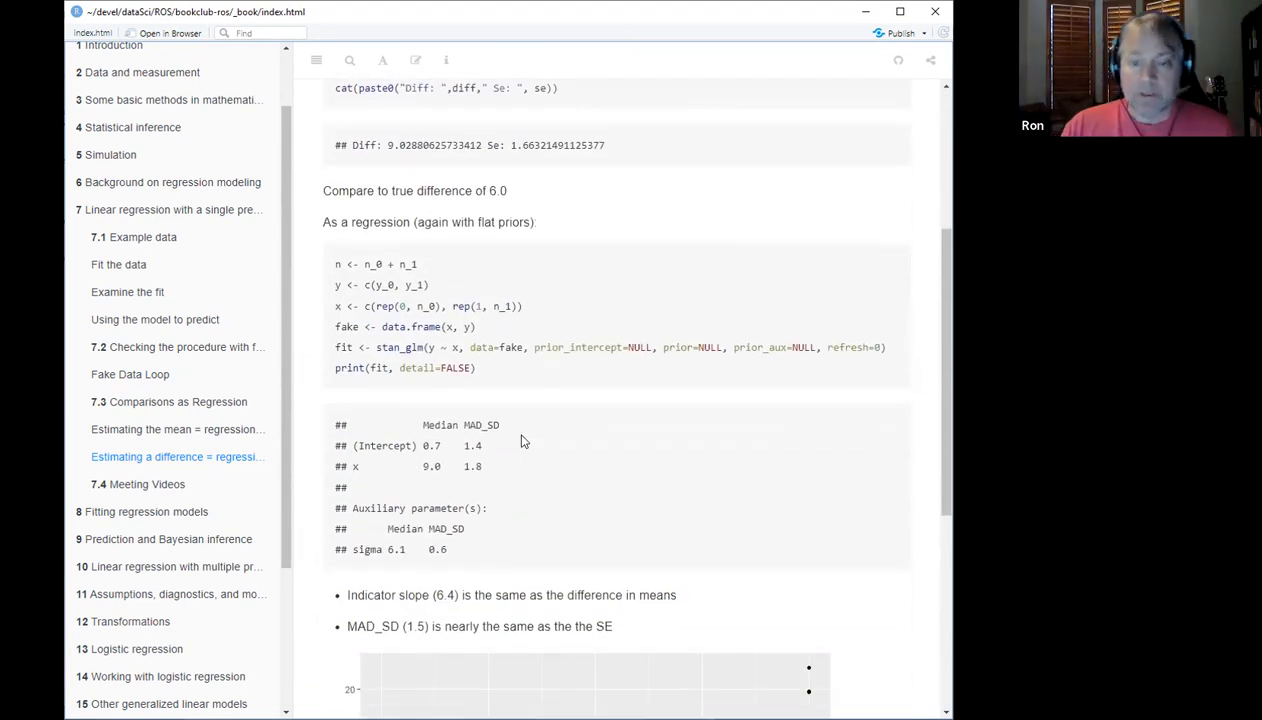
mouse_move(512, 435)
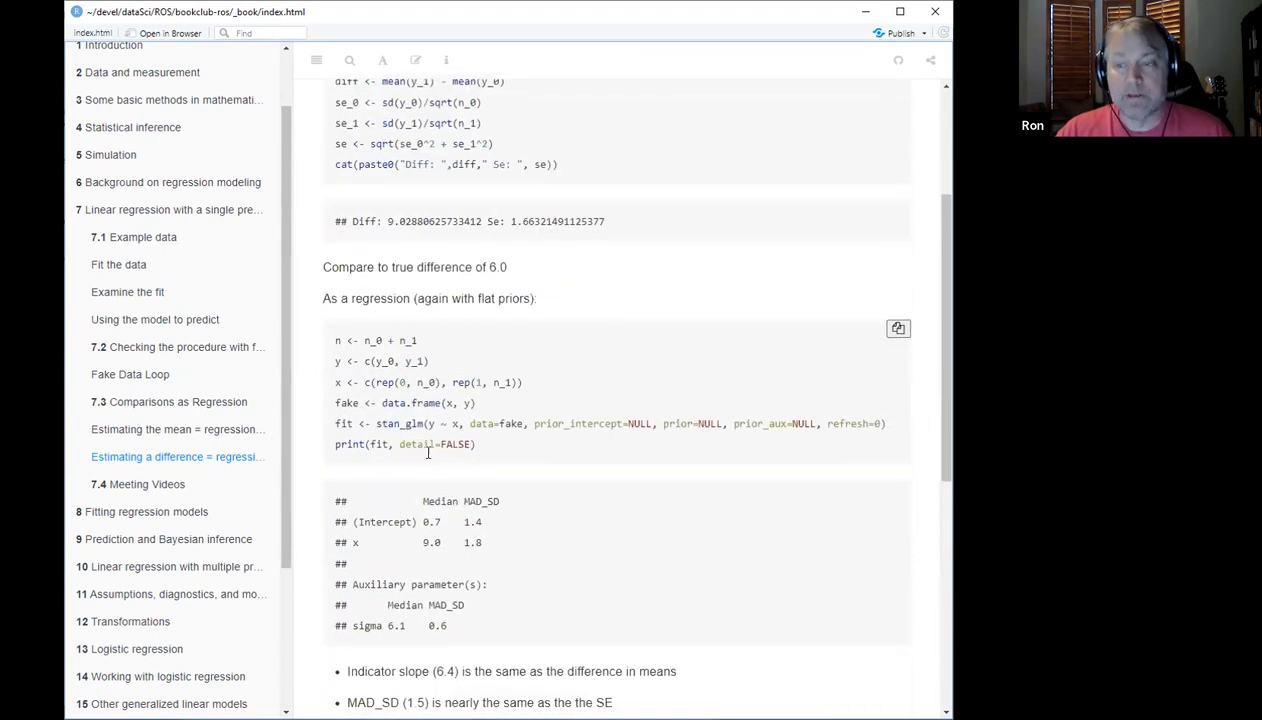
mouse_move(365, 358)
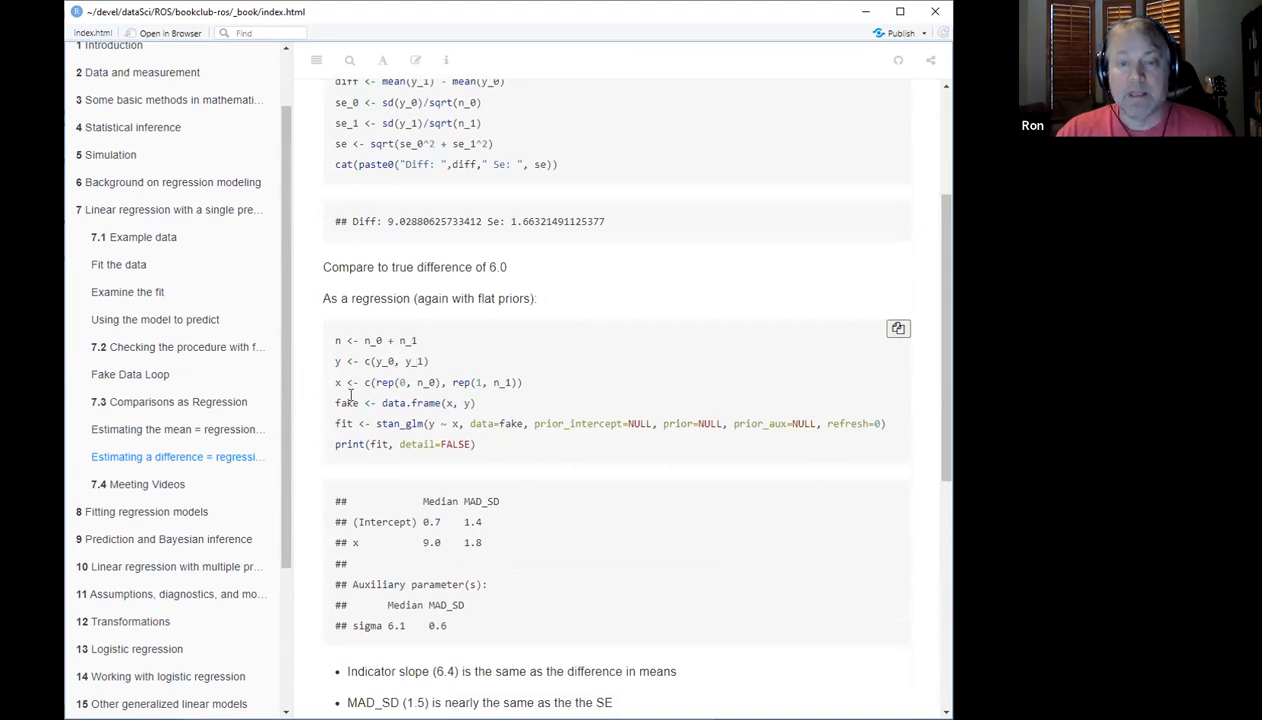
mouse_move(377, 382)
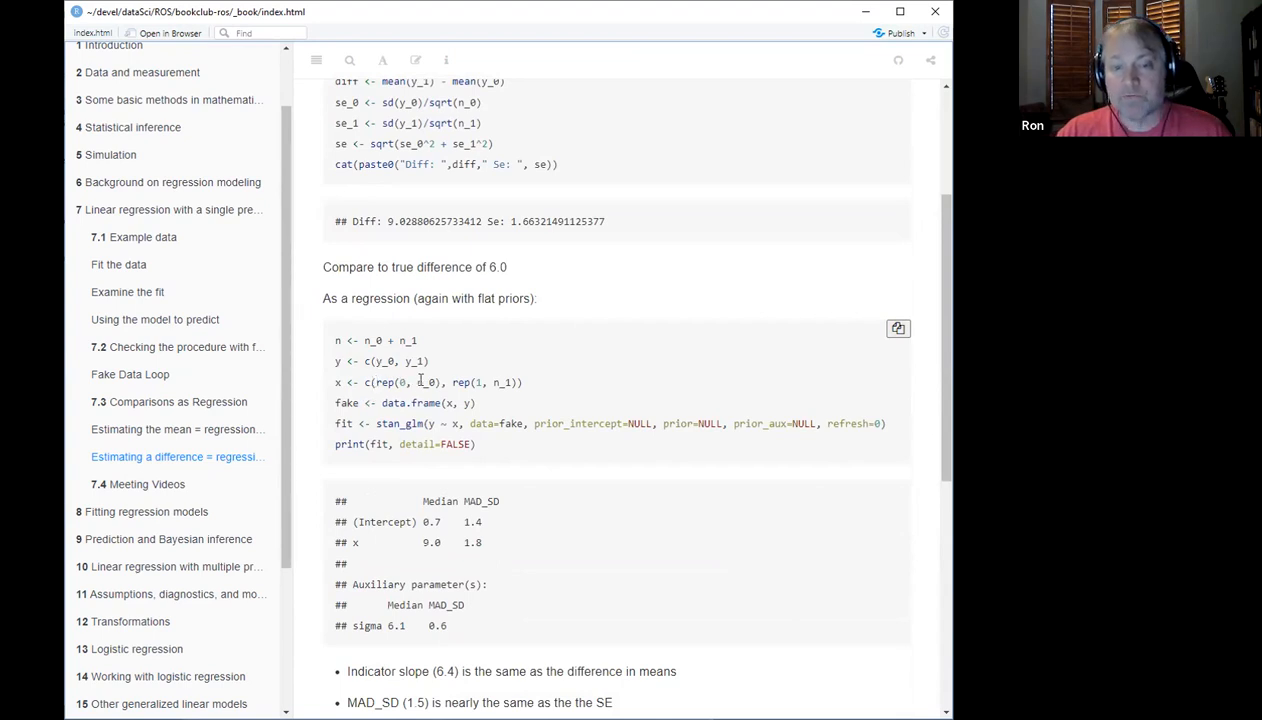
mouse_move(506, 380)
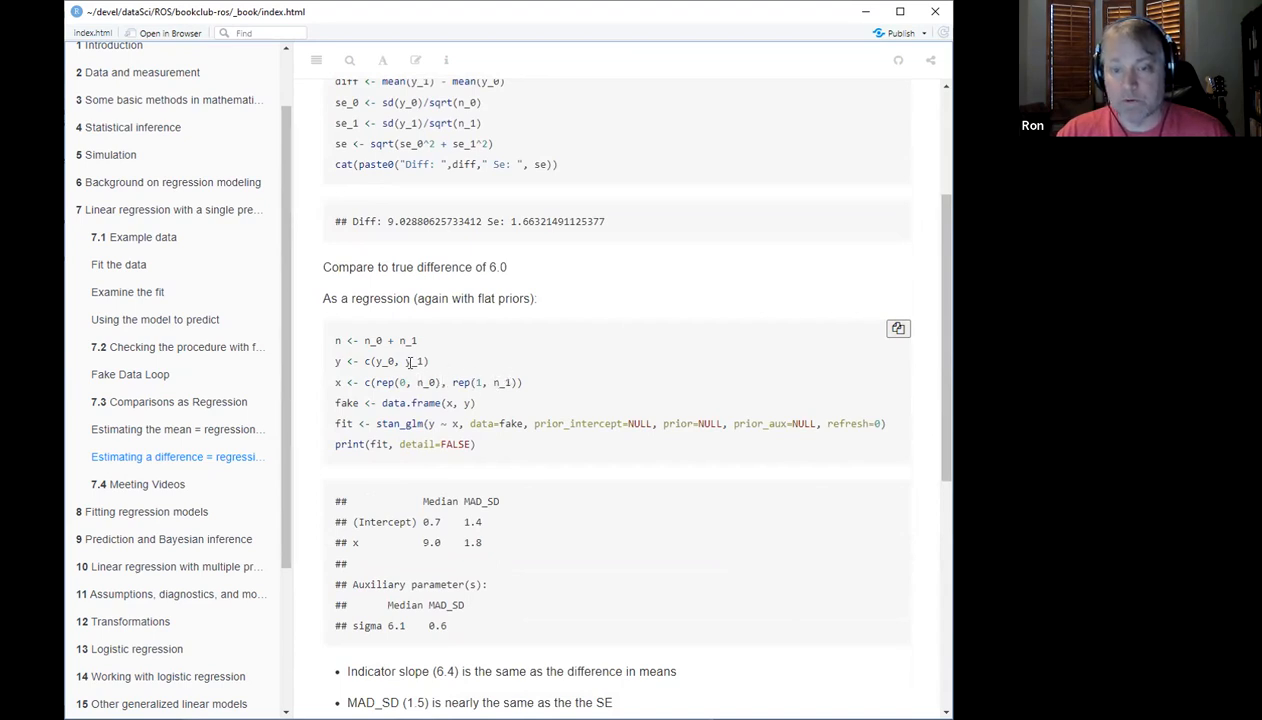
mouse_move(388, 365)
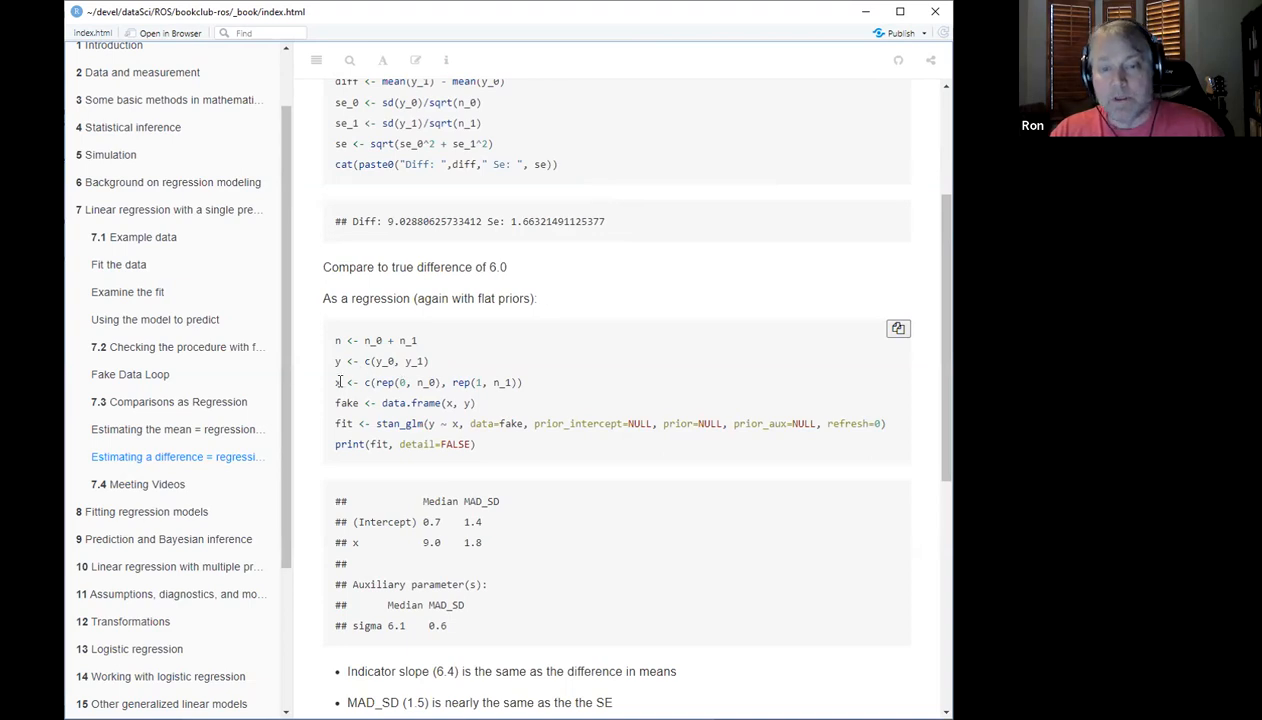
mouse_move(417, 394)
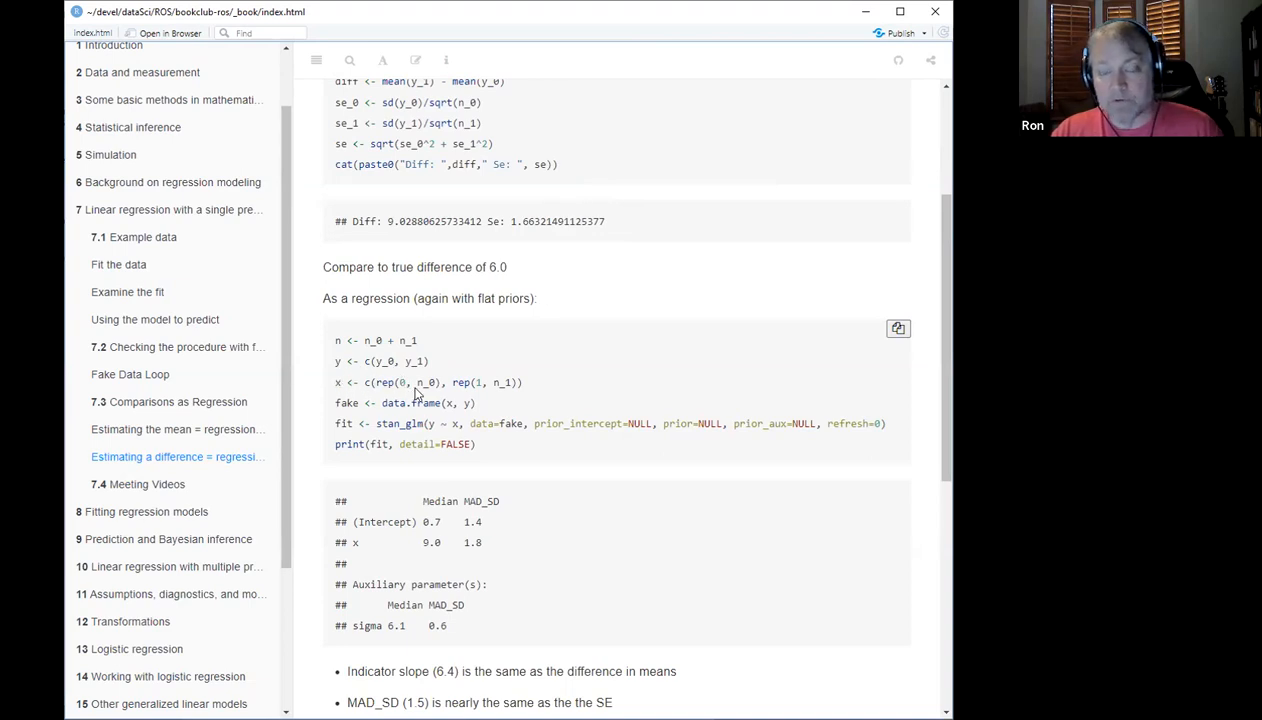
mouse_move(571, 372)
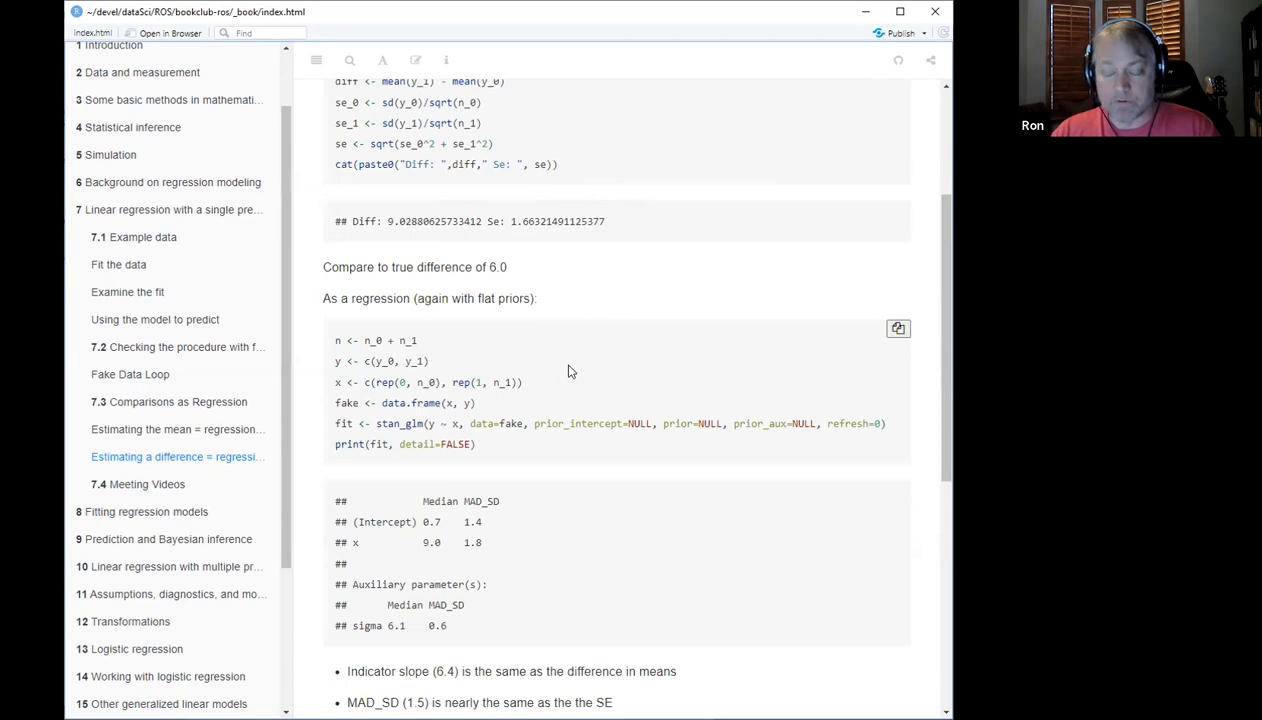
scroll("down", 3)
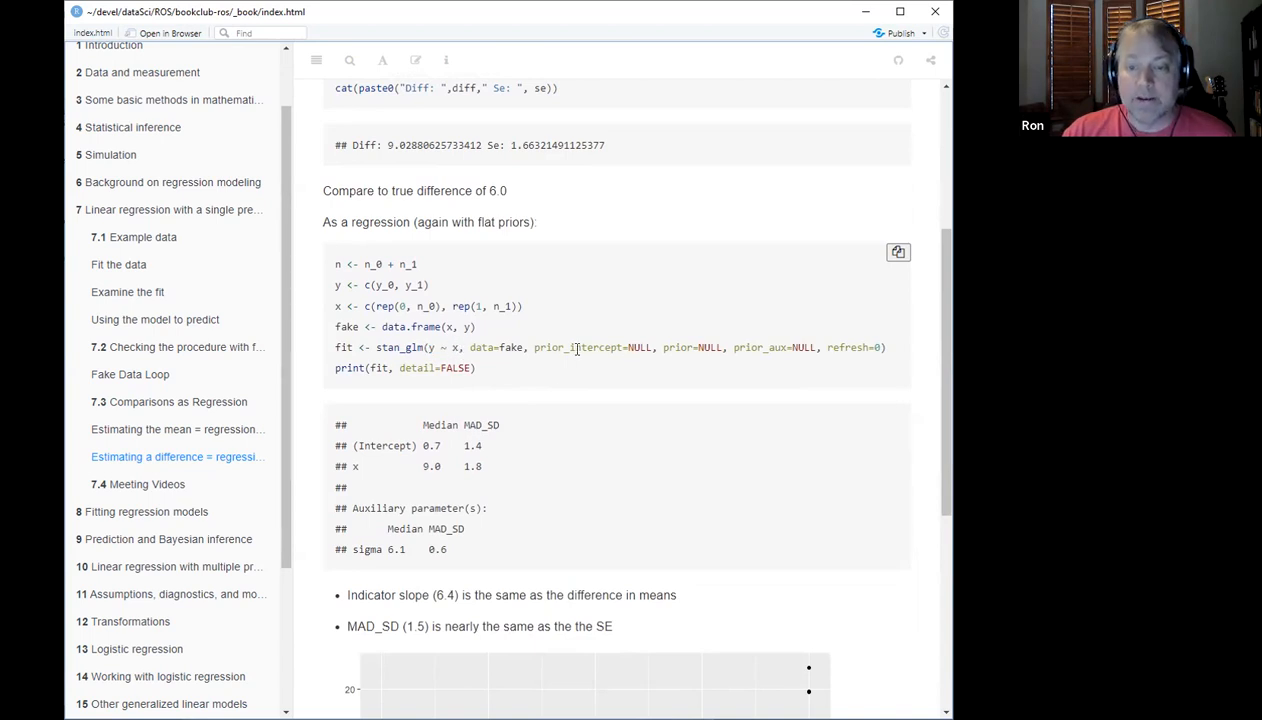
Step: Highlight prior_intercept=NULL, prior=NULL, prior_aux=NULL in the stan_glm call
left_click_drag(534, 347, 477, 367)
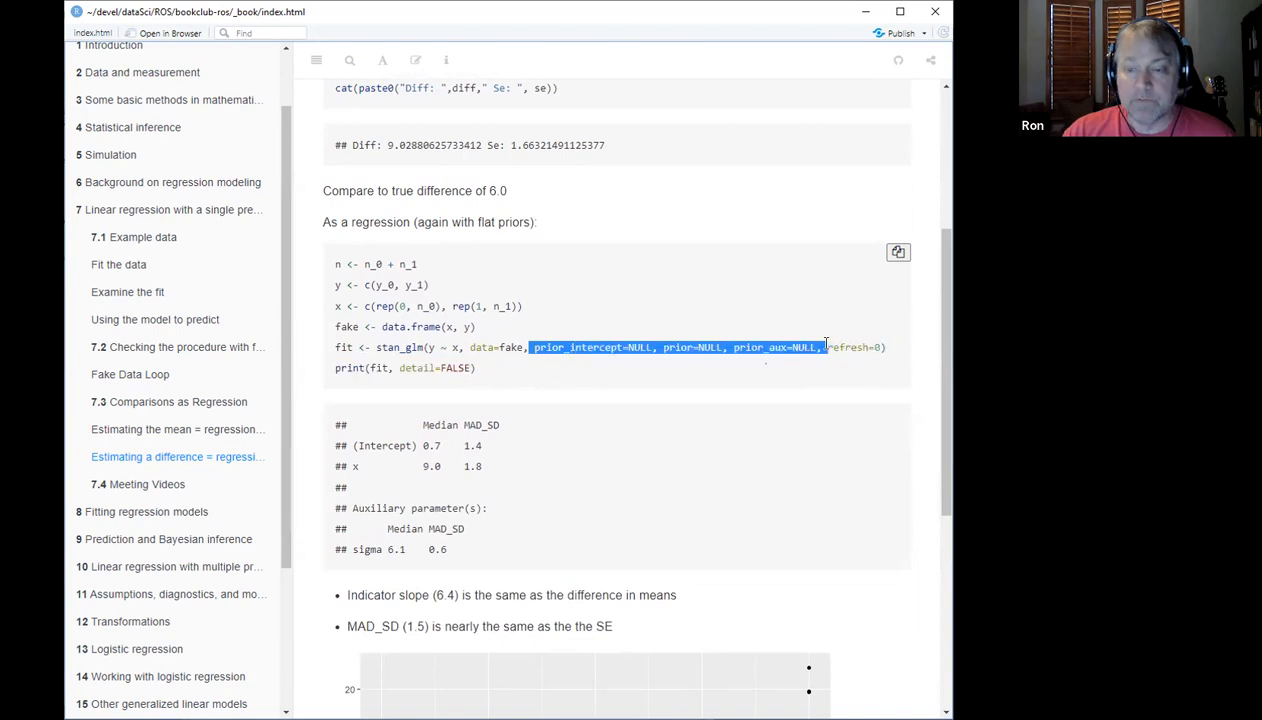
mouse_move(441, 491)
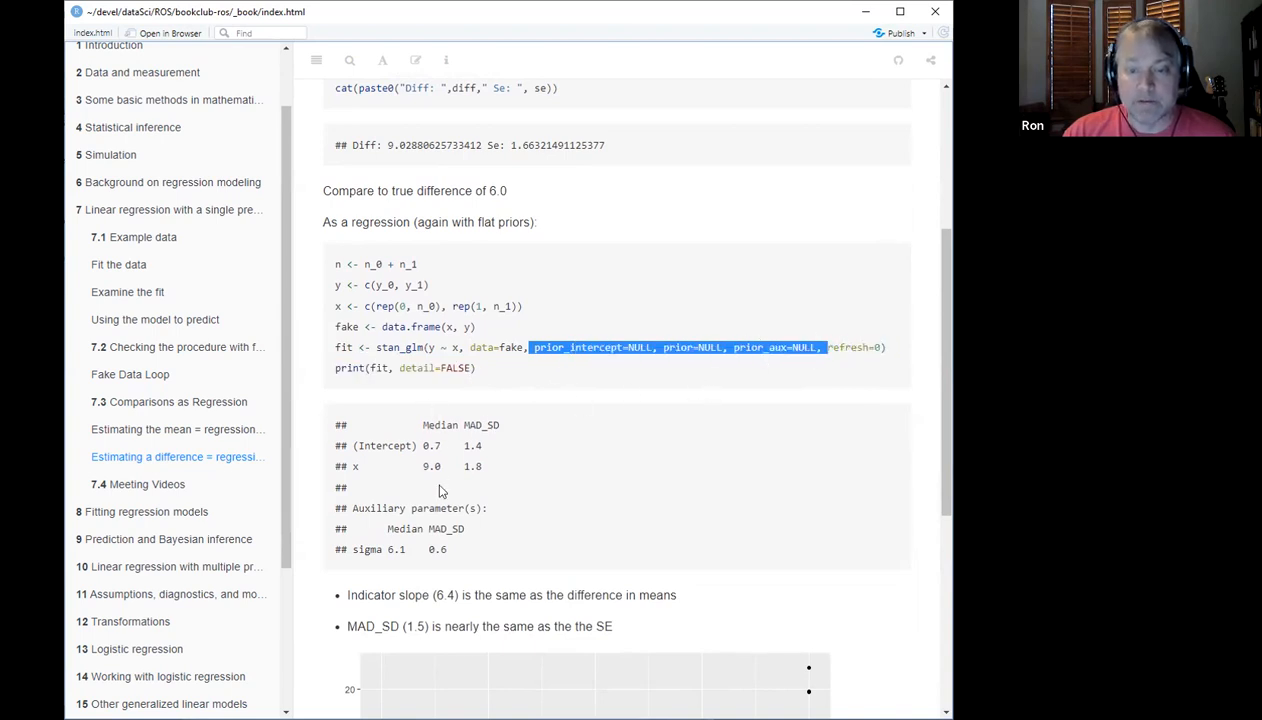
mouse_move(461, 267)
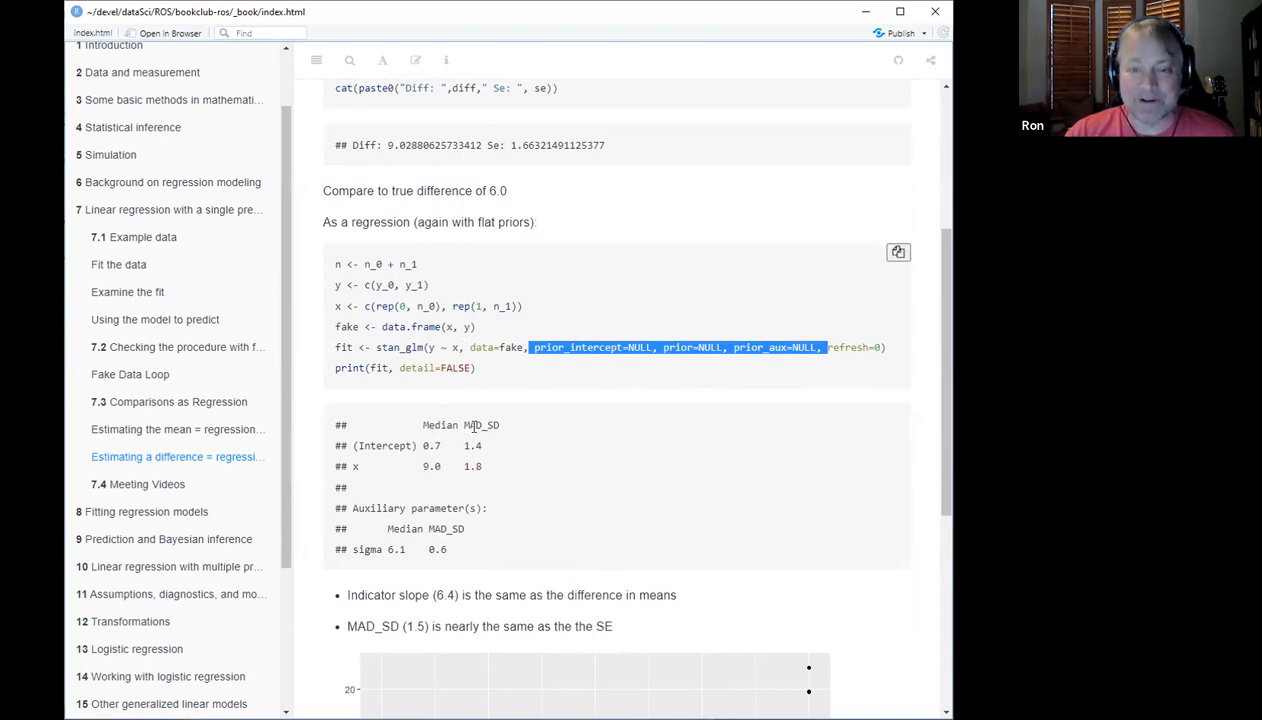
mouse_move(534, 418)
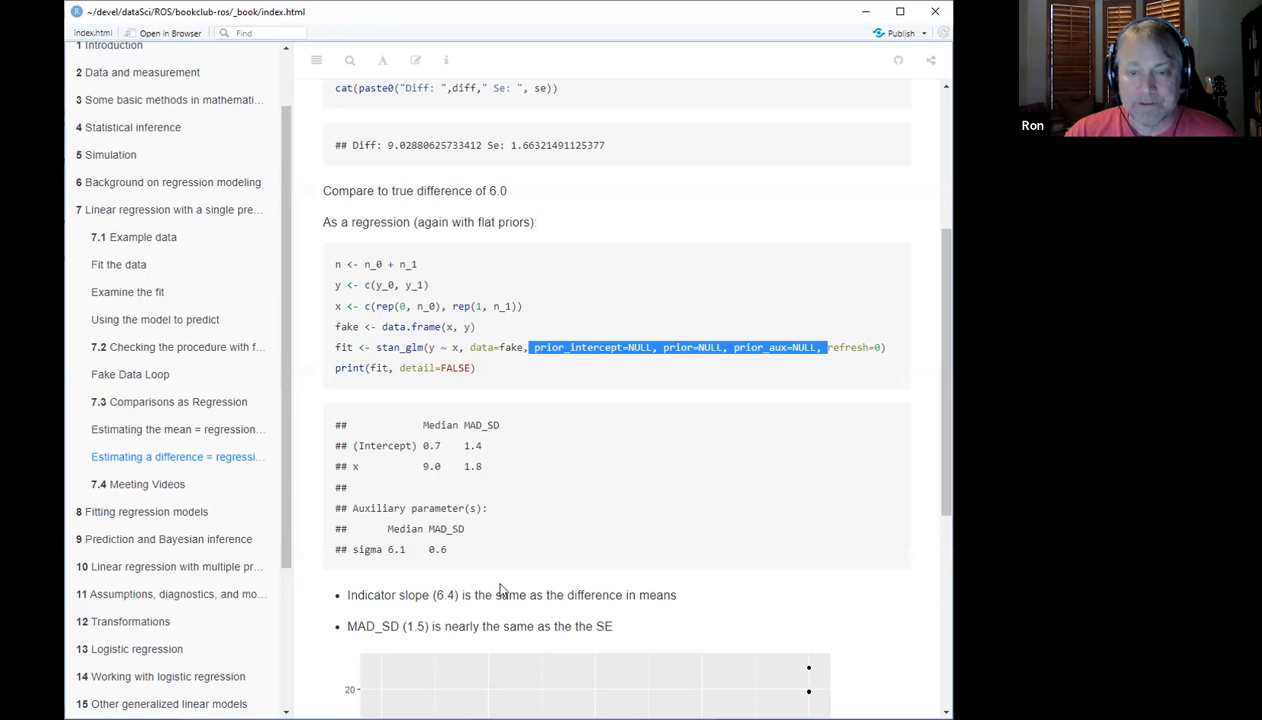
mouse_move(516, 453)
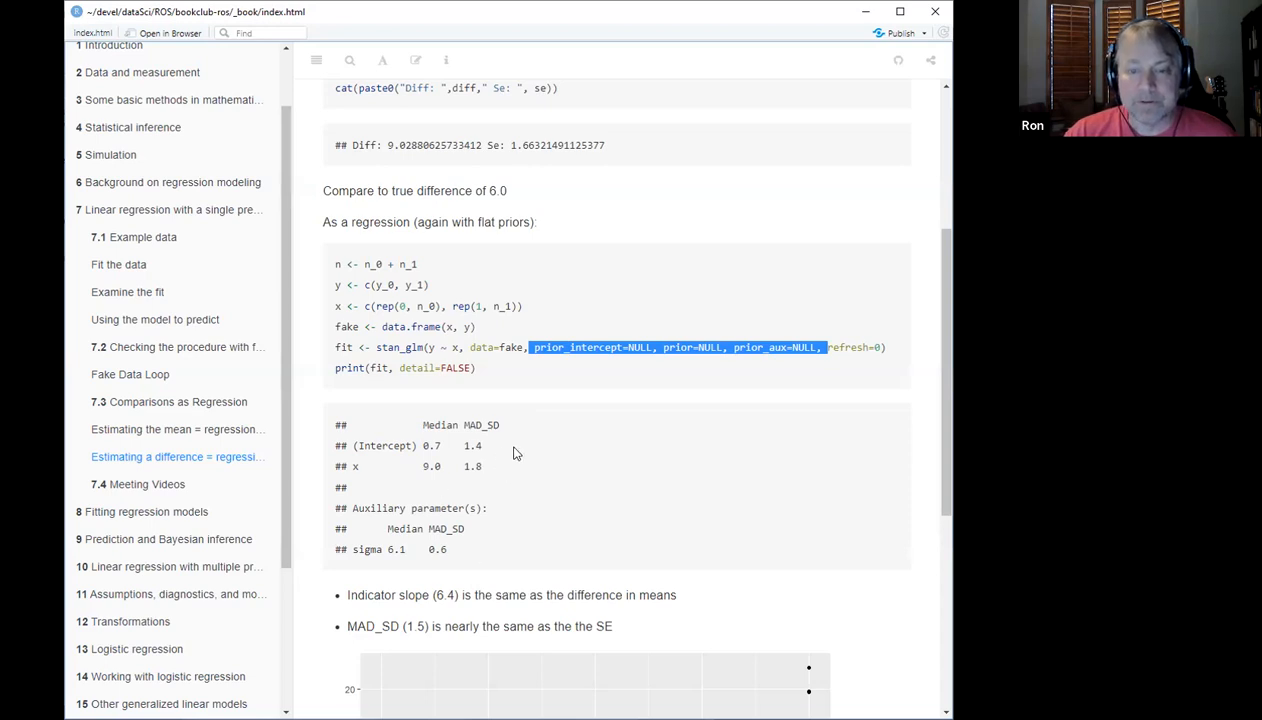
Step: Scroll to the two-group scatterplot with fitted line y = 1.9 + 6.4x
scroll("down", 3)
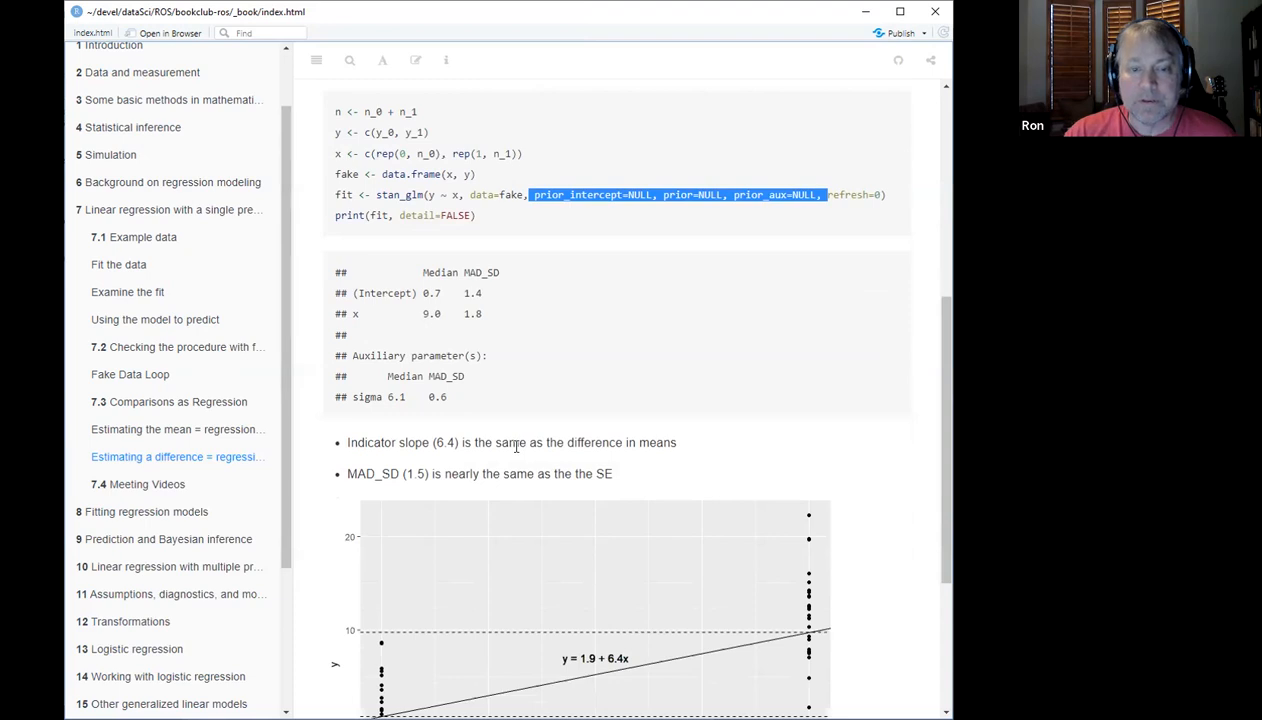
scroll("down", 3)
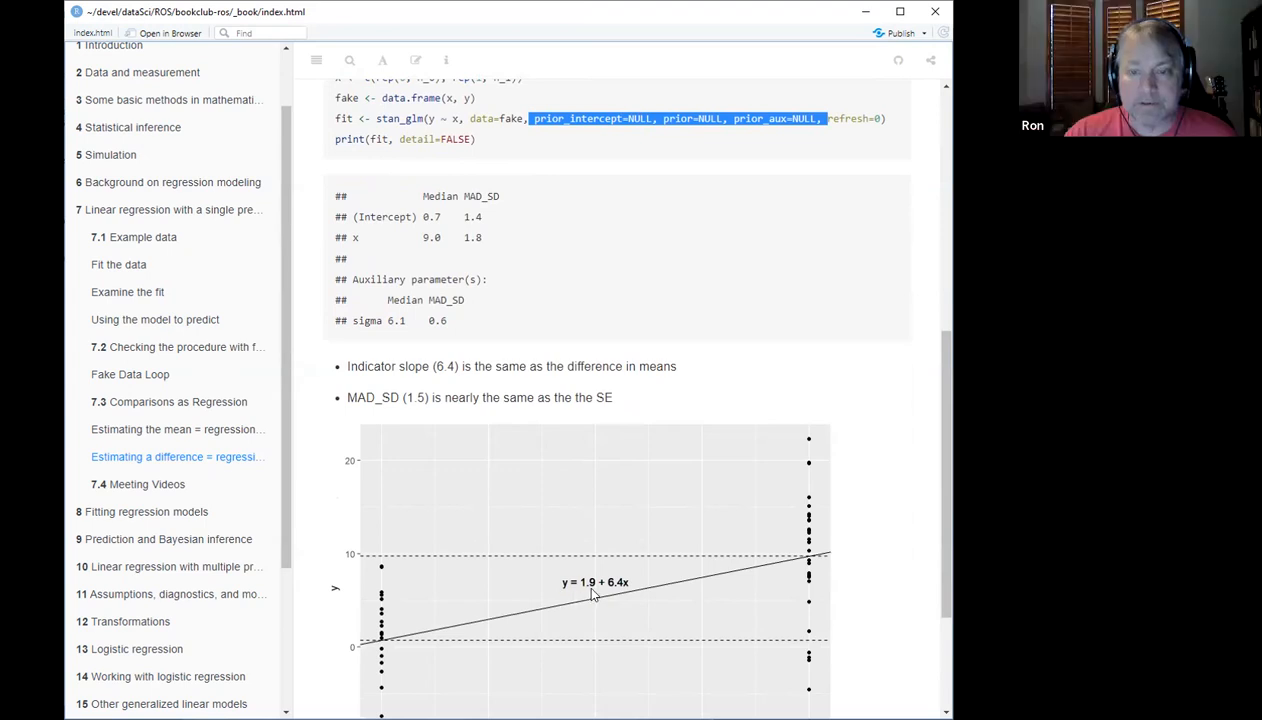
scroll("down", 3)
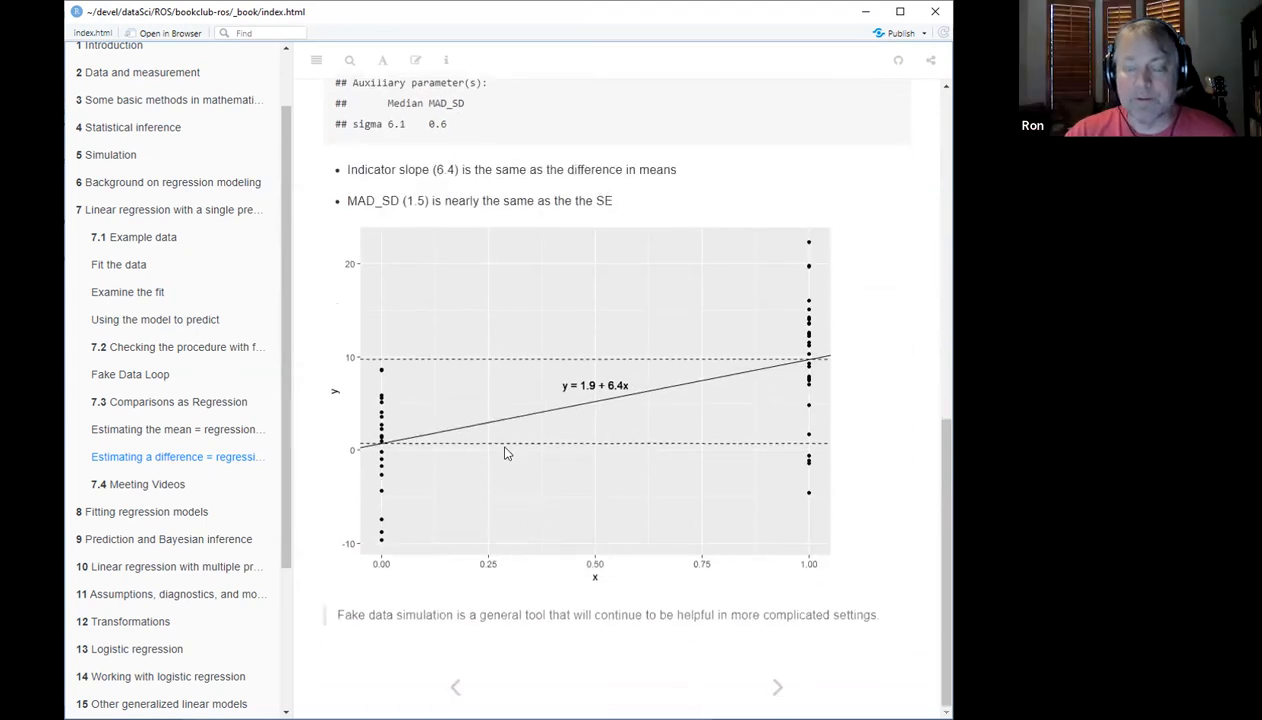
mouse_move(386, 564)
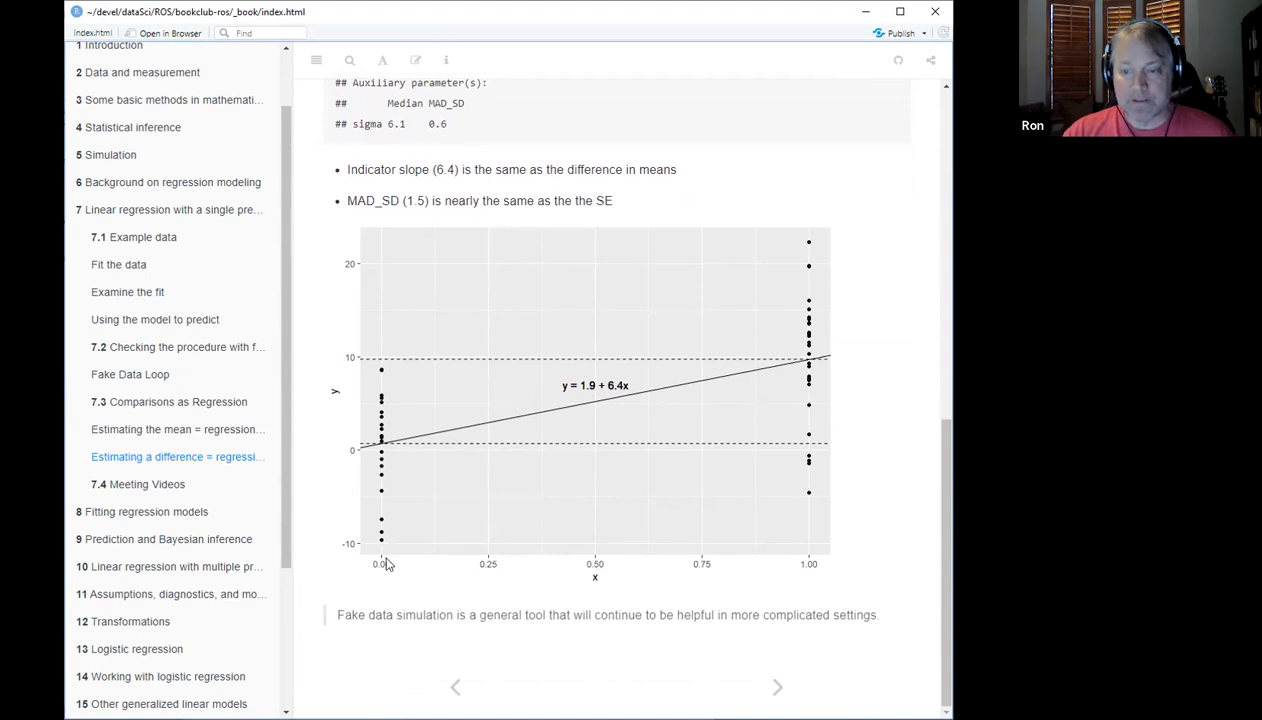
mouse_move(402, 445)
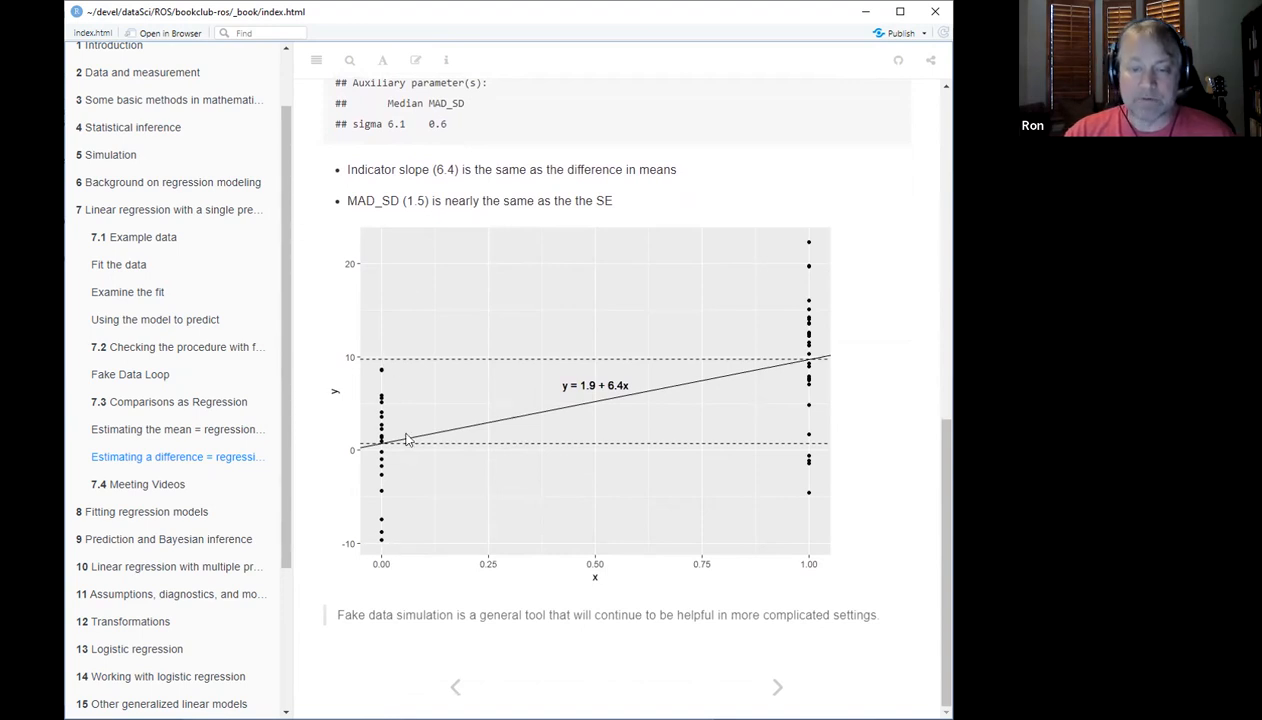
mouse_move(409, 367)
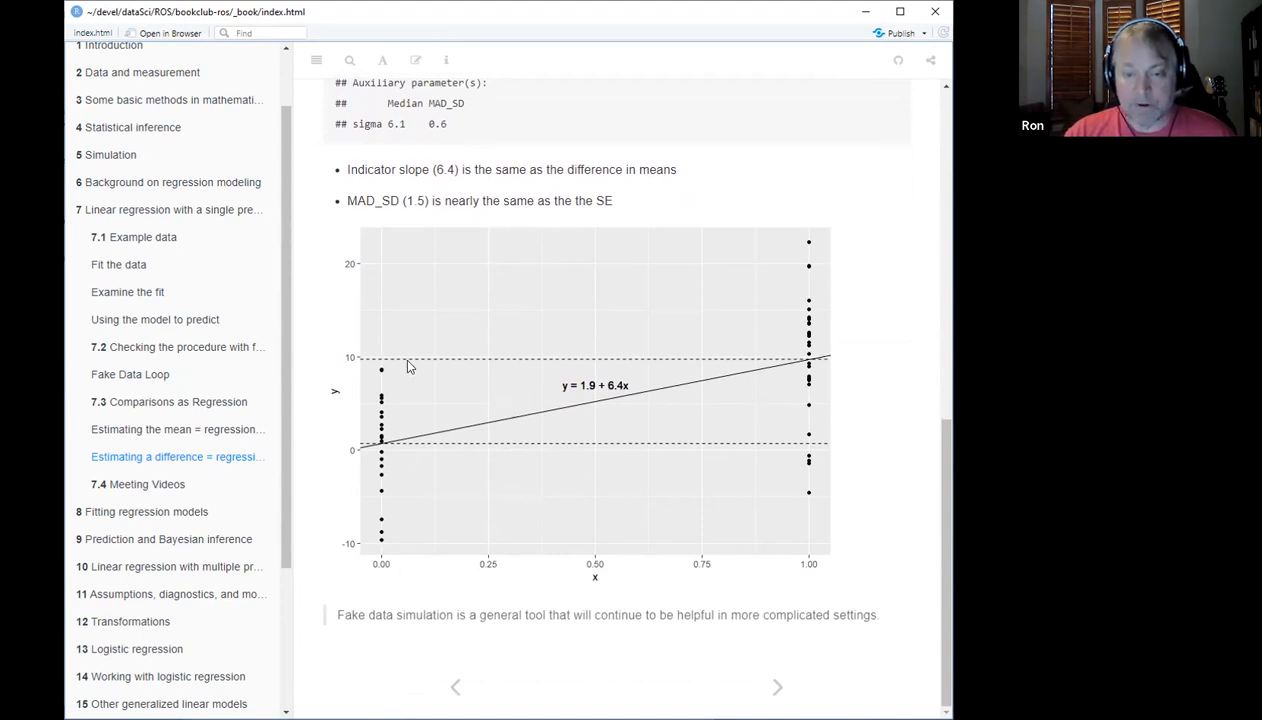
mouse_move(814, 278)
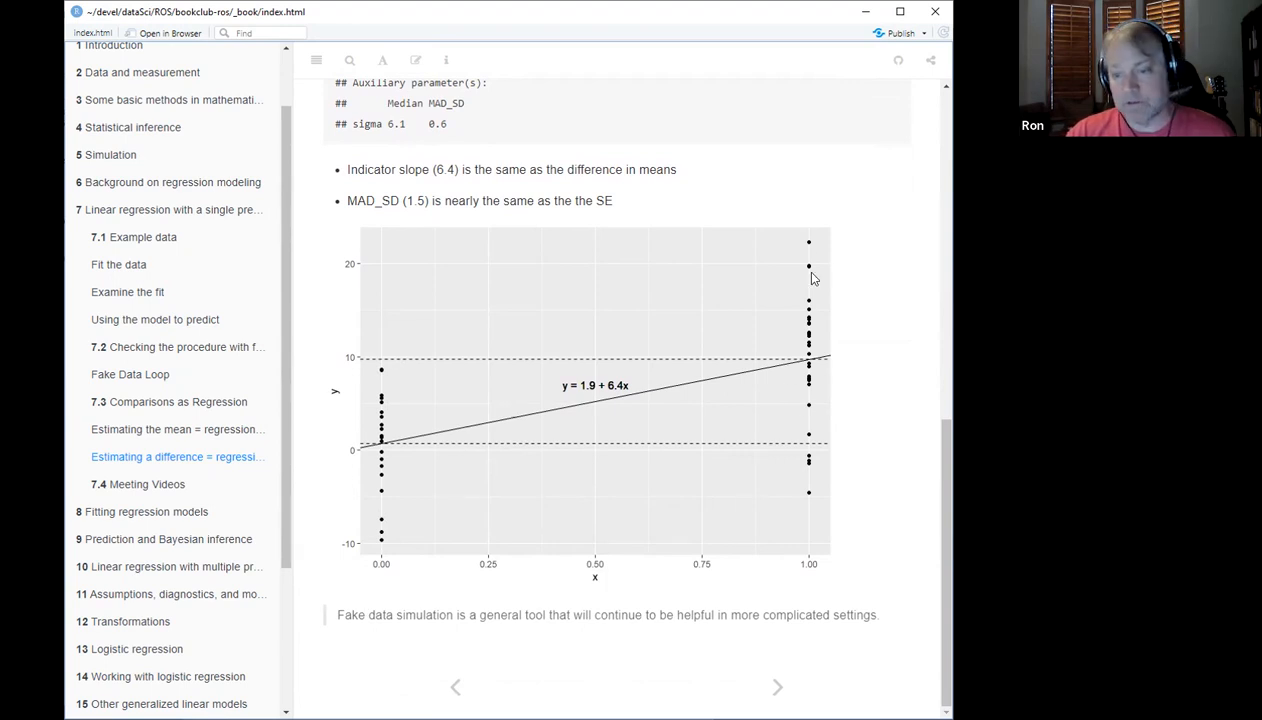
mouse_move(823, 264)
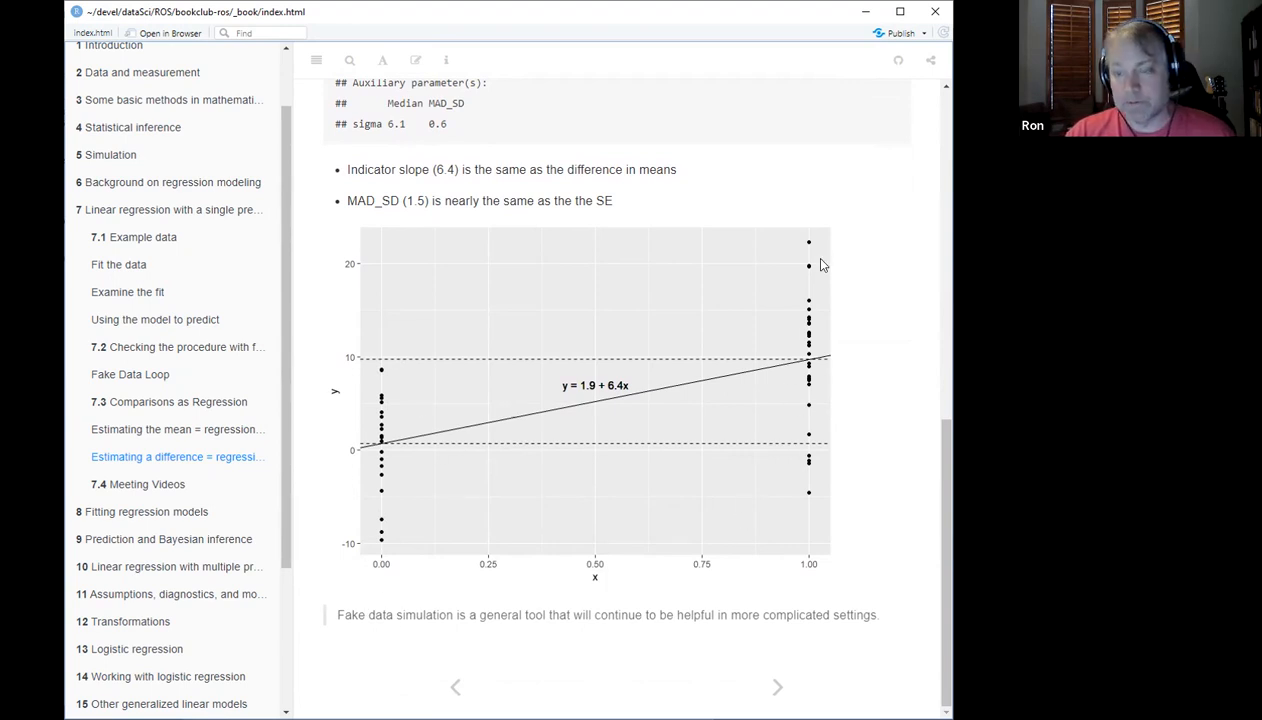
mouse_move(392, 480)
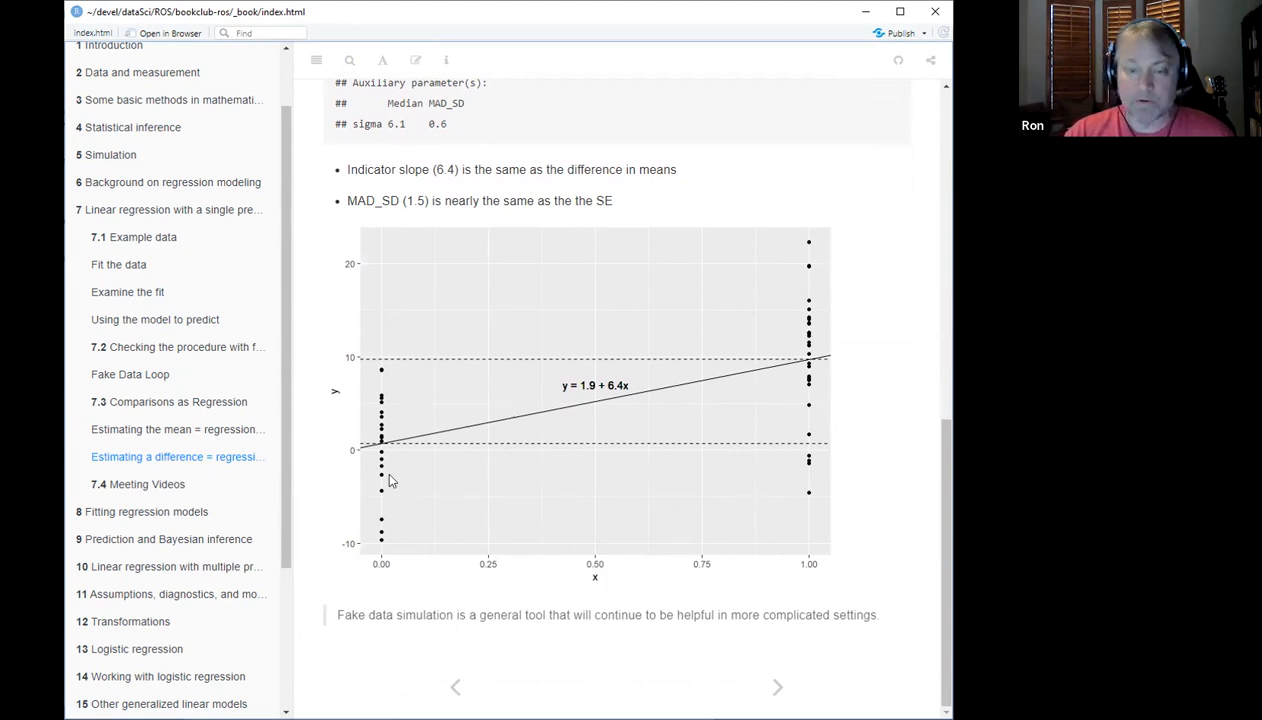
mouse_move(372, 465)
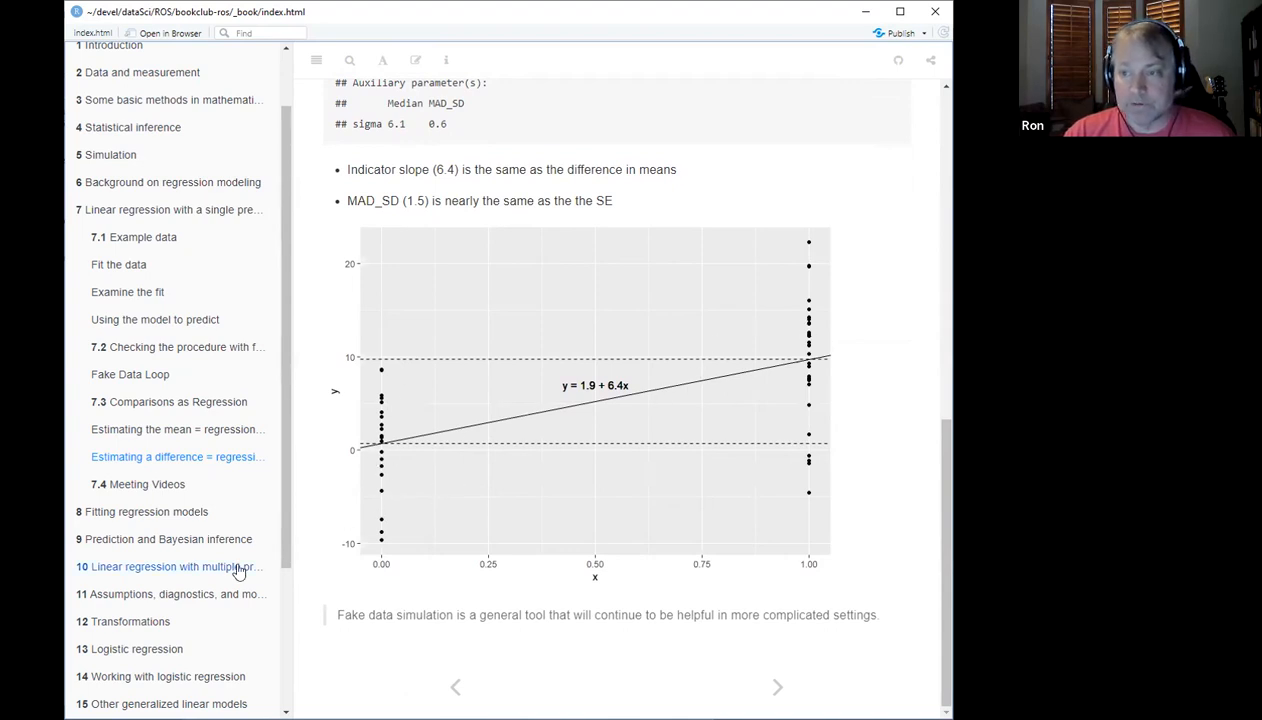
mouse_move(471, 502)
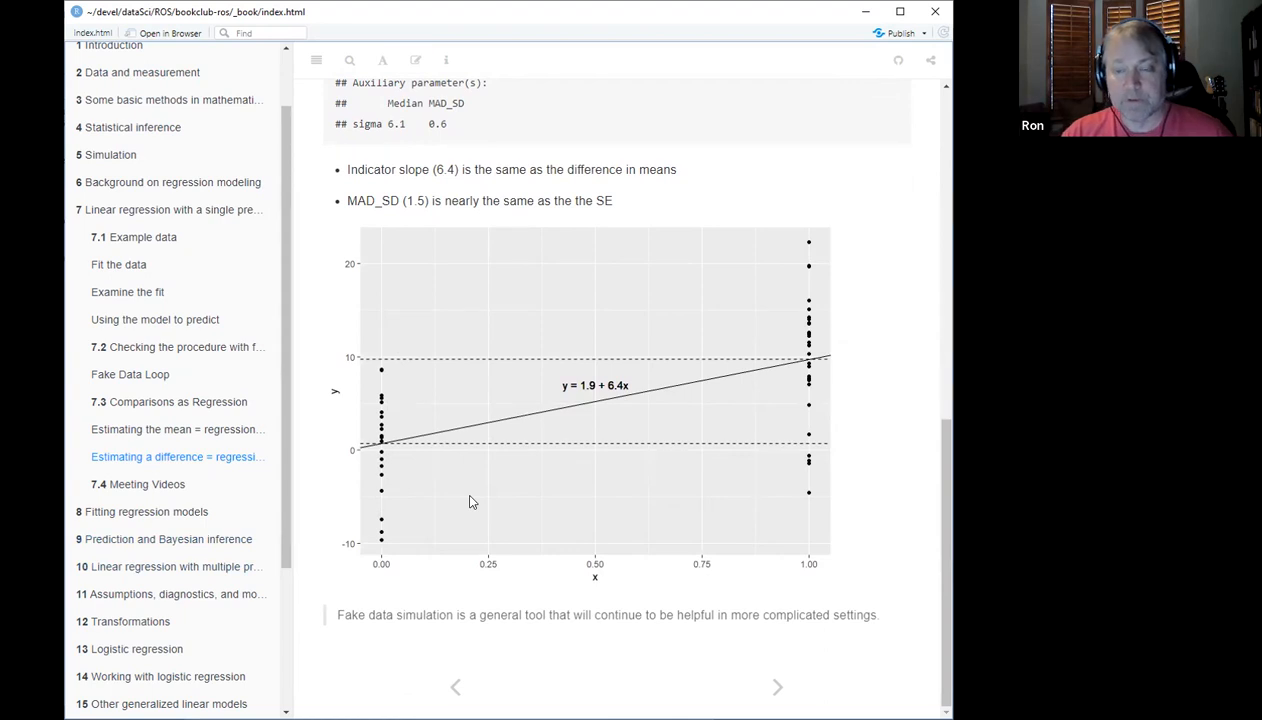
mouse_move(556, 506)
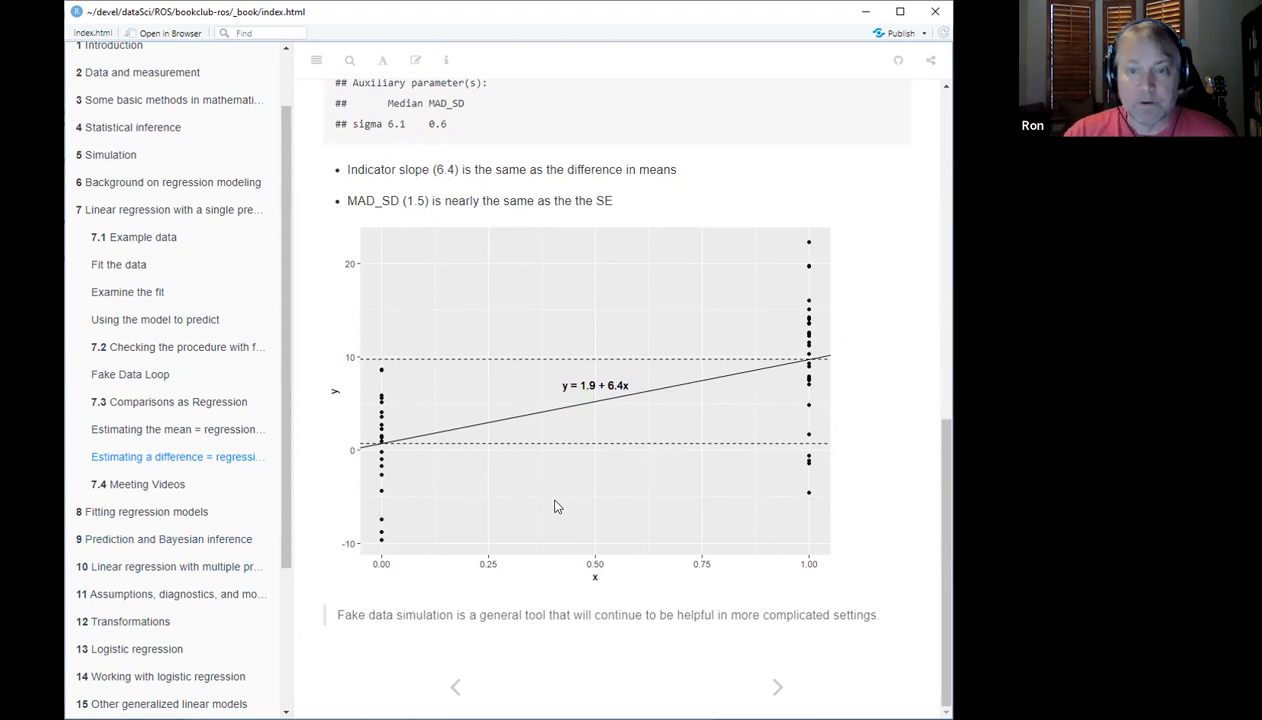
mouse_move(609, 391)
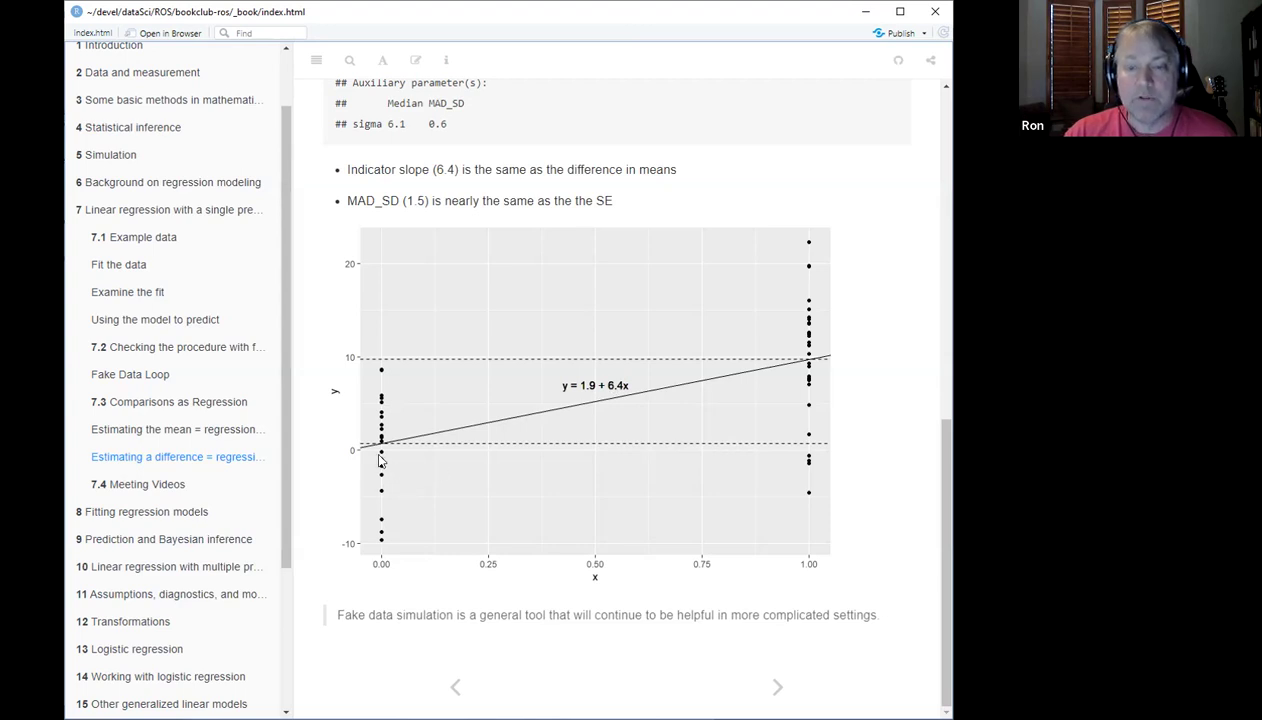
mouse_move(565, 399)
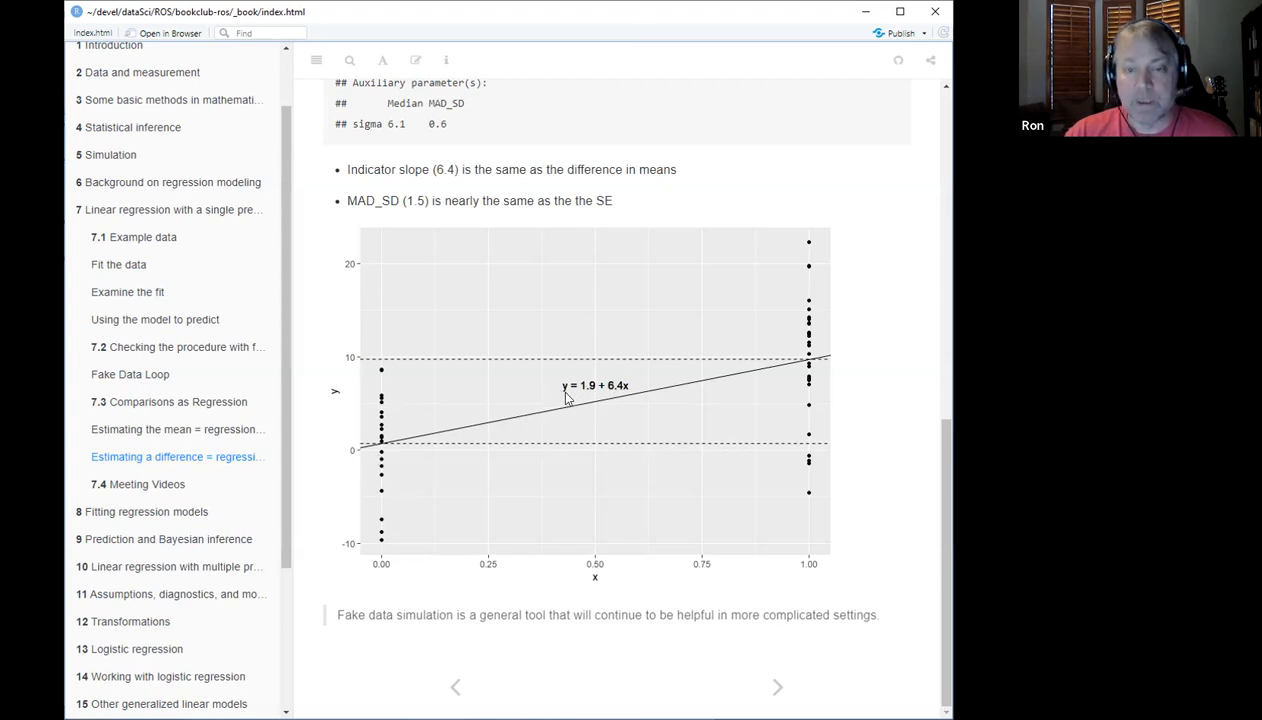
mouse_move(393, 464)
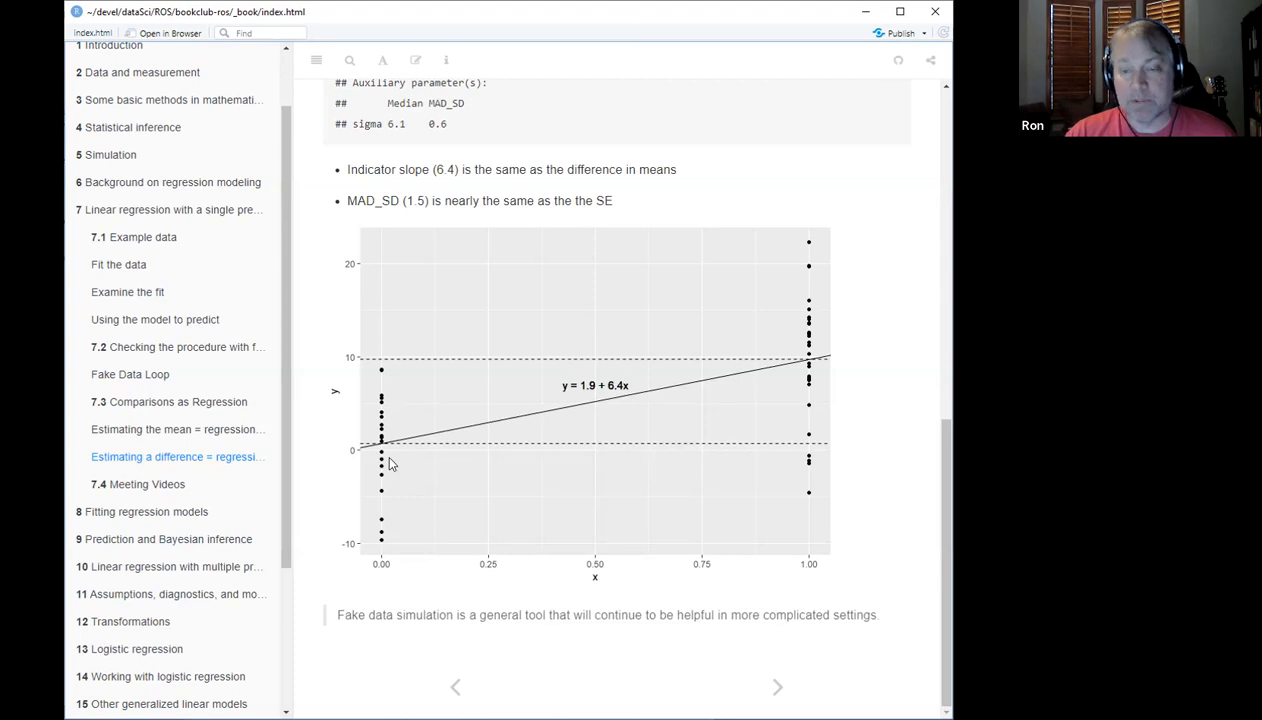
mouse_move(376, 455)
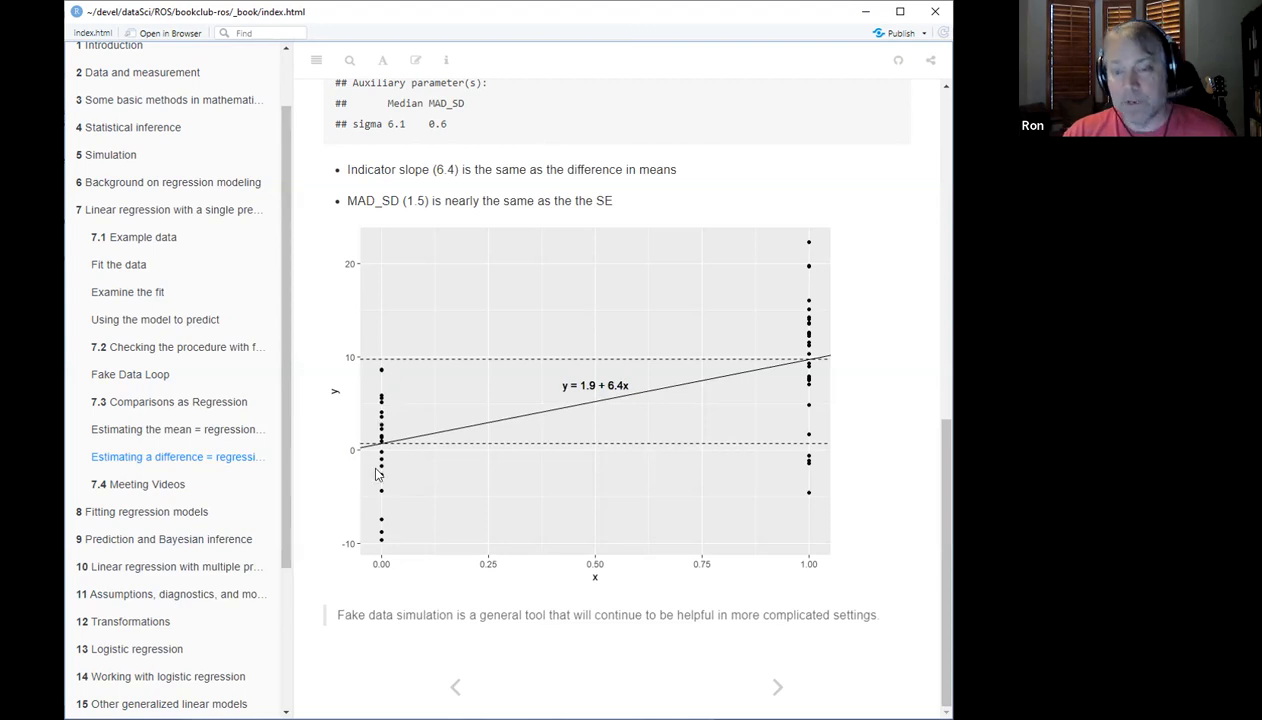
mouse_move(510, 408)
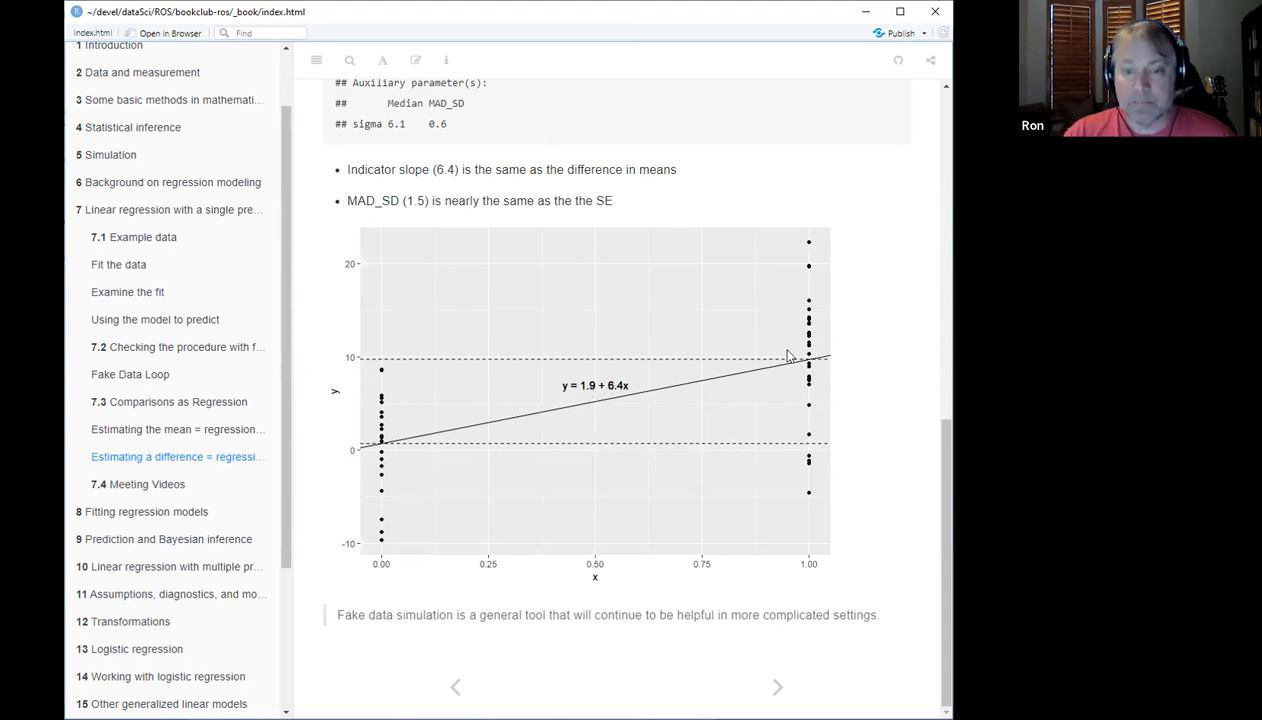
mouse_move(800, 413)
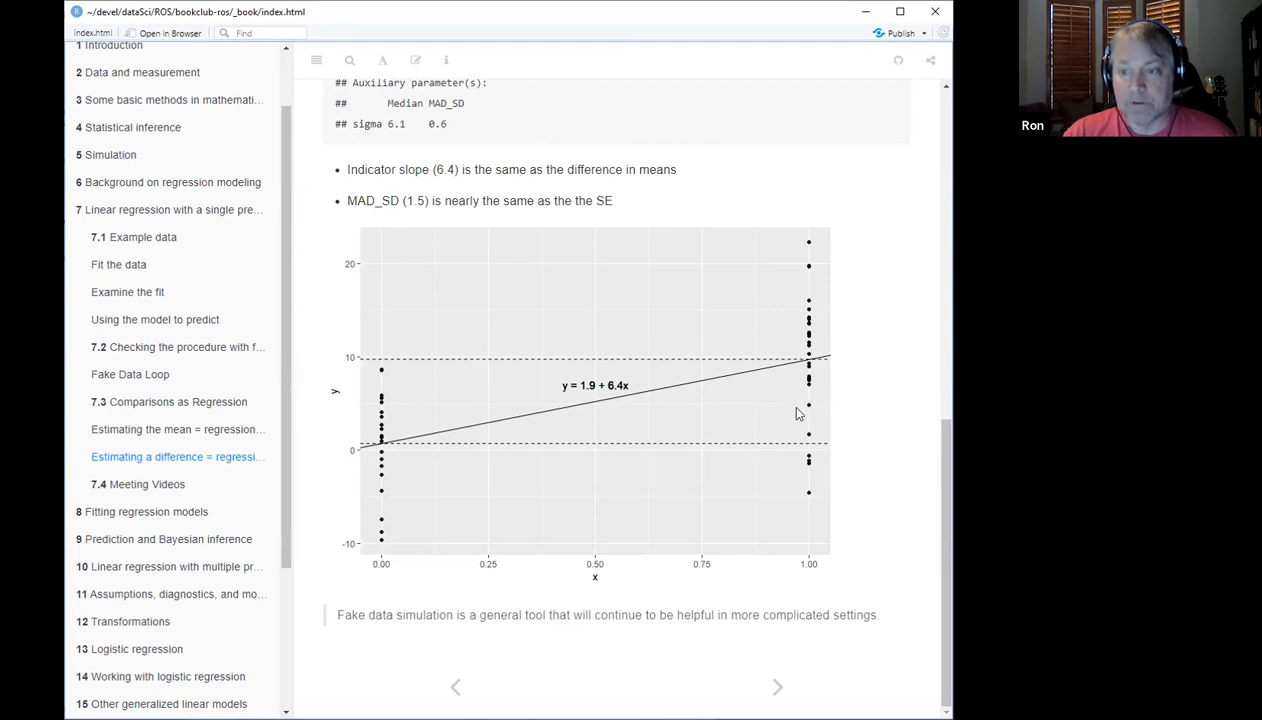
mouse_move(786, 351)
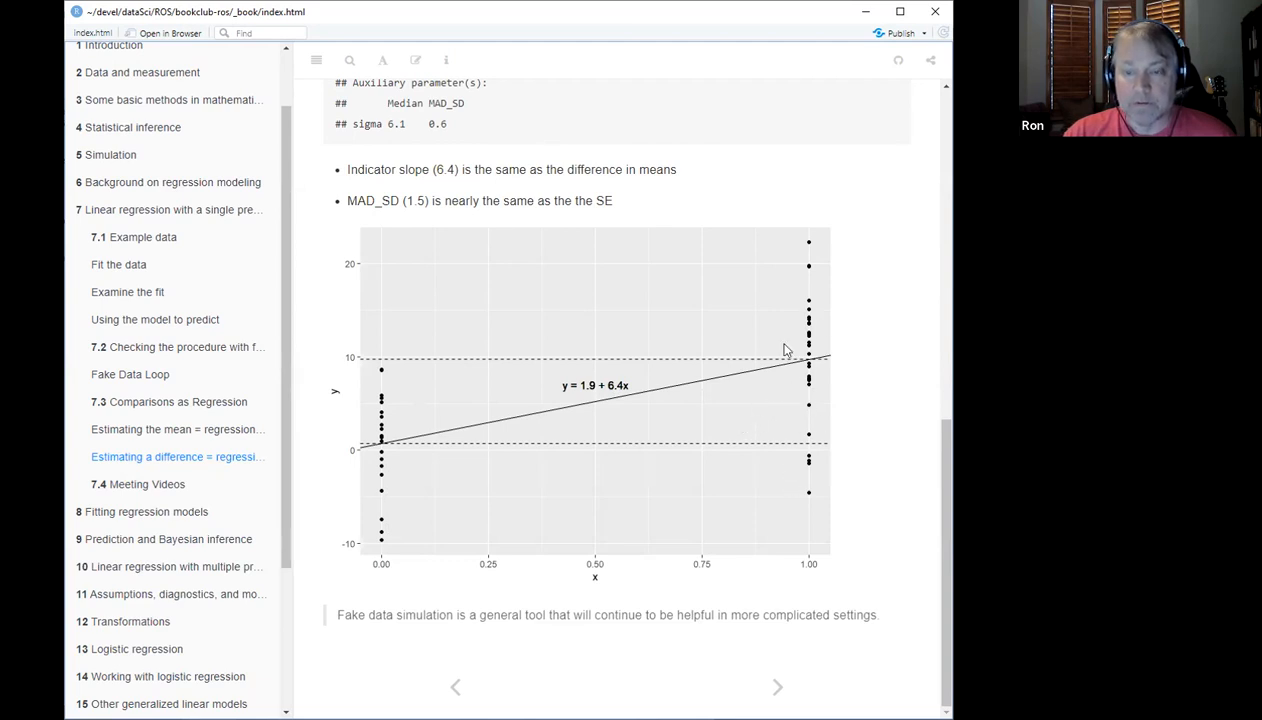
mouse_move(547, 551)
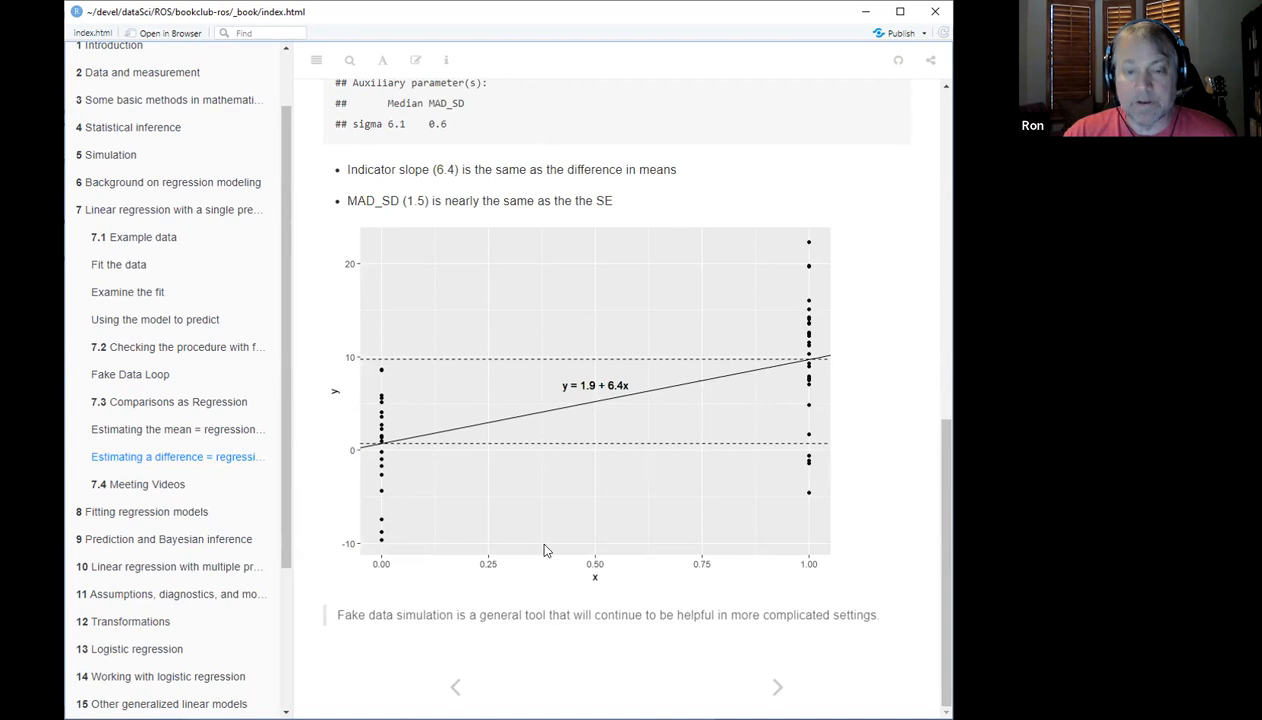
mouse_move(584, 534)
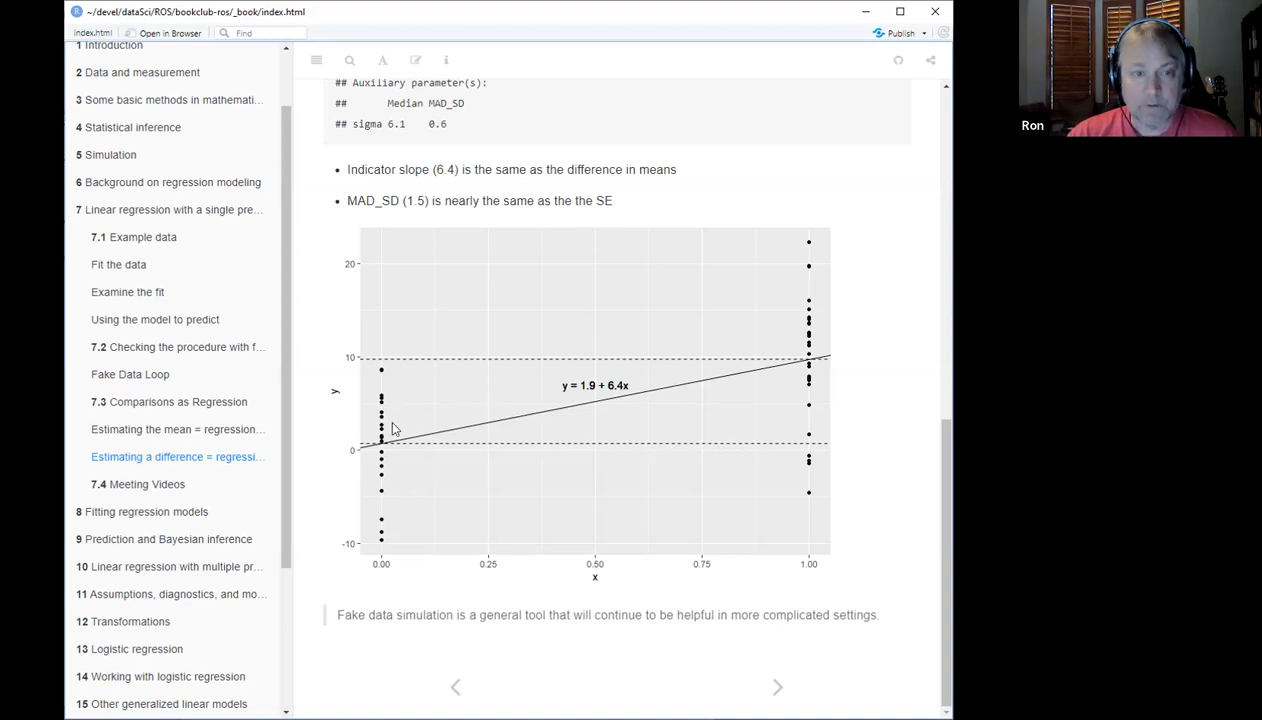
mouse_move(415, 438)
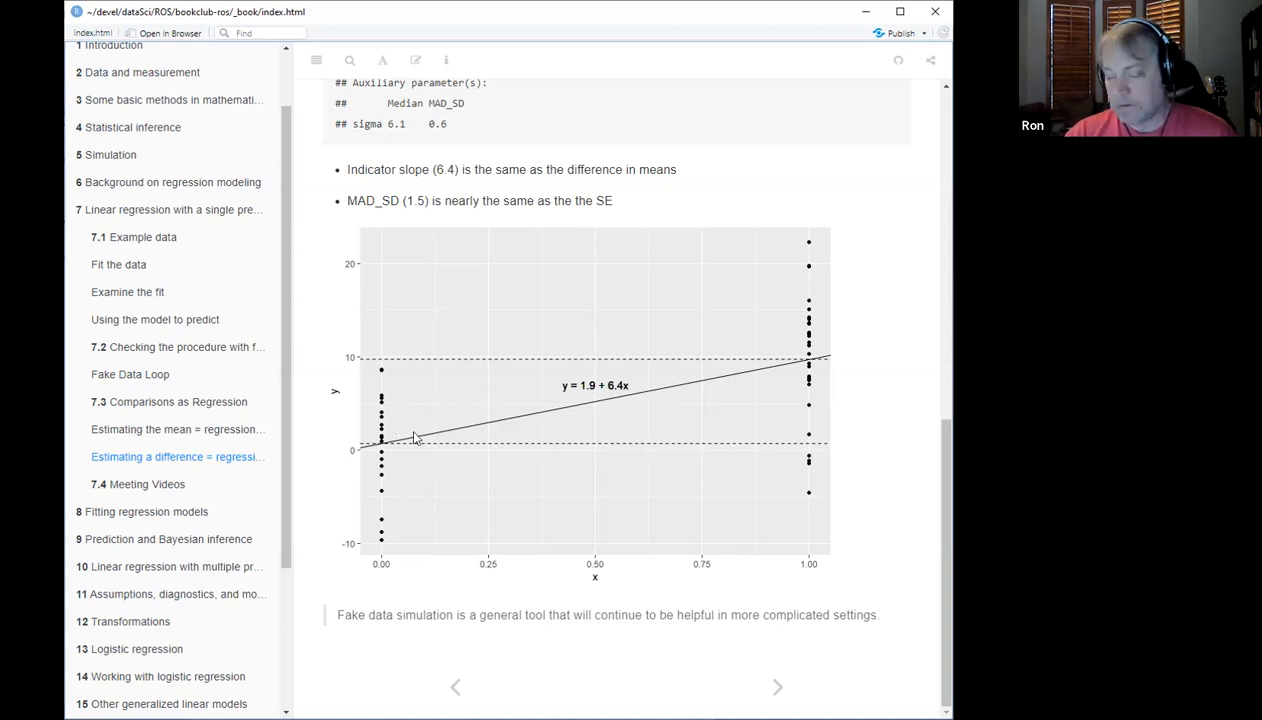